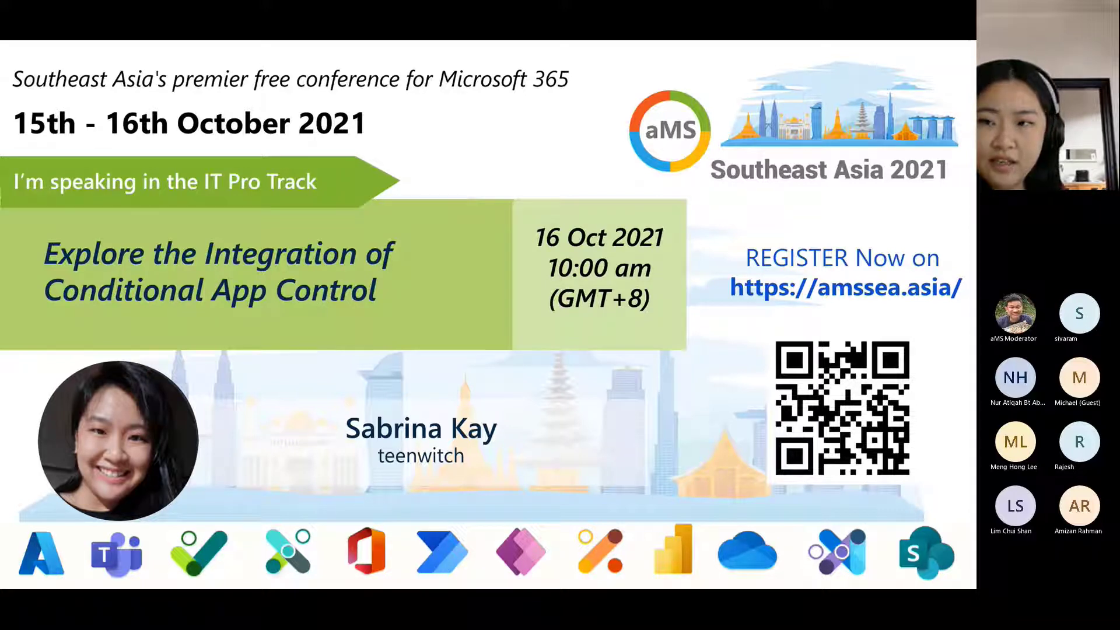
# Advance from the conference banner slide to the Introduction slide
pyautogui.press('Right')
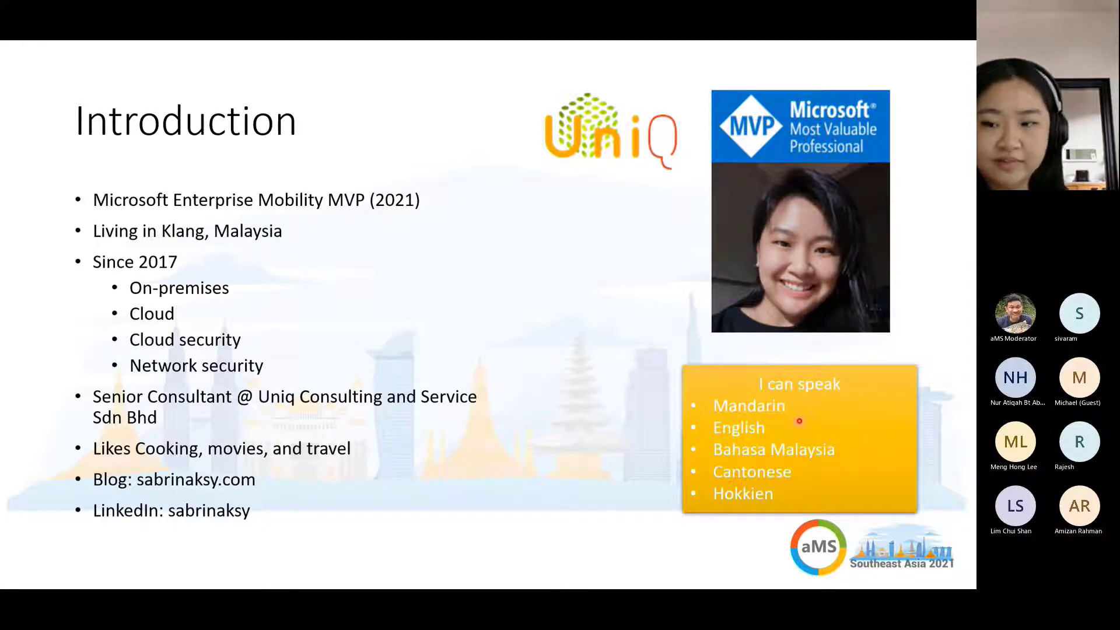
pyautogui.moveTo(810, 434)
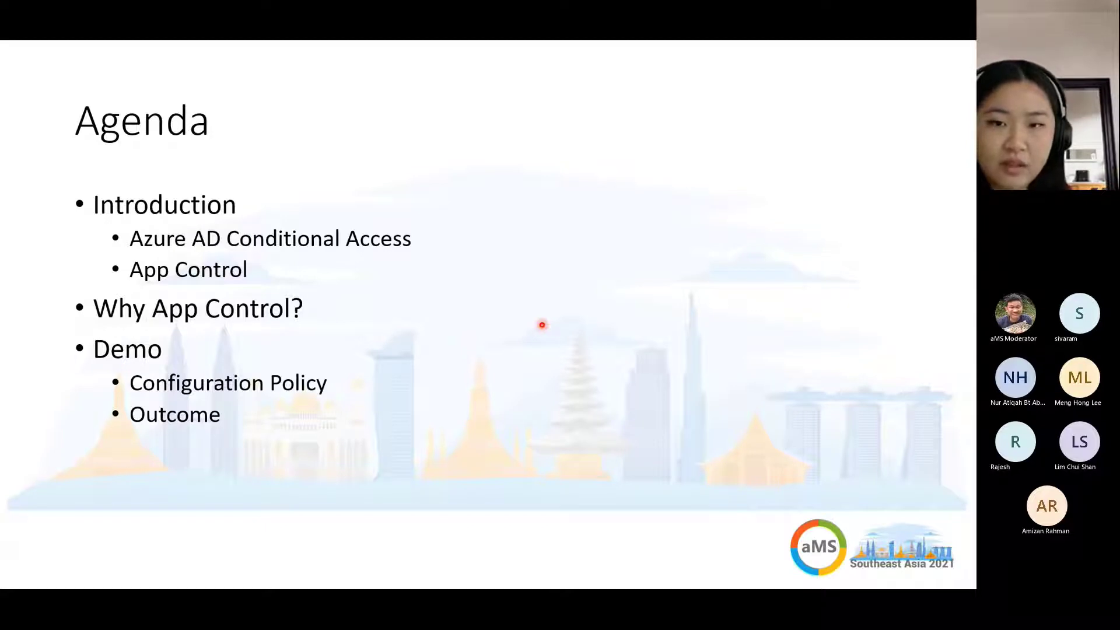
pyautogui.press('right')
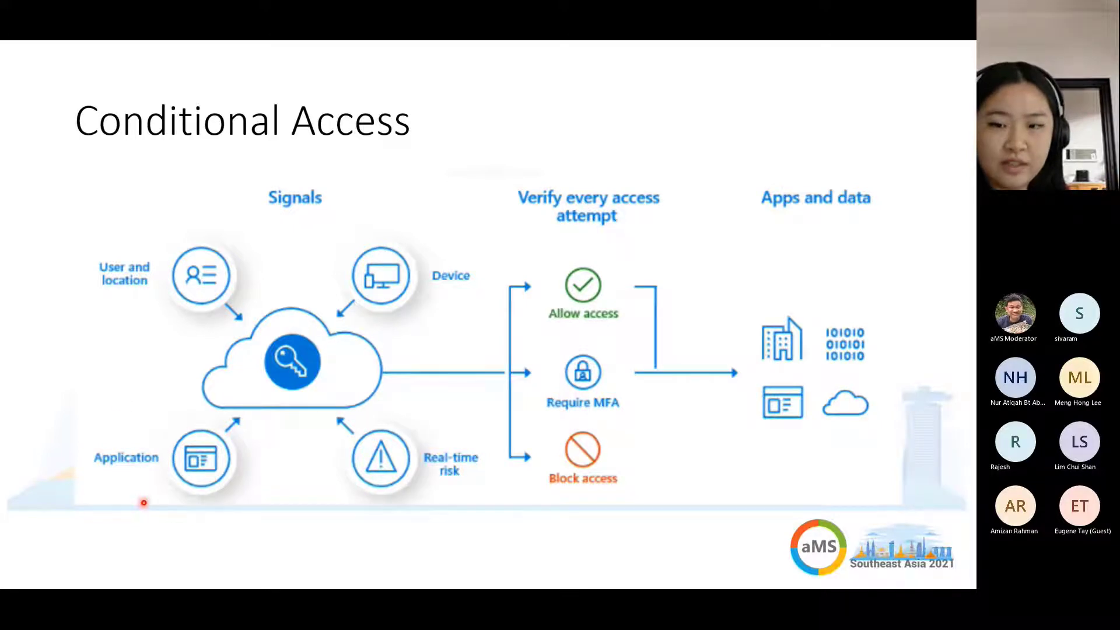
pyautogui.moveTo(288, 471)
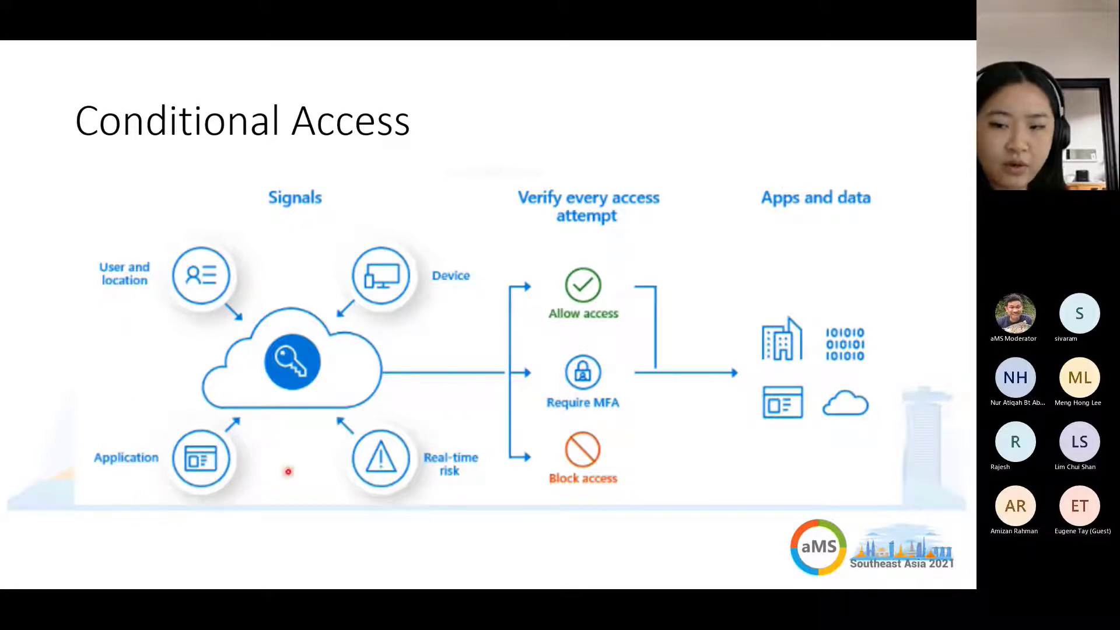
pyautogui.moveTo(305, 504)
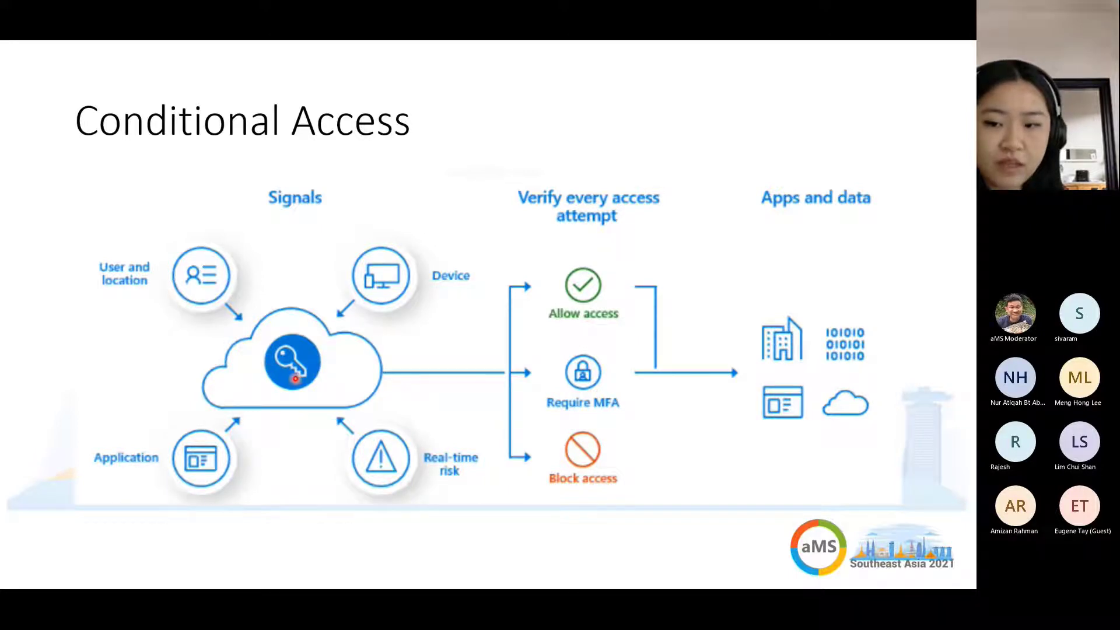
pyautogui.moveTo(349, 420)
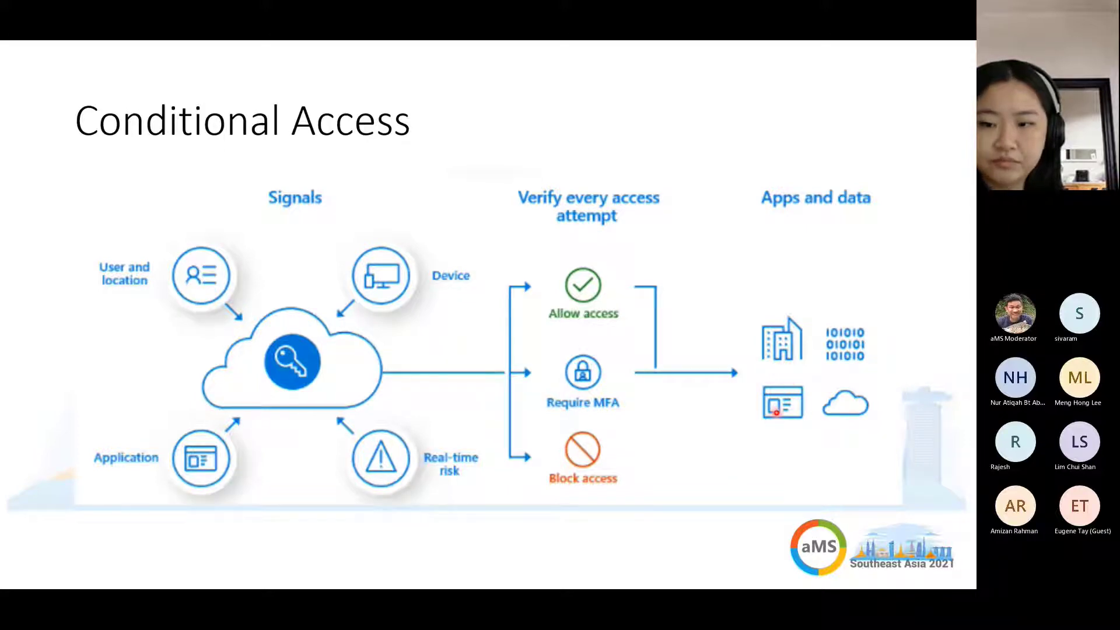
# Advance the shared deck to the Conditional Access App Control slide
pyautogui.press('Right')
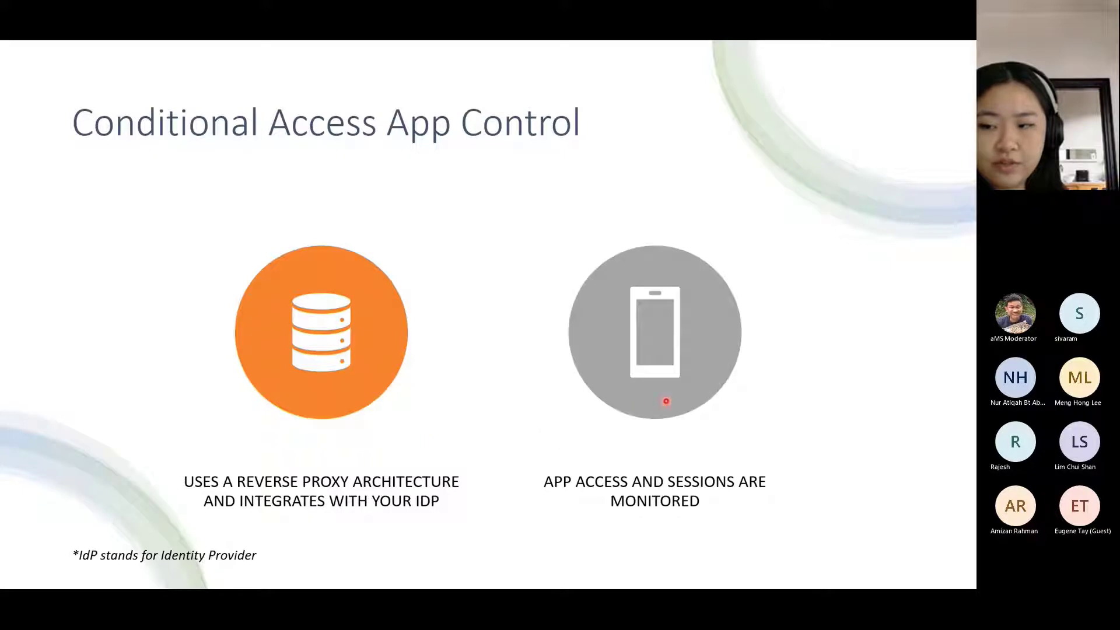
pyautogui.moveTo(736, 381)
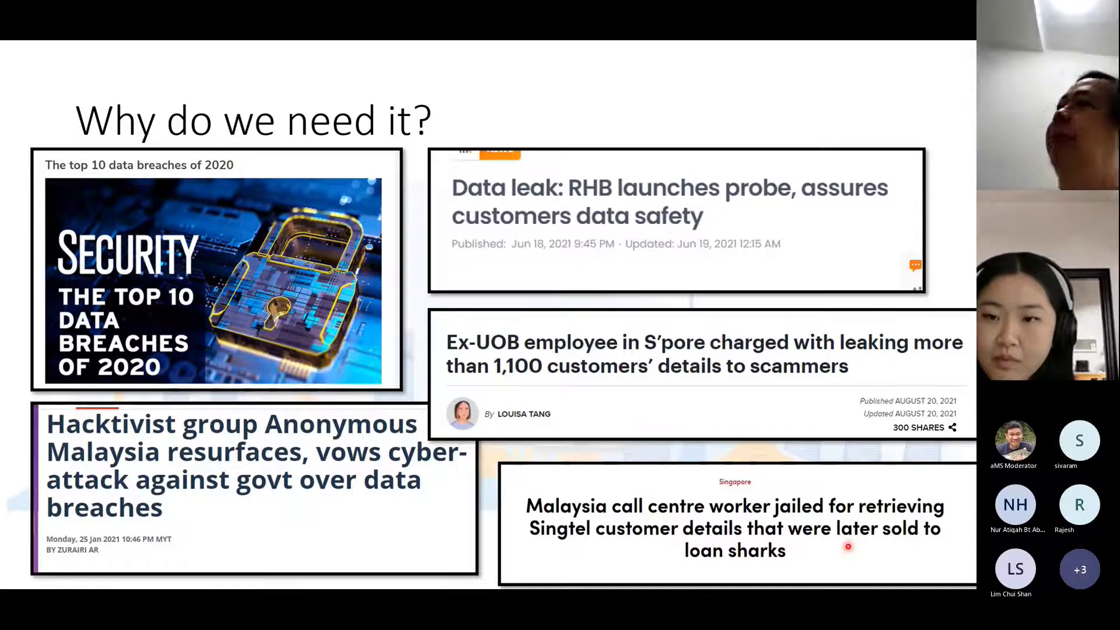
# Advance the shared deck to the 'Why do we need it?' questions slide
pyautogui.press('Right')
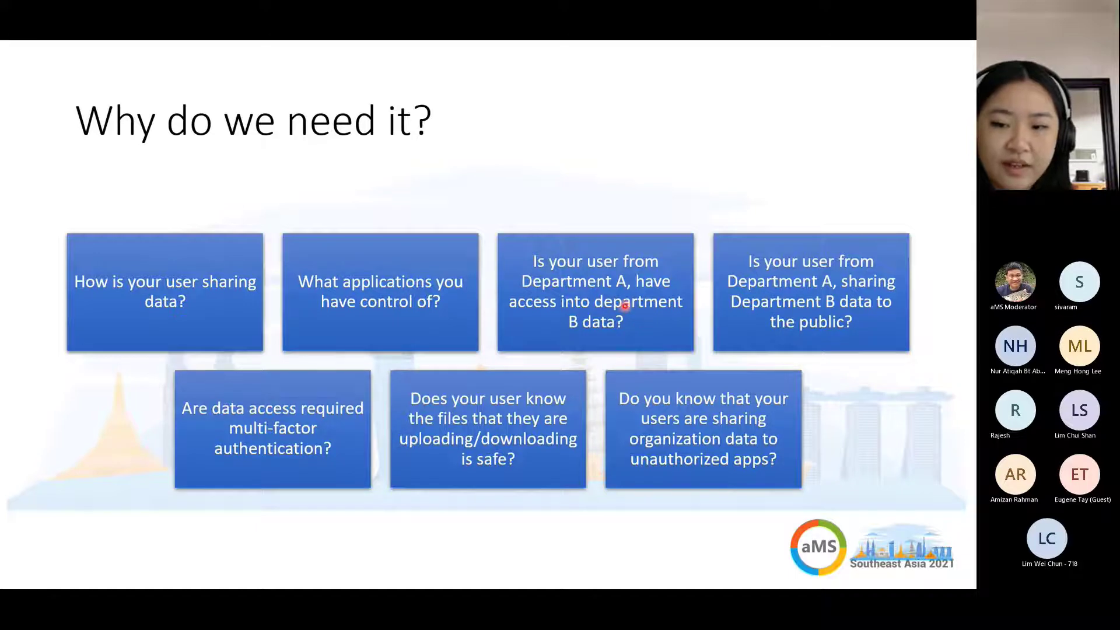
pyautogui.moveTo(273, 466)
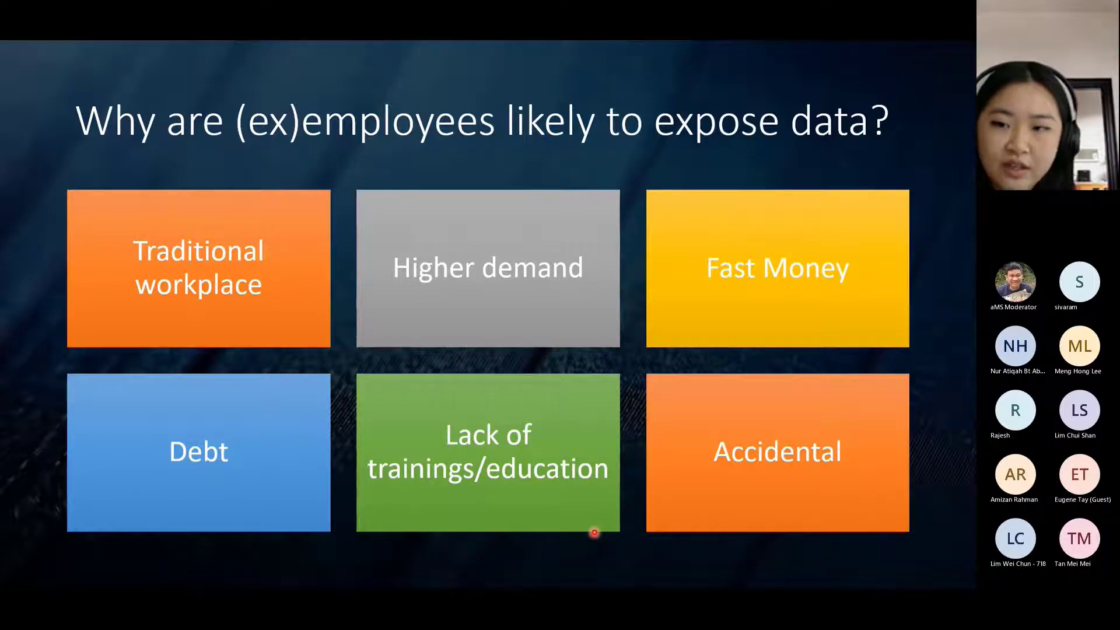
# Advance the shared deck to the slide on (ex)employees exposing data
pyautogui.press('Right')
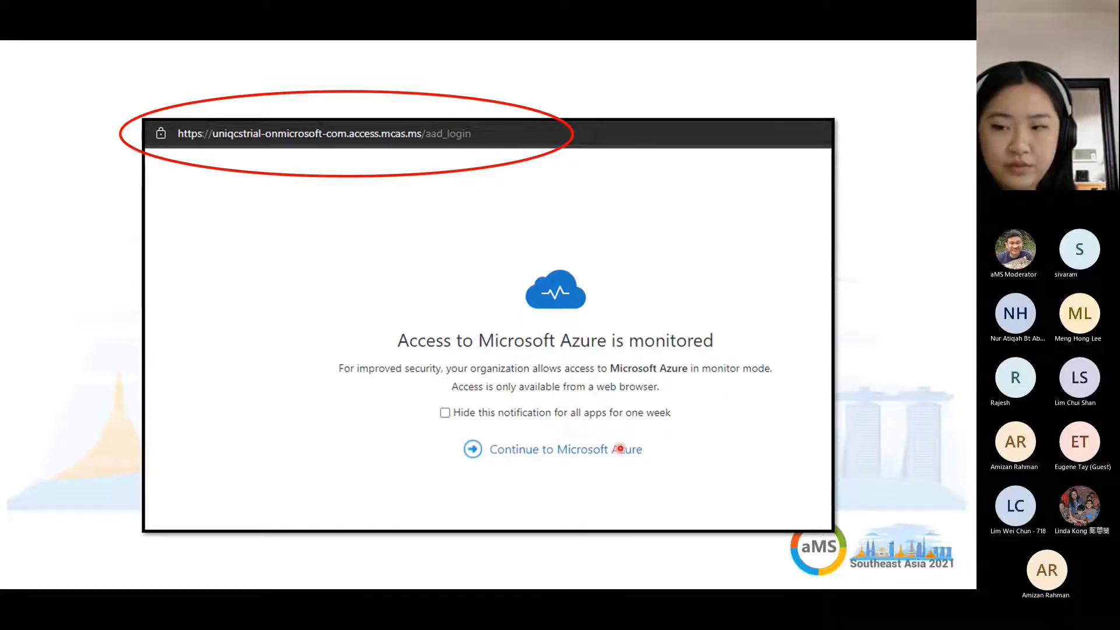
pyautogui.moveTo(502, 486)
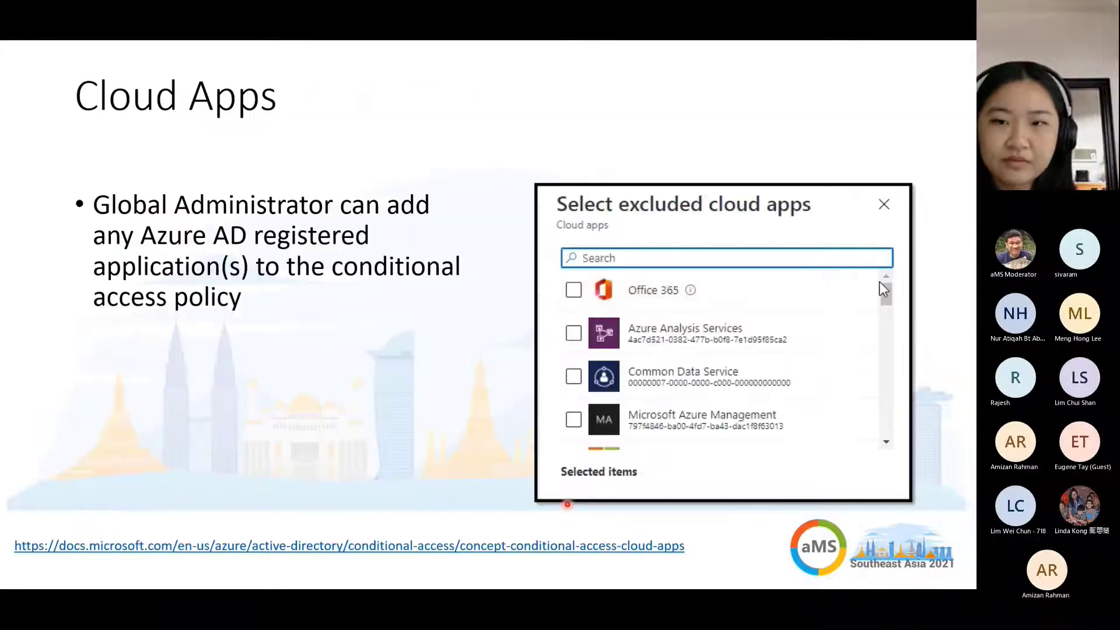
pyautogui.scroll(-3)
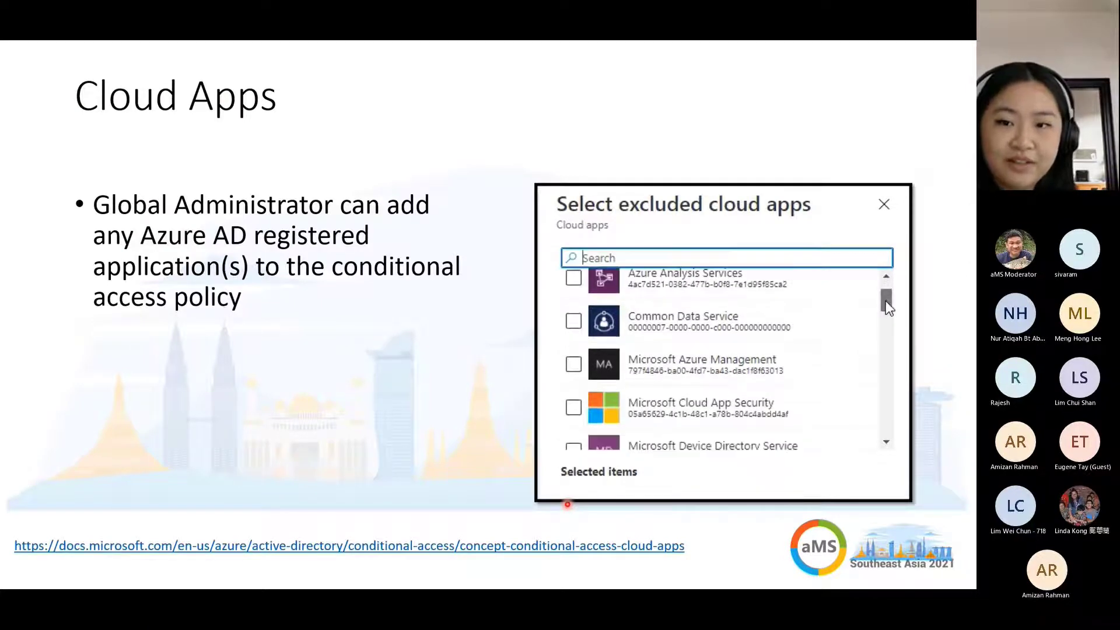
pyautogui.scroll(-3)
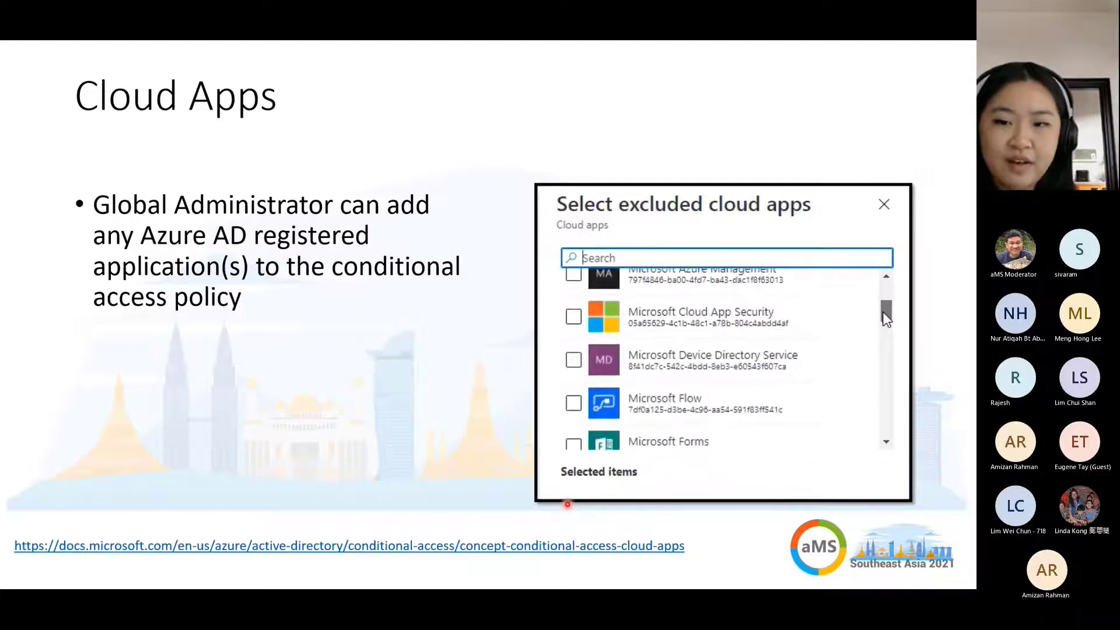
pyautogui.scroll(-3)
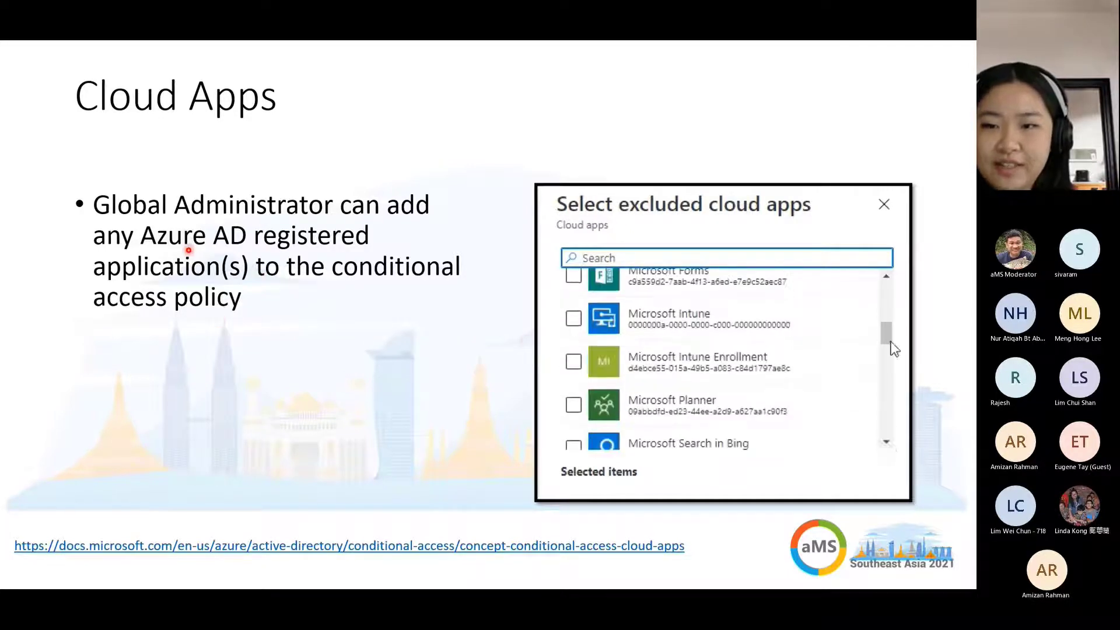
pyautogui.scroll(-3)
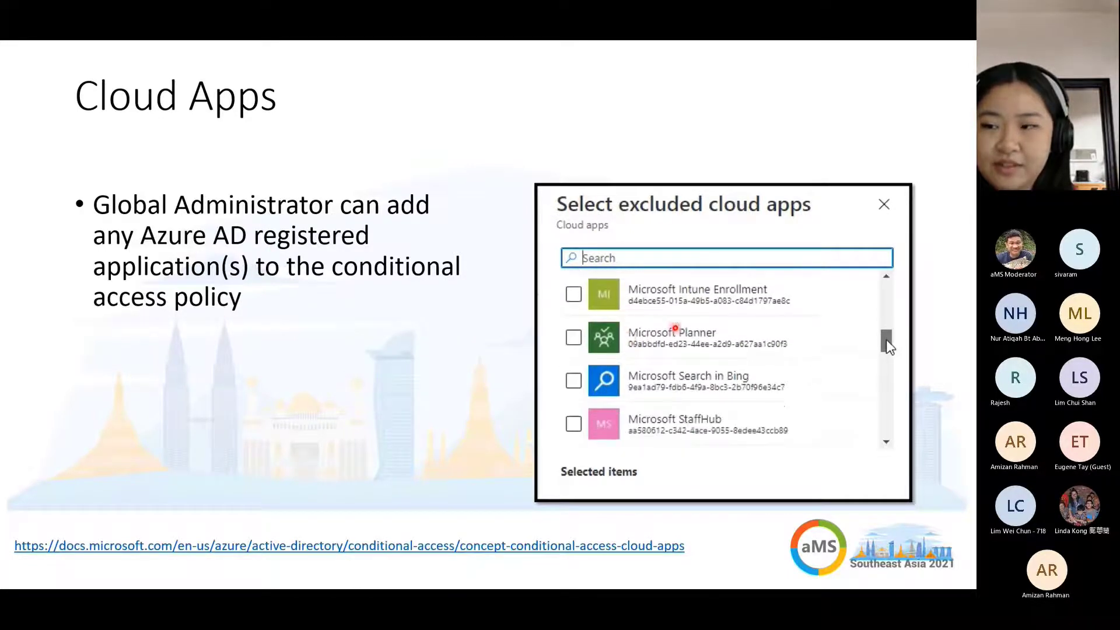
pyautogui.scroll(-3)
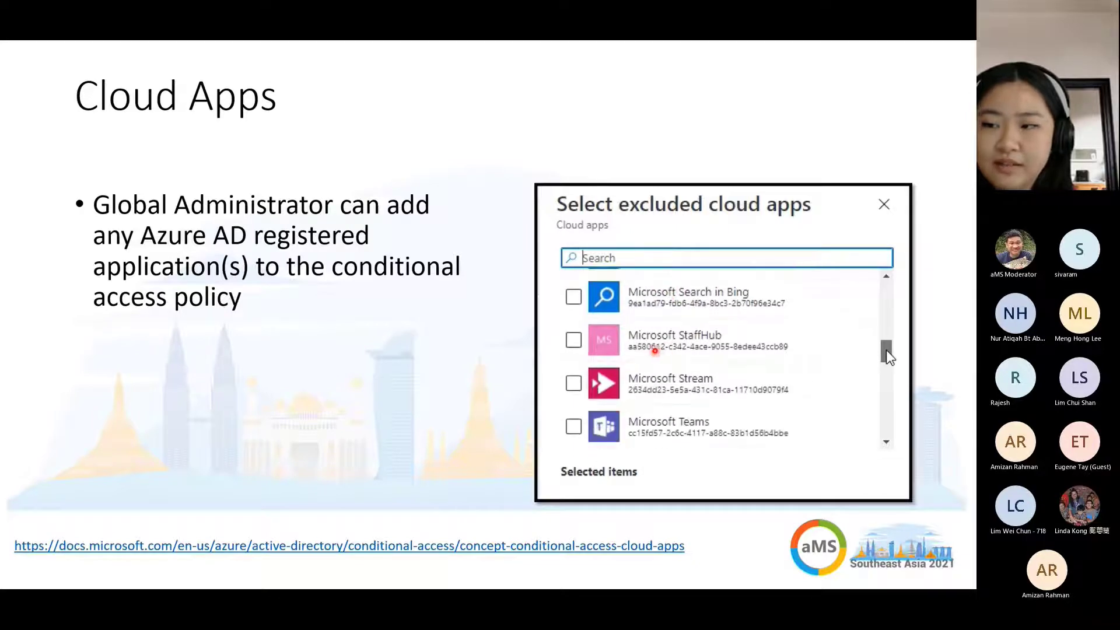
pyautogui.scroll(-3)
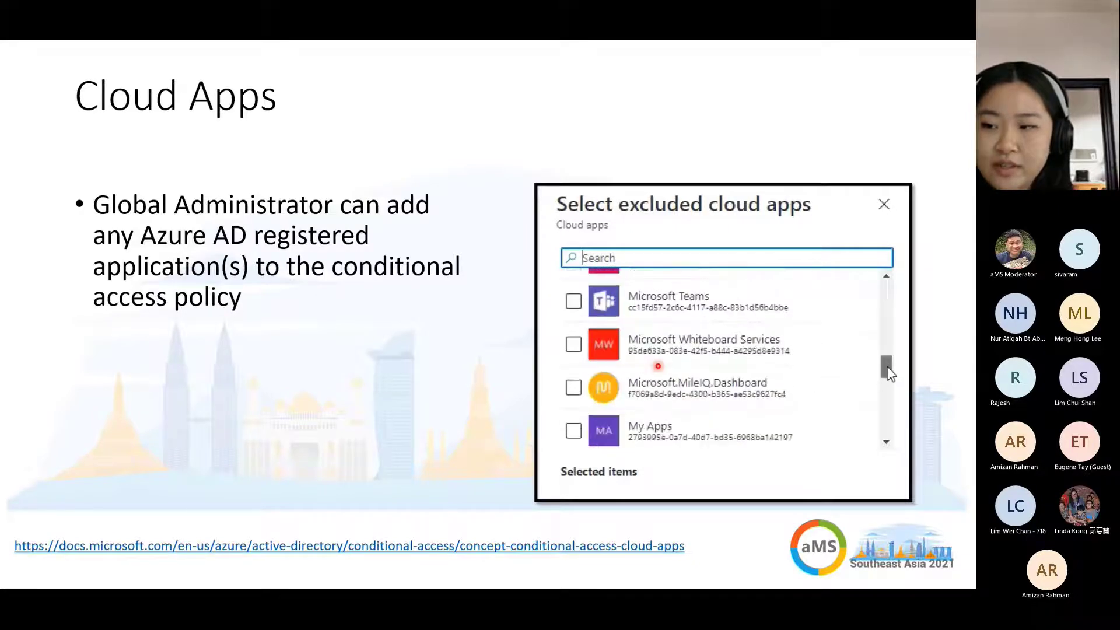
pyautogui.scroll(-3)
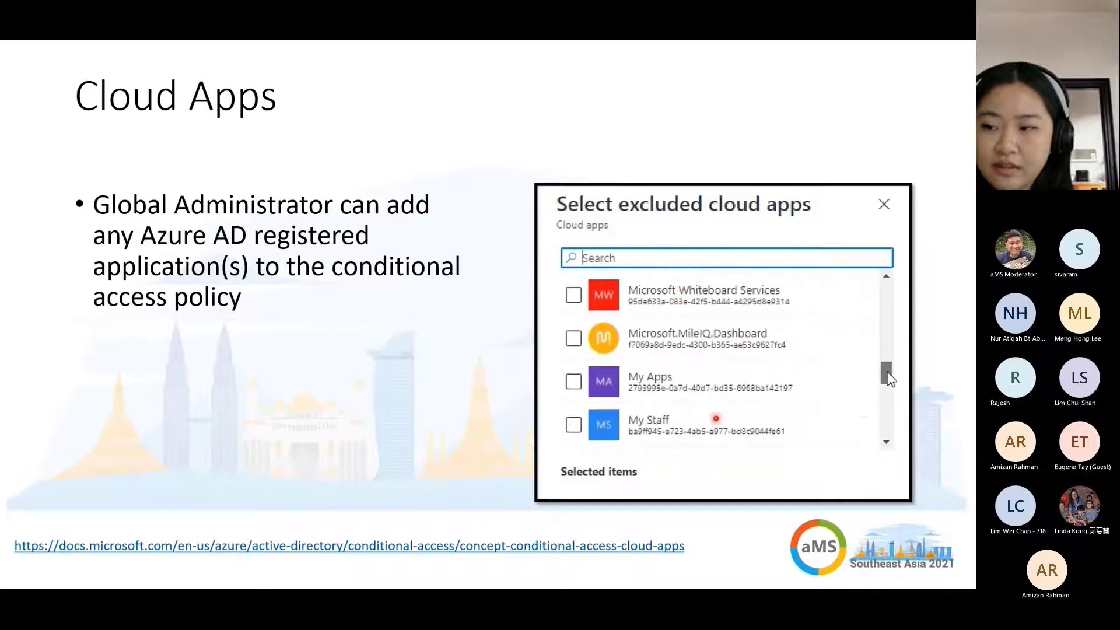
pyautogui.scroll(-3)
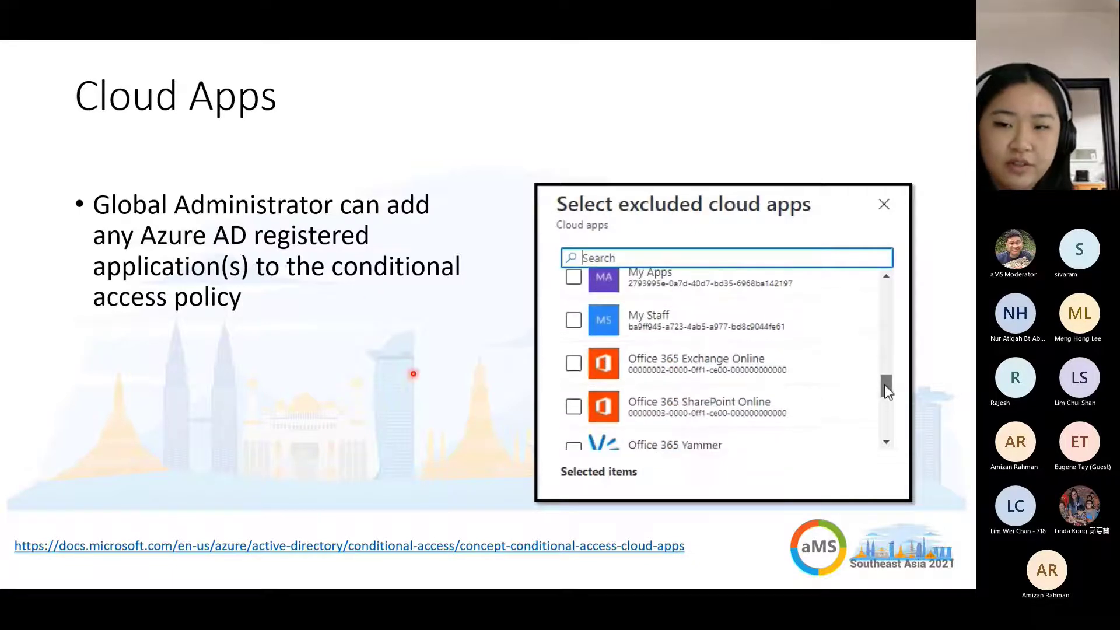
pyautogui.scroll(-3)
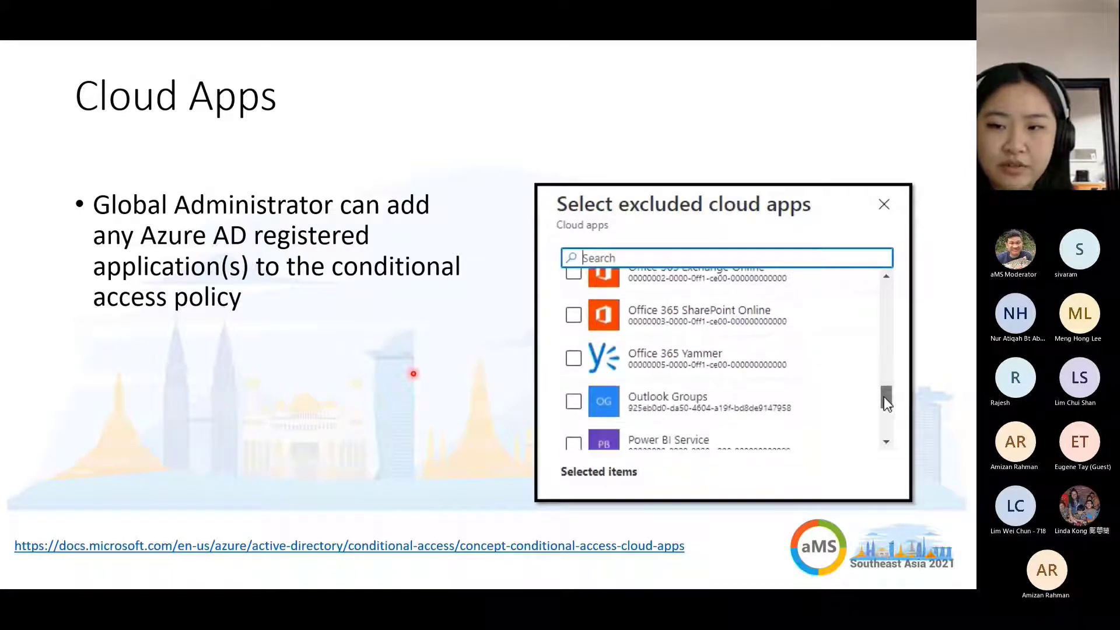
pyautogui.scroll(-3)
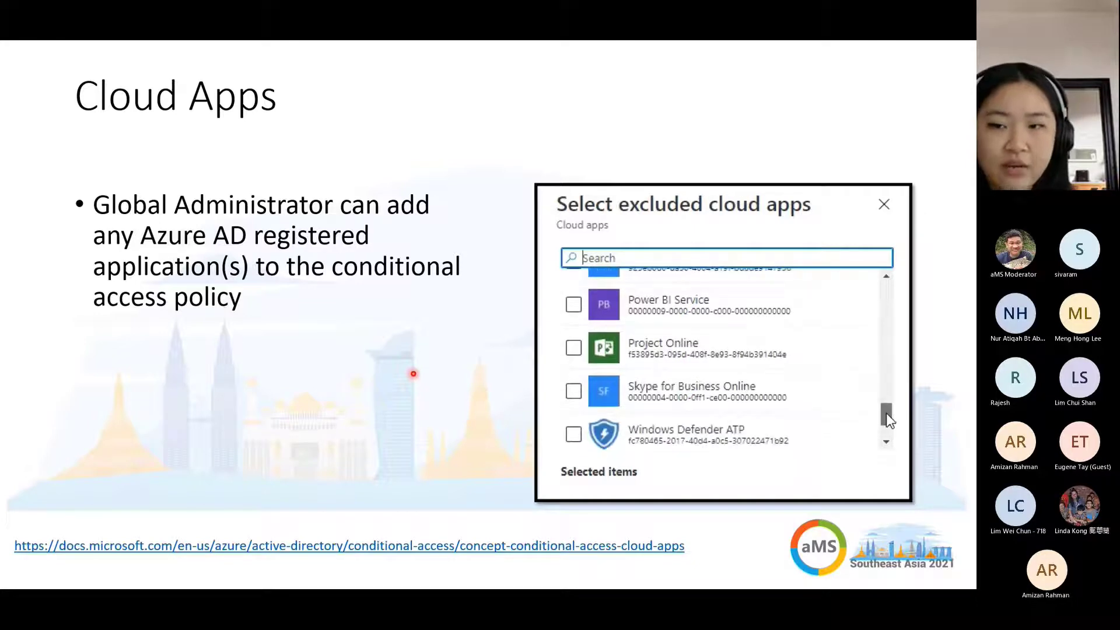
pyautogui.scroll(-3)
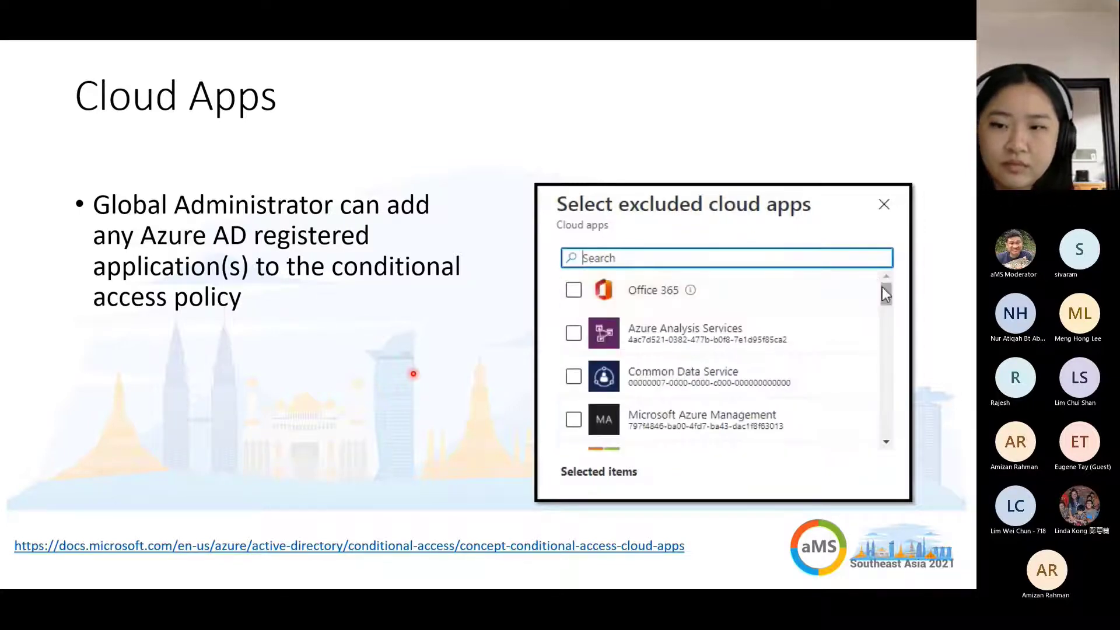
pyautogui.scroll(-3)
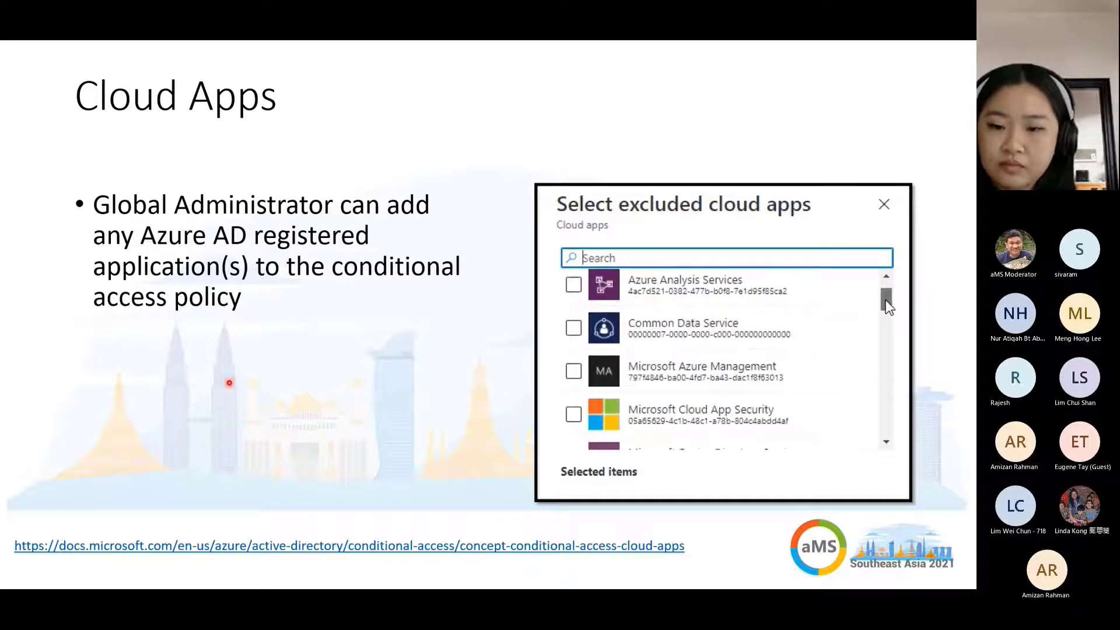
pyautogui.scroll(-3)
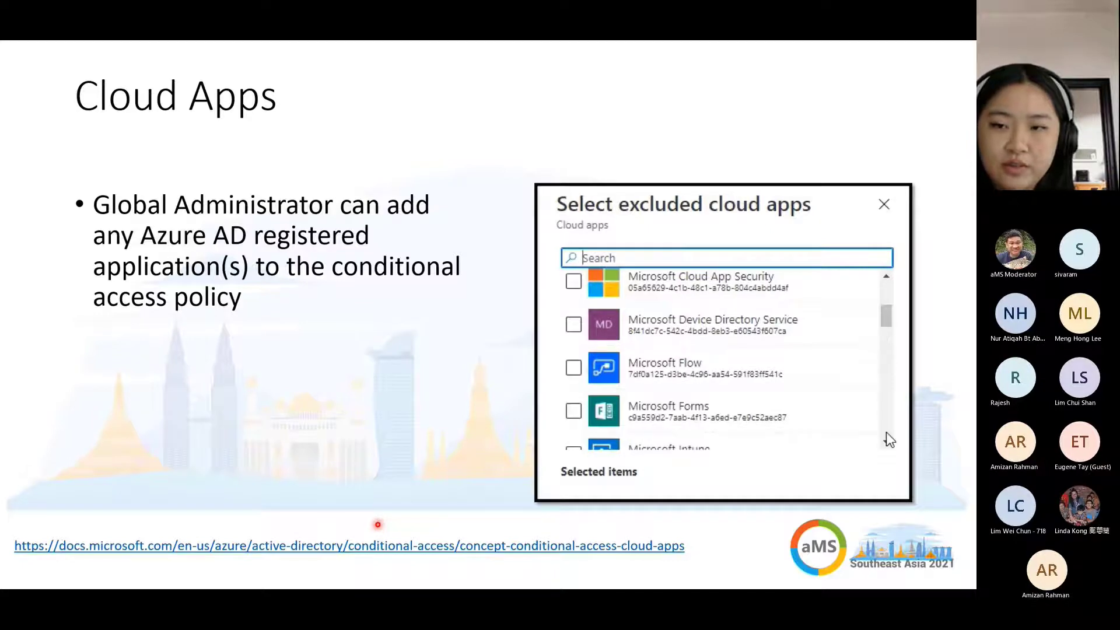
pyautogui.scroll(-3)
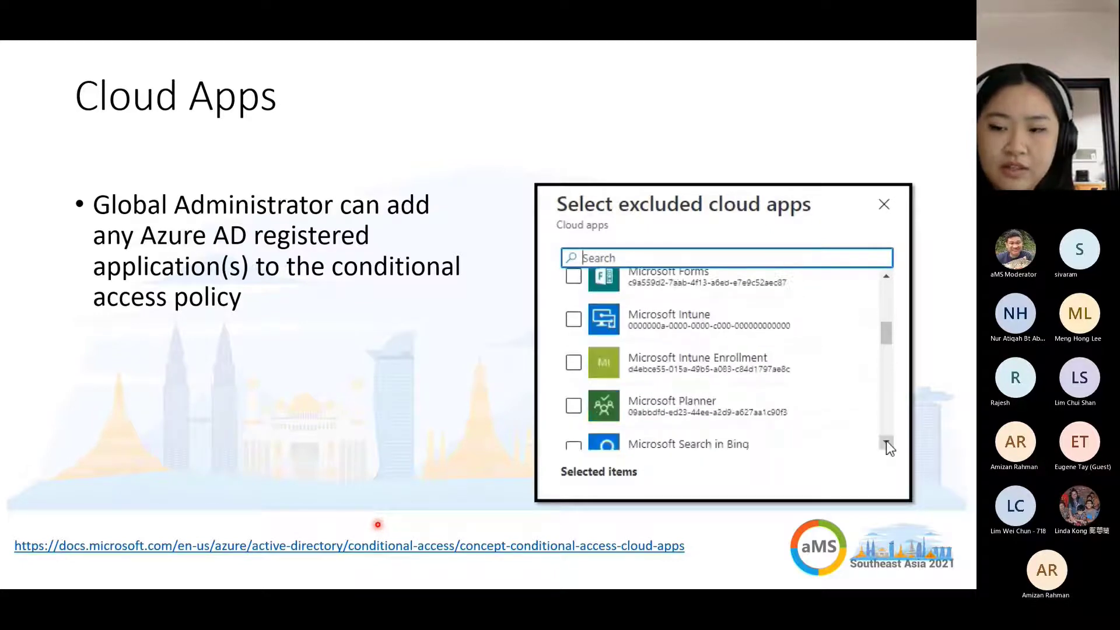
pyautogui.scroll(-3)
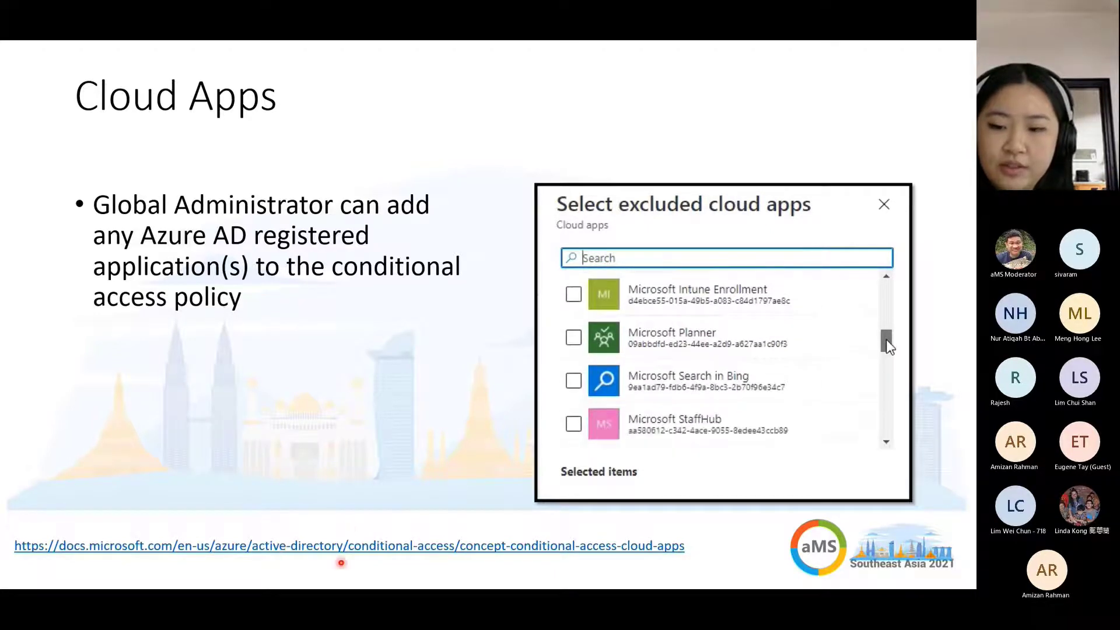
pyautogui.scroll(-3)
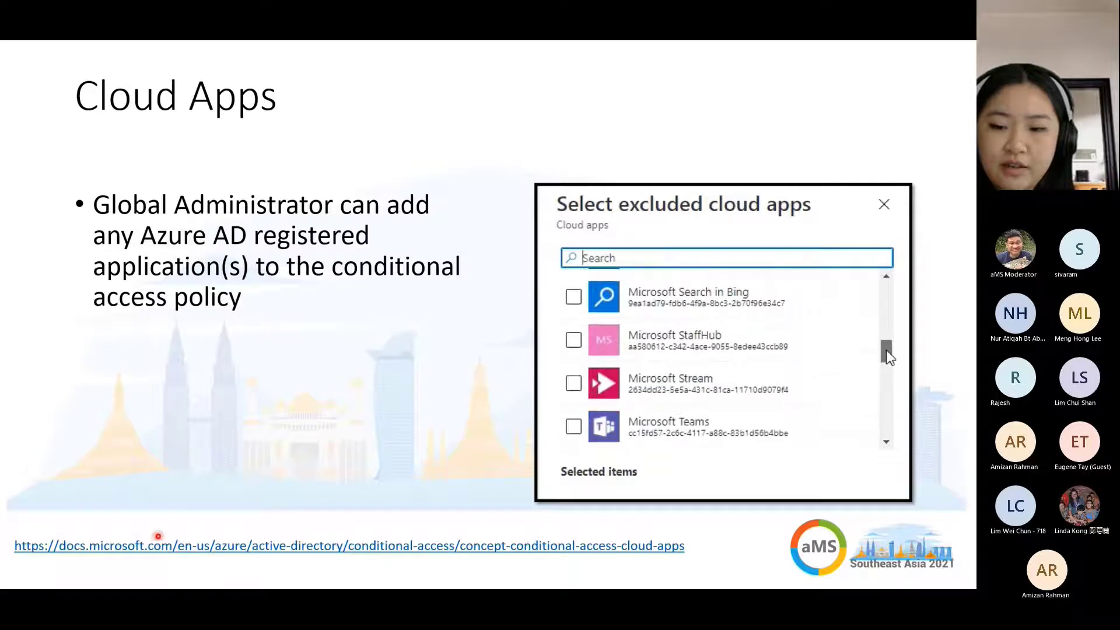
pyautogui.scroll(-3)
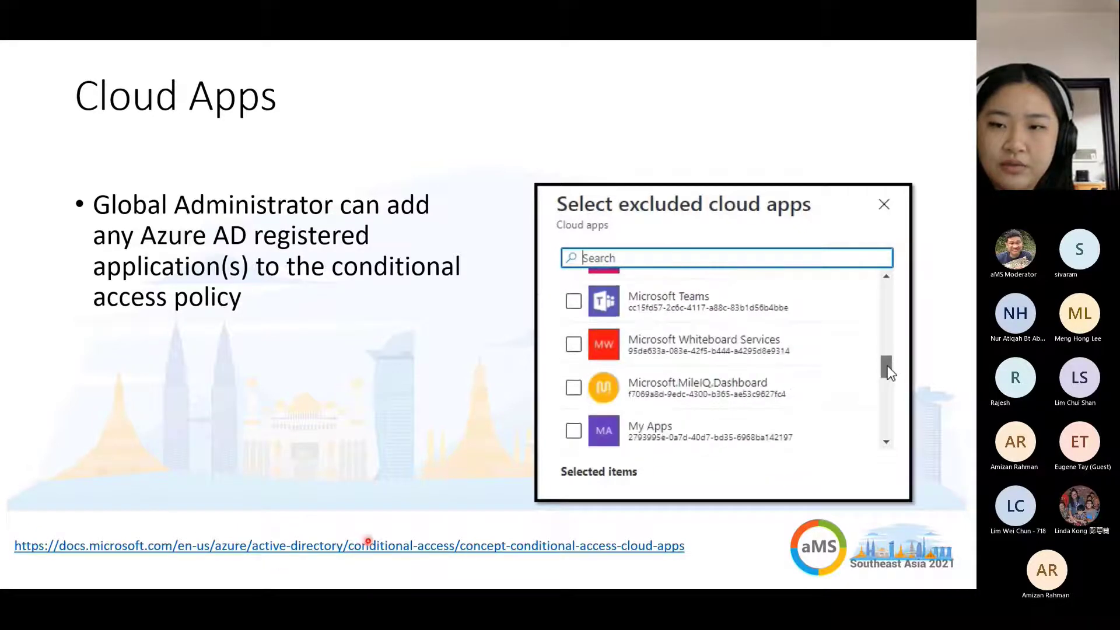
pyautogui.scroll(-3)
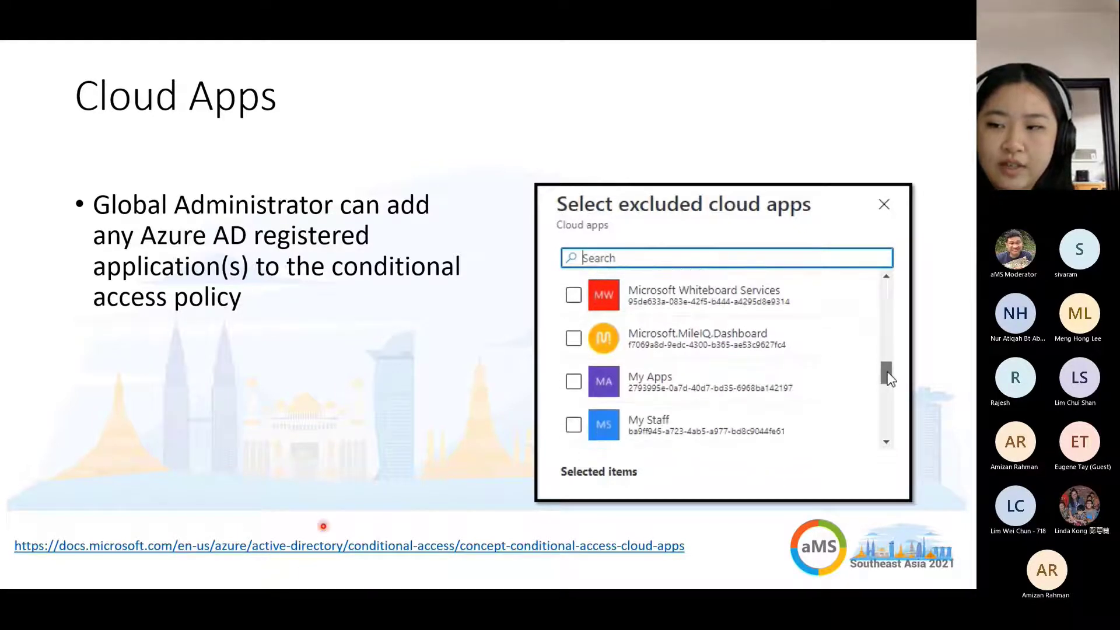
pyautogui.scroll(-3)
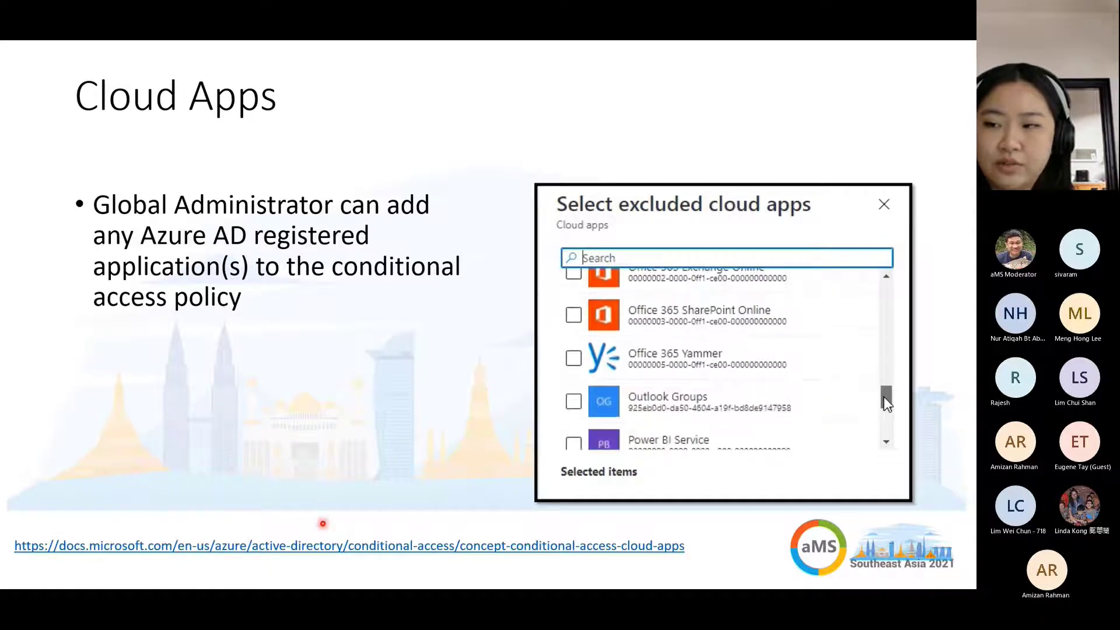
pyautogui.scroll(-3)
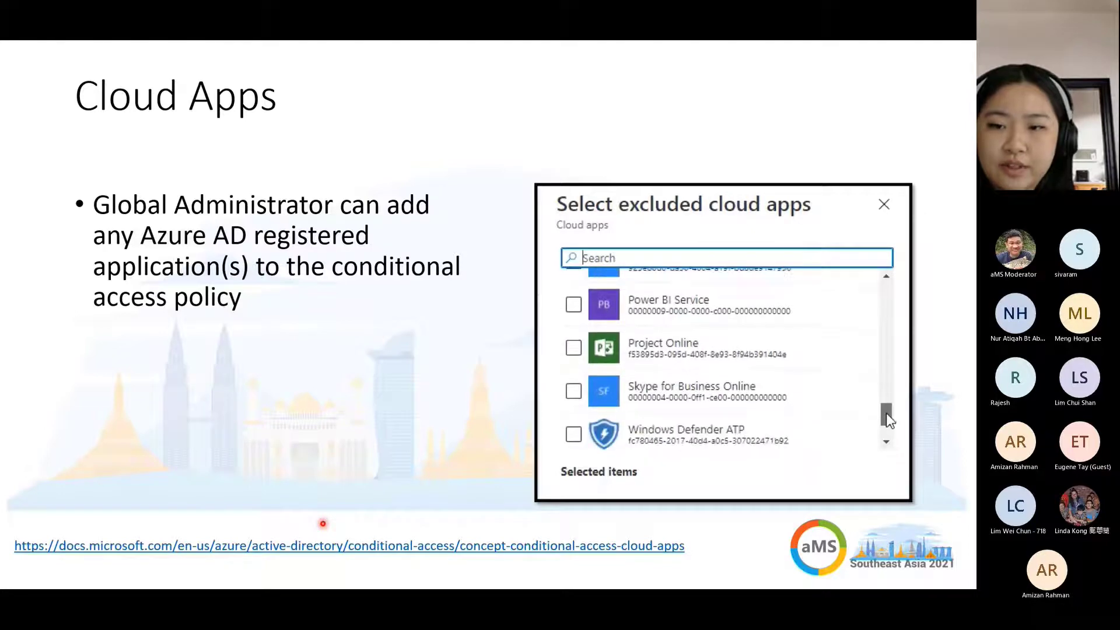
pyautogui.scroll(-3)
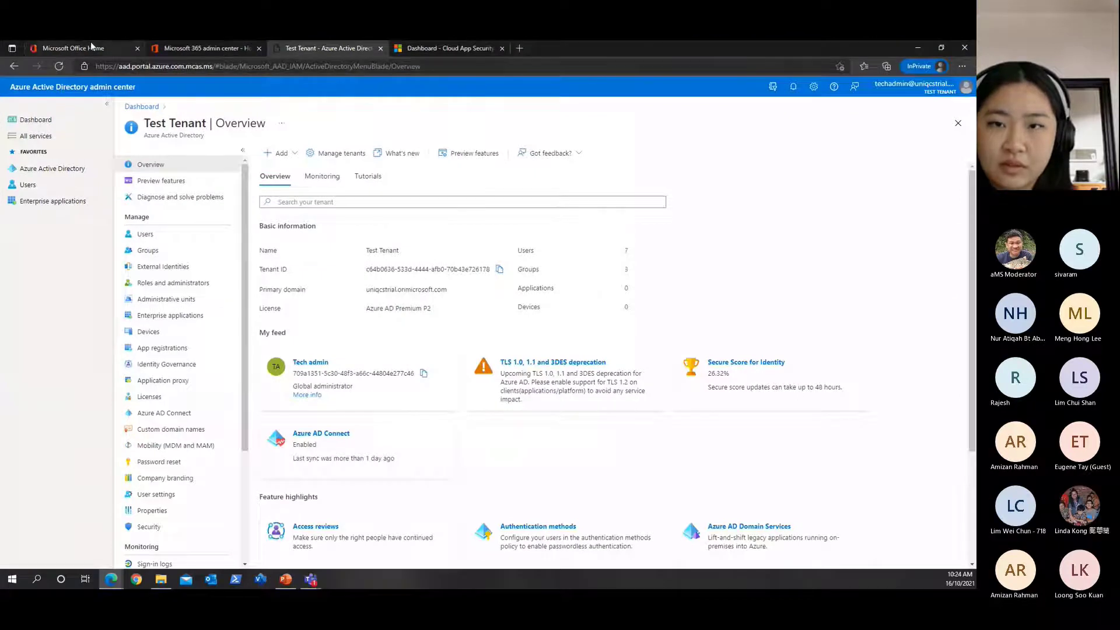
# Review the Tech admin user's licenses and apps in Microsoft 365 admin center, then close the details
pyautogui.click(71, 48)
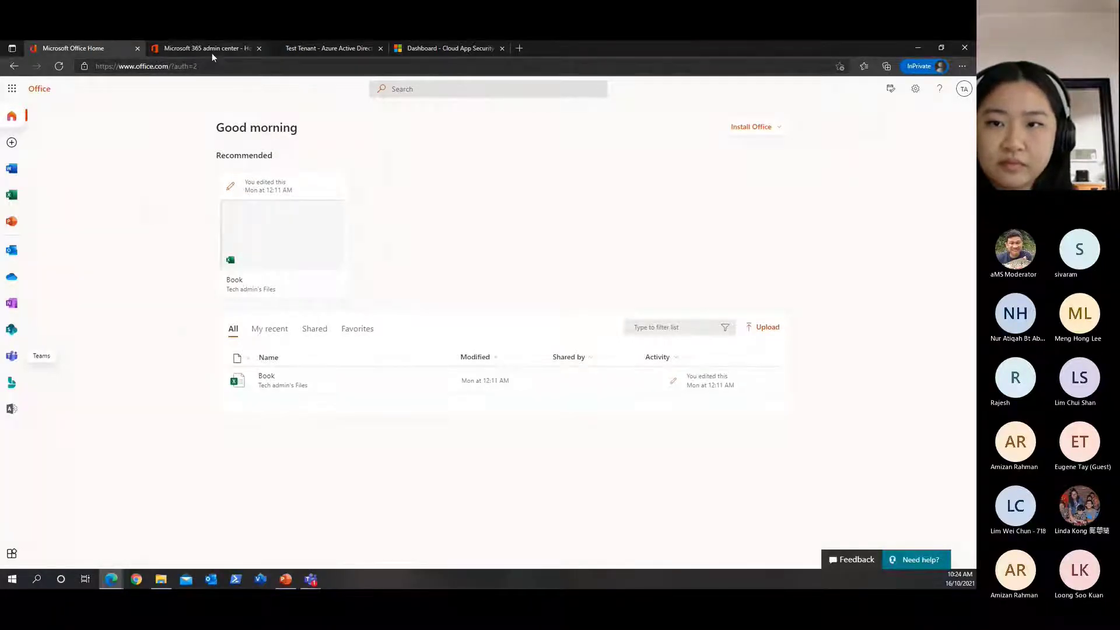
pyautogui.click(205, 48)
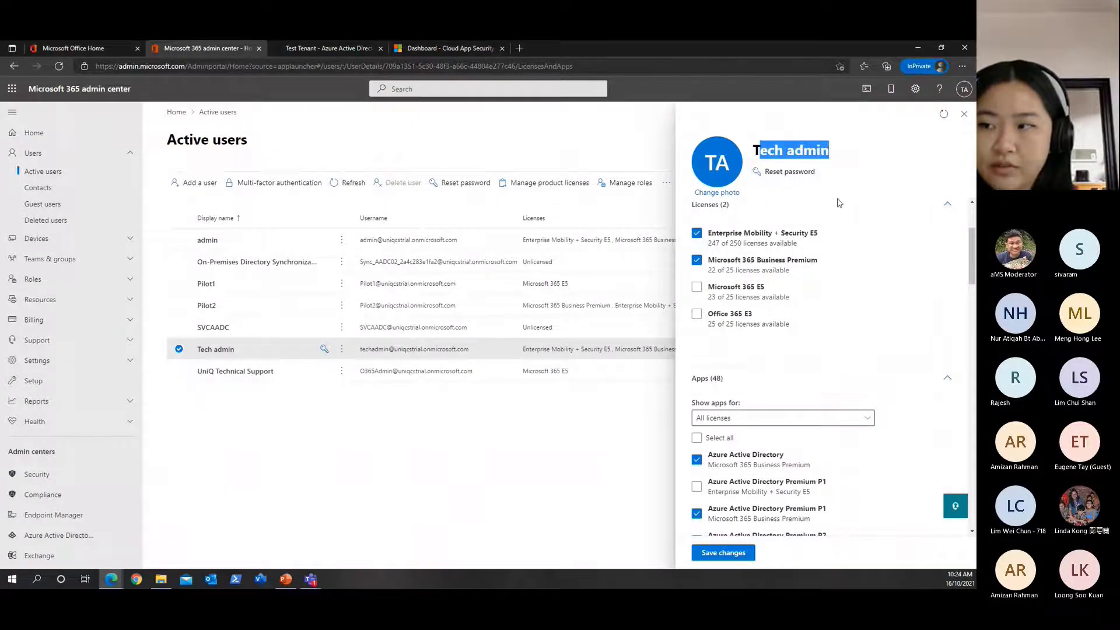
pyautogui.moveTo(871, 305)
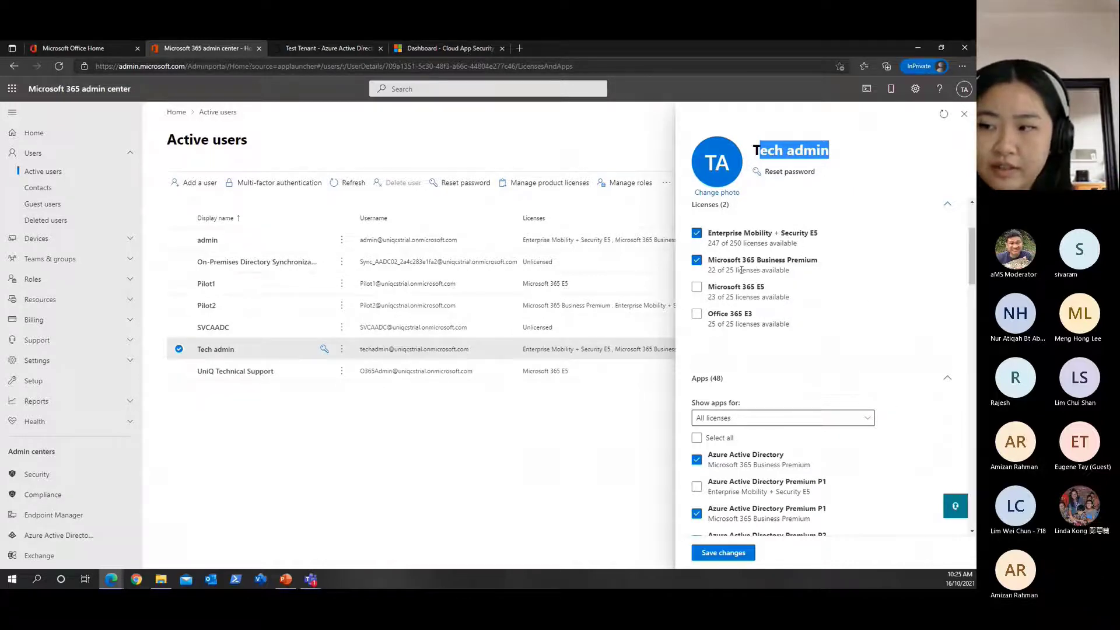
pyautogui.scroll(-3)
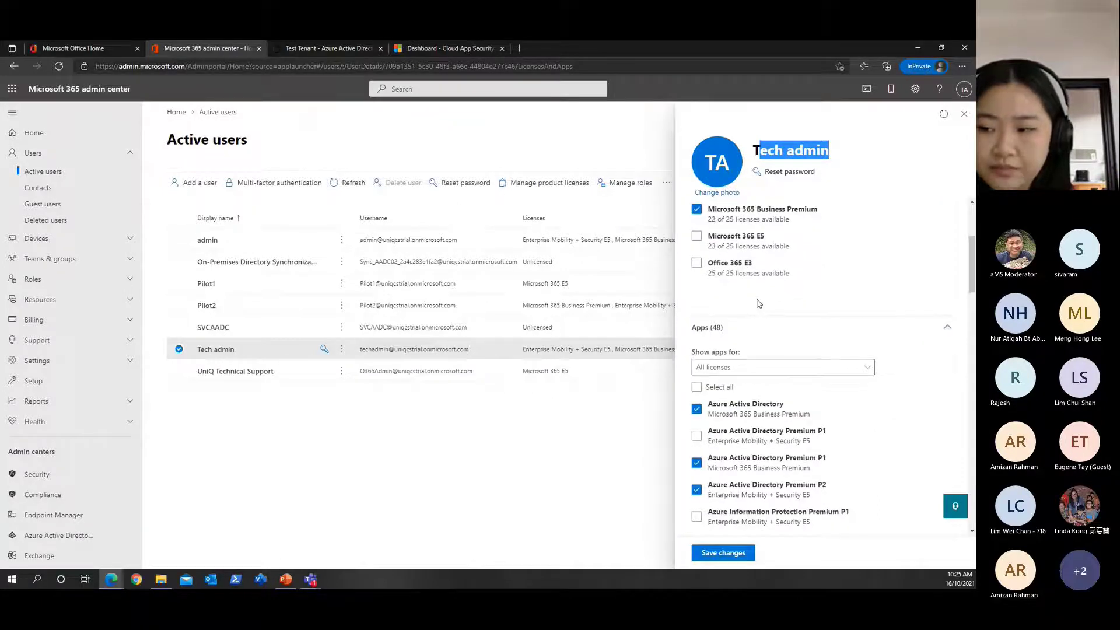
pyautogui.scroll(-3)
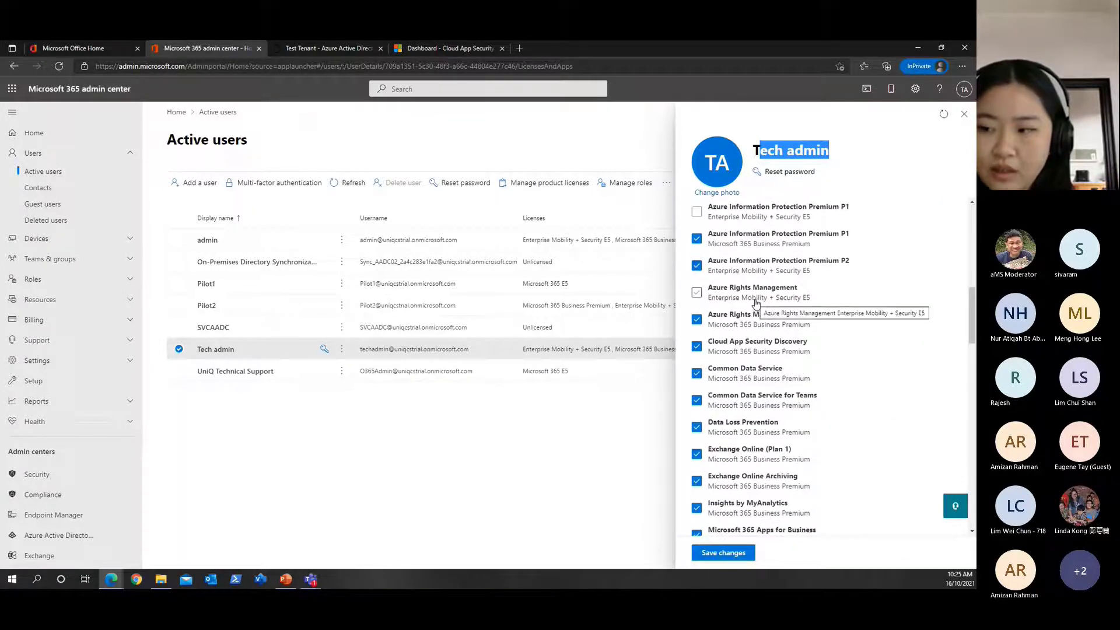
pyautogui.scroll(-3)
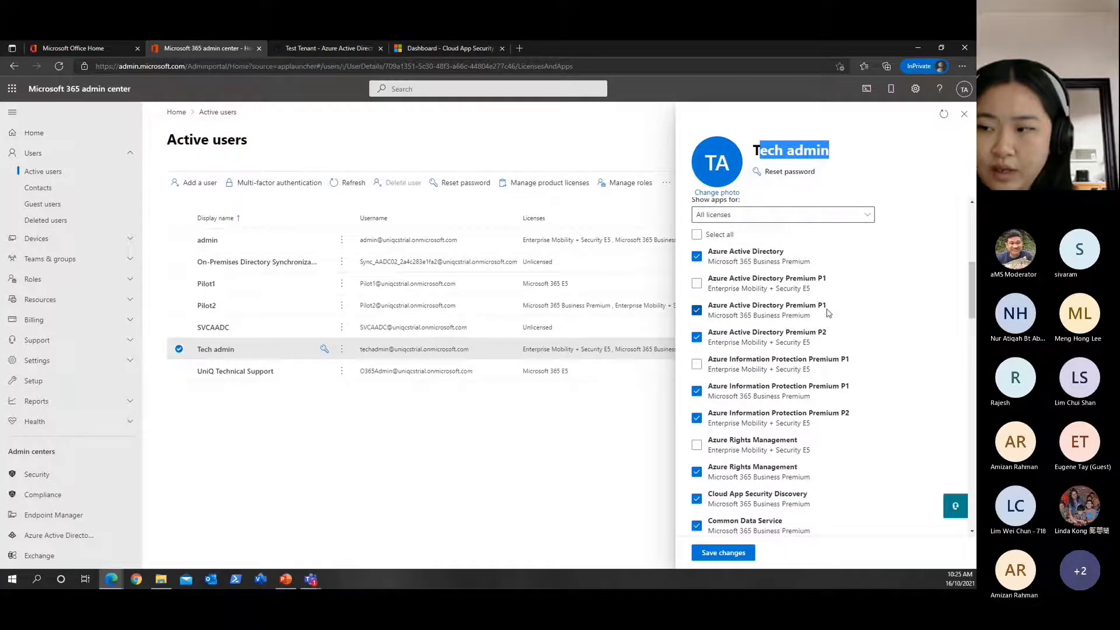
pyautogui.scroll(-3)
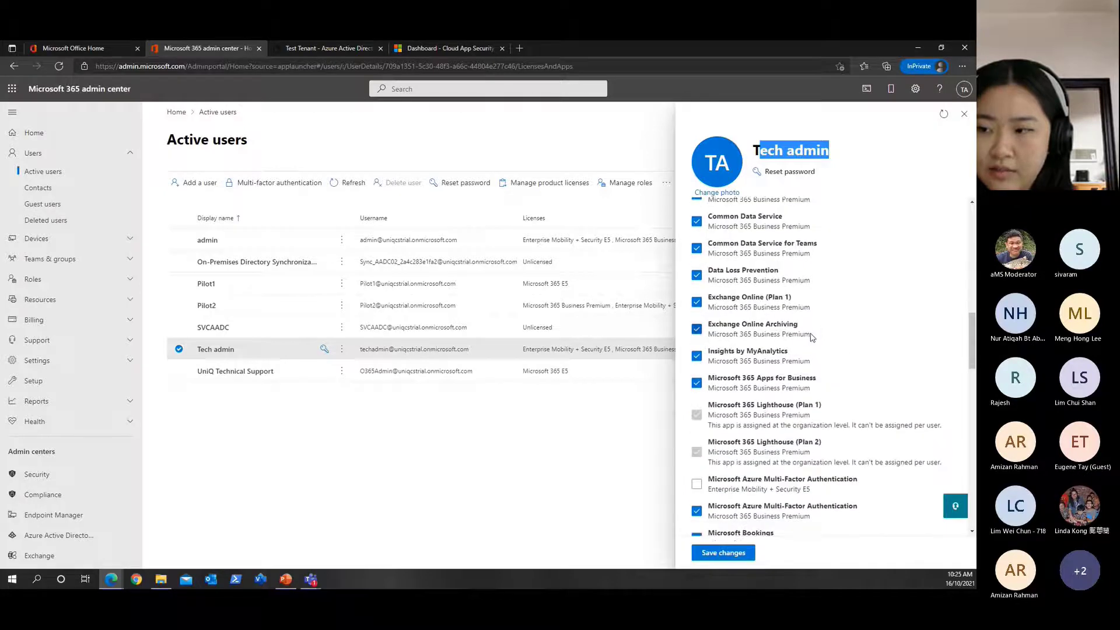
pyautogui.scroll(-3)
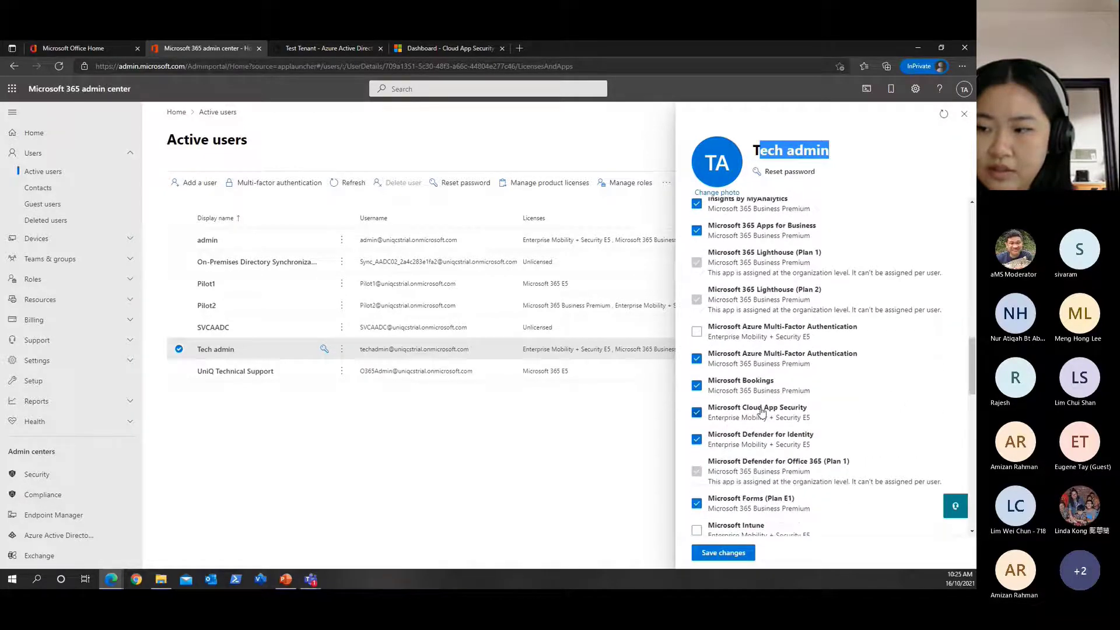
pyautogui.moveTo(757, 407)
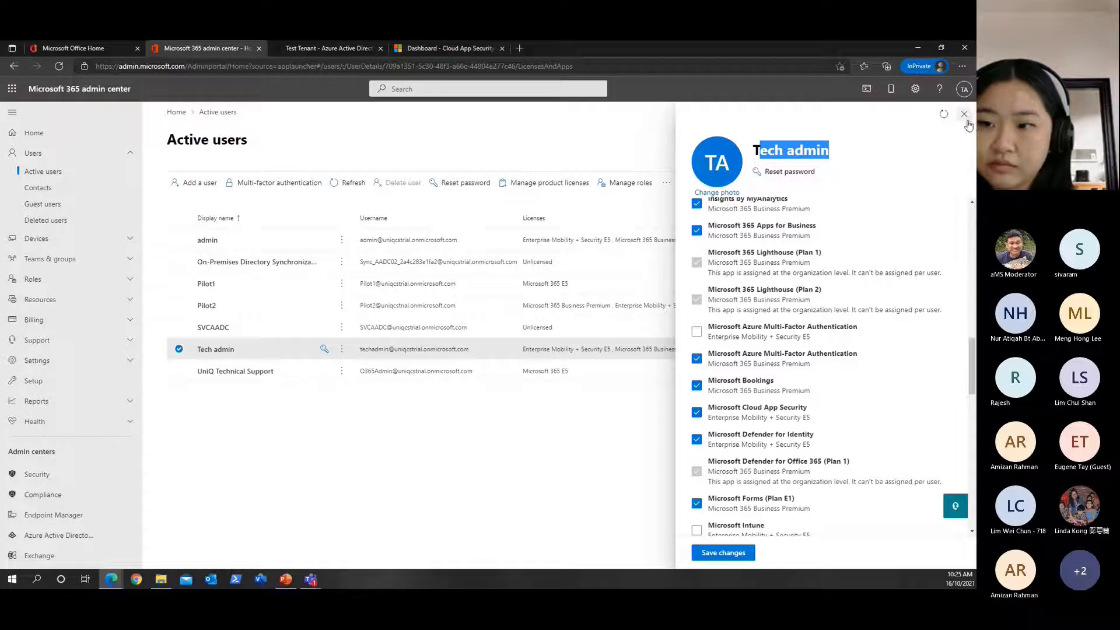
pyautogui.click(964, 113)
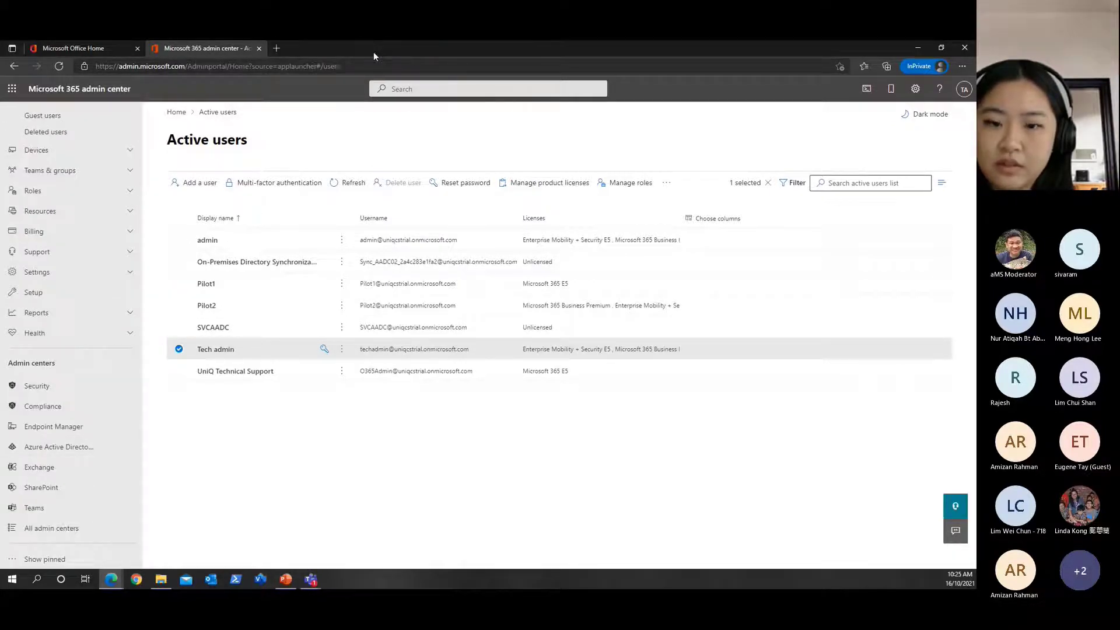
# Go from Azure AD admin center's Test Tenant overview to its Security settings page
pyautogui.click(59, 447)
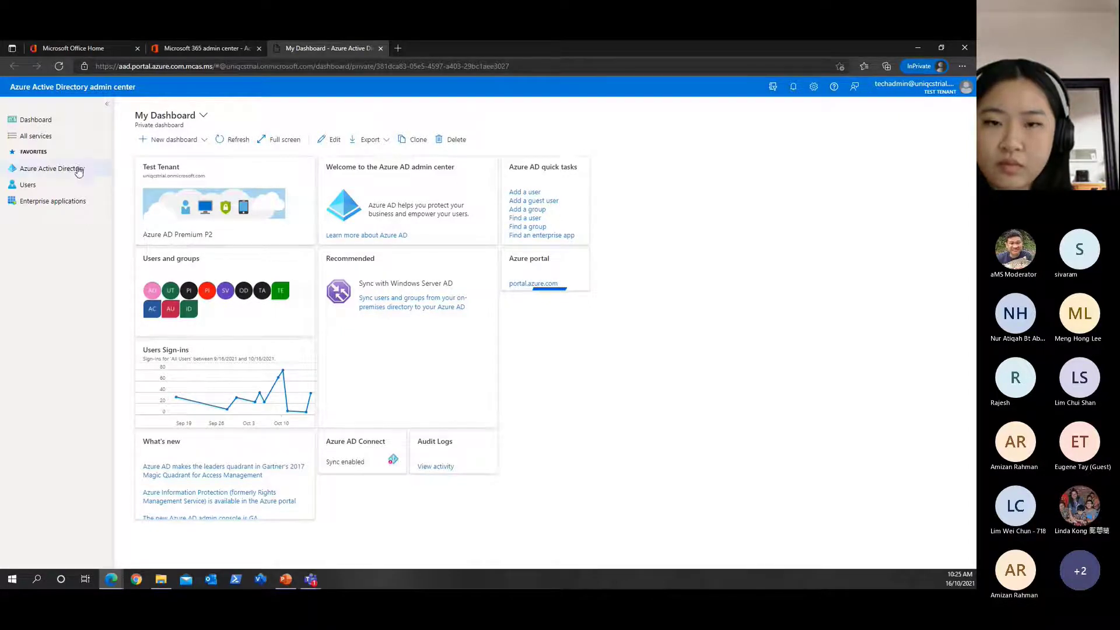
pyautogui.click(52, 168)
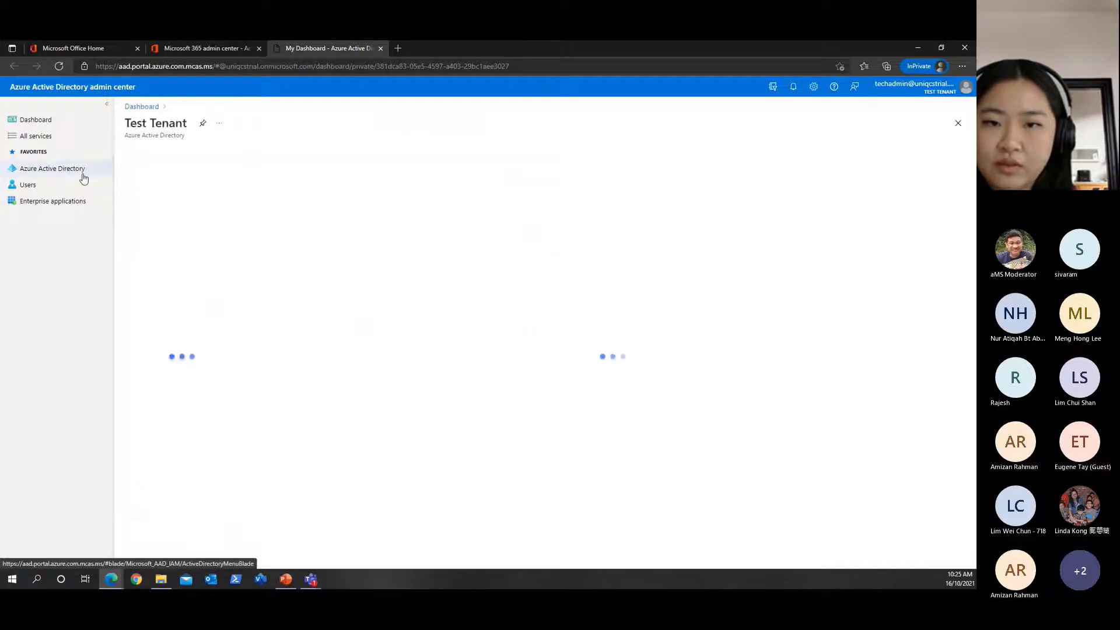
pyautogui.click(52, 168)
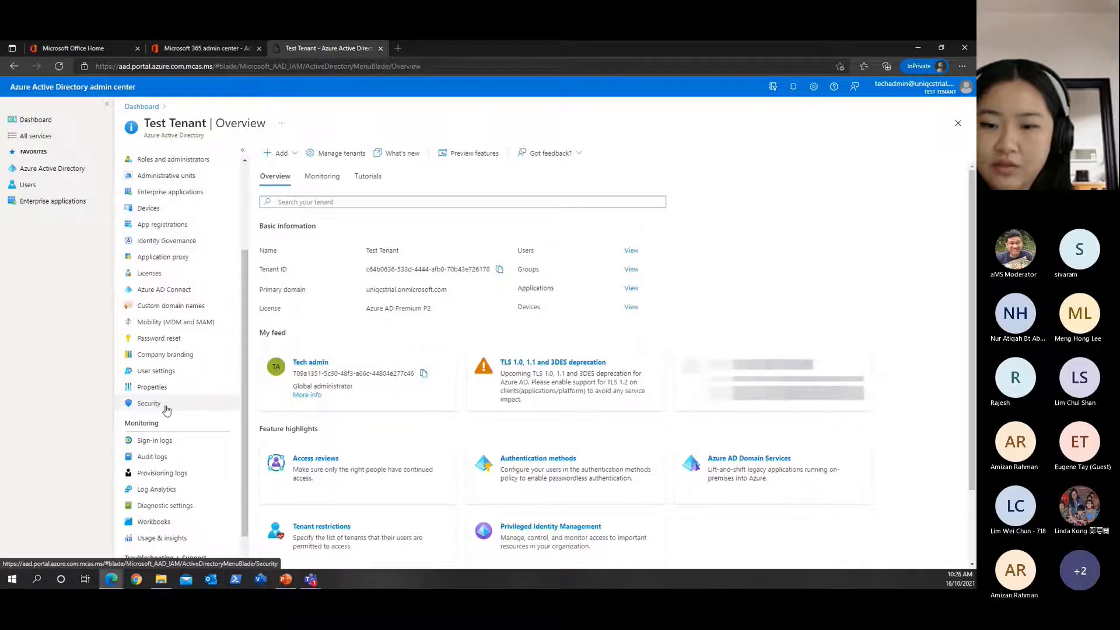
pyautogui.click(148, 403)
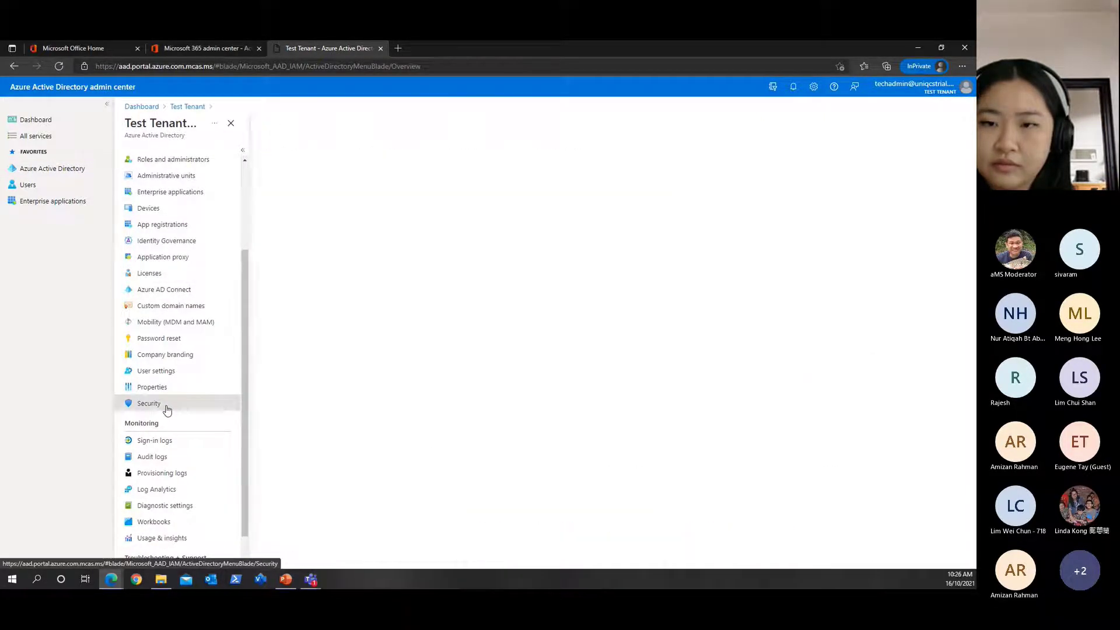
pyautogui.click(148, 402)
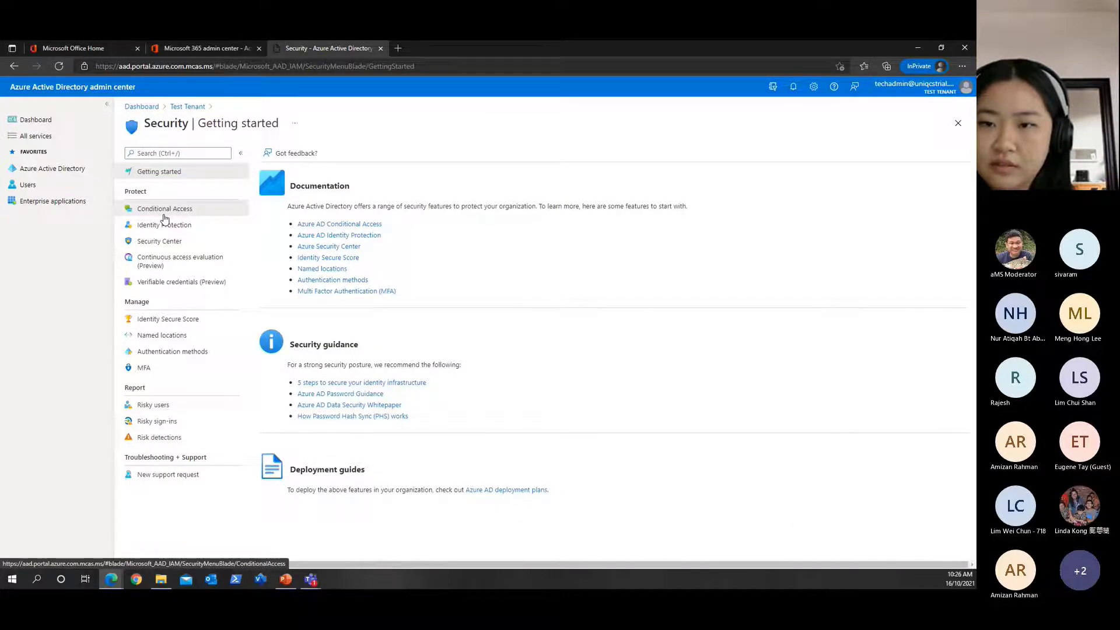
# Open the CASB Apps policy from the Conditional Access policies list and its Users and groups
pyautogui.click(164, 208)
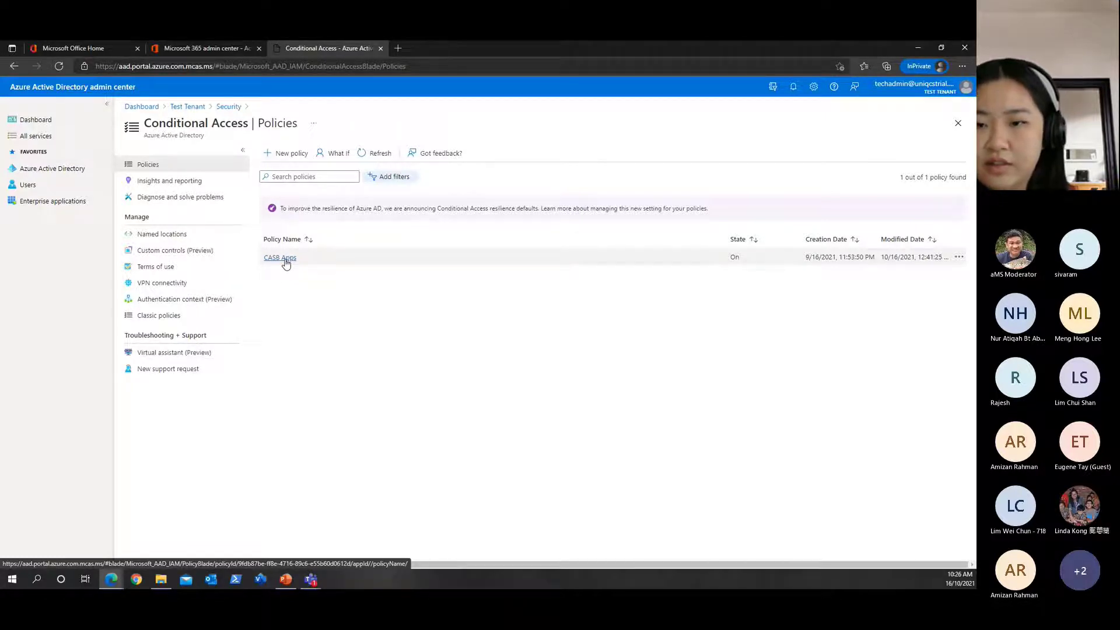
pyautogui.click(279, 257)
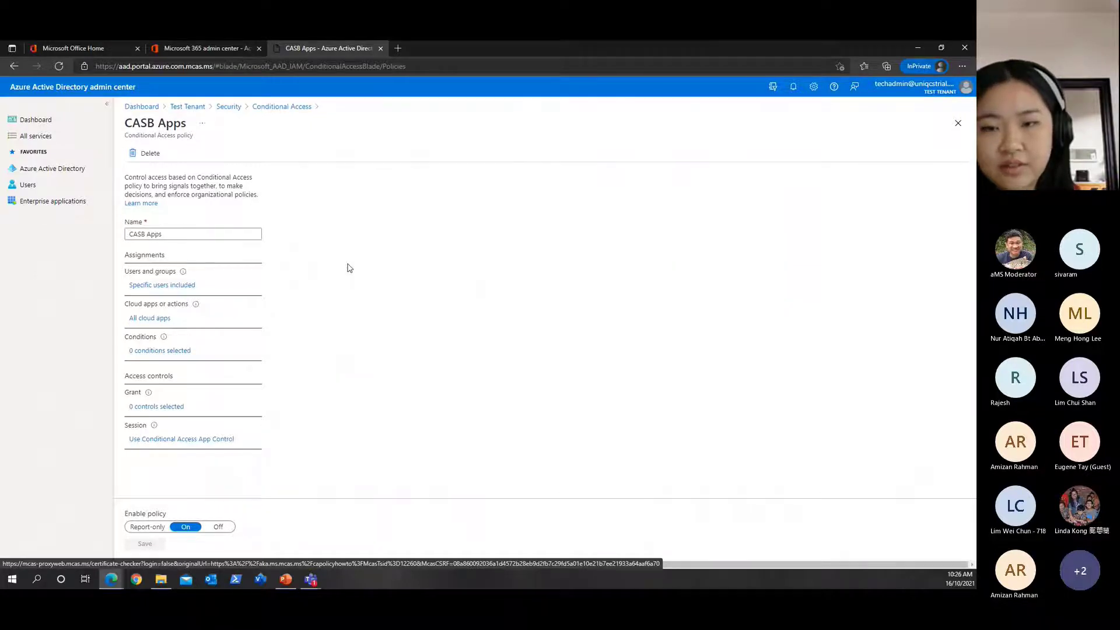
pyautogui.moveTo(345, 259)
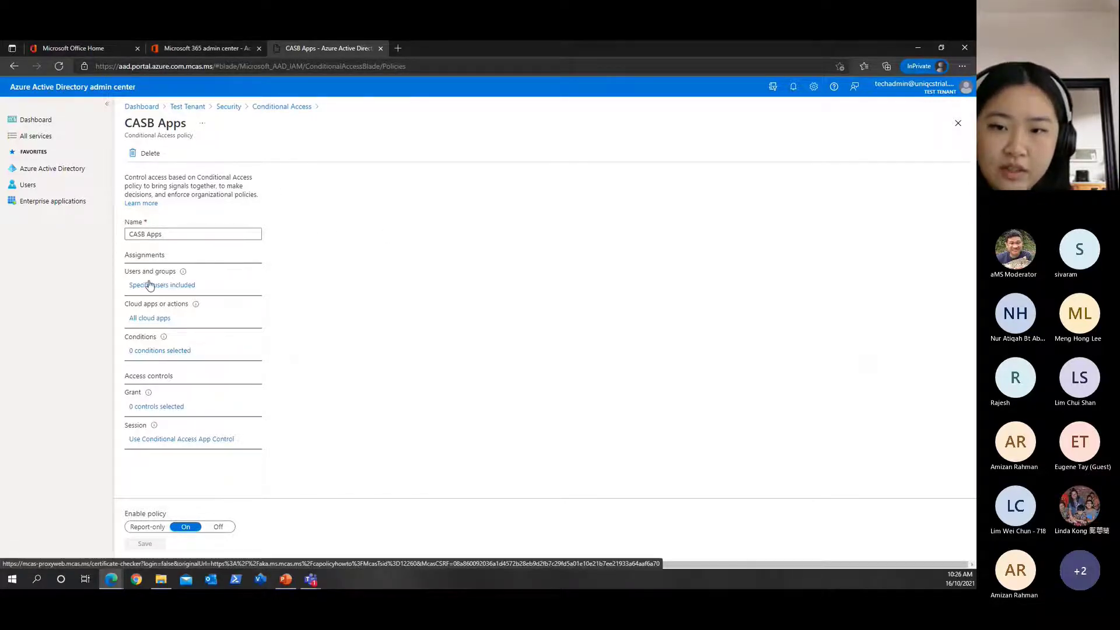
pyautogui.moveTo(148, 279)
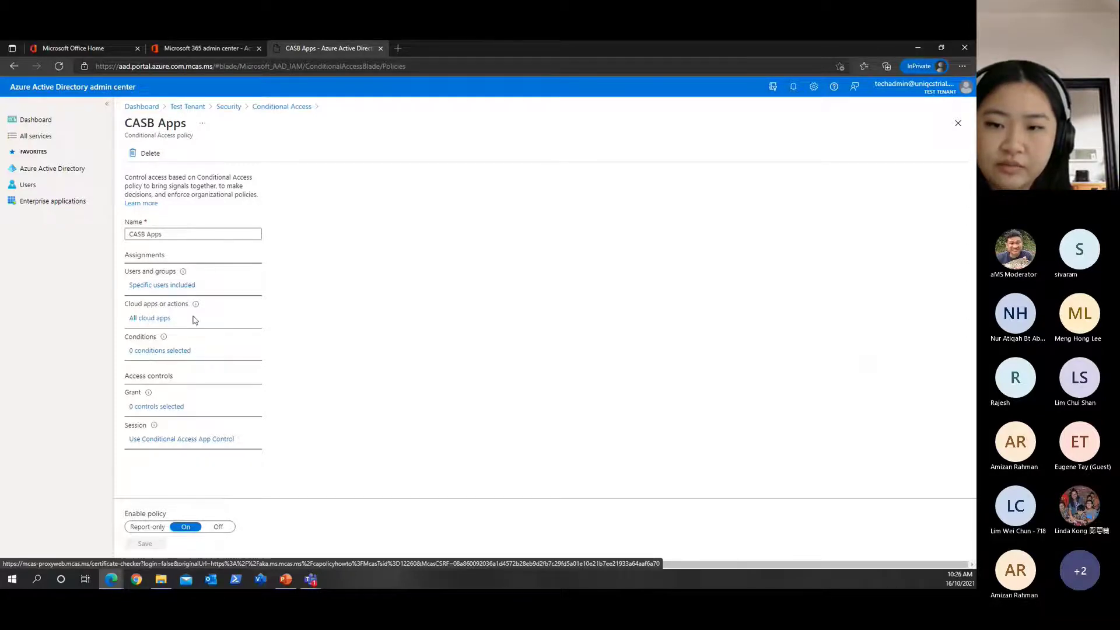
pyautogui.click(161, 285)
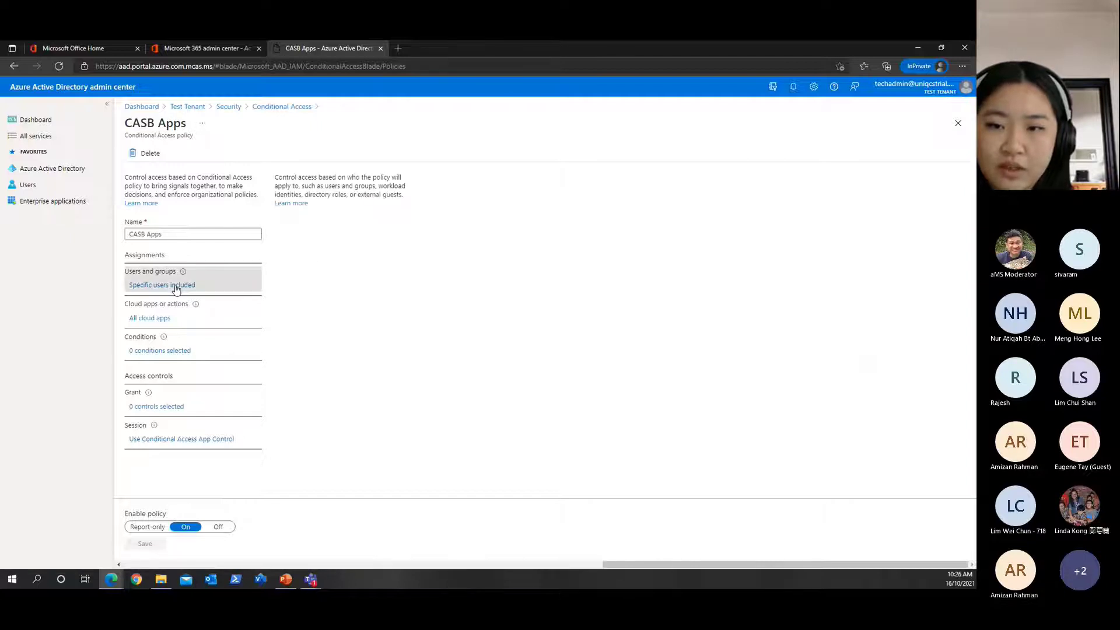
# Confirm the policy covers two specific users, then show its All cloud apps assignment
pyautogui.click(161, 285)
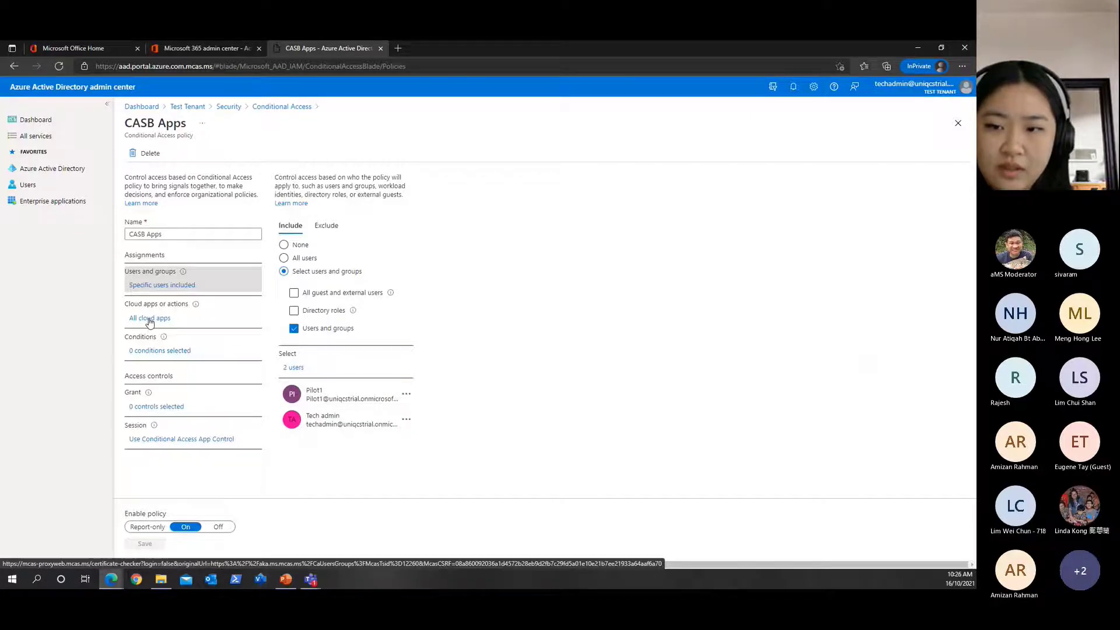
pyautogui.click(149, 317)
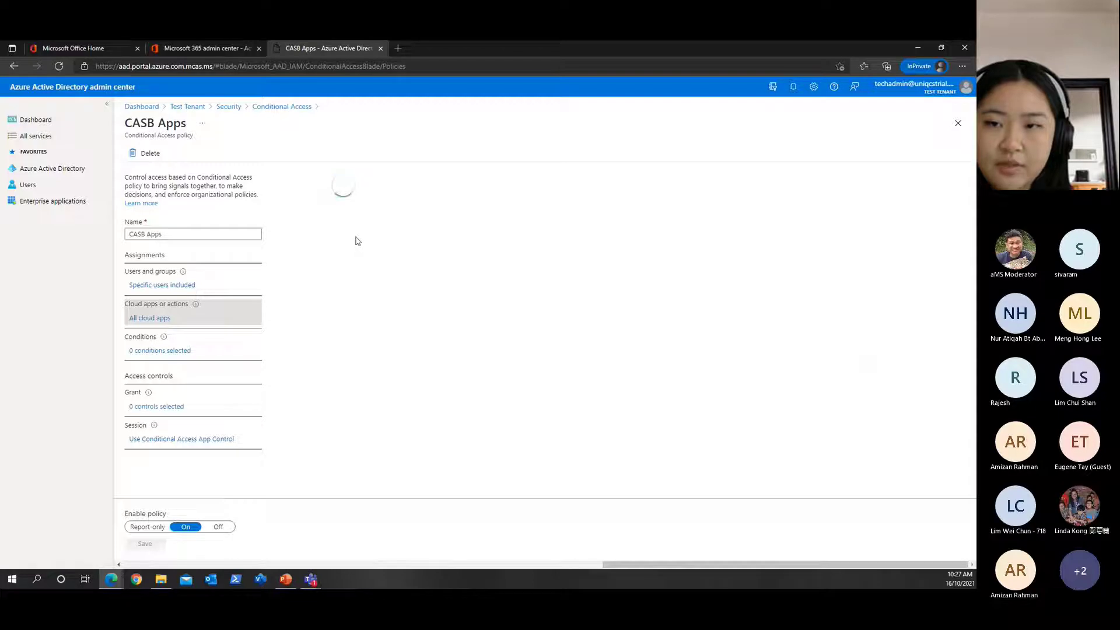
pyautogui.click(149, 317)
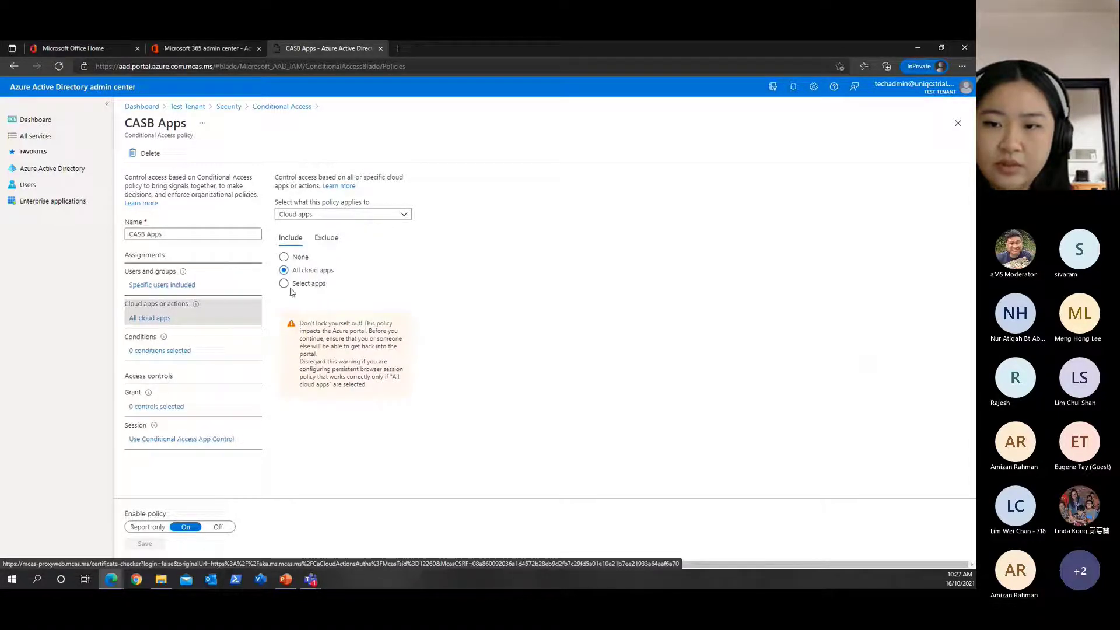
pyautogui.click(284, 282)
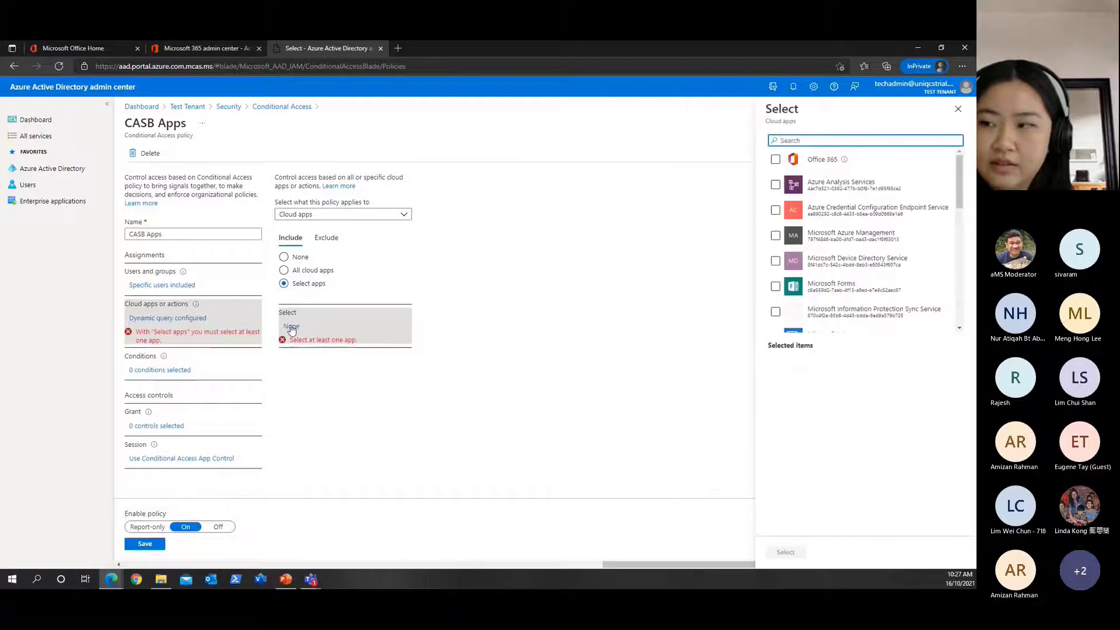
pyautogui.scroll(-3)
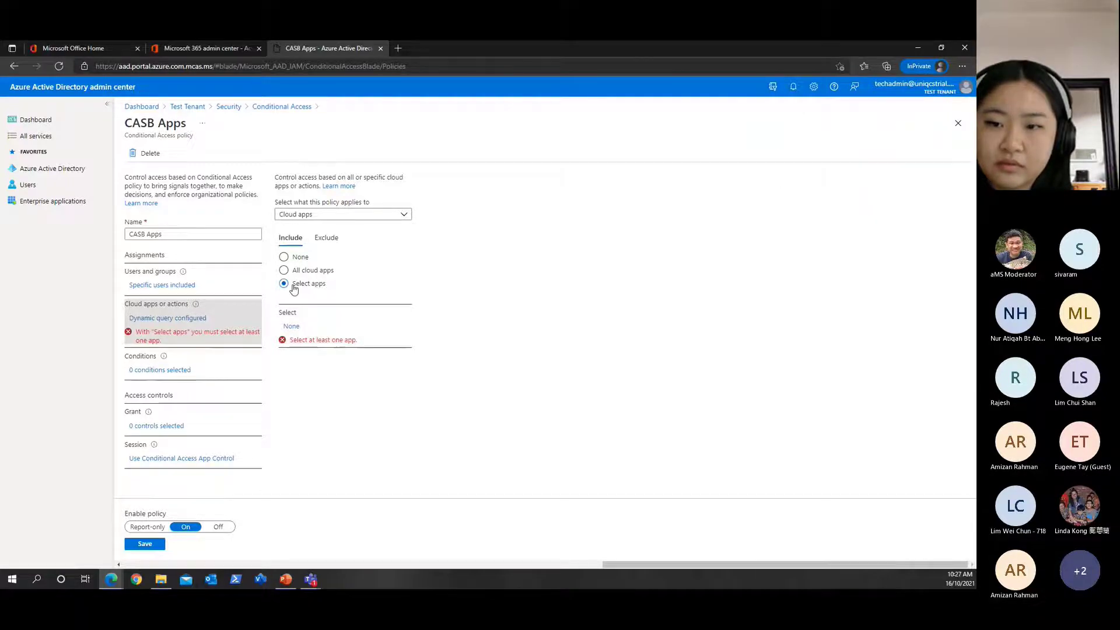
pyautogui.click(283, 270)
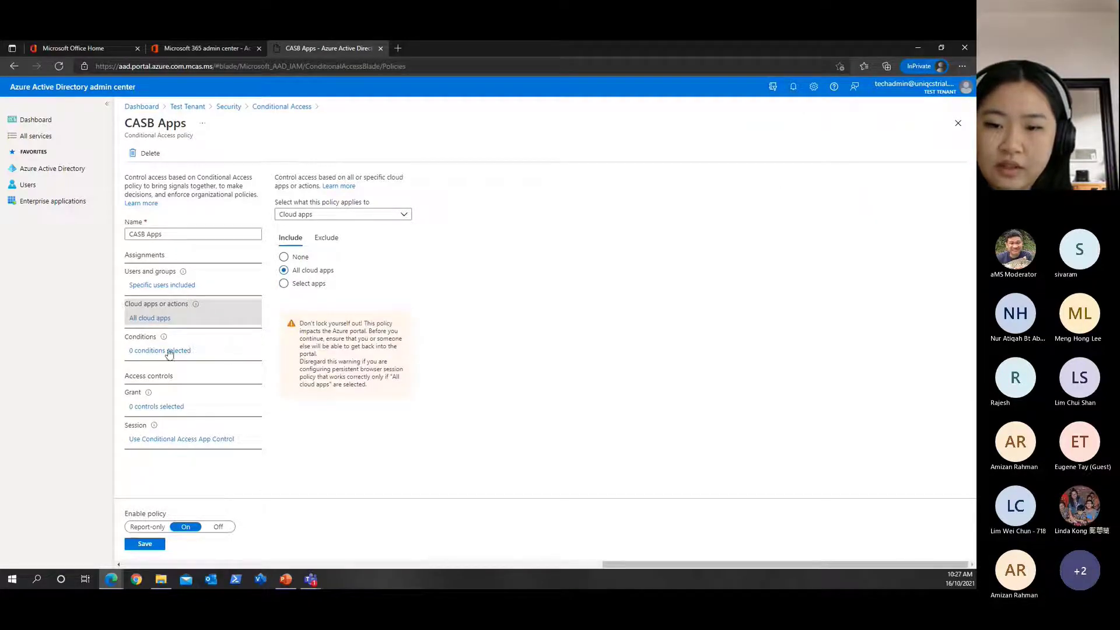
# Set the Device platforms condition to any device with iOS and macOS excluded, and confirm it
pyautogui.click(158, 350)
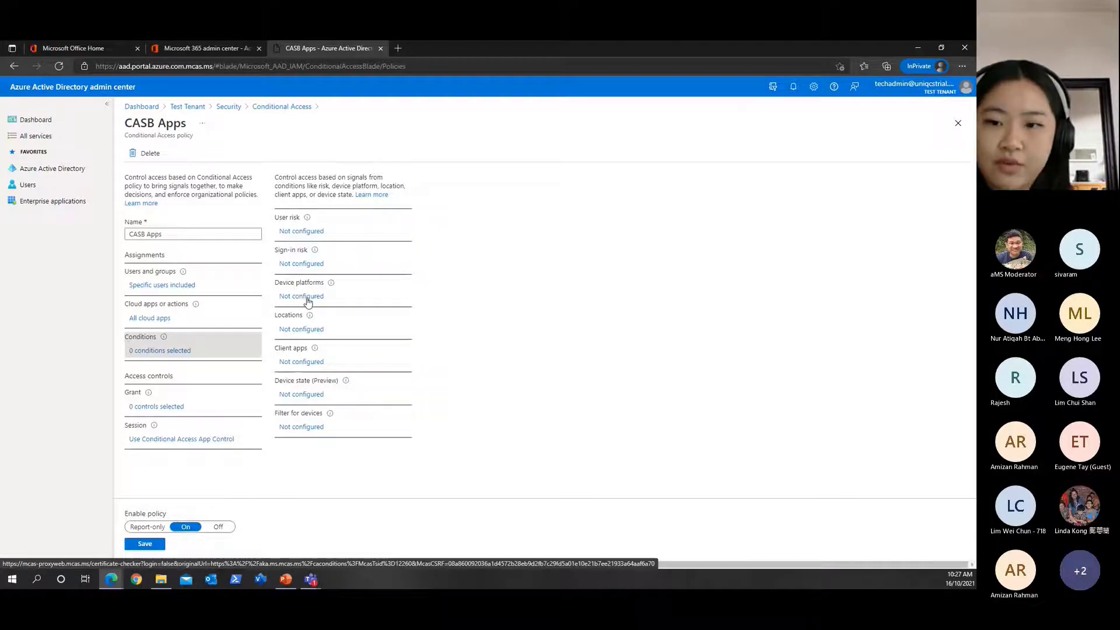
pyautogui.click(301, 295)
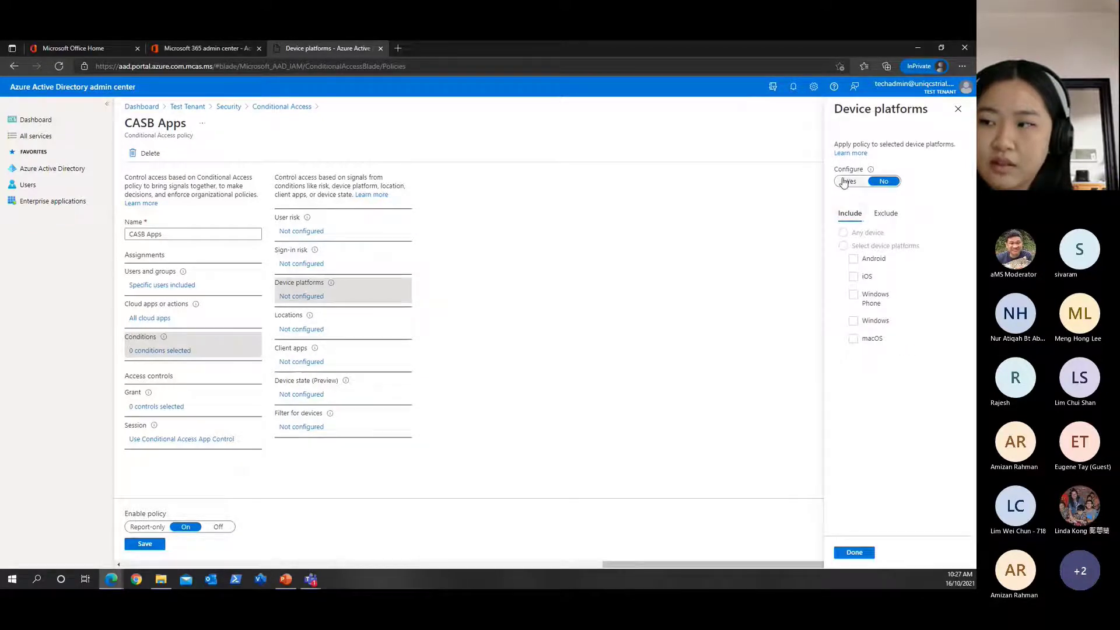
pyautogui.click(849, 181)
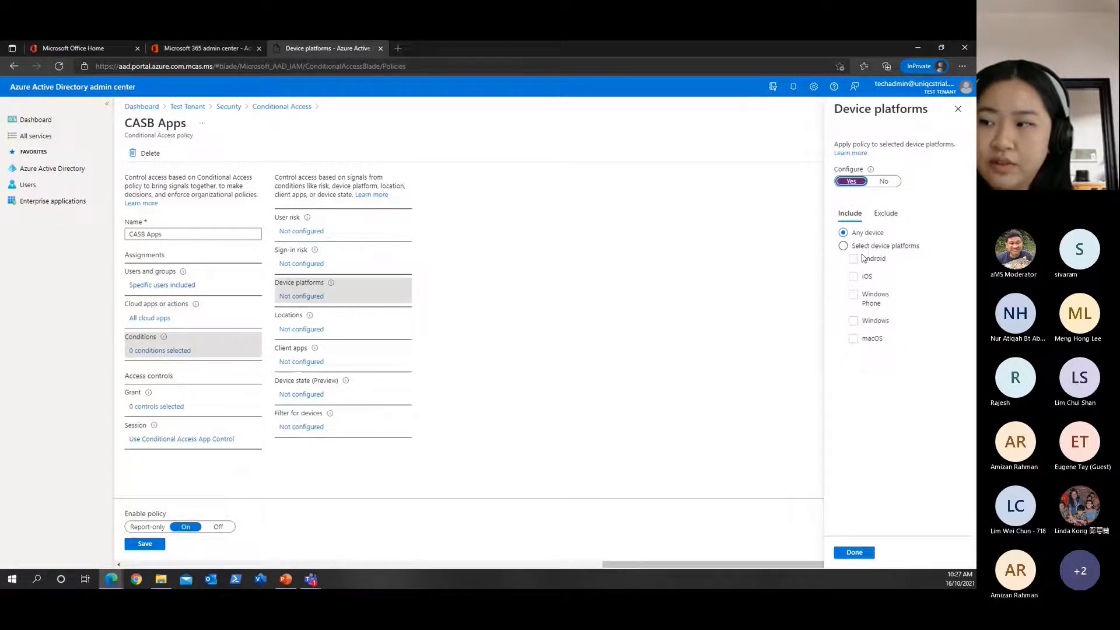
pyautogui.click(853, 338)
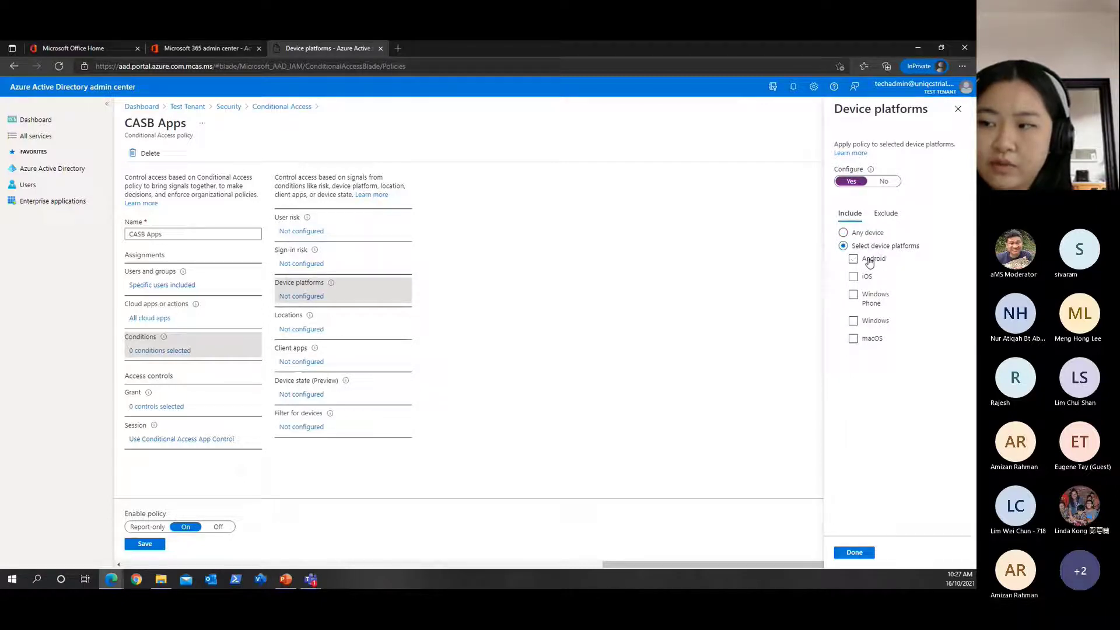
pyautogui.click(853, 259)
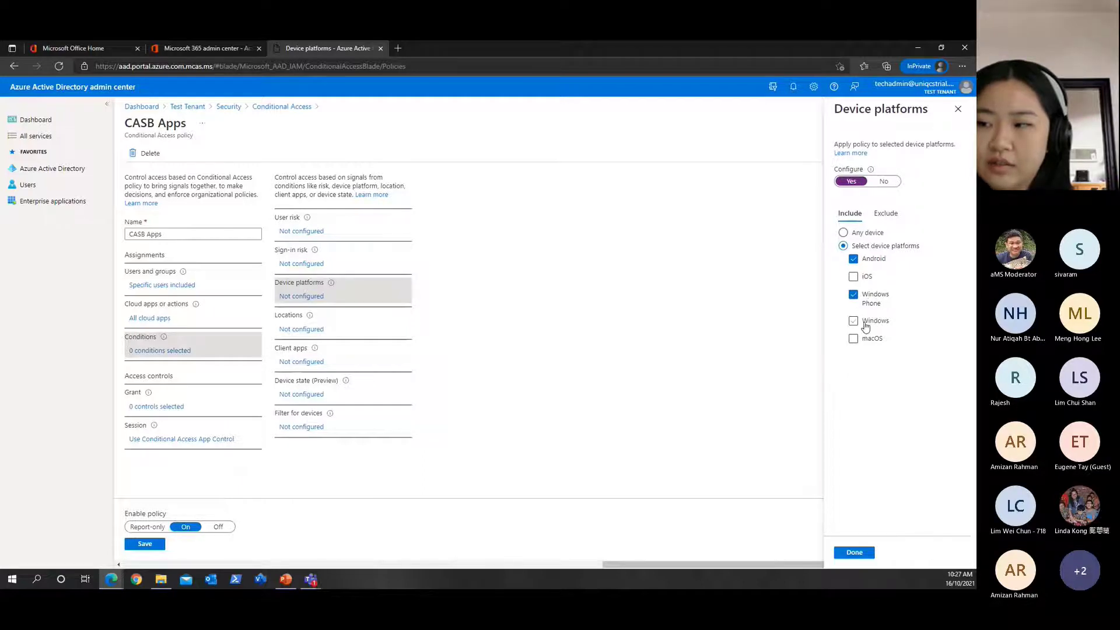
pyautogui.click(853, 320)
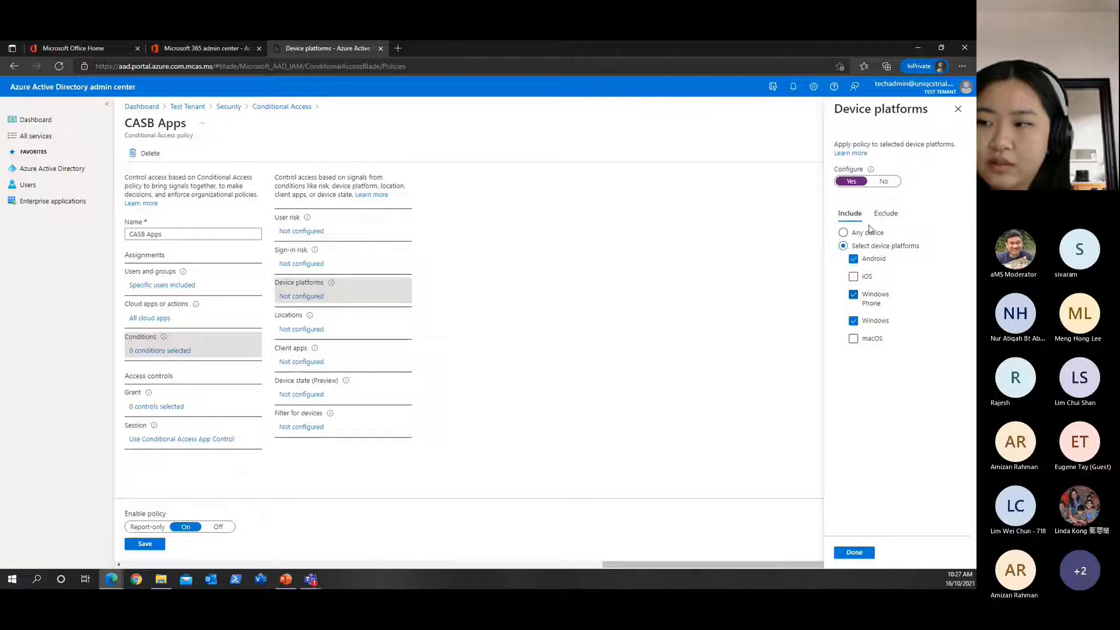
pyautogui.click(844, 232)
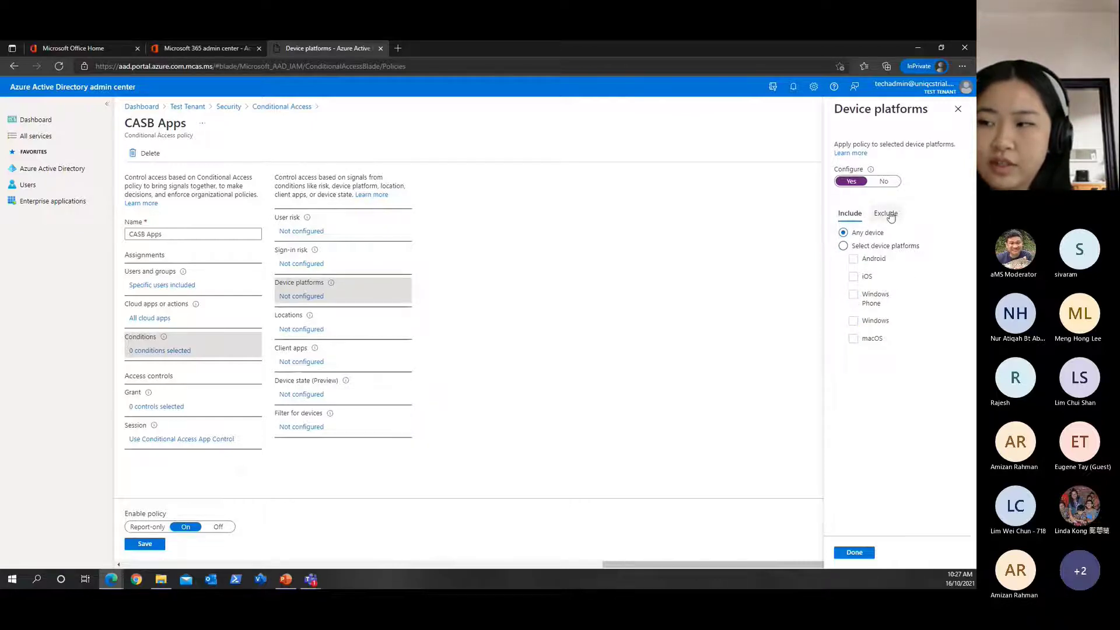
pyautogui.click(885, 213)
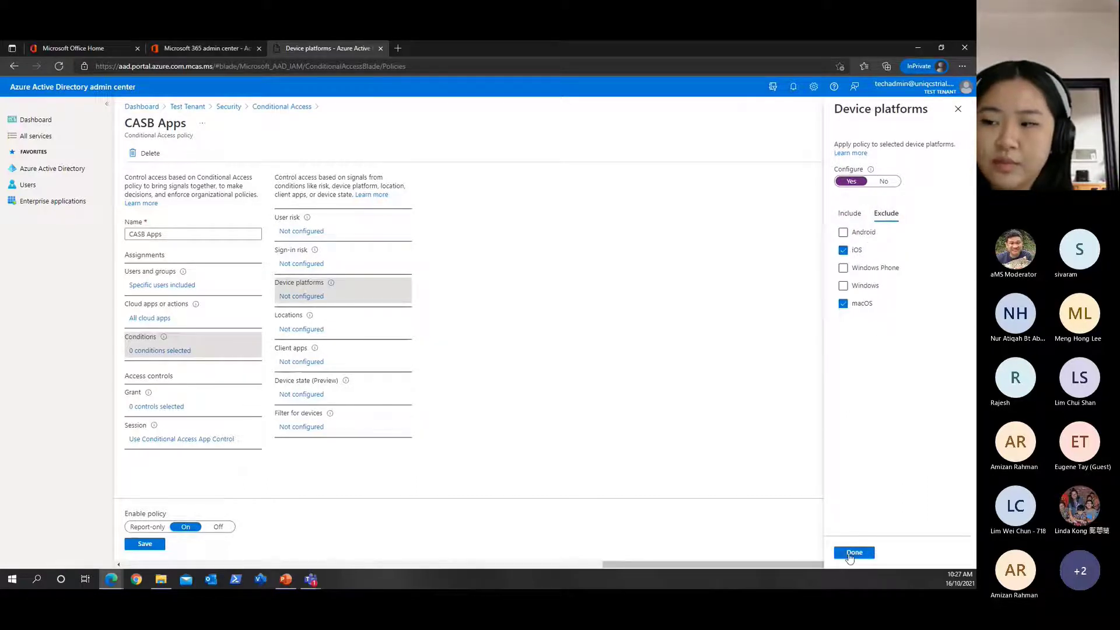
pyautogui.click(854, 552)
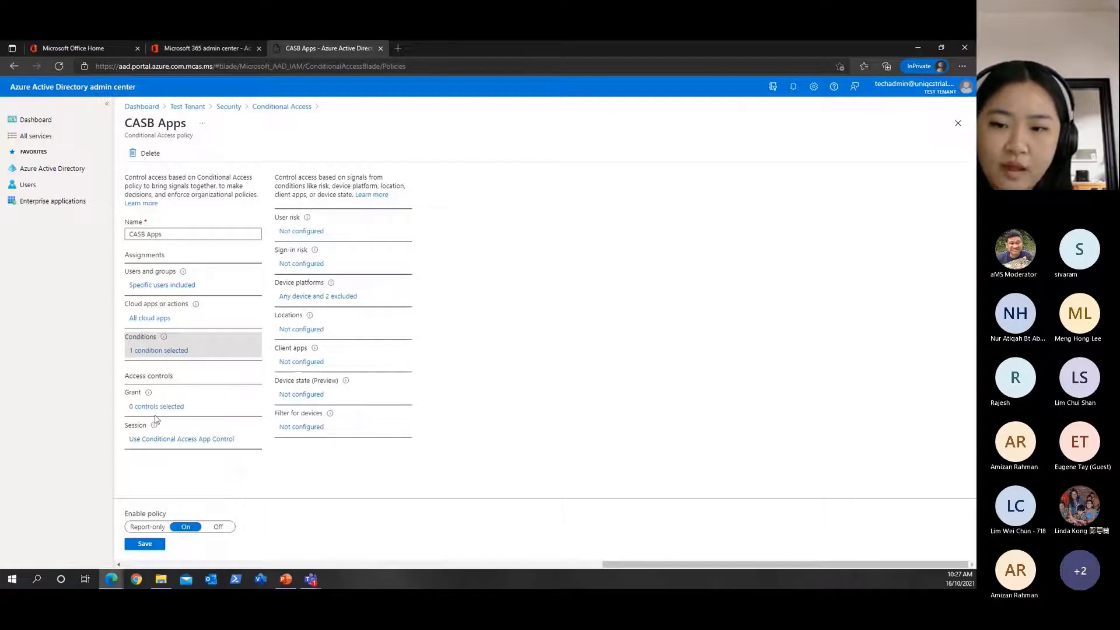
pyautogui.moveTo(303, 378)
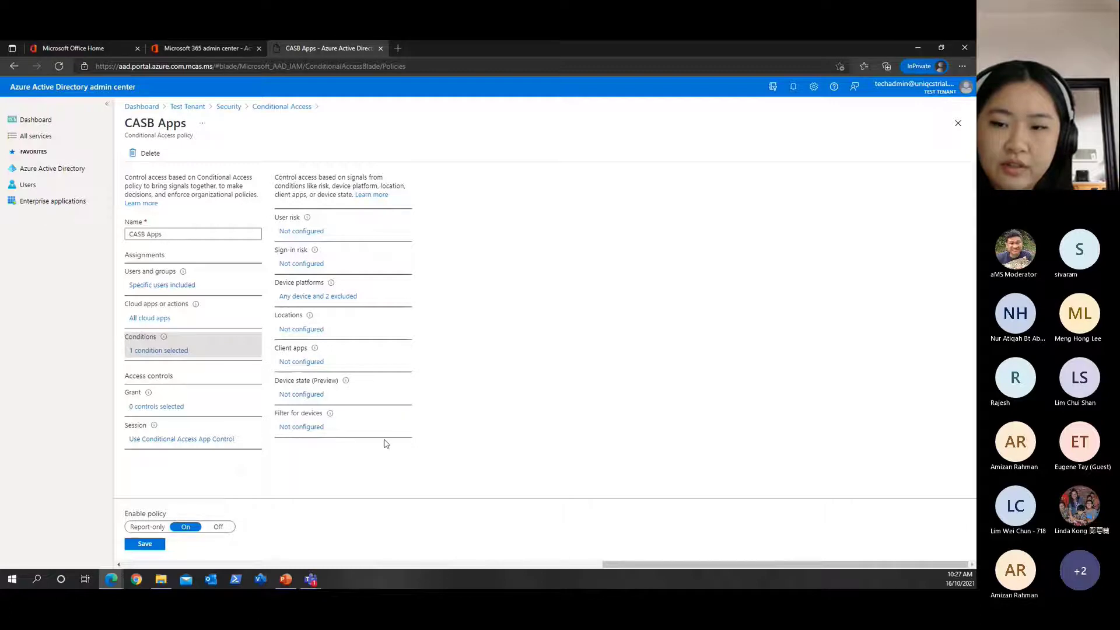
pyautogui.moveTo(203, 435)
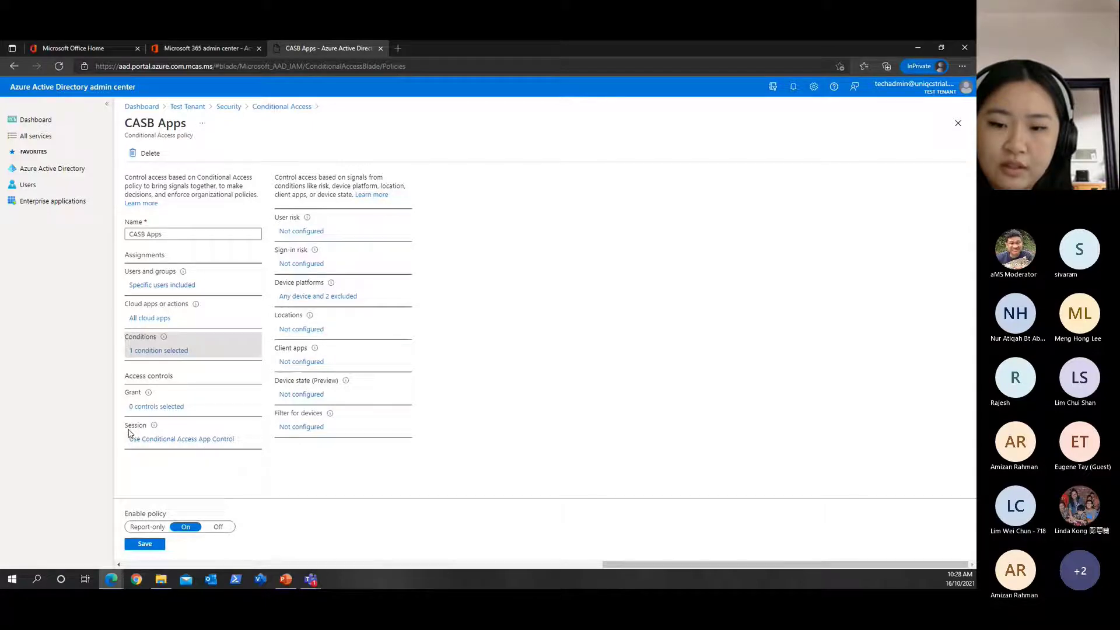
pyautogui.moveTo(147, 443)
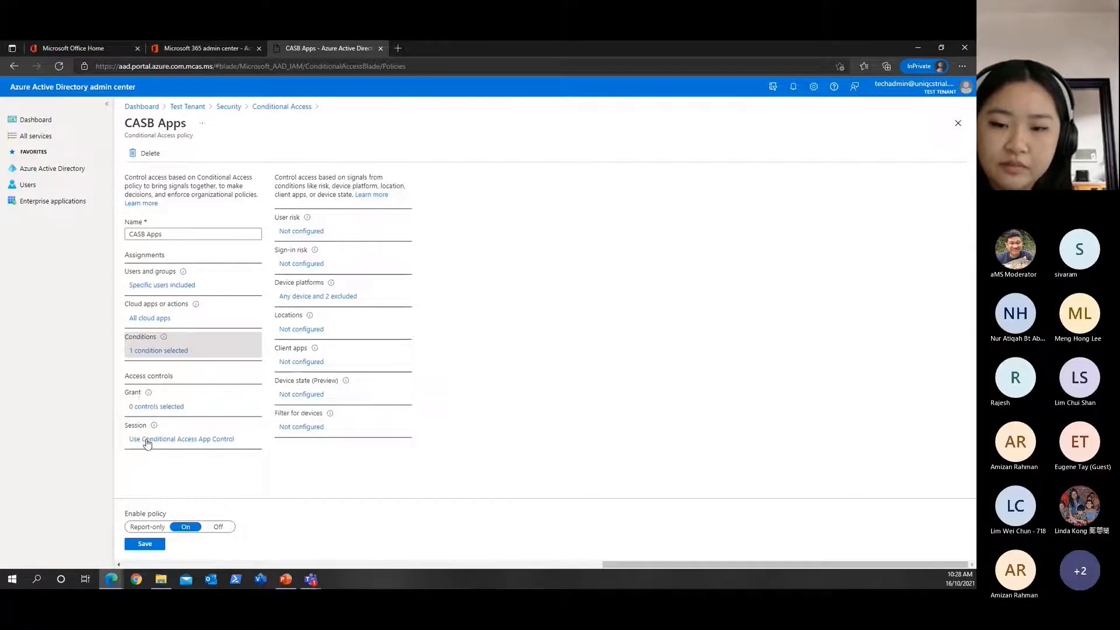
# Keep Conditional Access App Control on Monitor only (Preview) and close the Session blade unchanged
pyautogui.click(182, 438)
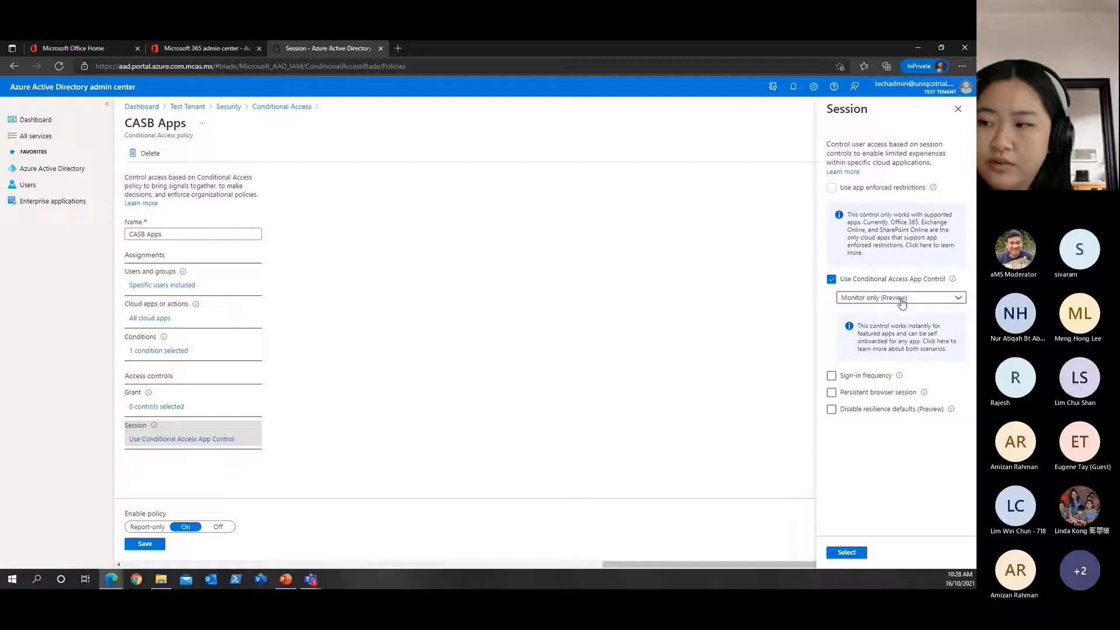
pyautogui.click(900, 297)
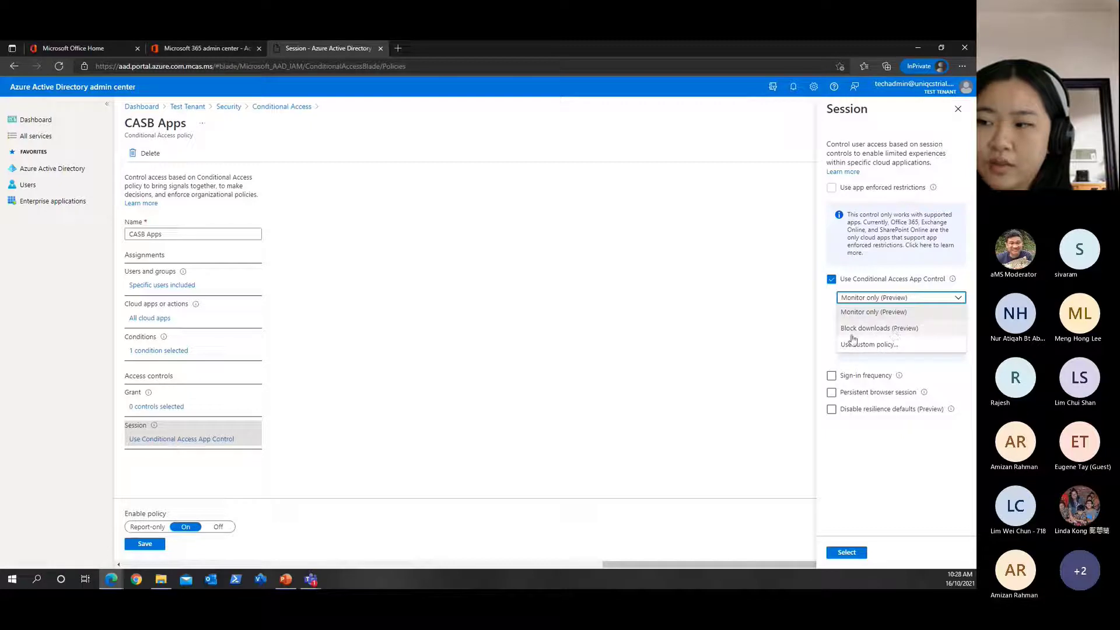
pyautogui.moveTo(898, 335)
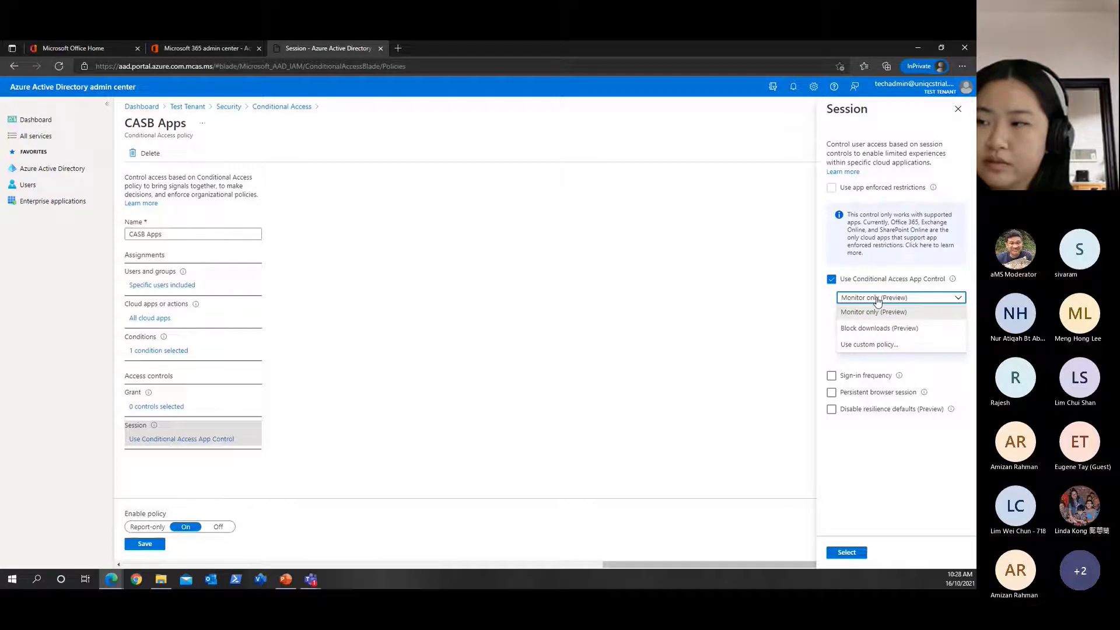
pyautogui.click(872, 312)
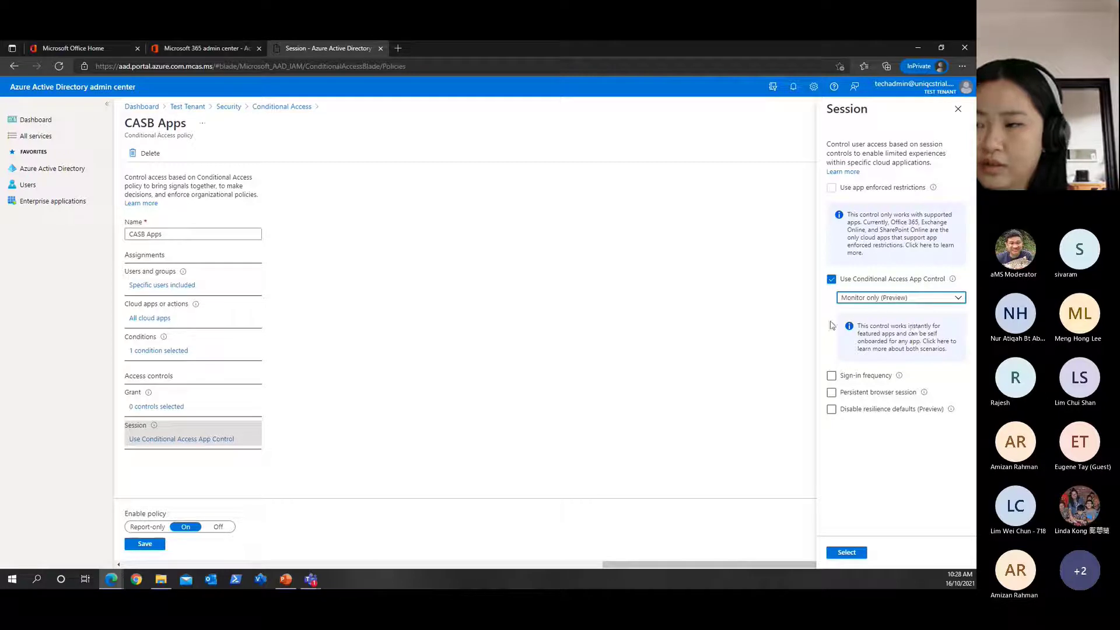
pyautogui.click(832, 408)
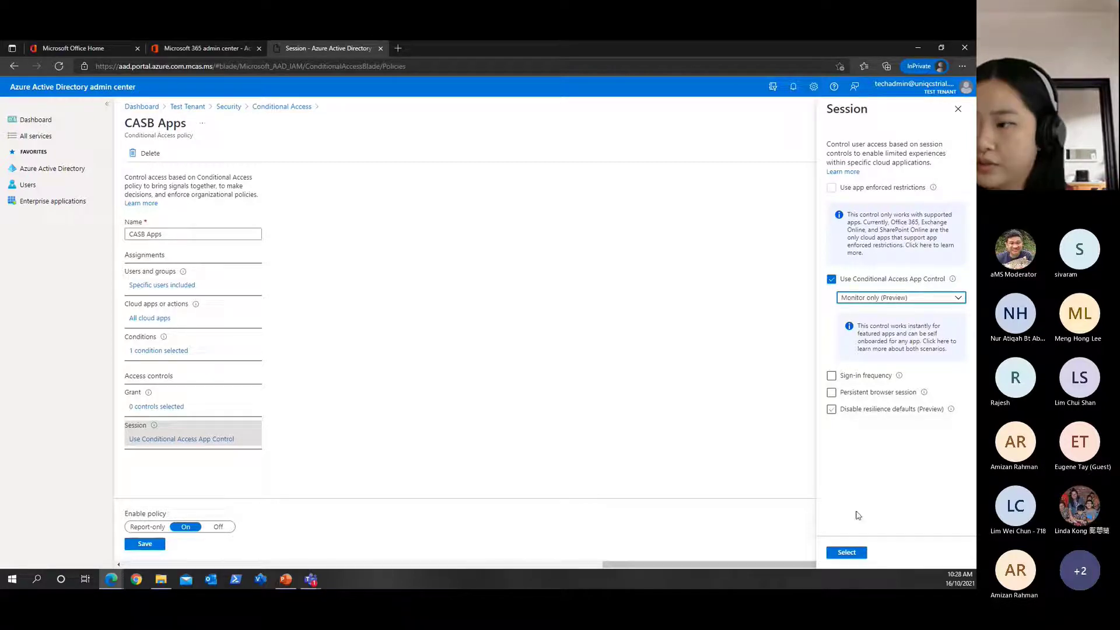
pyautogui.click(830, 408)
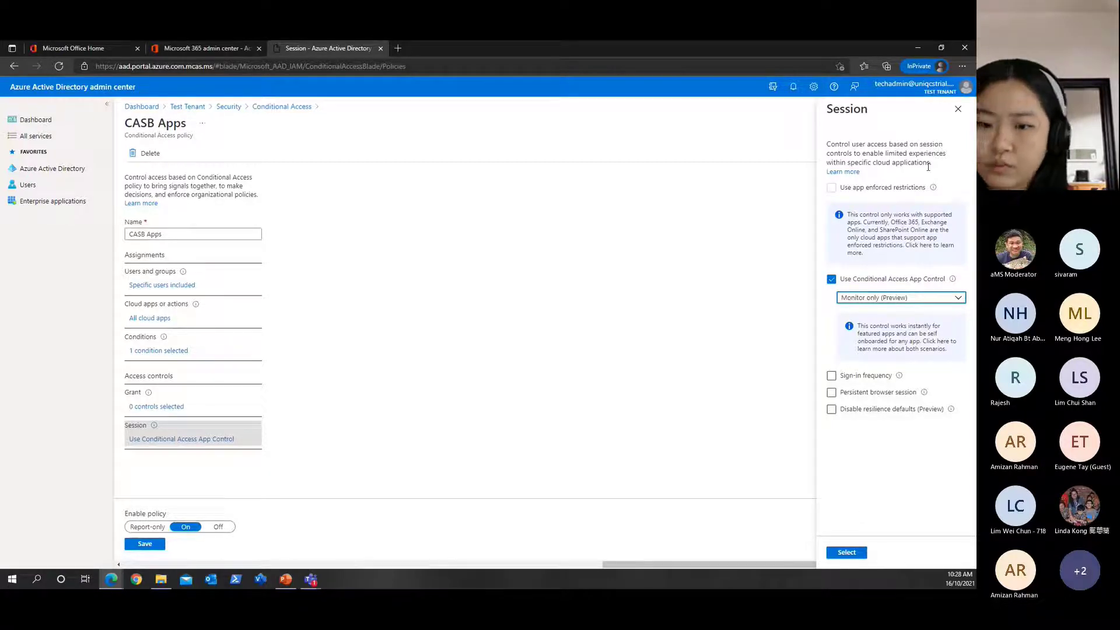
pyautogui.click(957, 109)
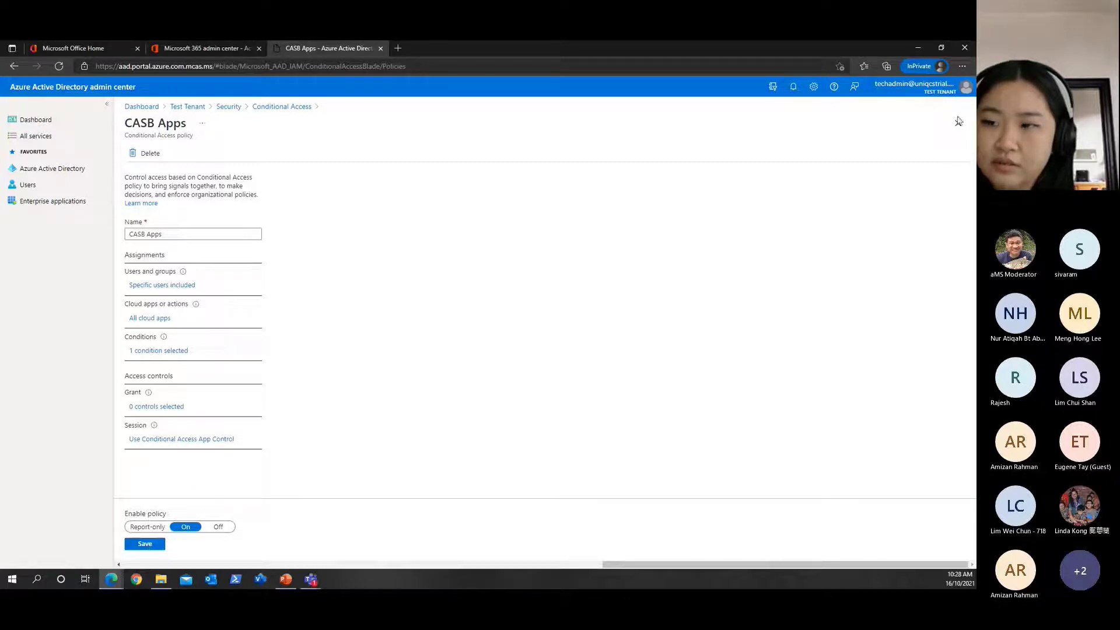
# Keep the CASB Apps policy edits, save the policy, and dismiss the update notification
pyautogui.click(957, 122)
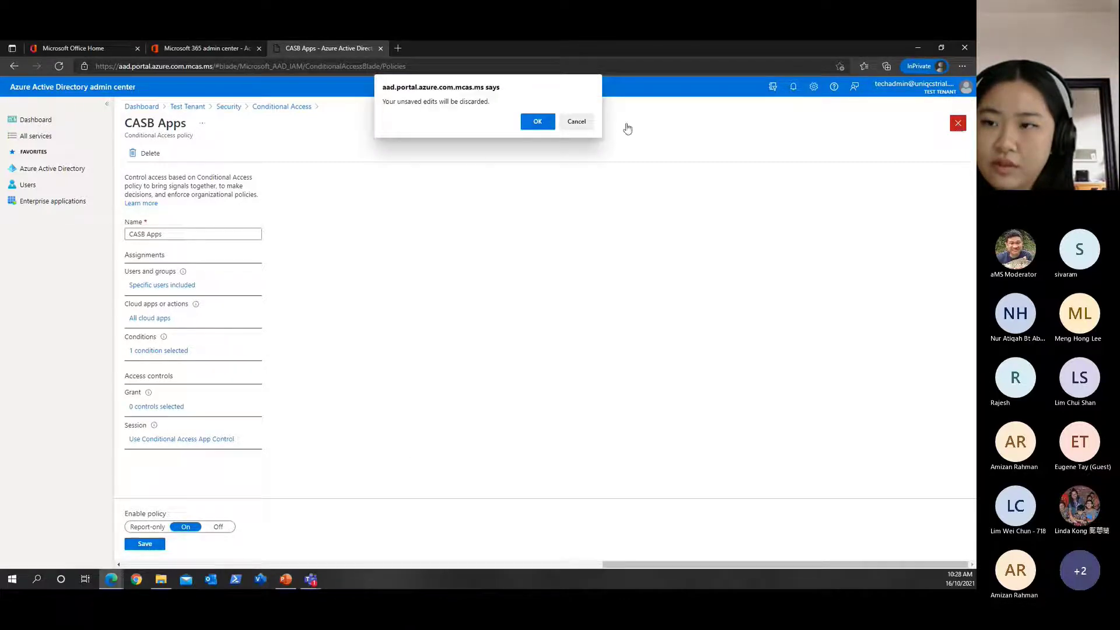
pyautogui.click(537, 120)
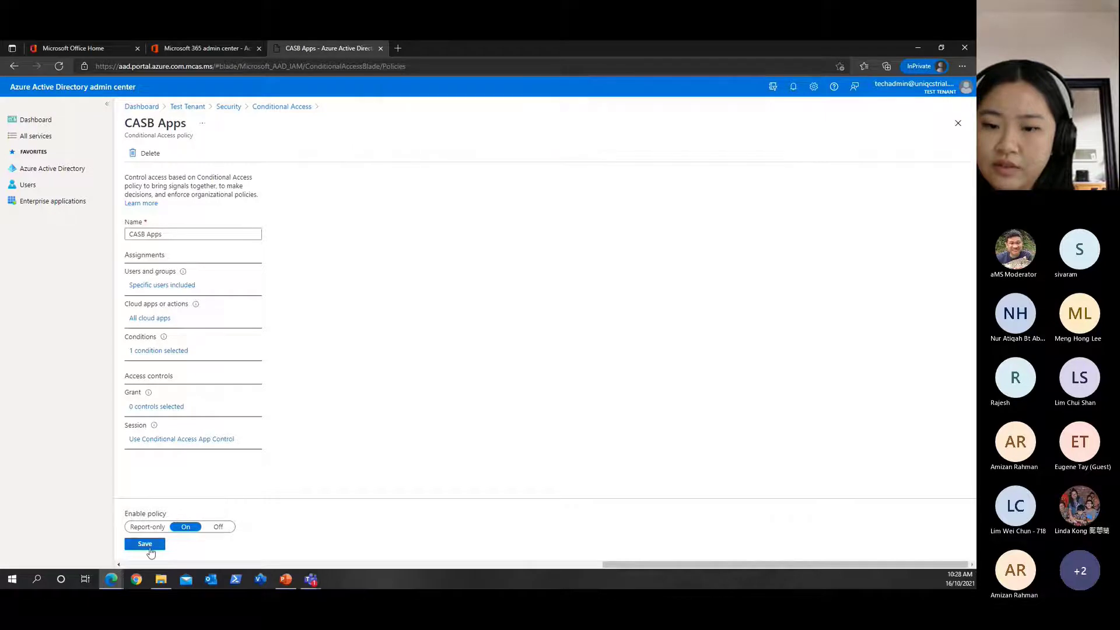
pyautogui.click(145, 543)
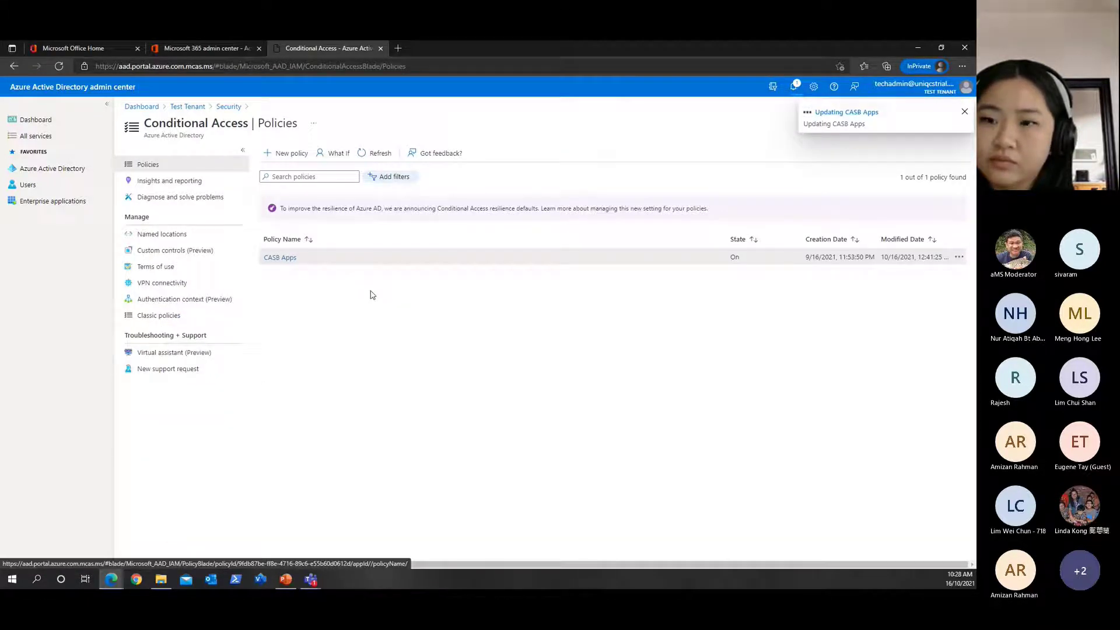
pyautogui.click(965, 112)
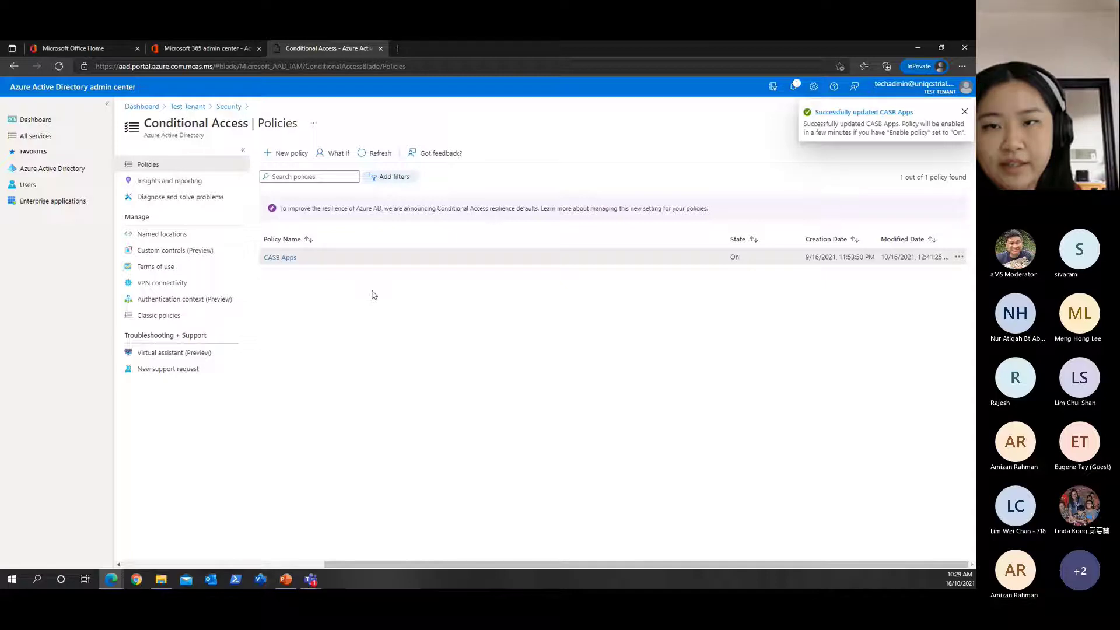
pyautogui.click(965, 112)
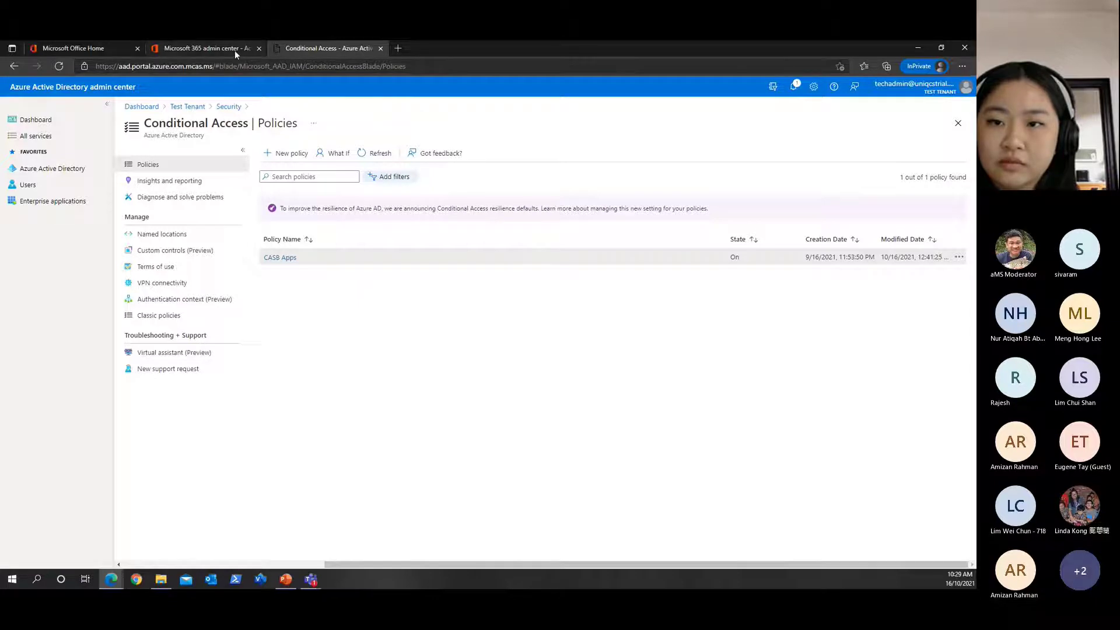
pyautogui.moveTo(208, 48)
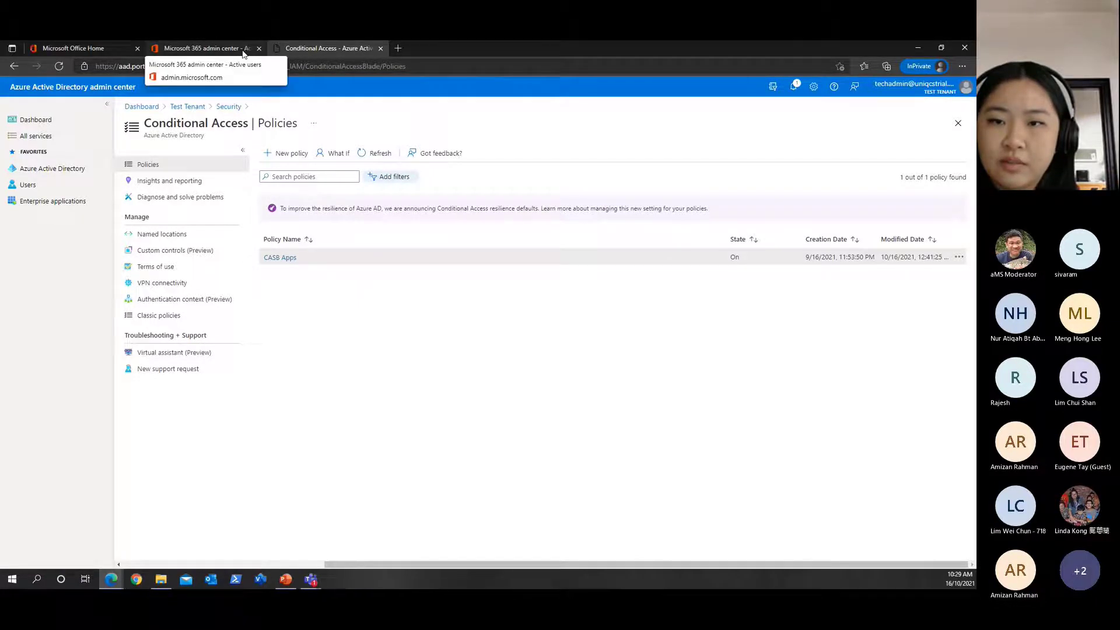
pyautogui.click(202, 48)
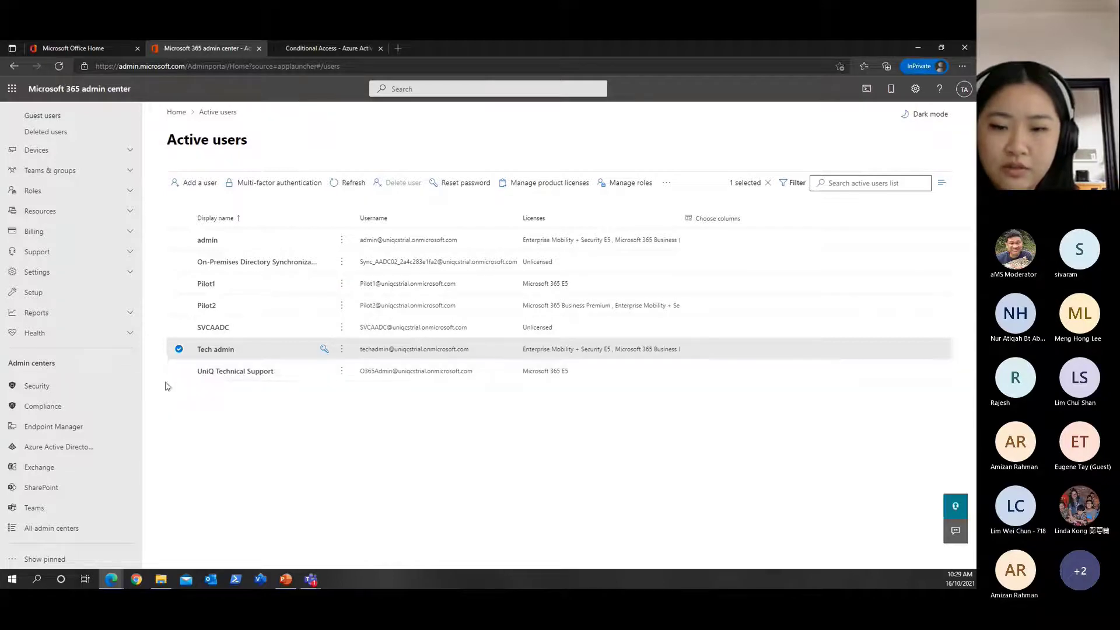
pyautogui.click(329, 48)
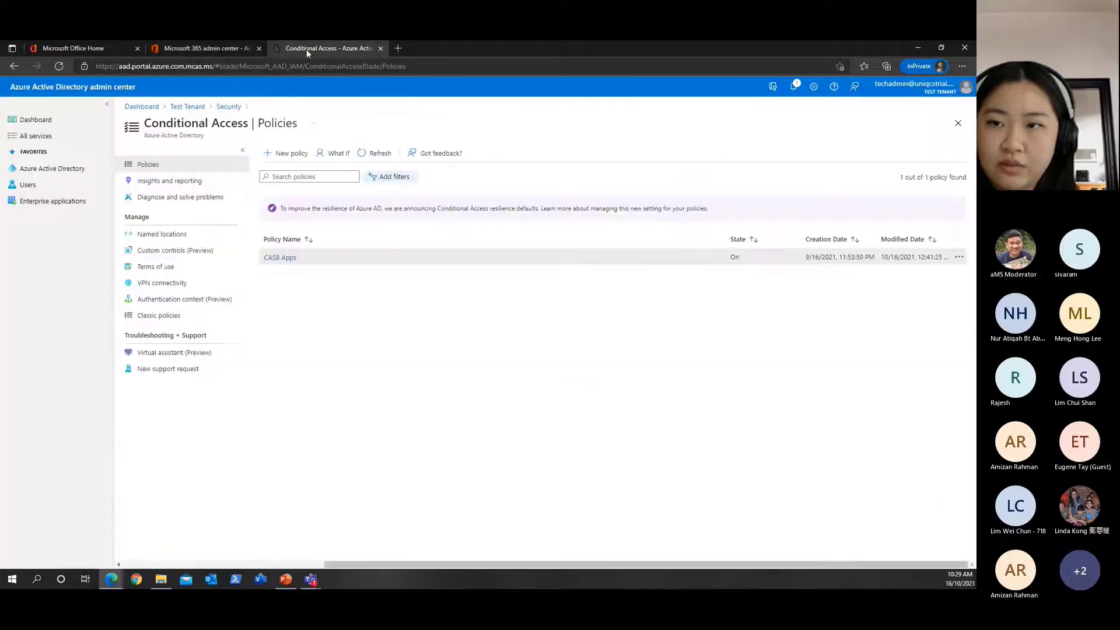
# Load portal.cloudappsecurity.com in a new tab to reach the Cloud App Security dashboard
pyautogui.click(398, 48)
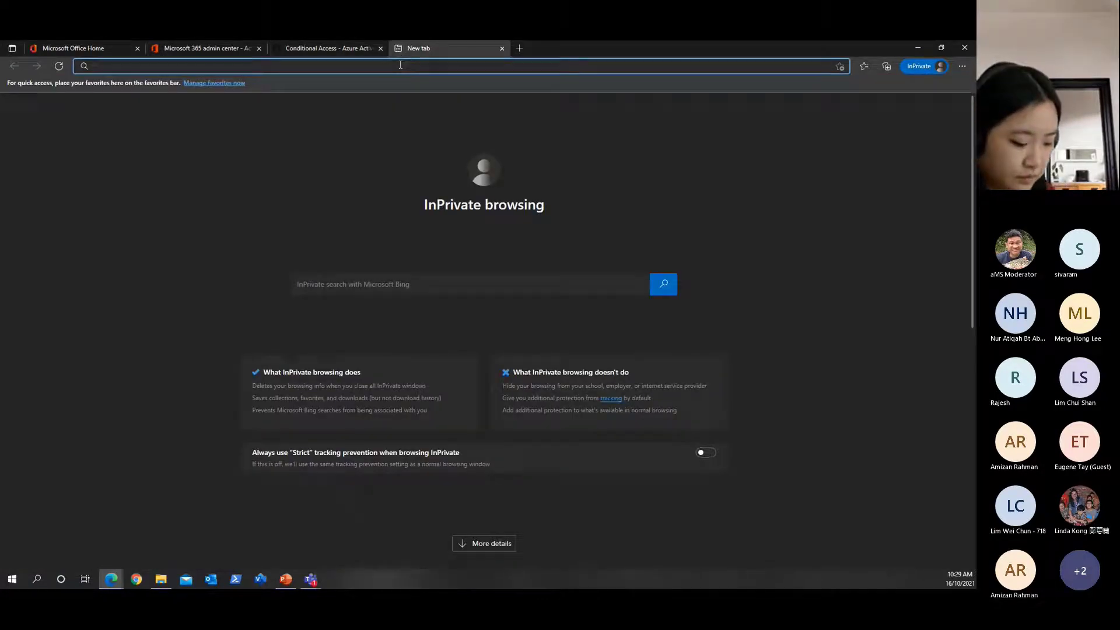
pyautogui.write('portal.office.com')
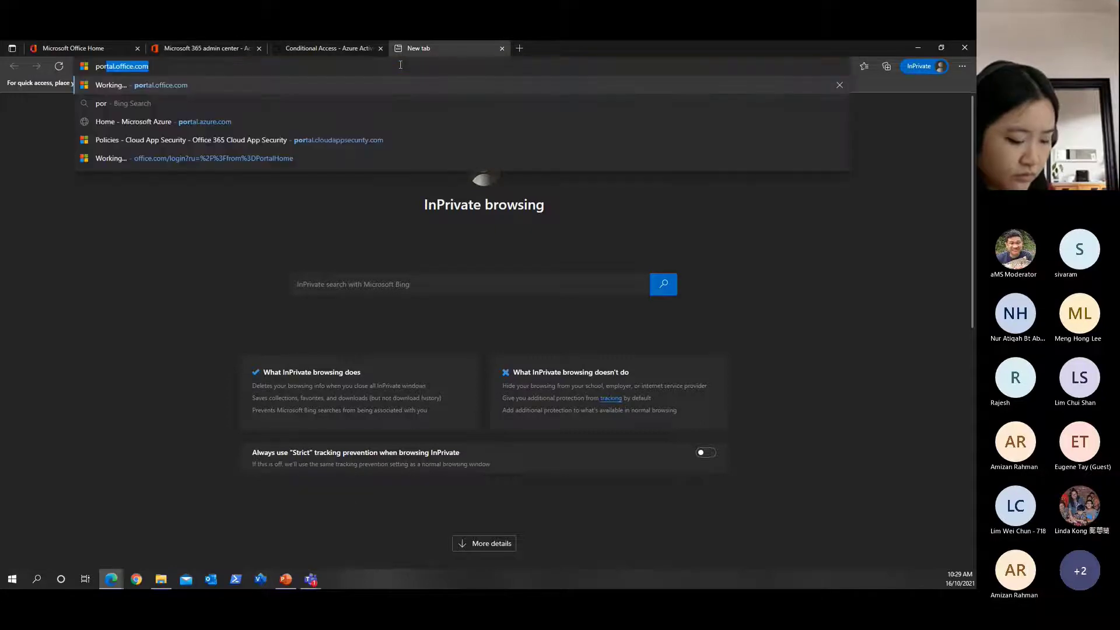
pyautogui.write('portal.cloudappsecurity.com')
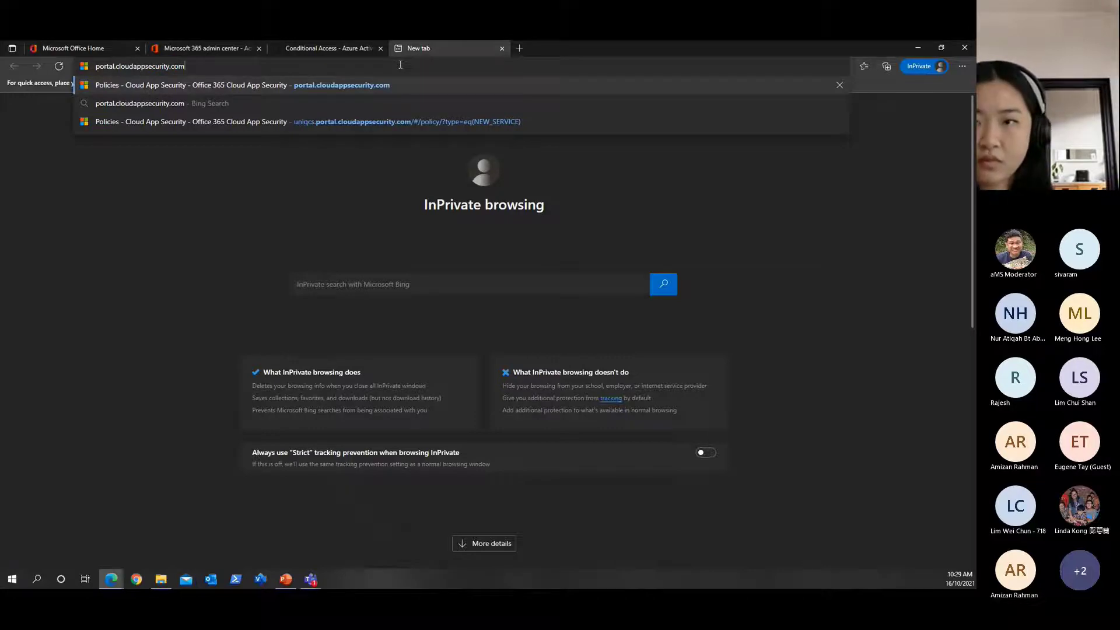
pyautogui.press('Enter')
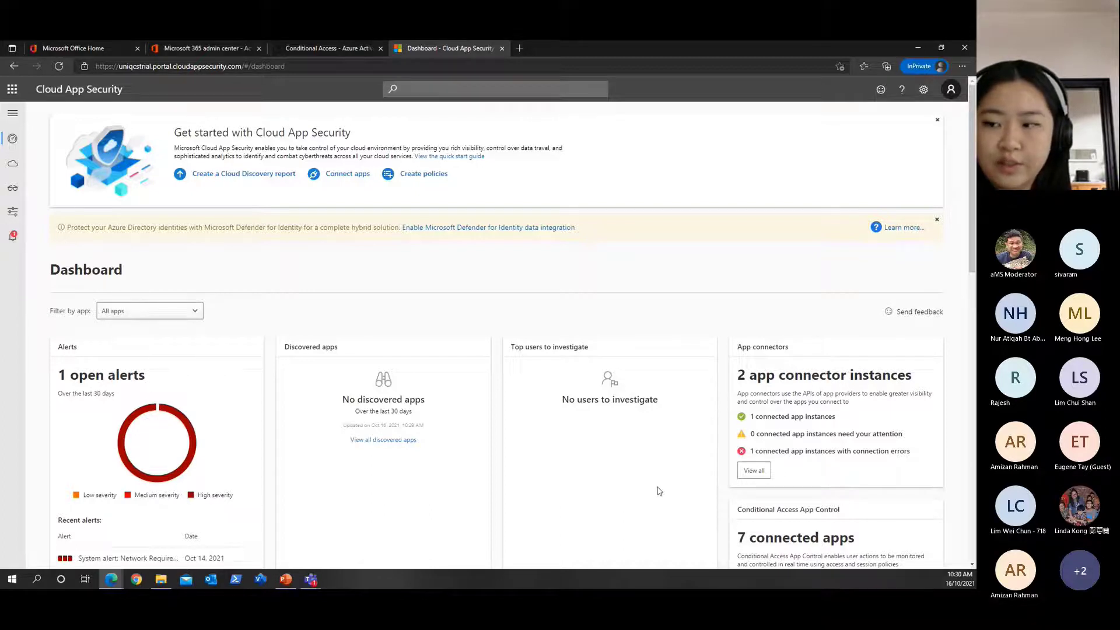
pyautogui.scroll(-3)
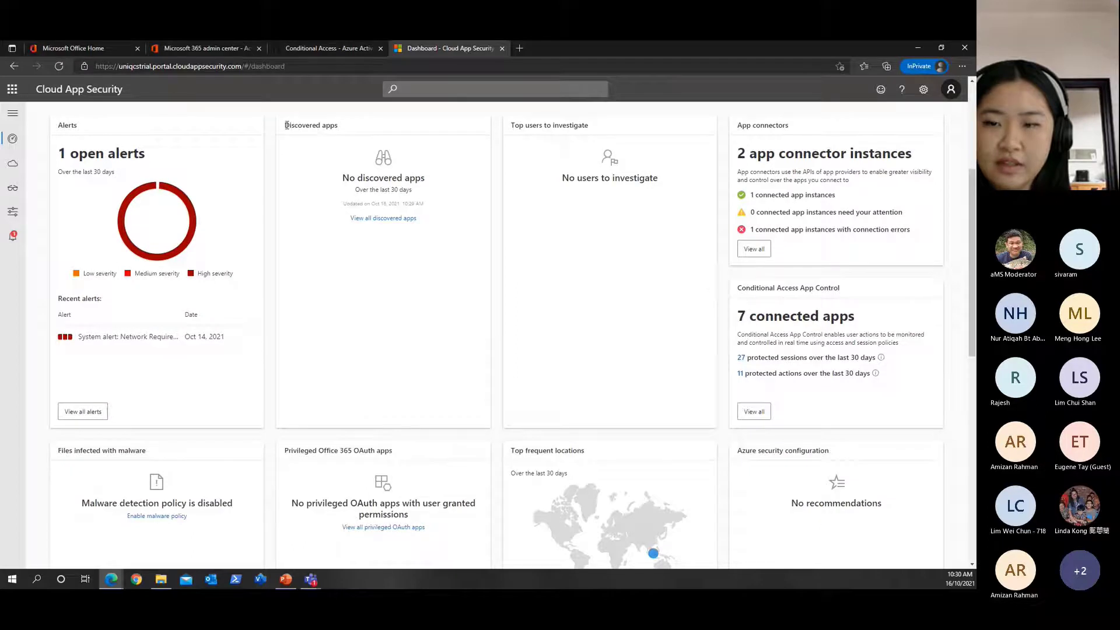
pyautogui.doubleClick(311, 125)
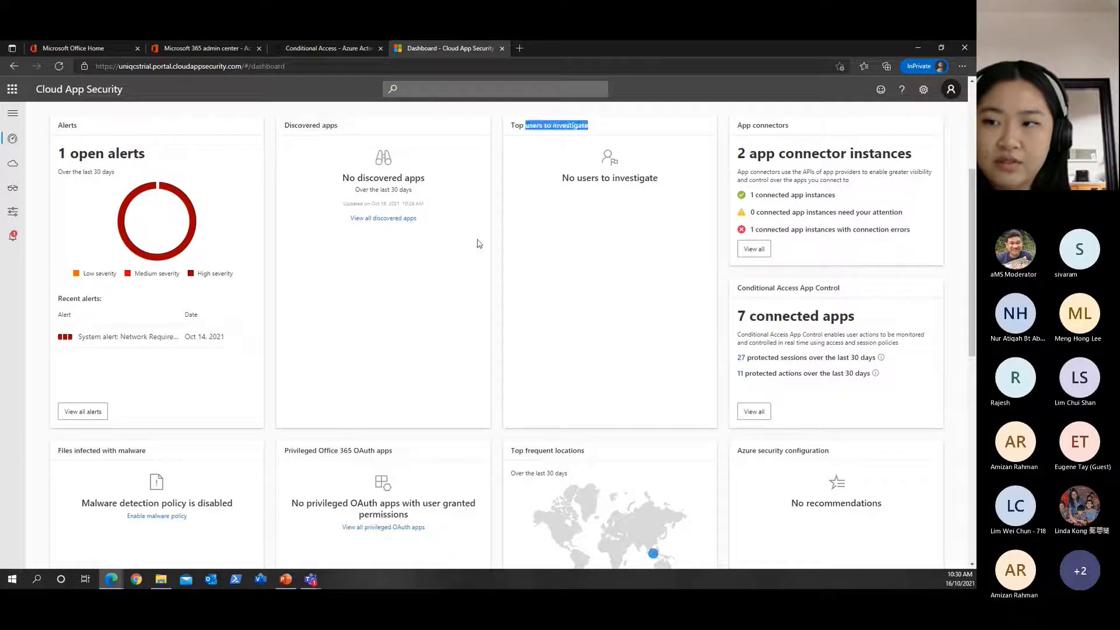
pyautogui.scroll(-3)
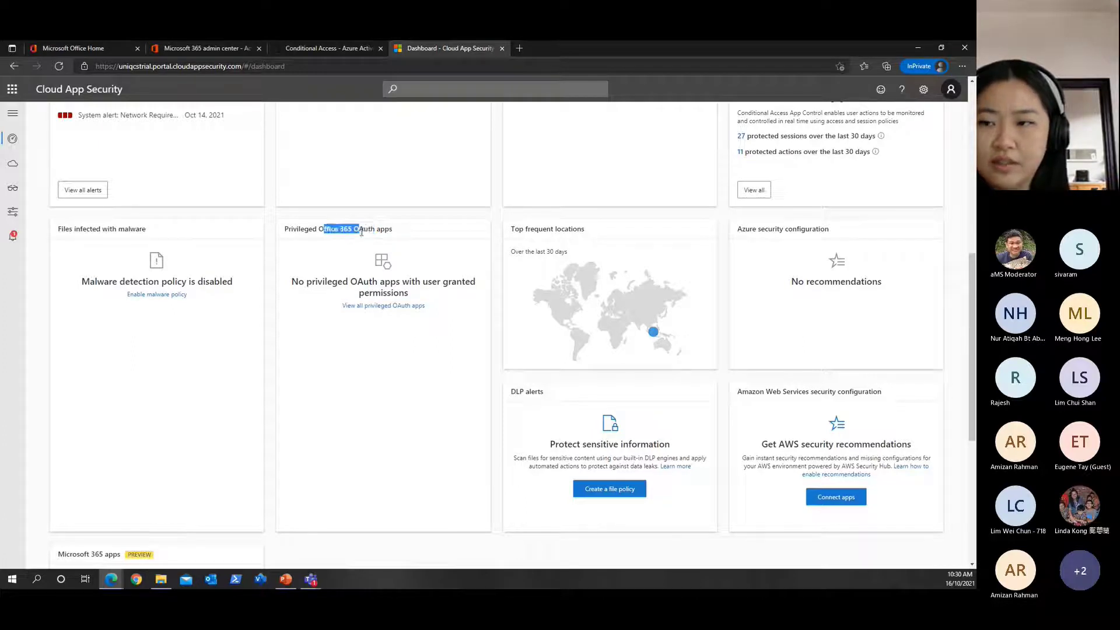
pyautogui.scroll(-3)
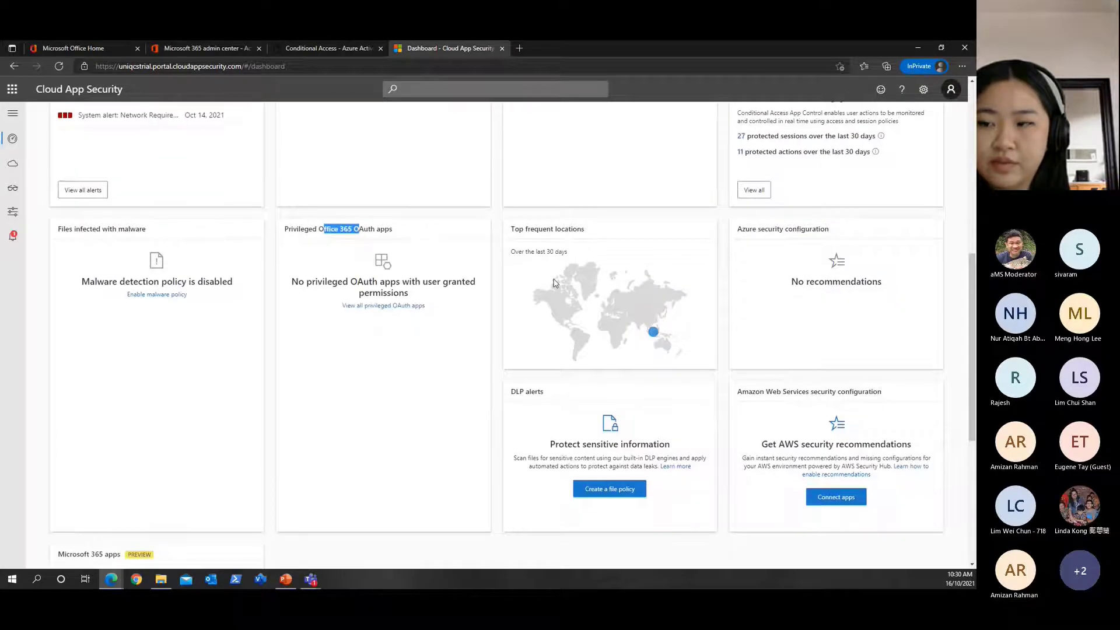
pyautogui.moveTo(650, 330)
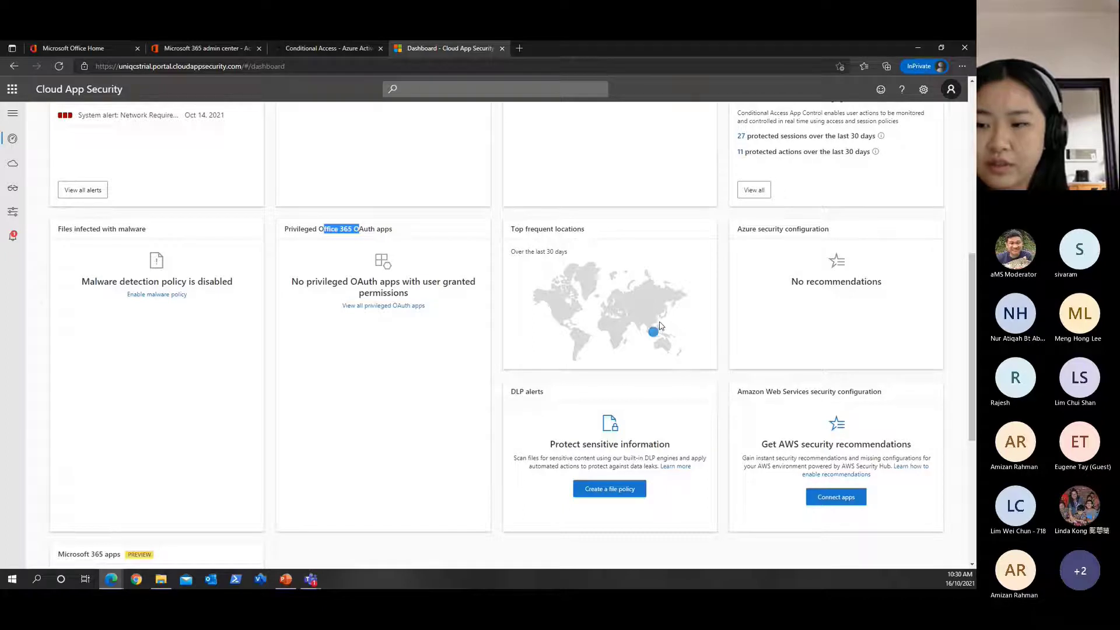
pyautogui.moveTo(532, 415)
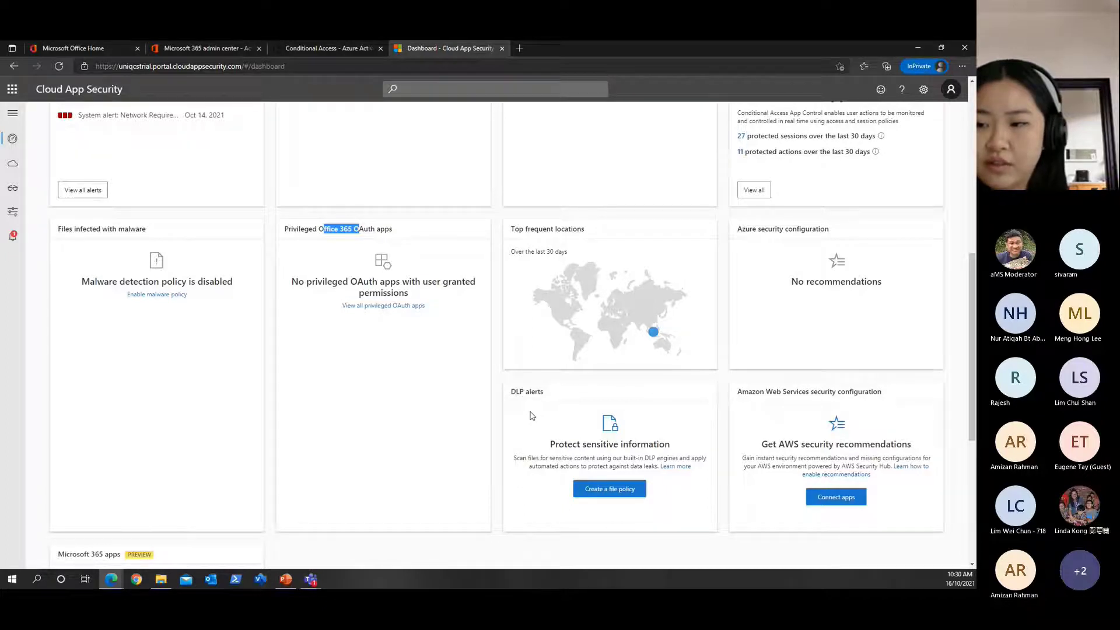
pyautogui.moveTo(606, 384)
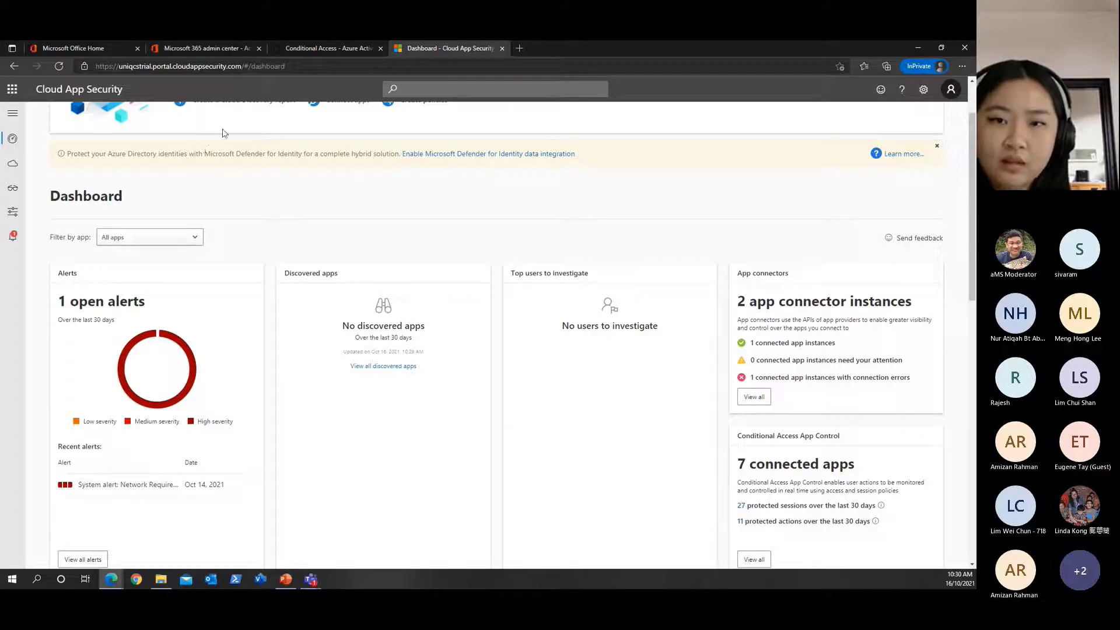
# Navigate via Investigate to the Connected apps page
pyautogui.click(11, 113)
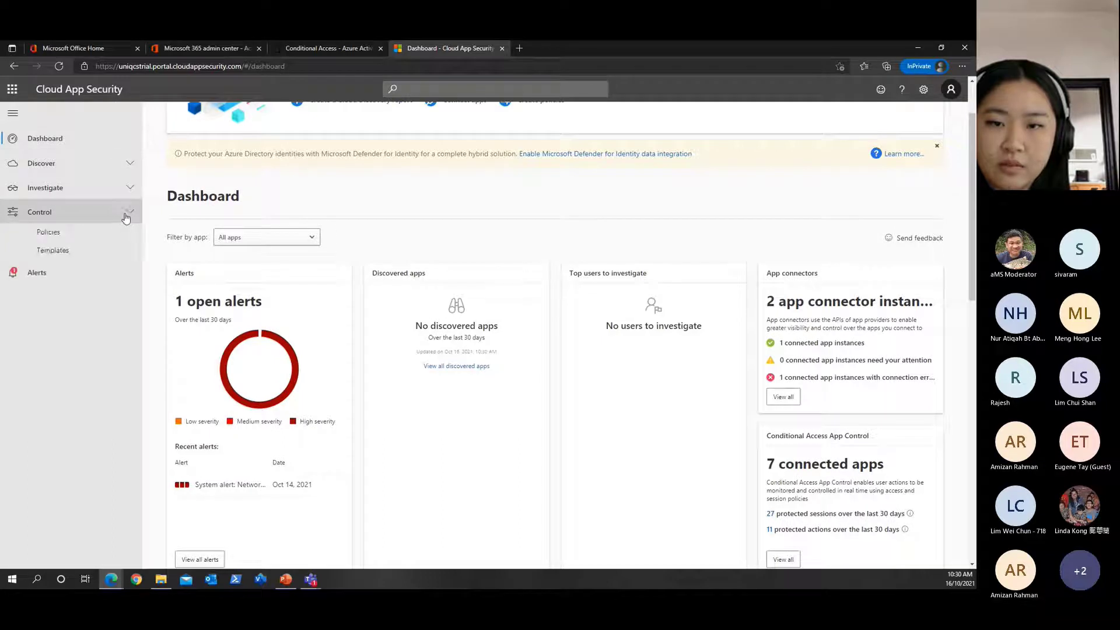
pyautogui.click(45, 187)
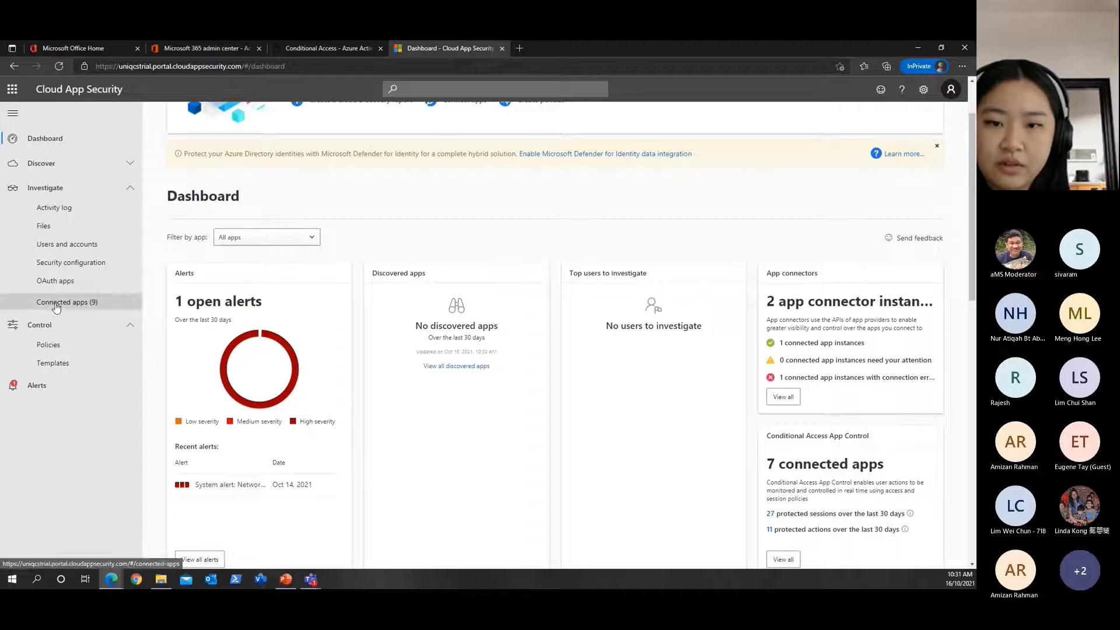
pyautogui.click(66, 301)
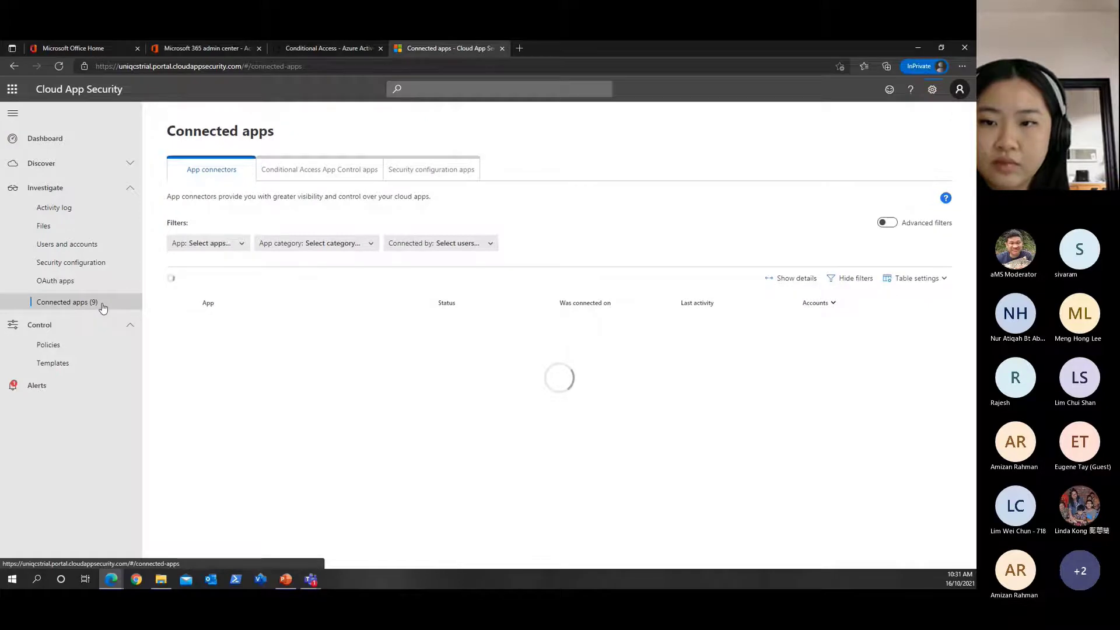
# Switch between App connectors (Office 365, Azure) and the 7 Conditional Access App Control apps
pyautogui.click(66, 301)
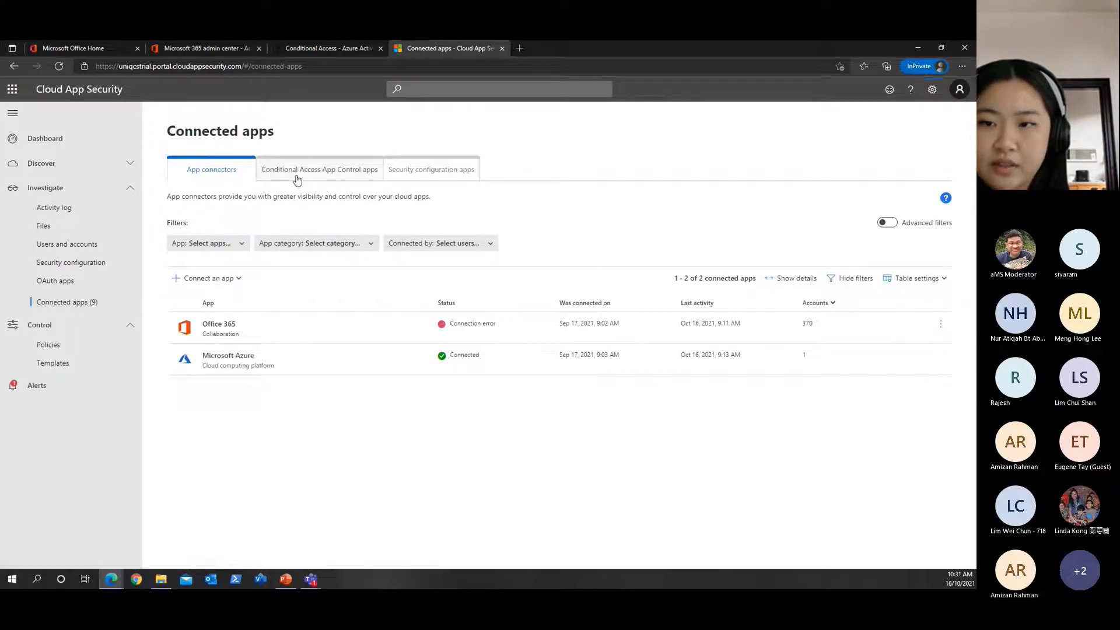
pyautogui.click(319, 169)
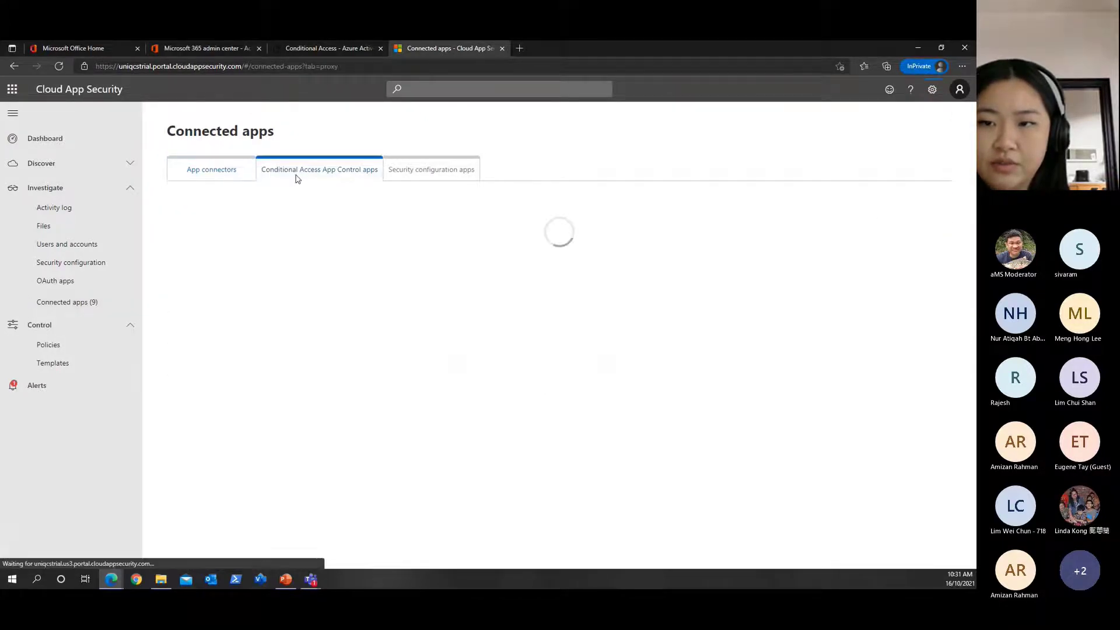
pyautogui.click(318, 169)
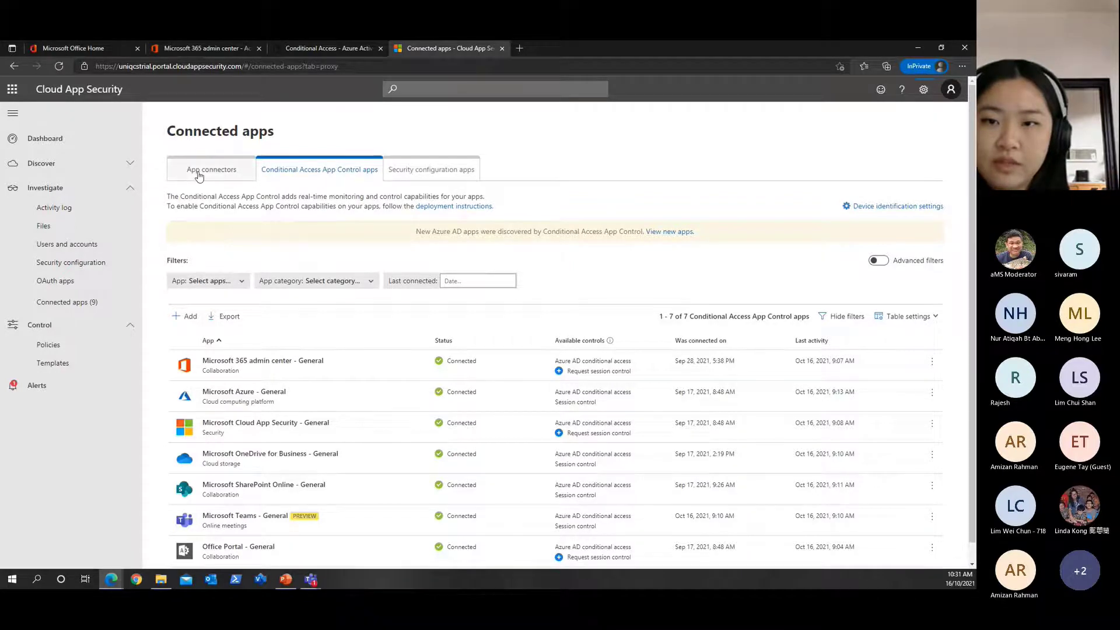
pyautogui.click(211, 169)
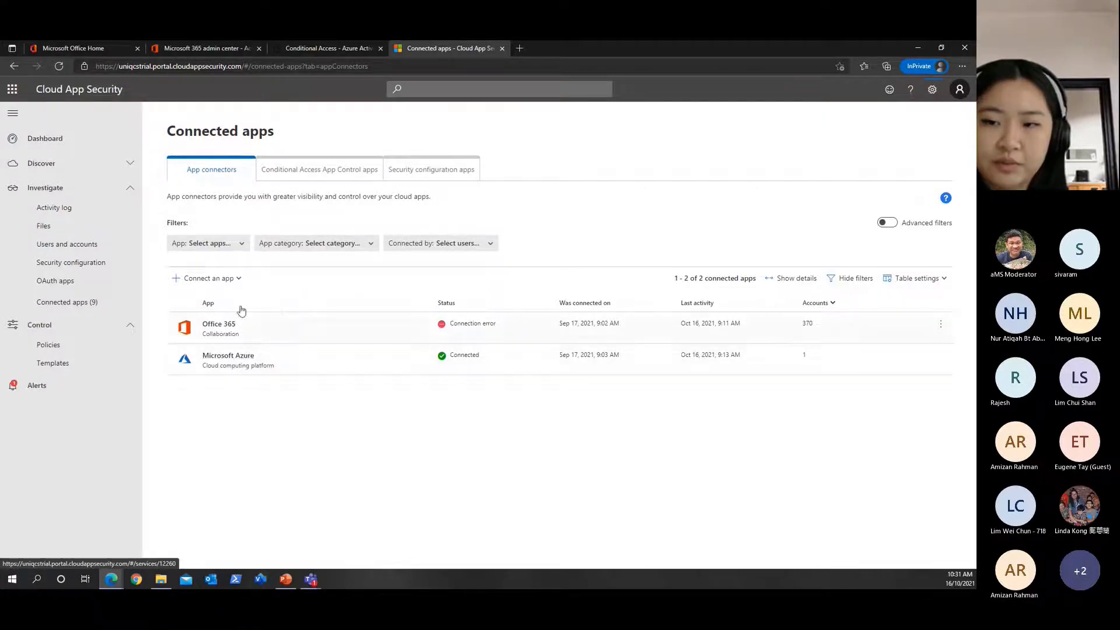
pyautogui.moveTo(319, 169)
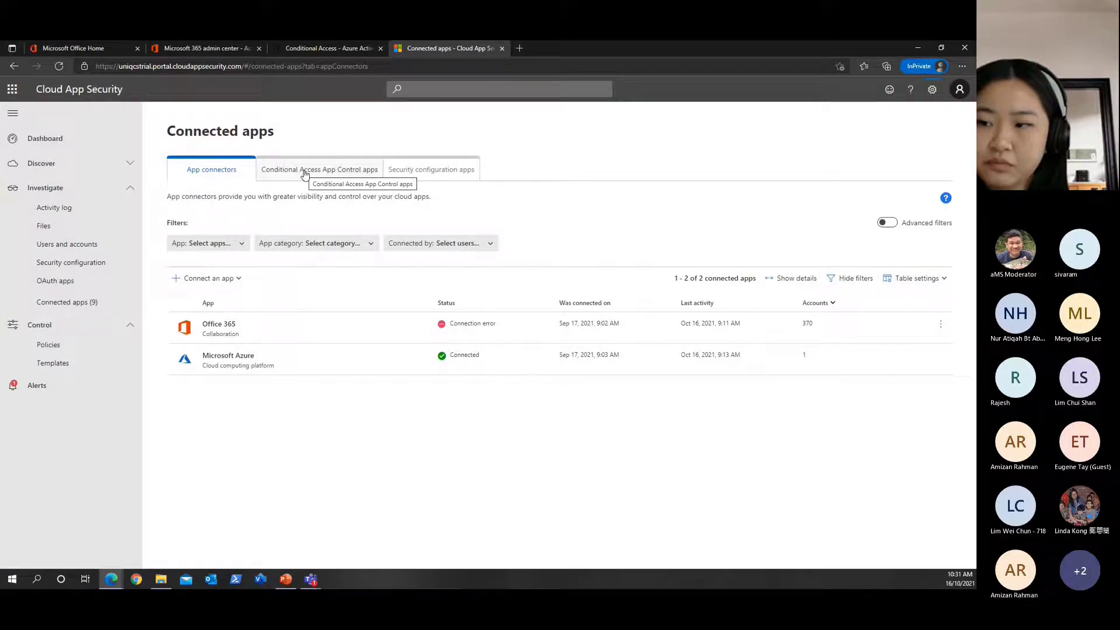
pyautogui.click(318, 169)
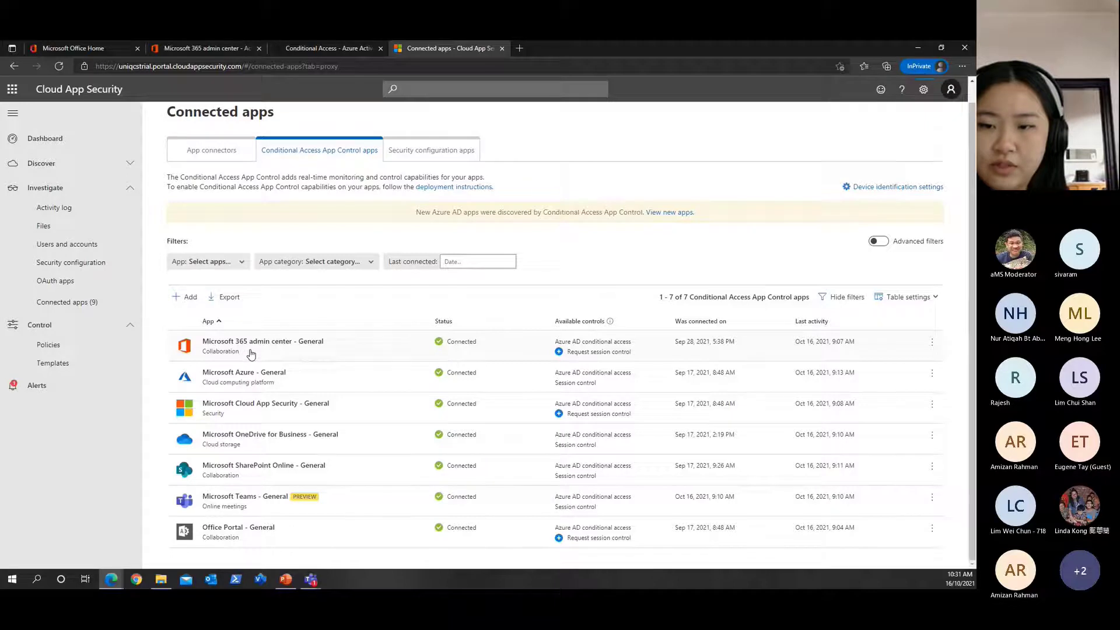
pyautogui.moveTo(274, 384)
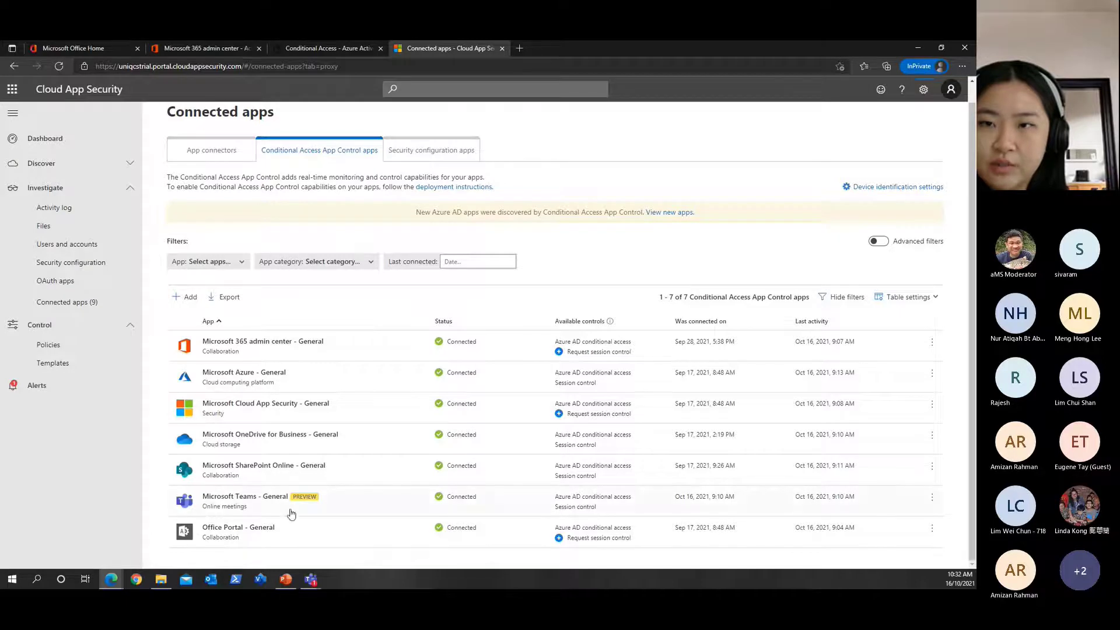
pyautogui.moveTo(279, 479)
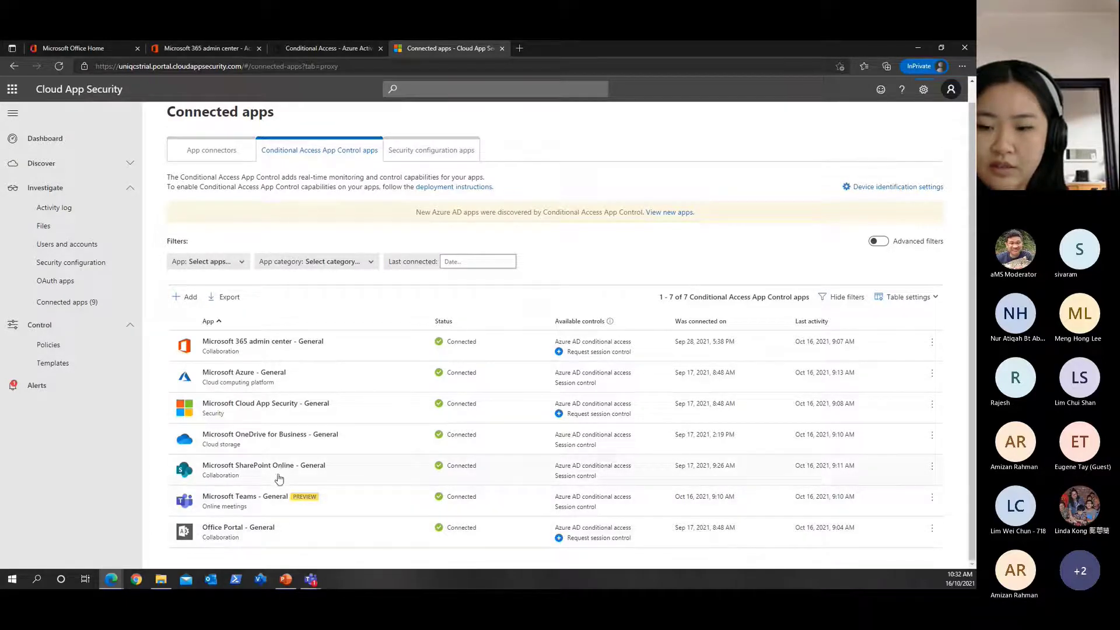
pyautogui.moveTo(257, 508)
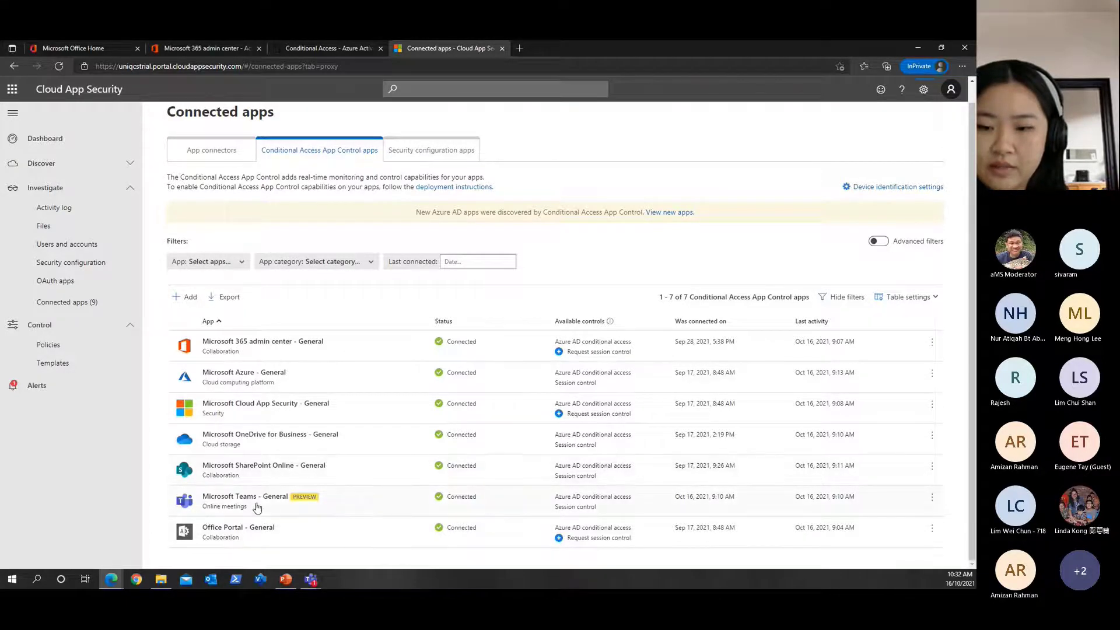
pyautogui.moveTo(270, 543)
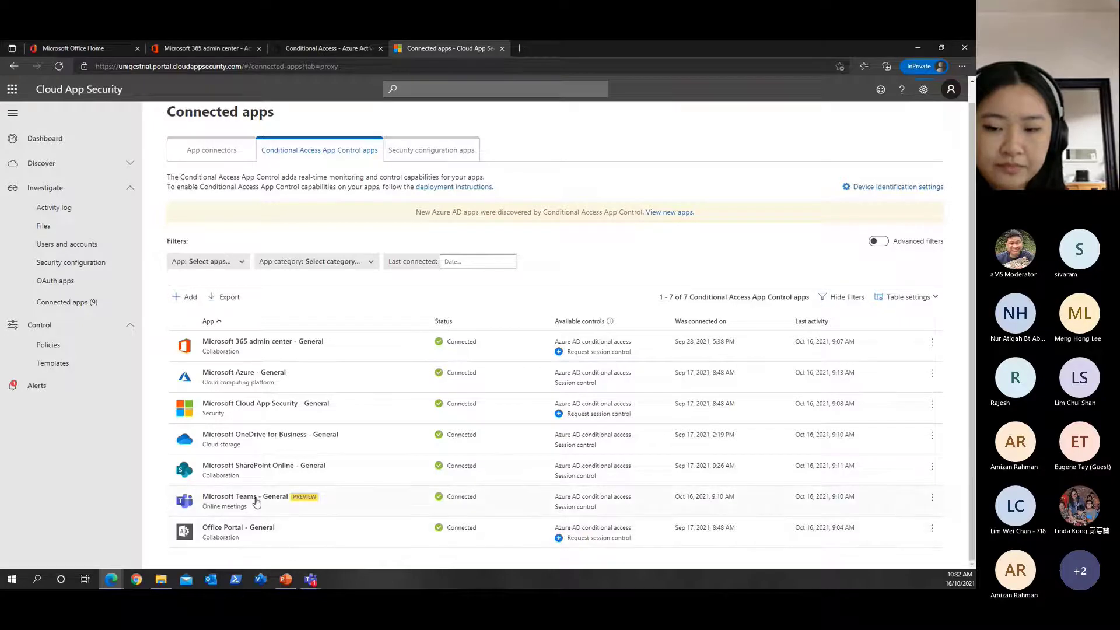
# Open the Microsoft Teams - General app dashboard with activity locations and active users
pyautogui.click(229, 496)
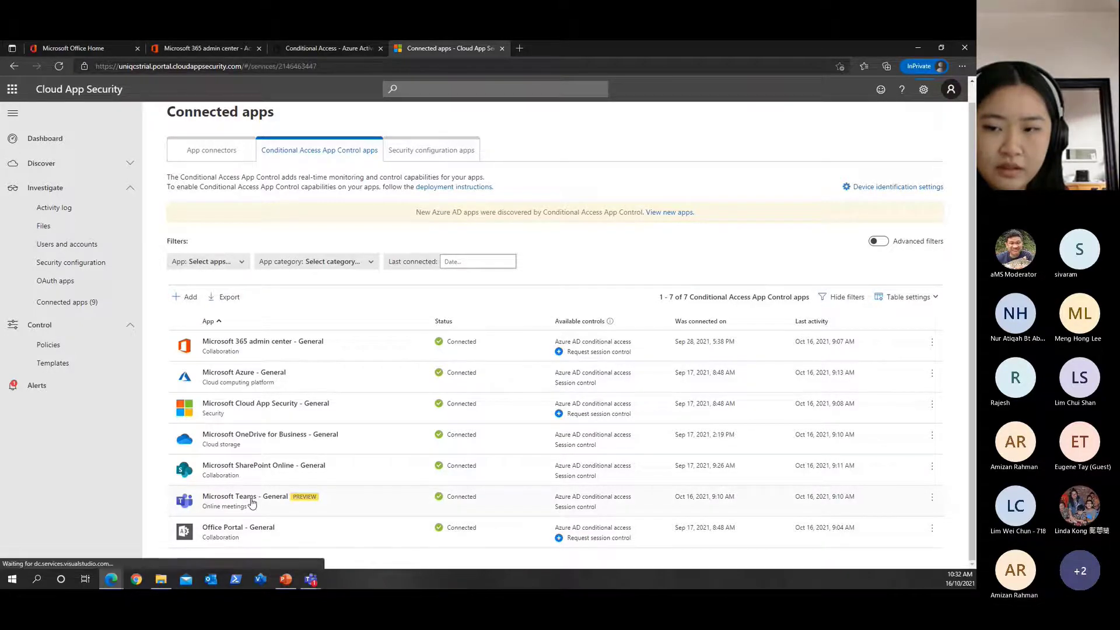
pyautogui.click(247, 496)
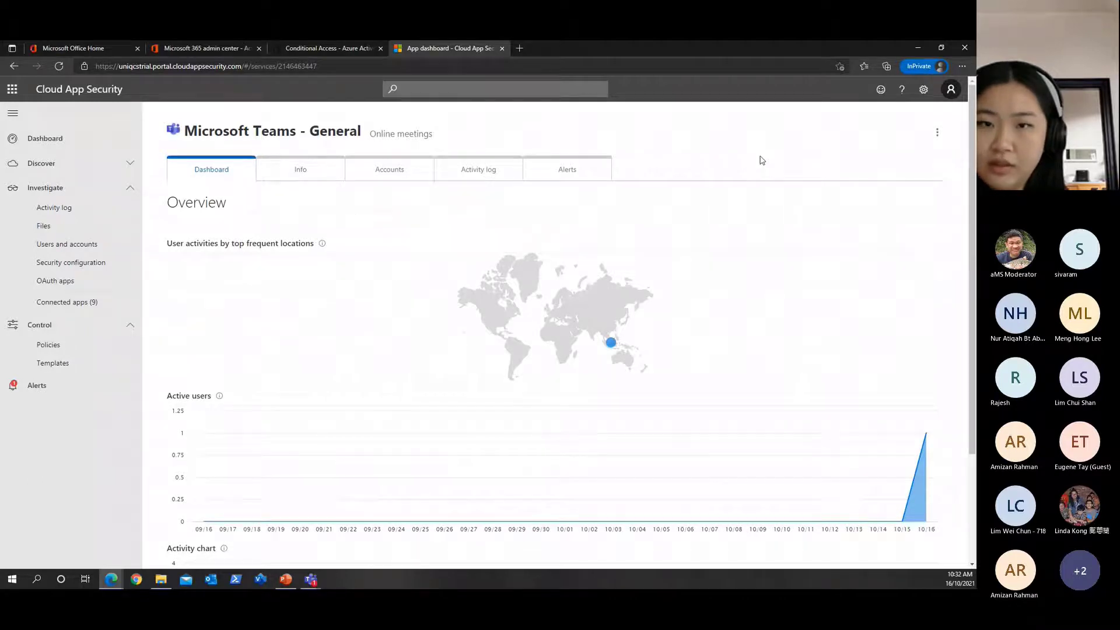
pyautogui.moveTo(15, 65)
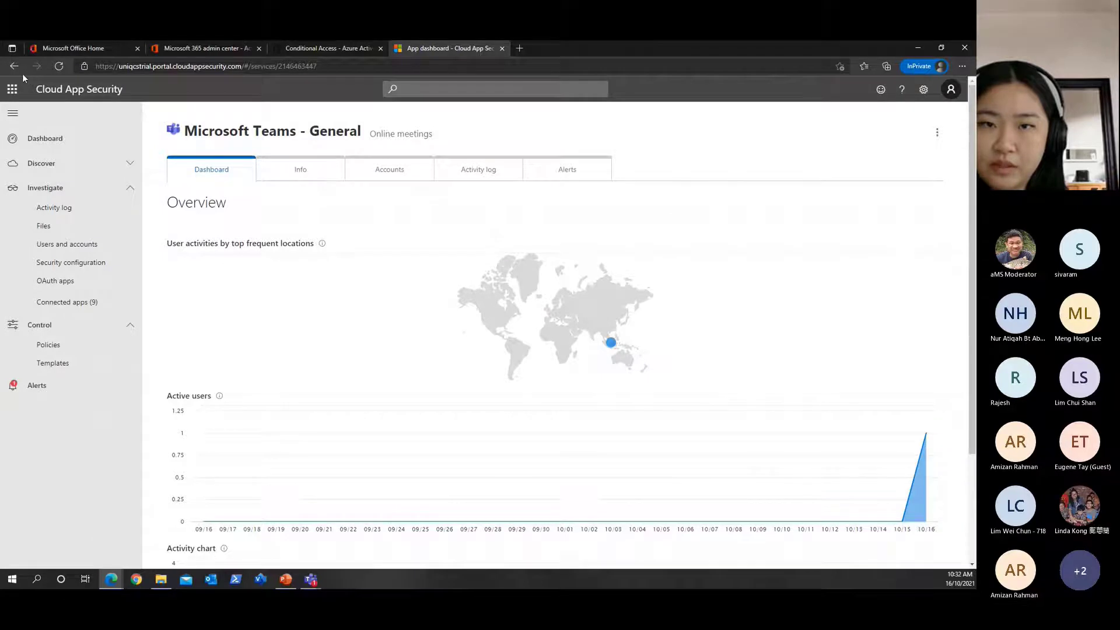
pyautogui.moveTo(14, 65)
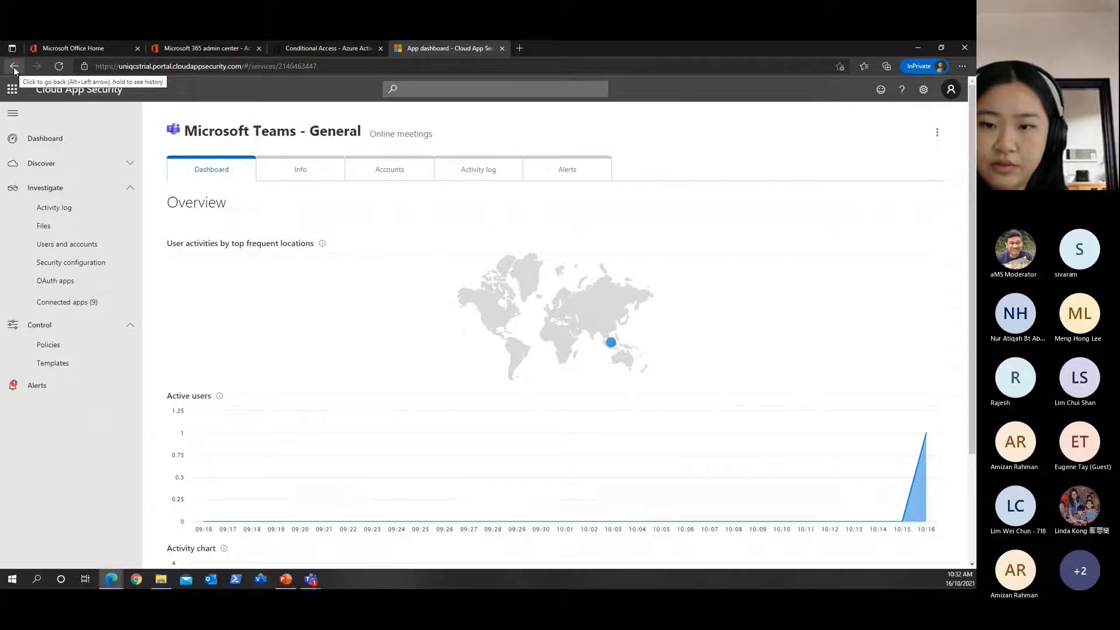
pyautogui.click(13, 65)
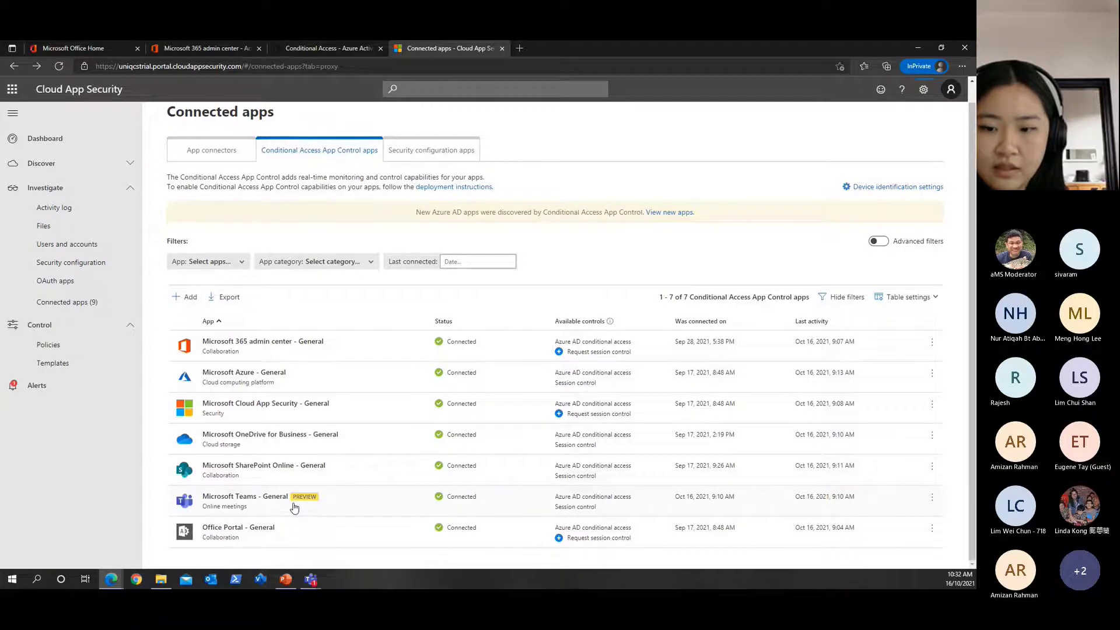
pyautogui.moveTo(260, 507)
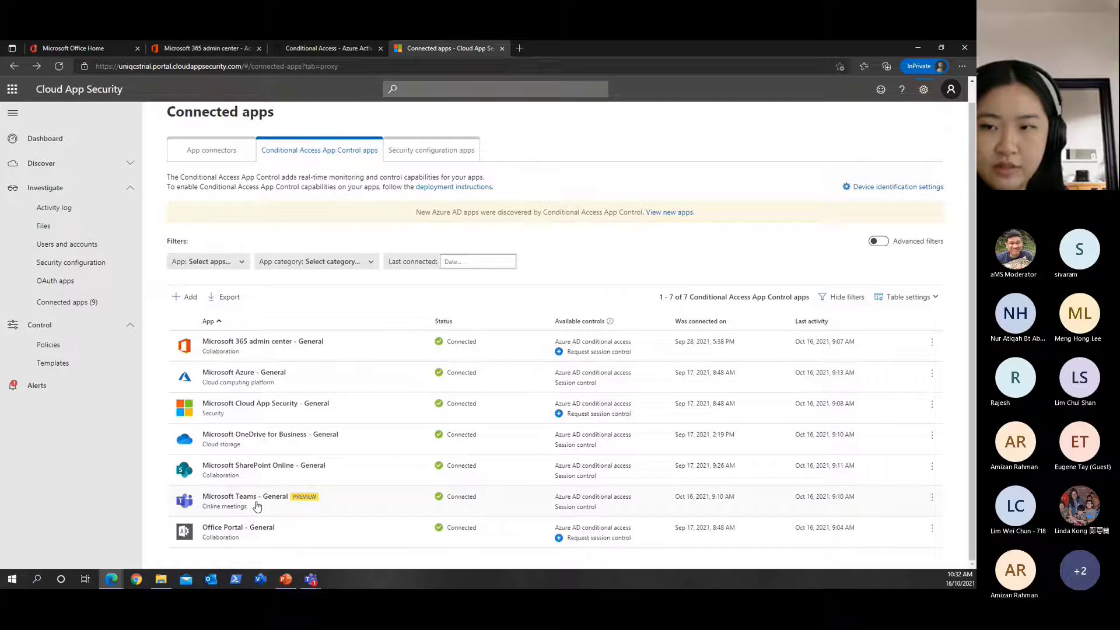
pyautogui.moveTo(270, 514)
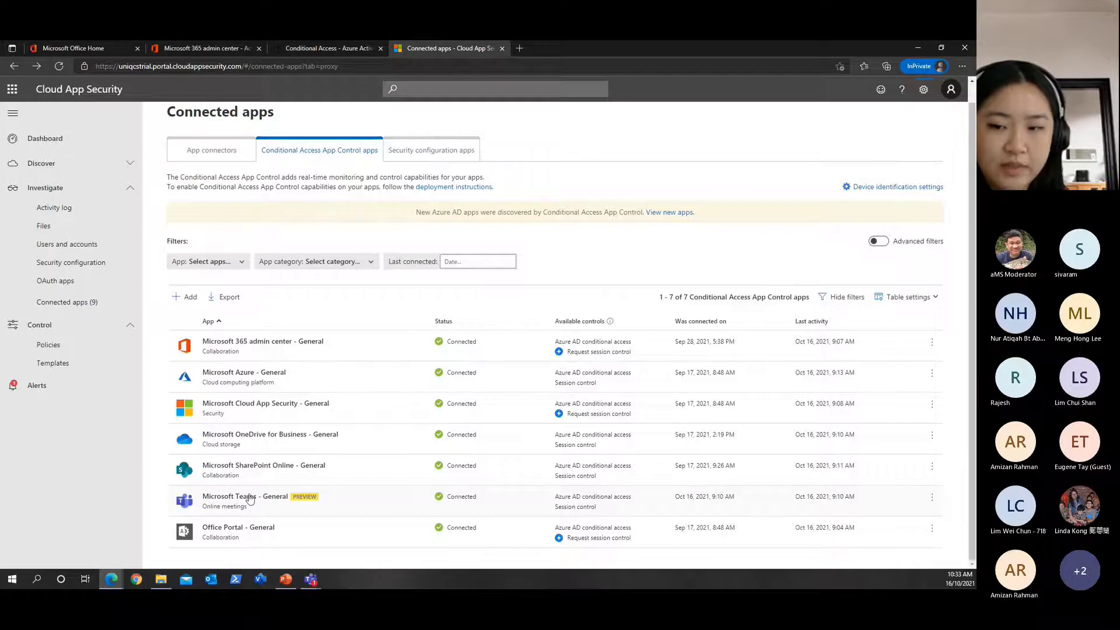
pyautogui.moveTo(320, 508)
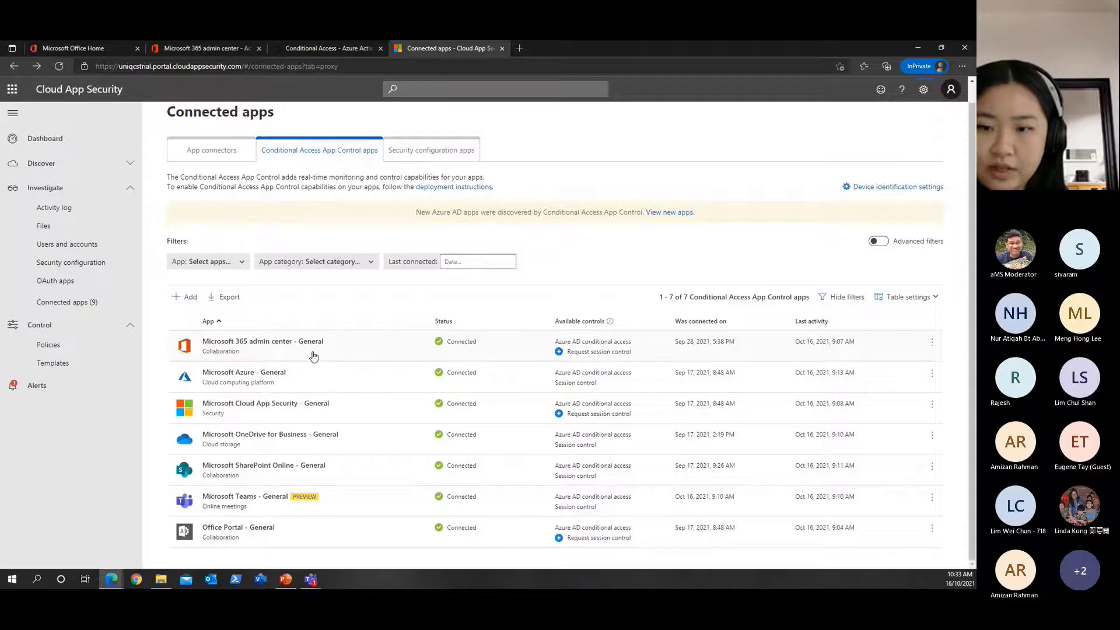
pyautogui.moveTo(315, 438)
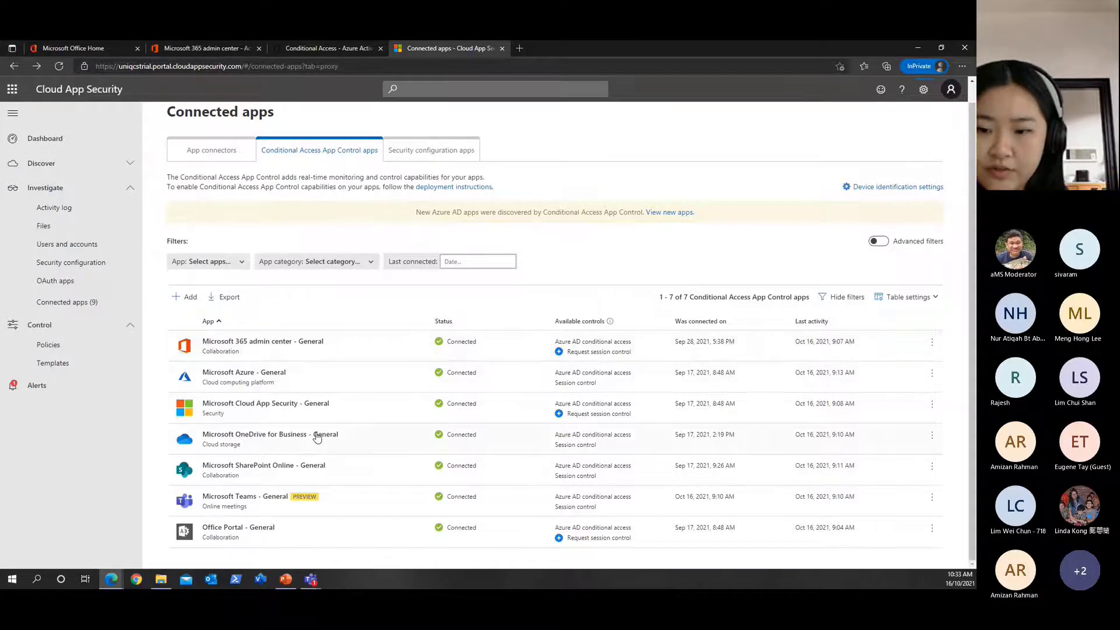
pyautogui.moveTo(276, 373)
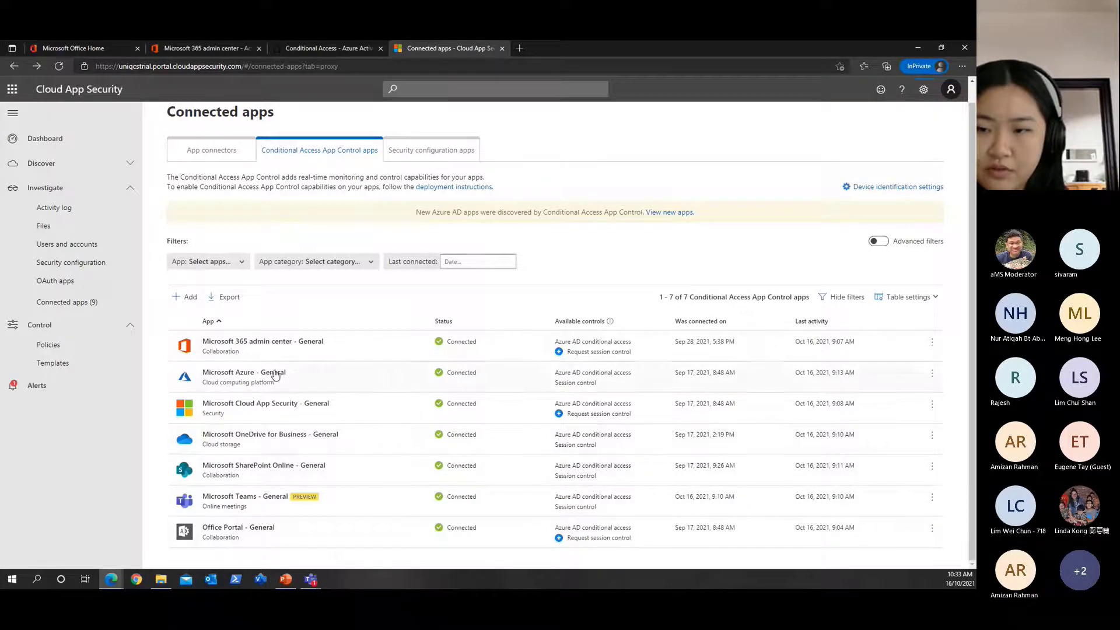
pyautogui.moveTo(269, 348)
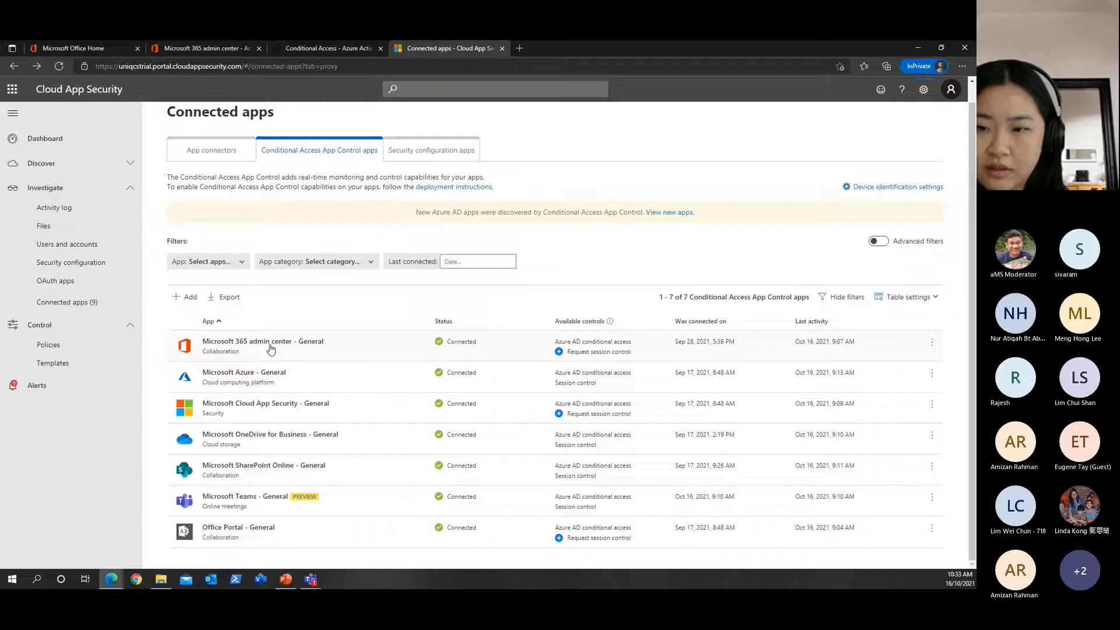
# Open Microsoft 365 admin center - General and review its location, user and activity charts
pyautogui.click(262, 341)
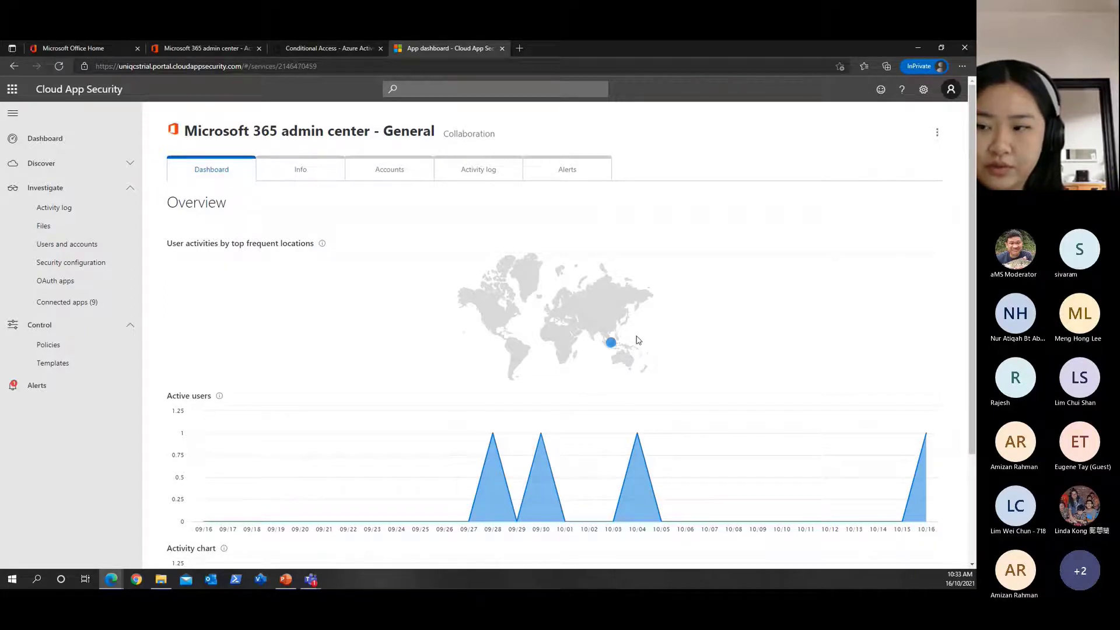
pyautogui.scroll(-3)
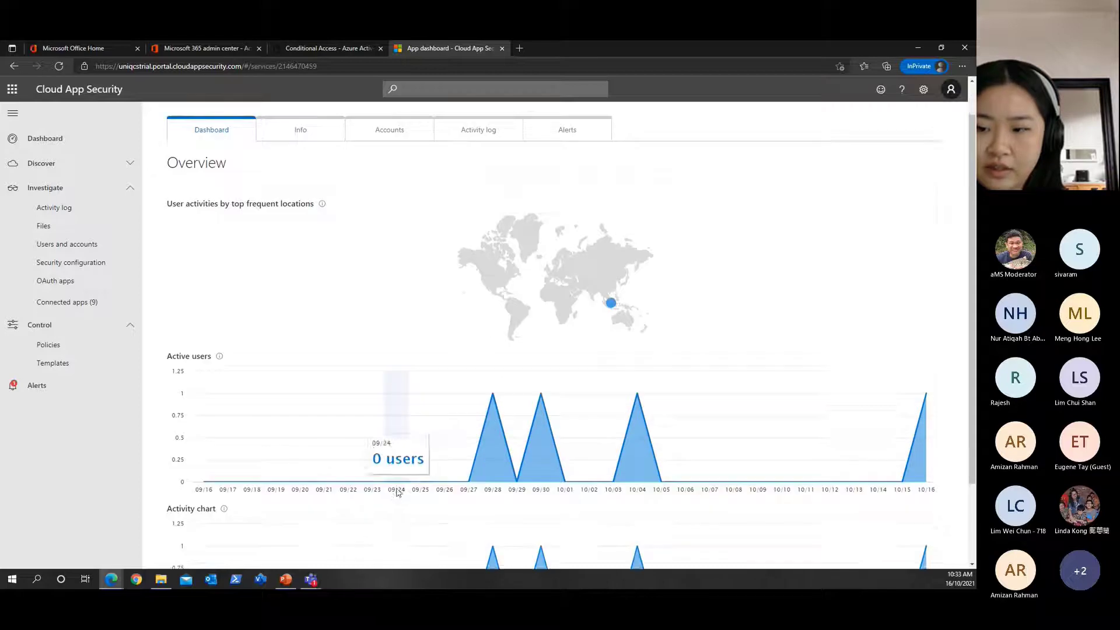
pyautogui.scroll(-3)
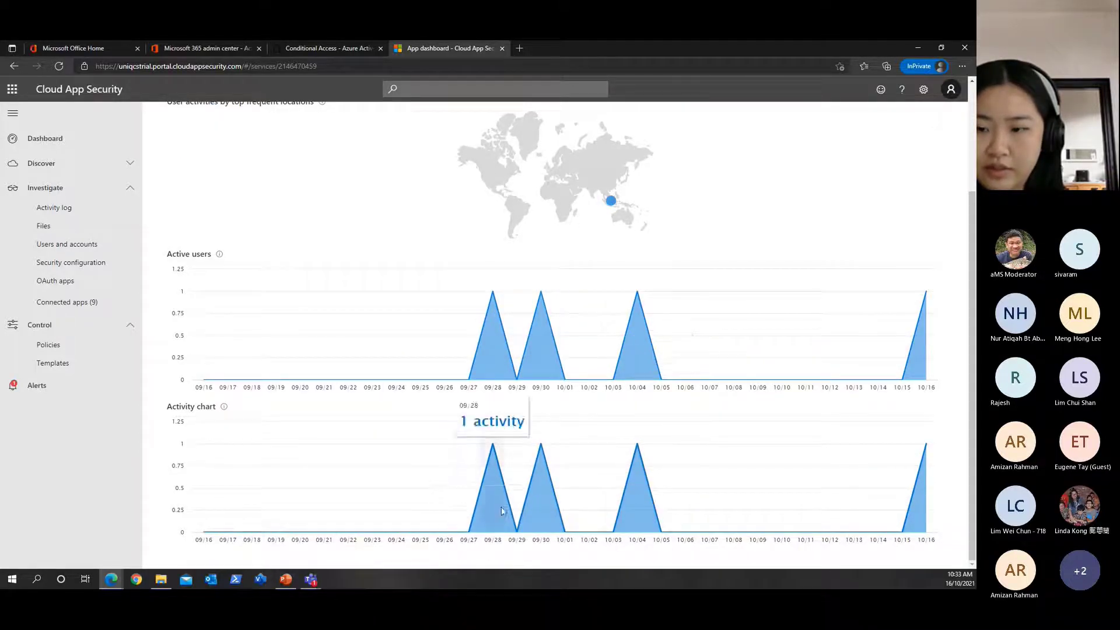
pyautogui.scroll(3)
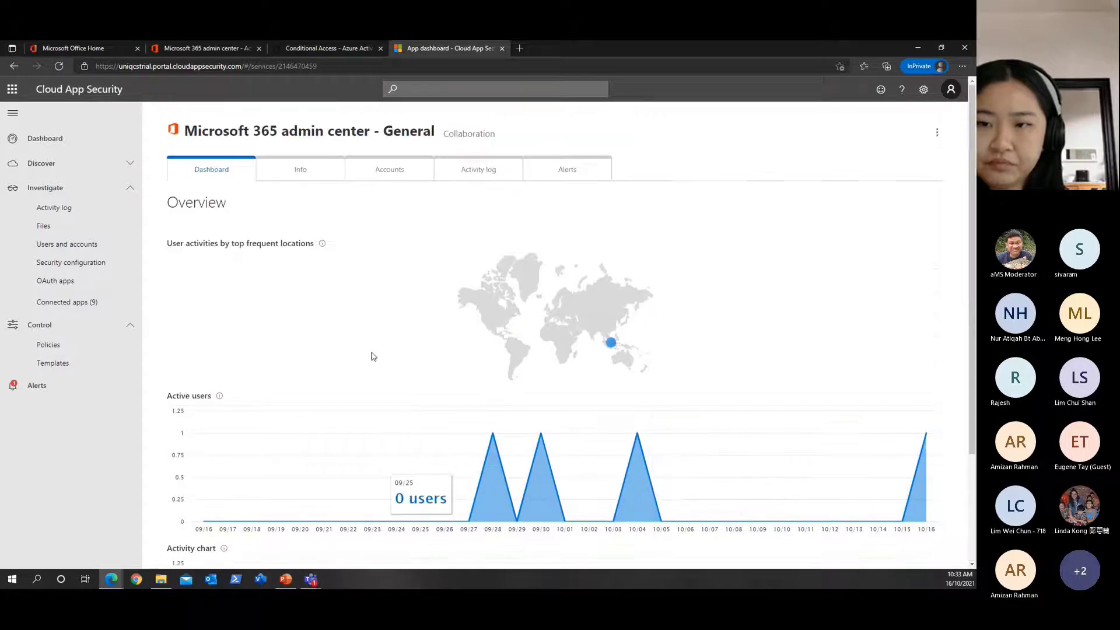
# Review the Info tab's General, Security, Compliance and Legal sections, all scoring 10
pyautogui.click(300, 169)
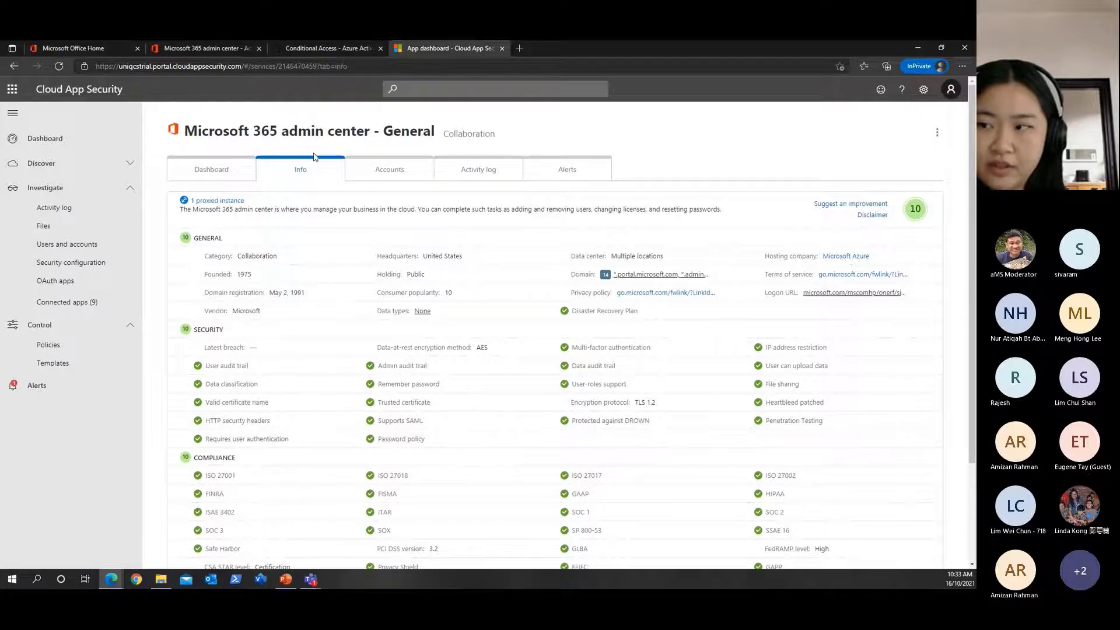
pyautogui.scroll(-3)
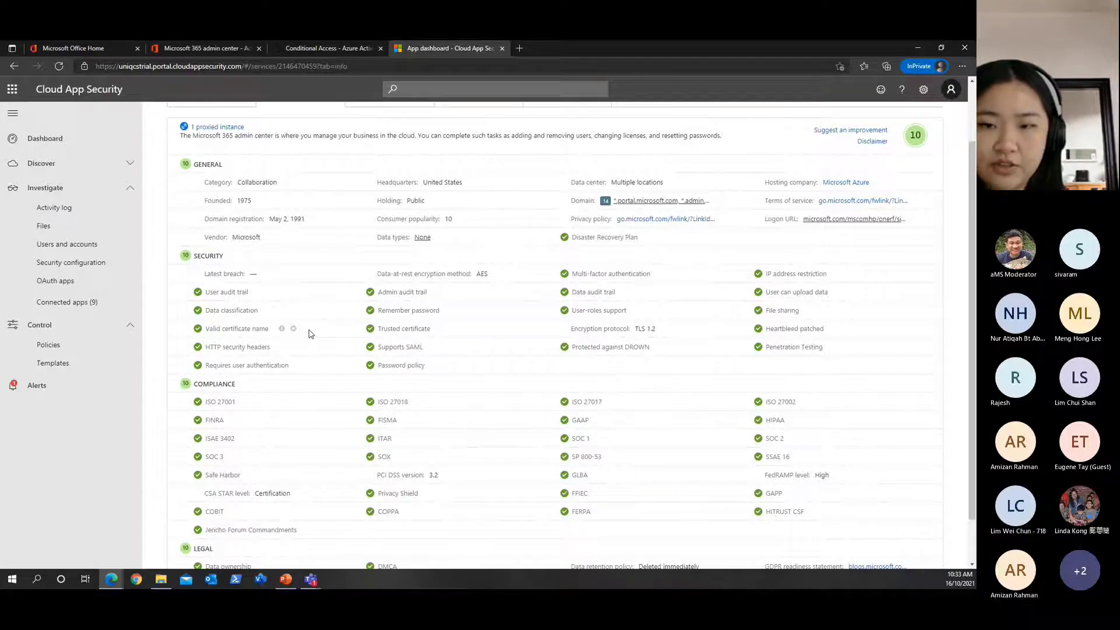
pyautogui.moveTo(205, 297)
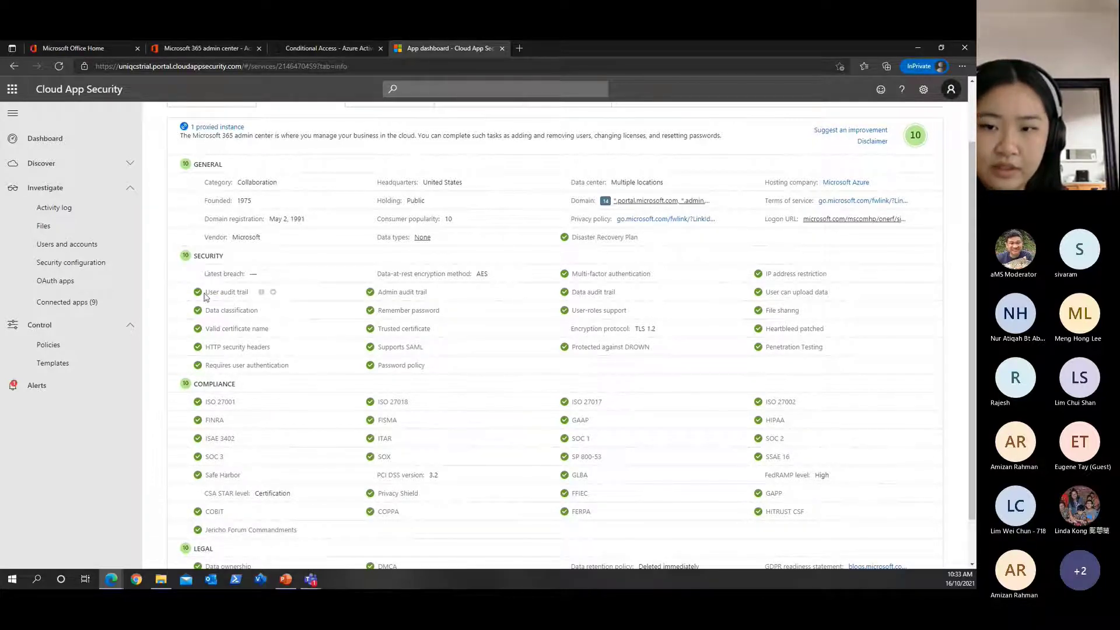
pyautogui.doubleClick(207, 255)
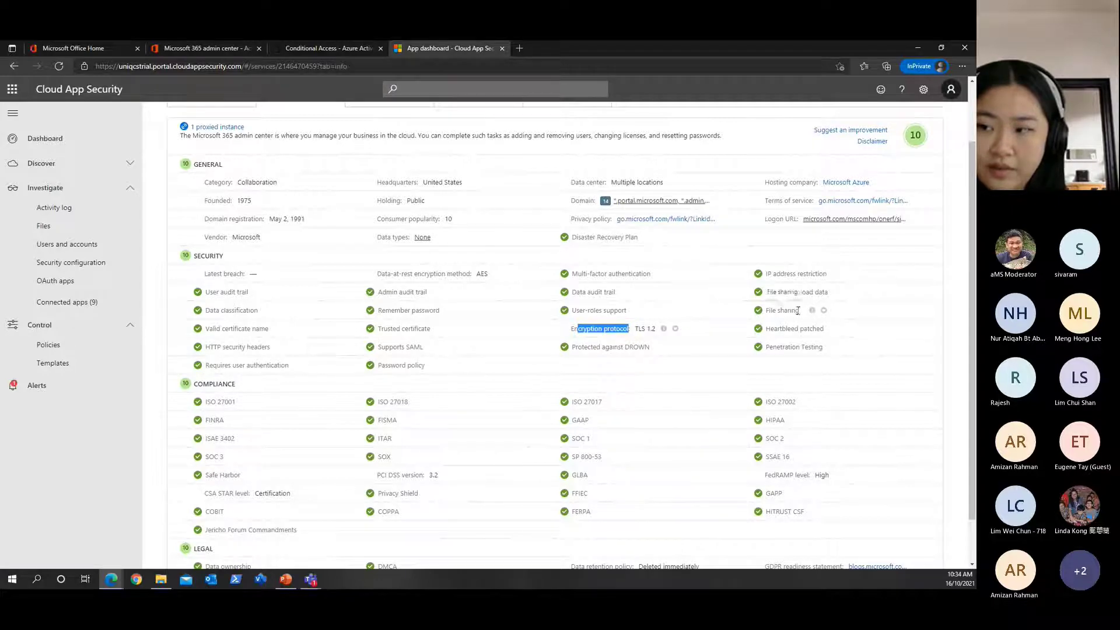
pyautogui.moveTo(812, 310)
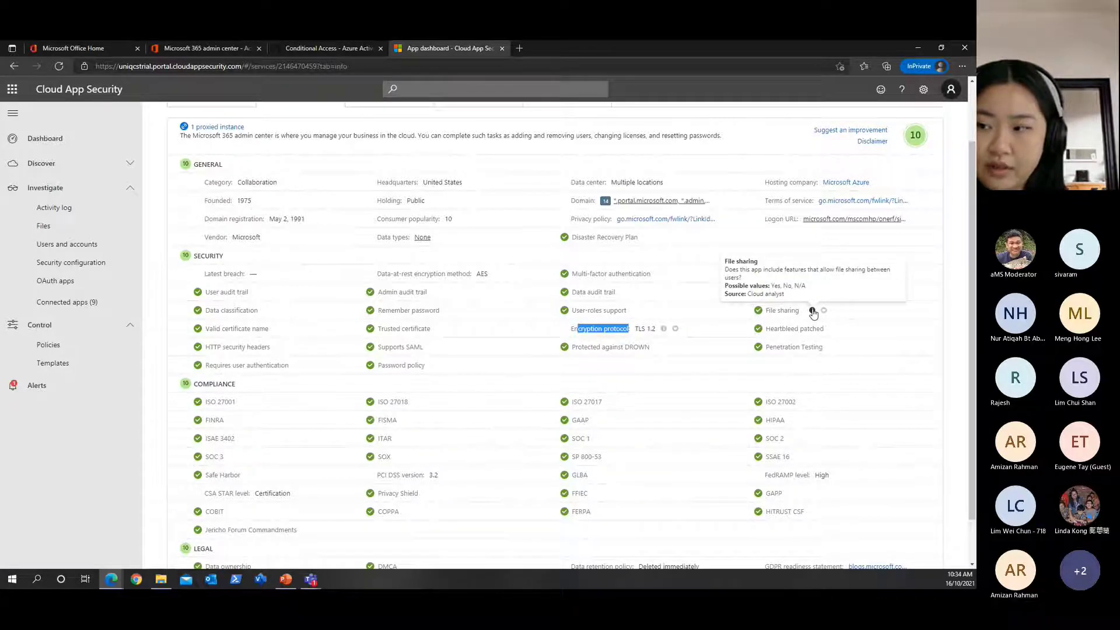
pyautogui.scroll(-3)
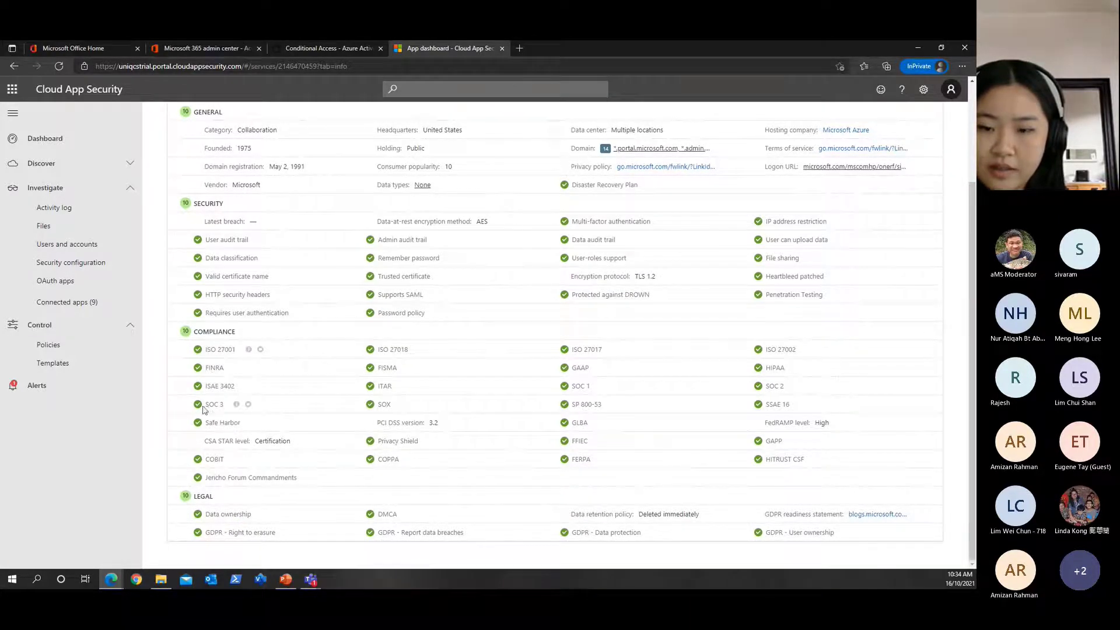
pyautogui.doubleClick(212, 404)
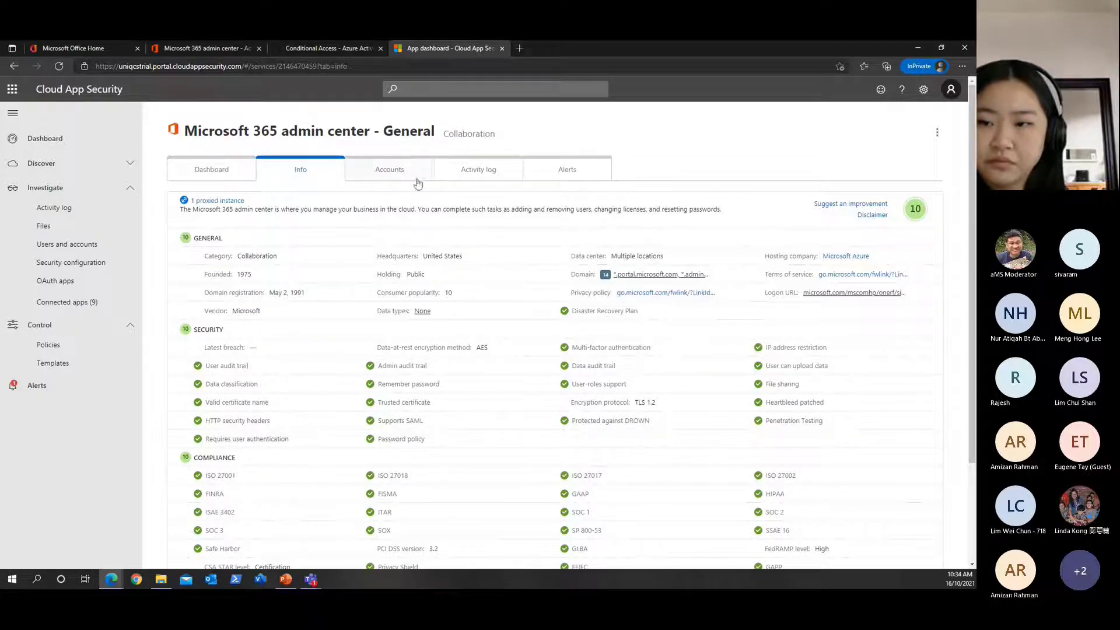
# Show the app's Accounts list, where no users or accounts are found
pyautogui.click(390, 169)
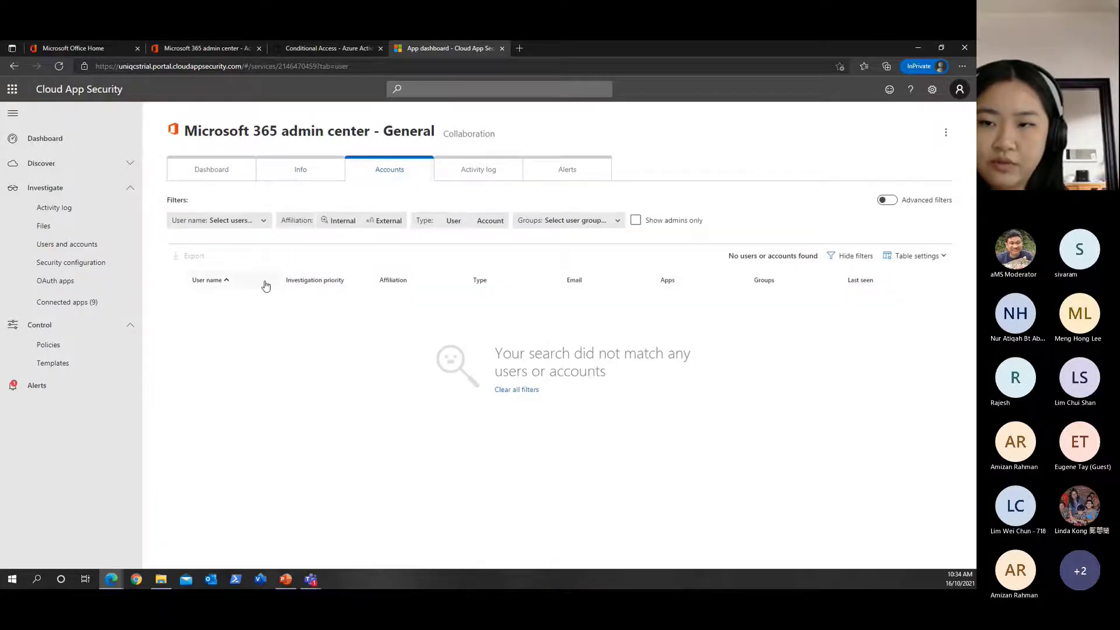
pyautogui.moveTo(314, 308)
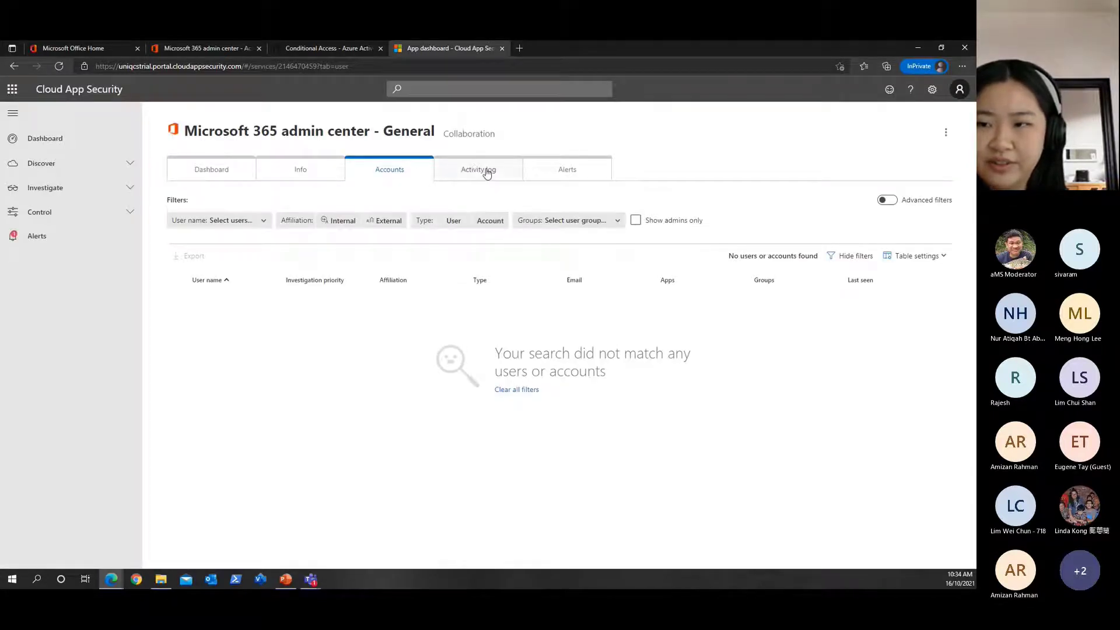
pyautogui.moveTo(478, 169)
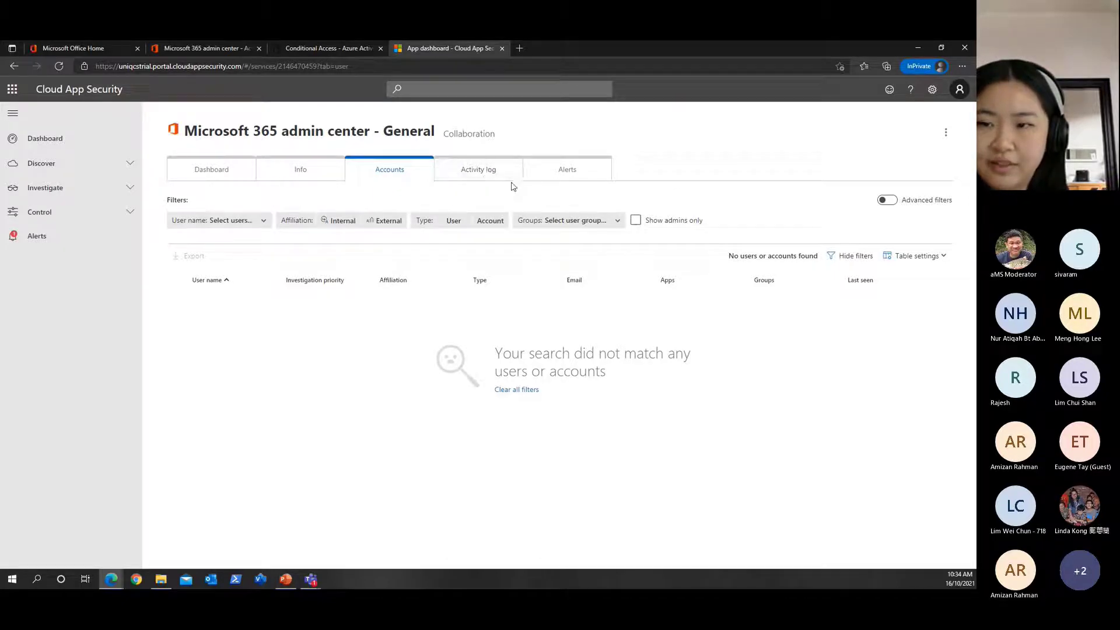
# Expand the Sep 28 Single sign-on log-on row in the app's Activity log
pyautogui.click(478, 169)
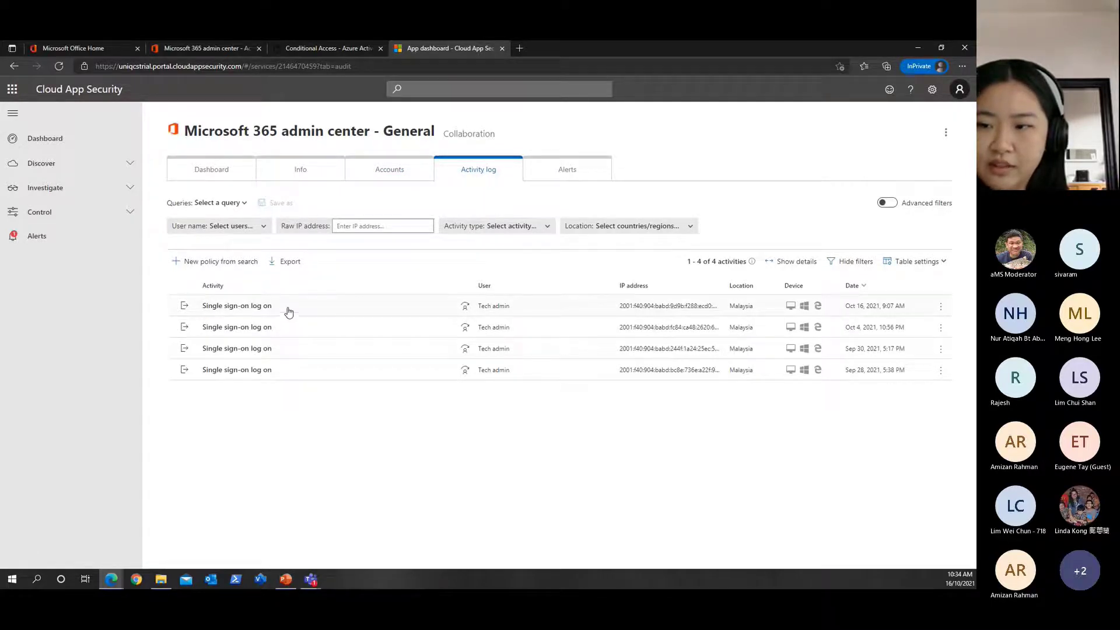
pyautogui.moveTo(281, 377)
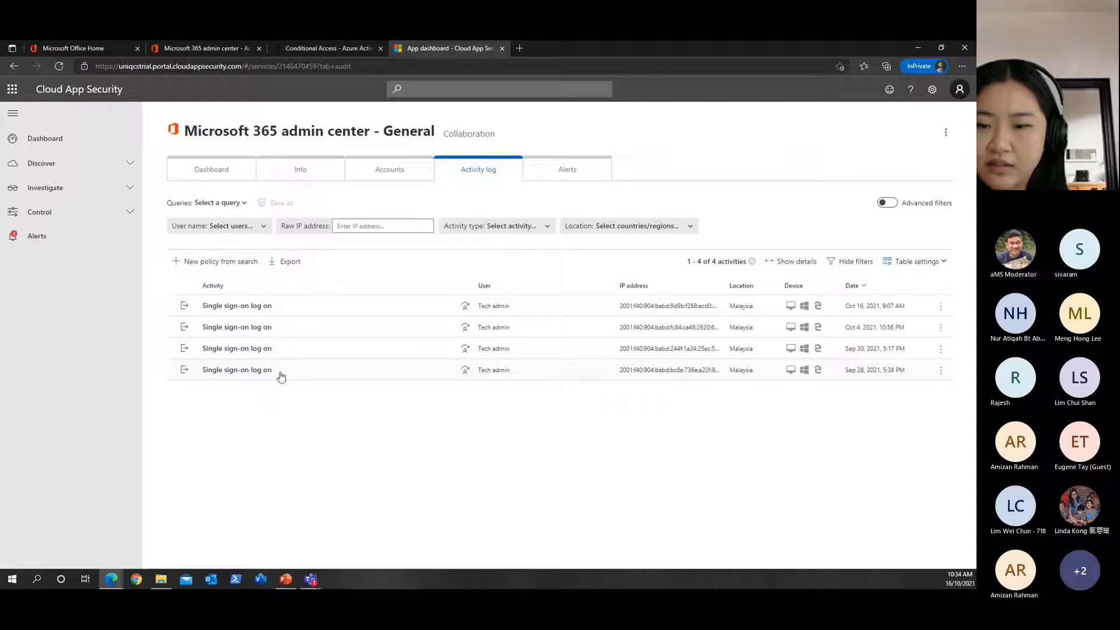
pyautogui.click(237, 370)
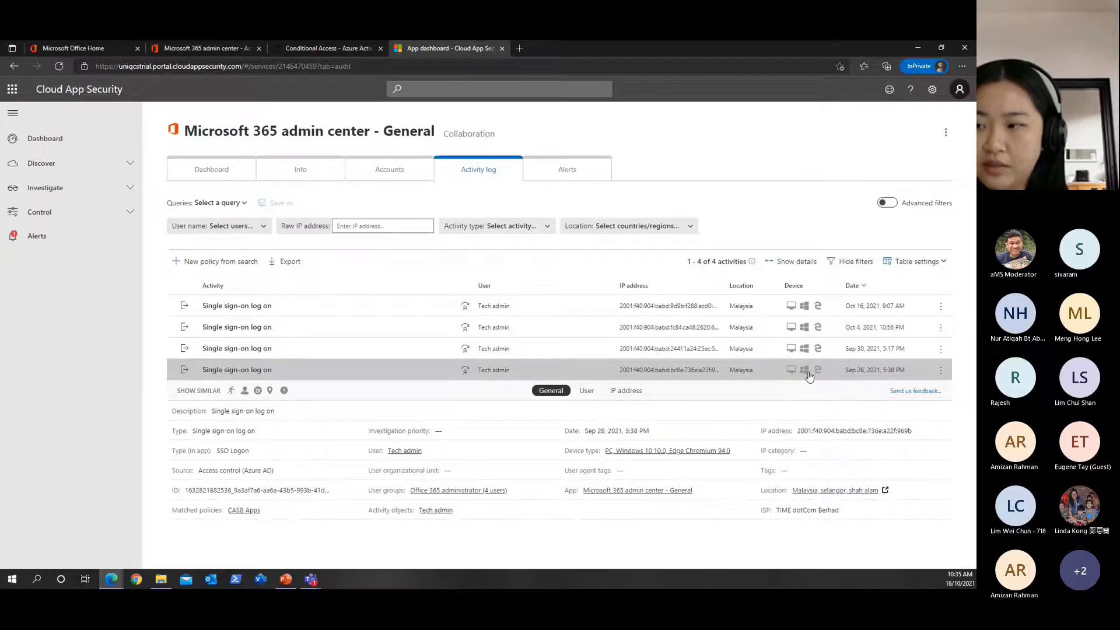
pyautogui.moveTo(804, 370)
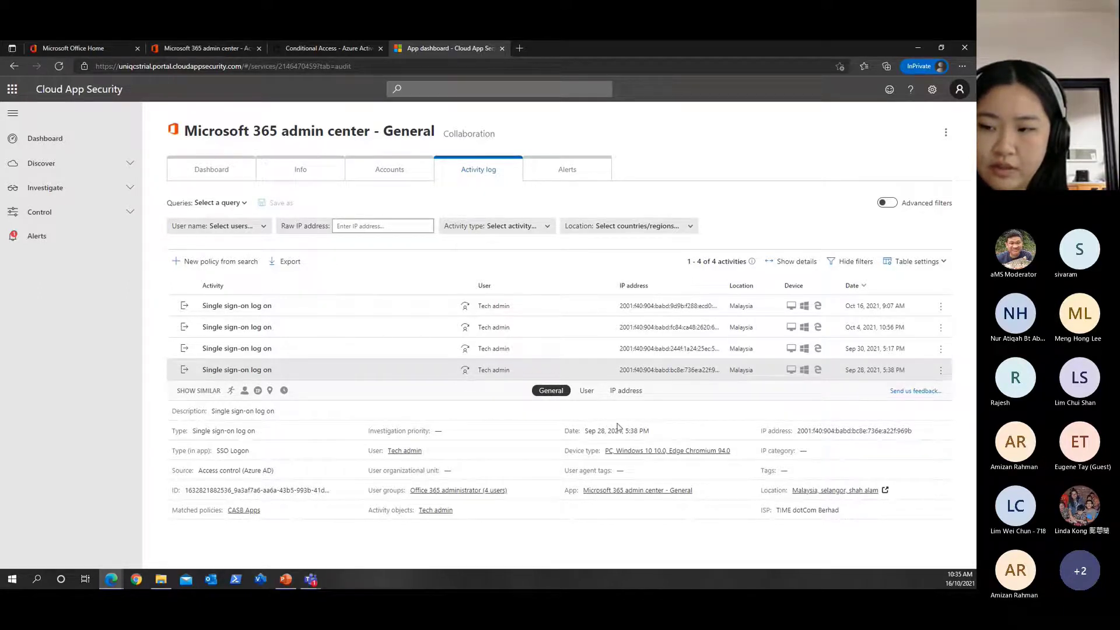
# Show Tech admin's user summary for the Sep 28 sign-on: 304 activities, no alerts
pyautogui.click(586, 389)
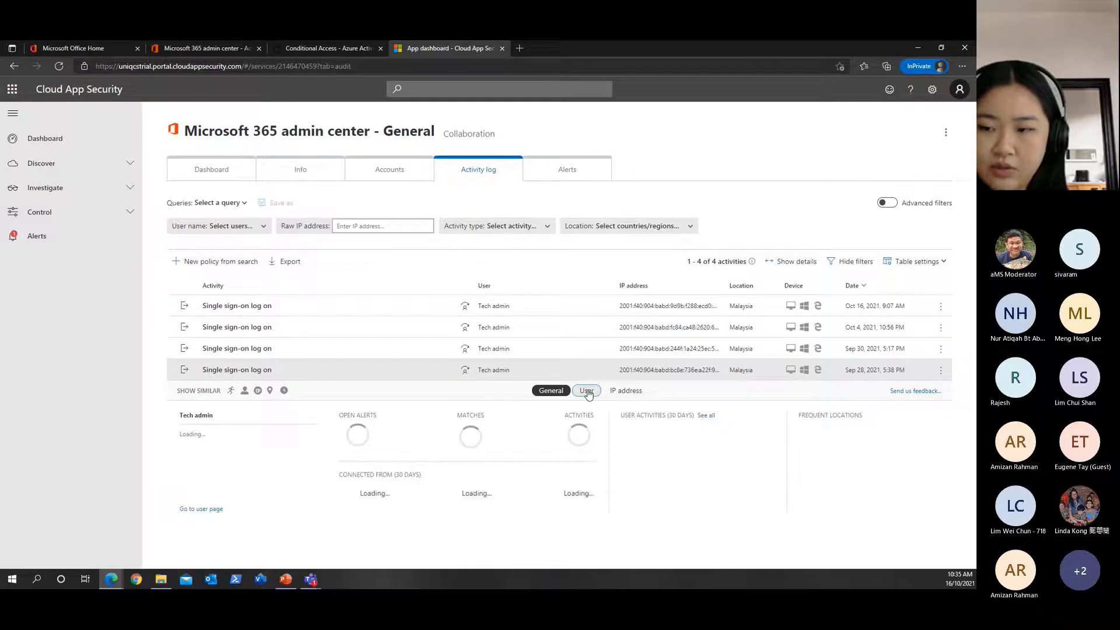
pyautogui.click(586, 390)
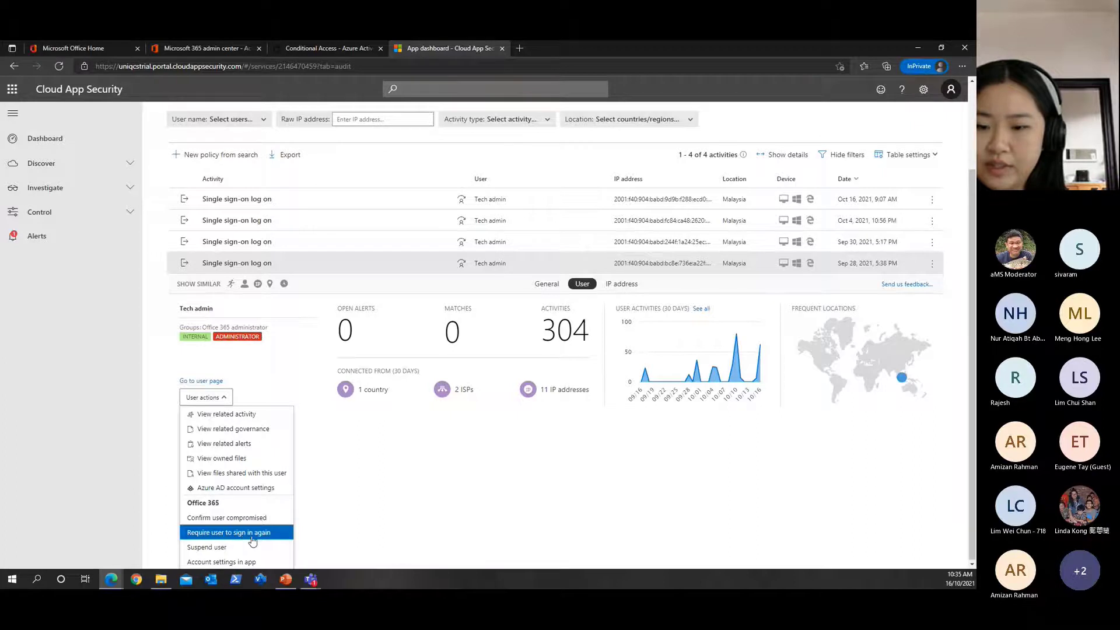
pyautogui.moveTo(626, 293)
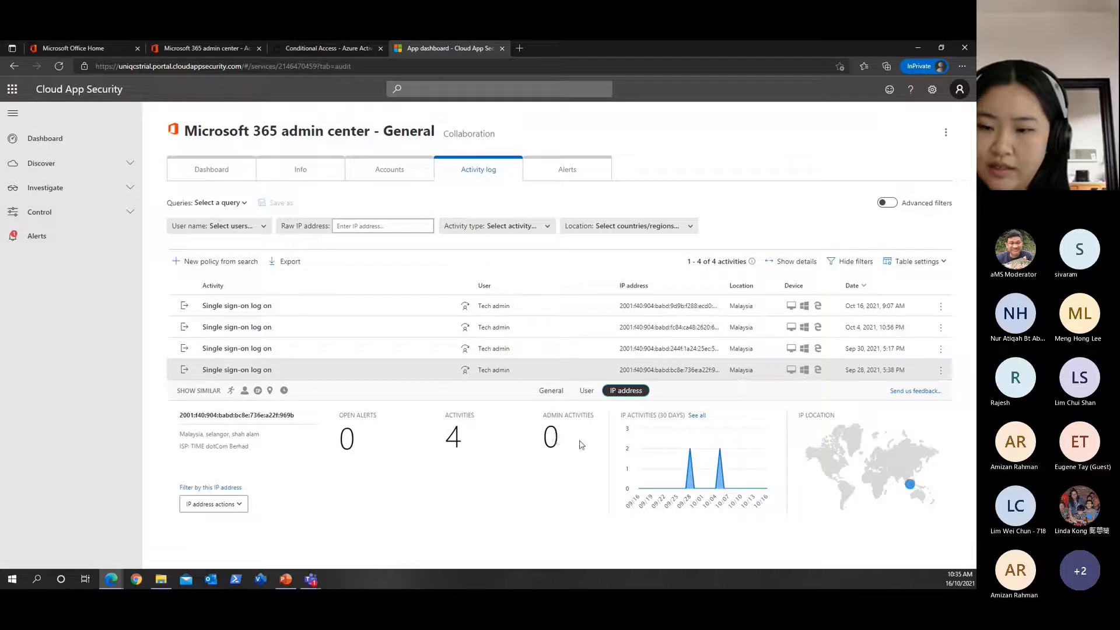
# Show the IP address actions for tagging this sign-on's address as corporate, VPN or risky
pyautogui.click(213, 504)
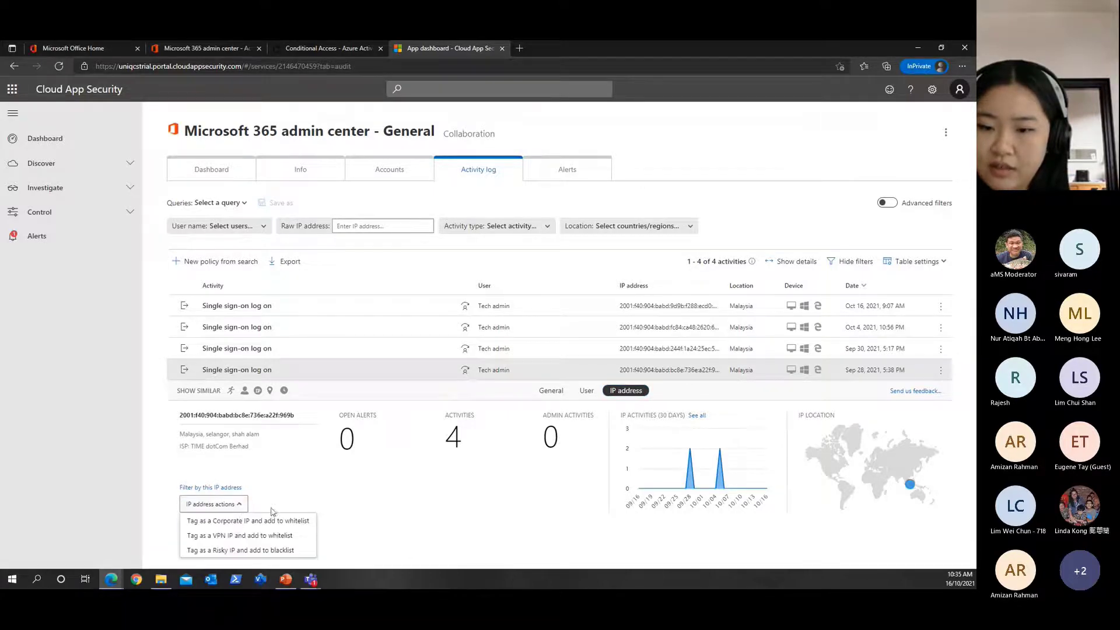
pyautogui.moveTo(247, 521)
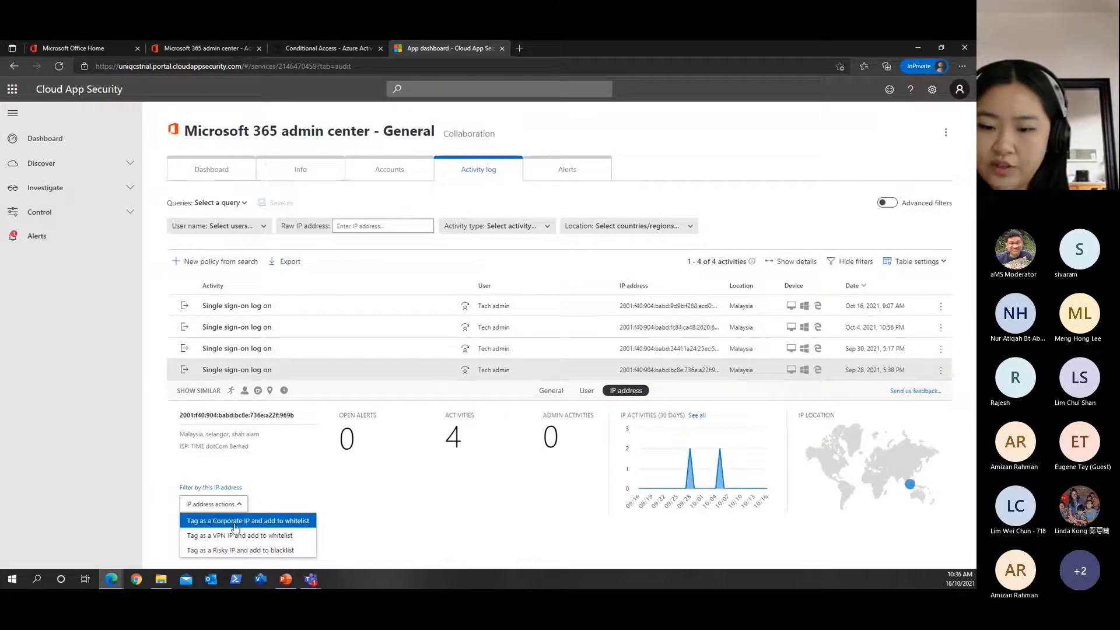
pyautogui.moveTo(247, 535)
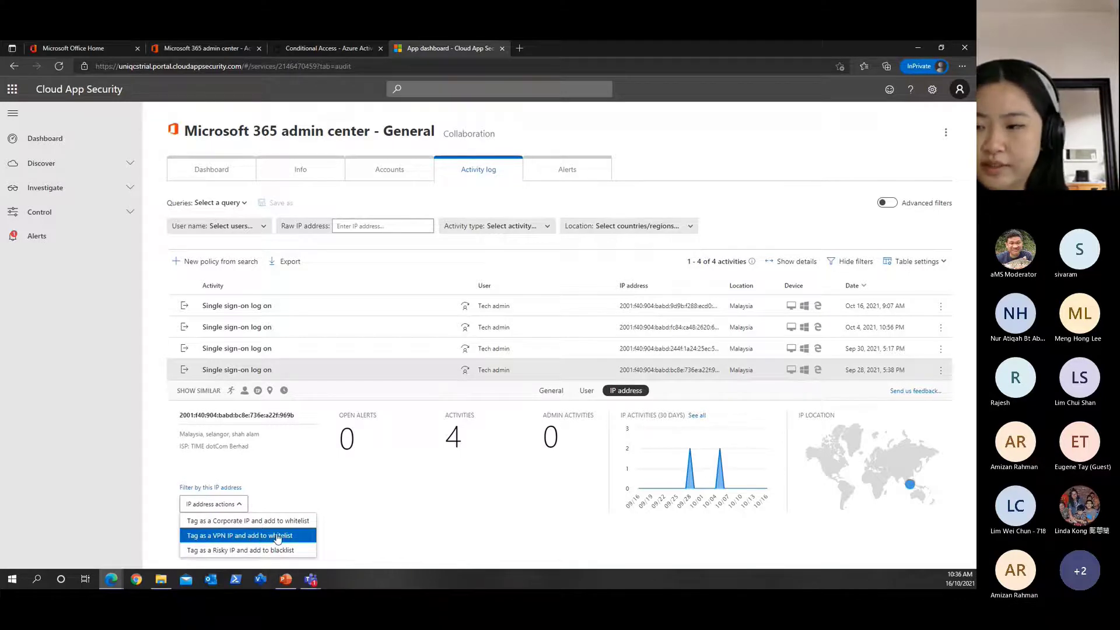
pyautogui.moveTo(661, 405)
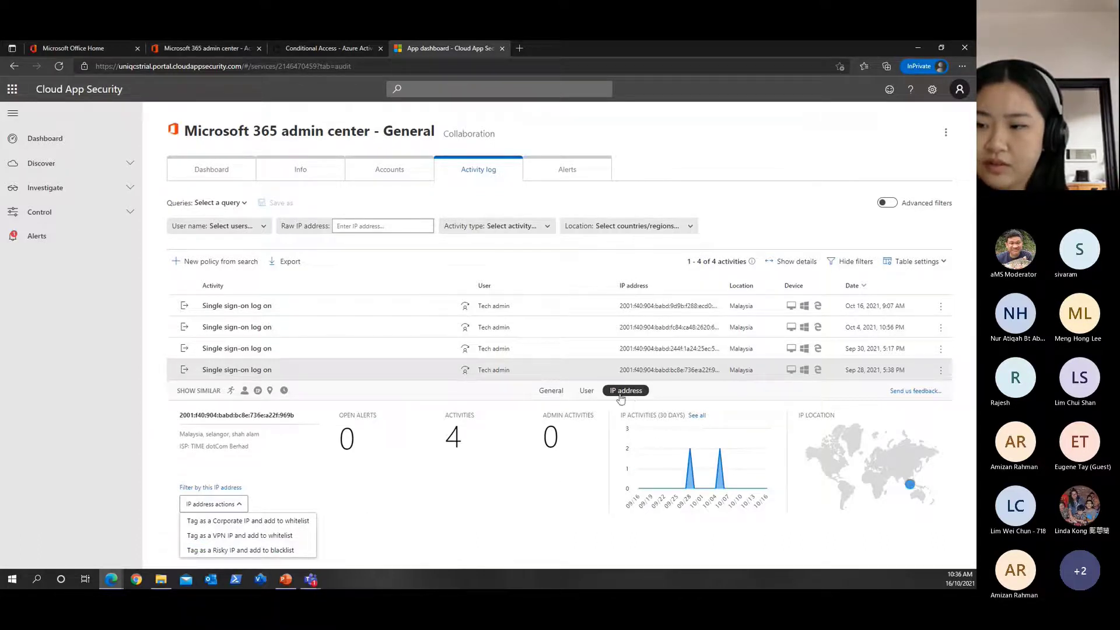
# Review the Microsoft 365 admin center app's empty Alerts and Accounts lists, then expand Investigate
pyautogui.click(567, 169)
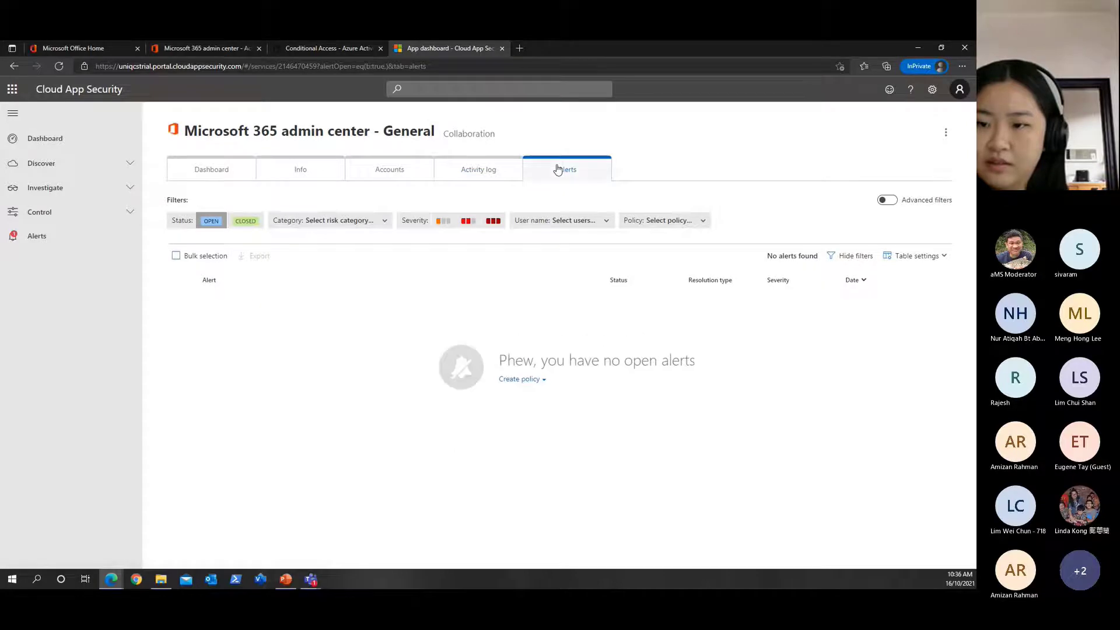
pyautogui.moveTo(374, 177)
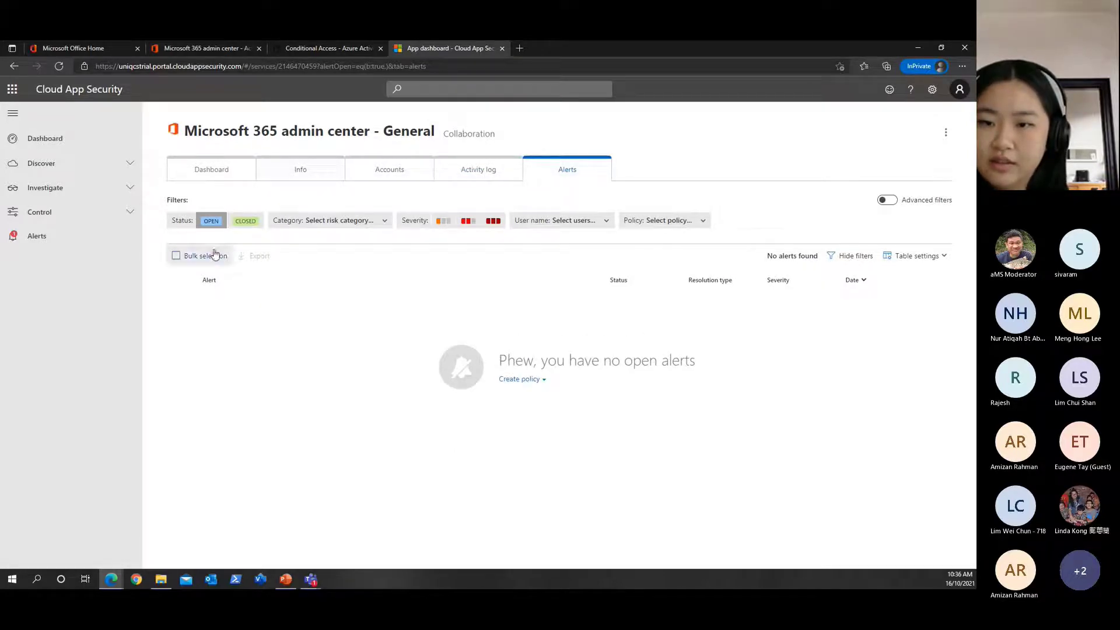
pyautogui.moveTo(358, 374)
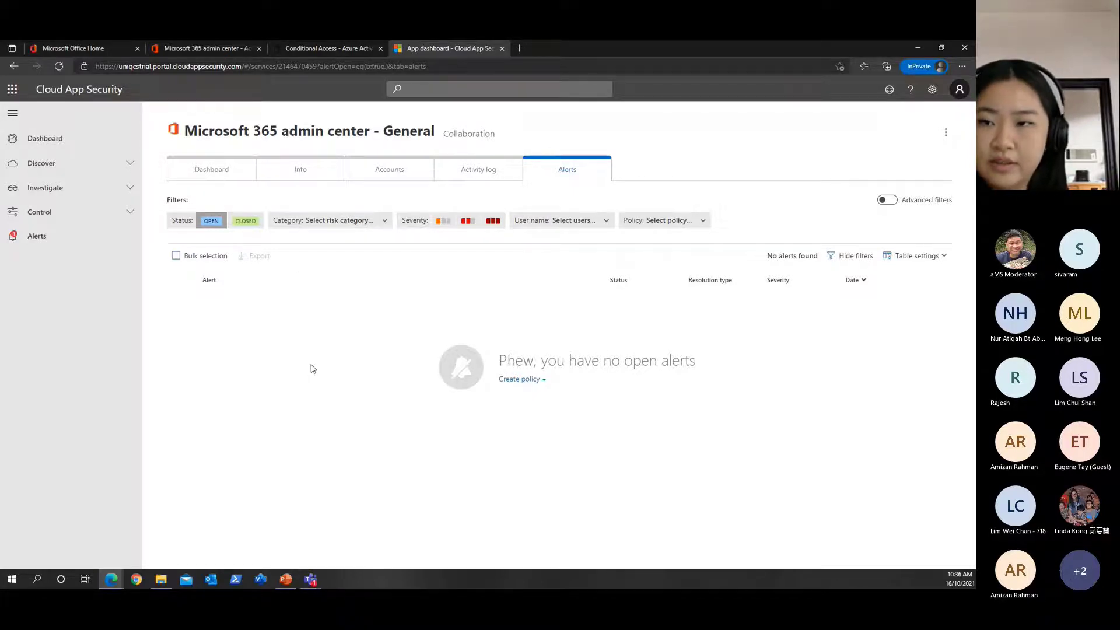
pyautogui.moveTo(390, 169)
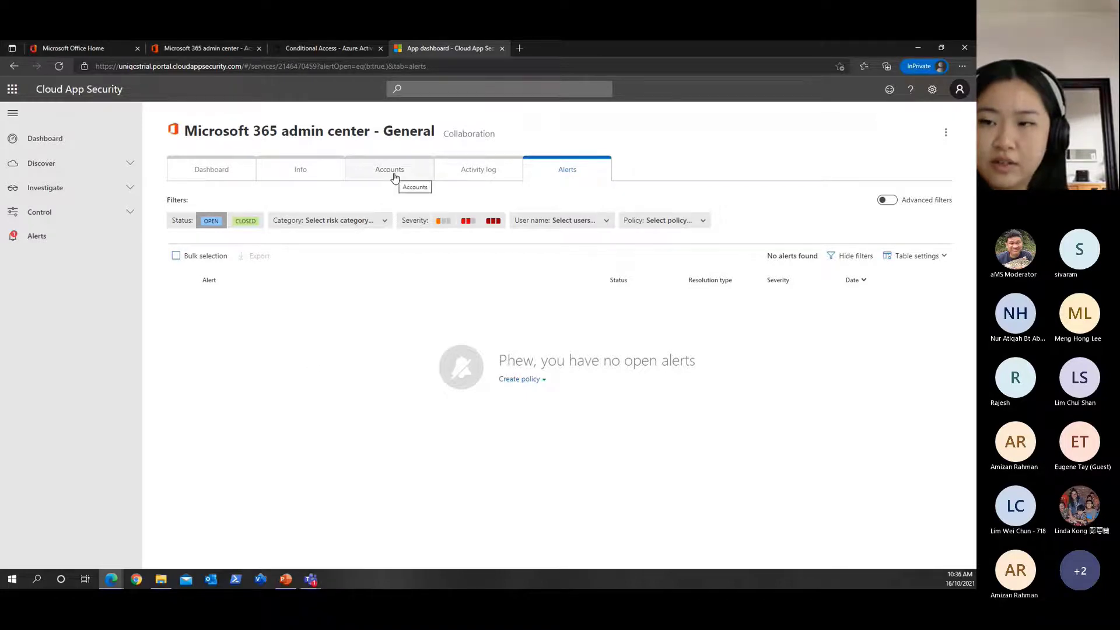
pyautogui.click(390, 169)
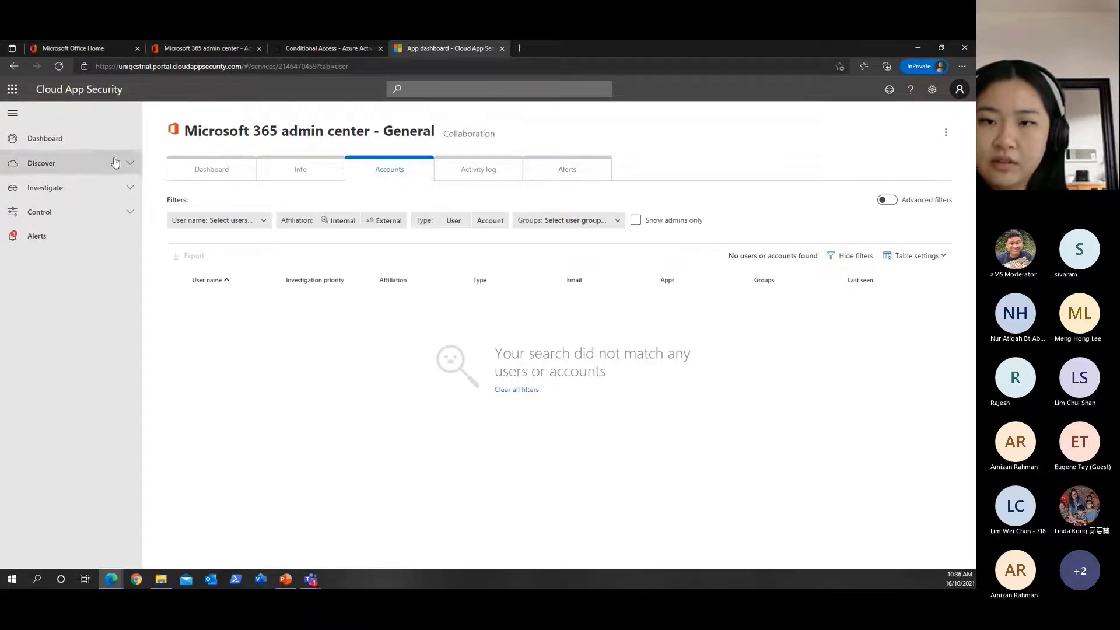
pyautogui.click(46, 186)
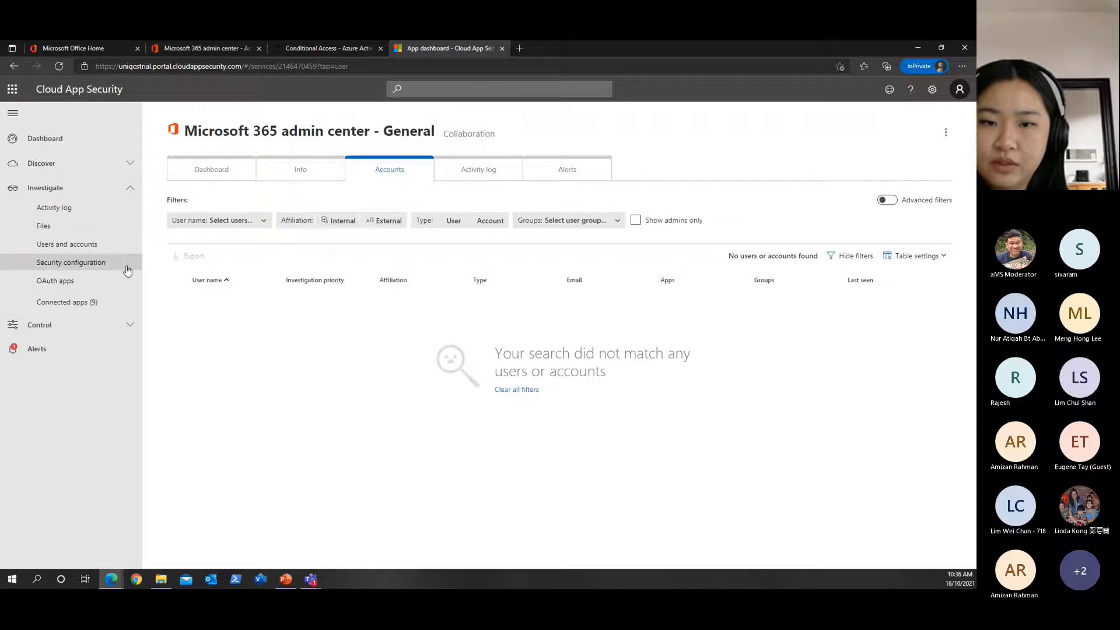
# From Connected apps' Conditional Access App Control list, go into Microsoft SharePoint Online - General
pyautogui.click(67, 301)
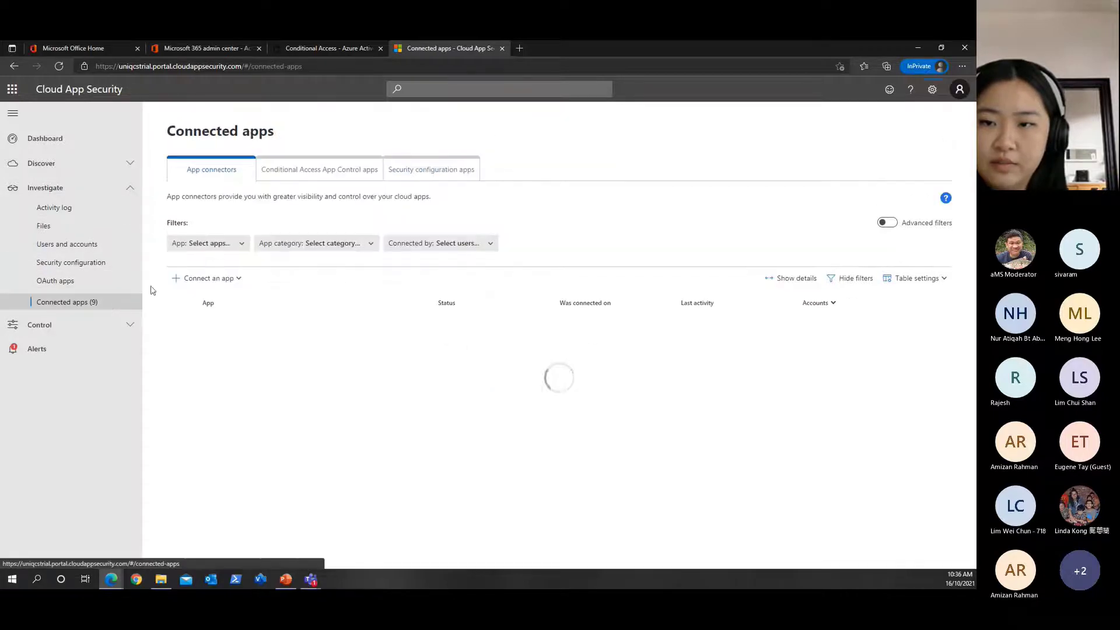
pyautogui.click(318, 169)
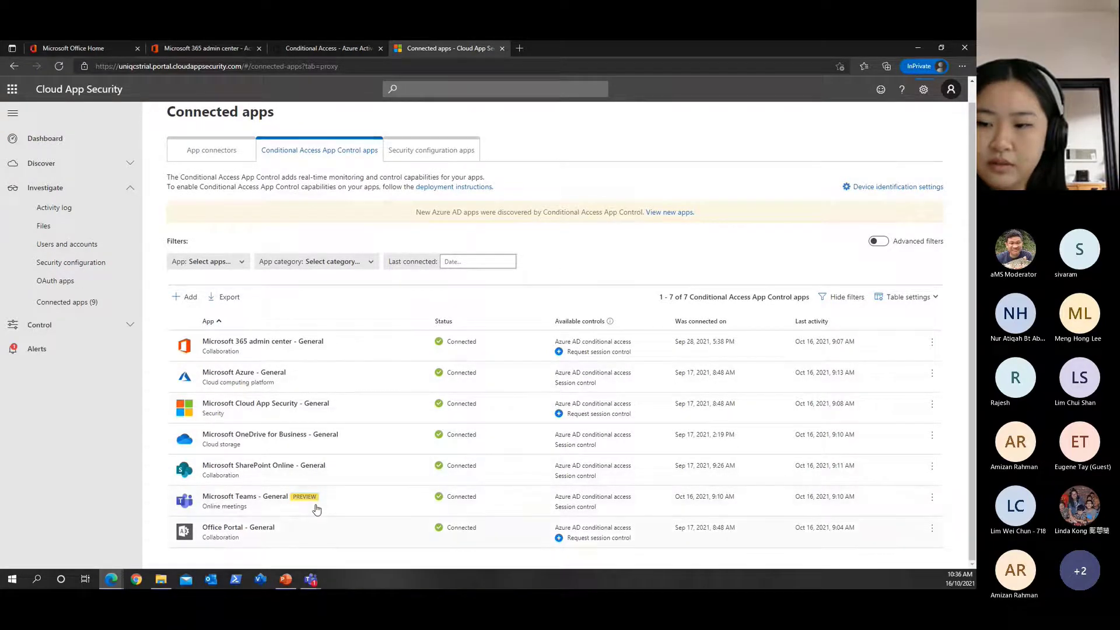
pyautogui.click(262, 465)
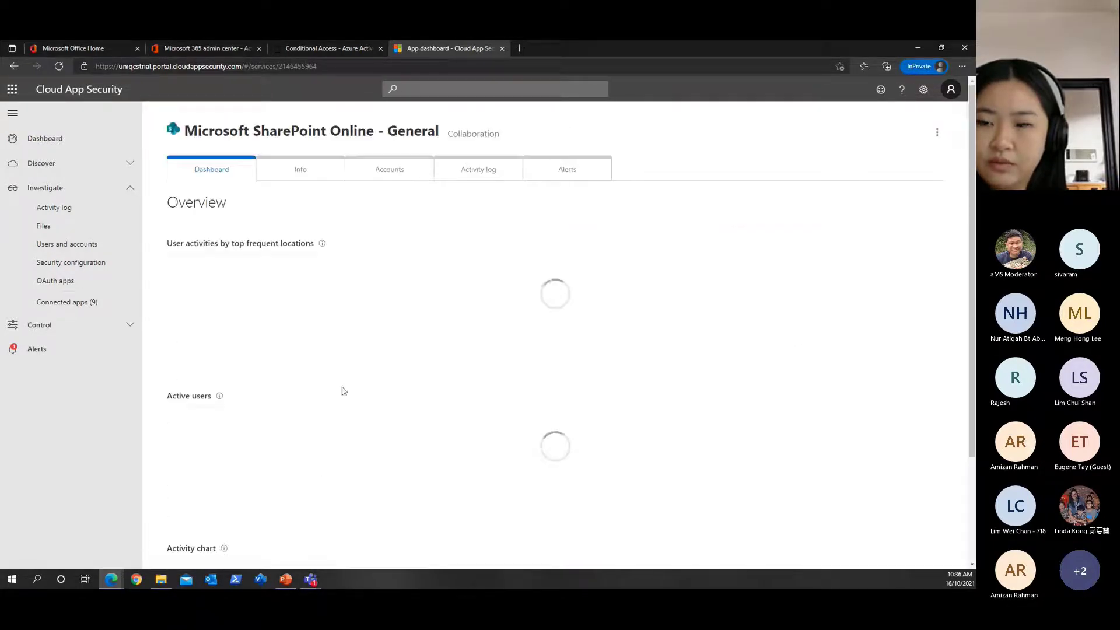
# List SharePoint Online's accounts, showing the single internal Tech admin Office 365 administrator
pyautogui.click(390, 169)
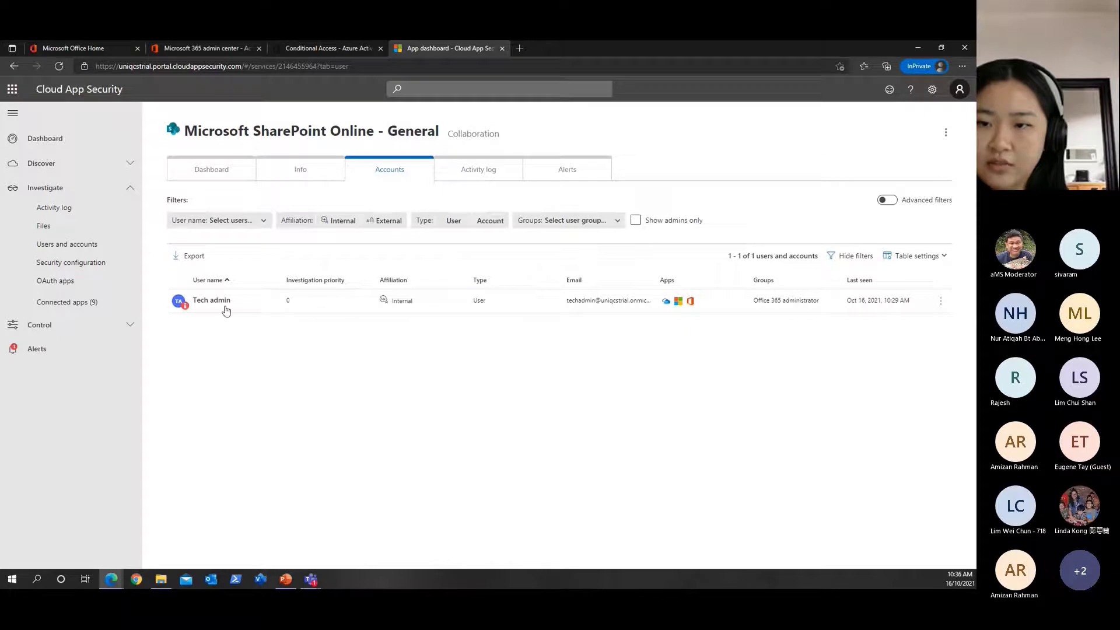
pyautogui.moveTo(249, 312)
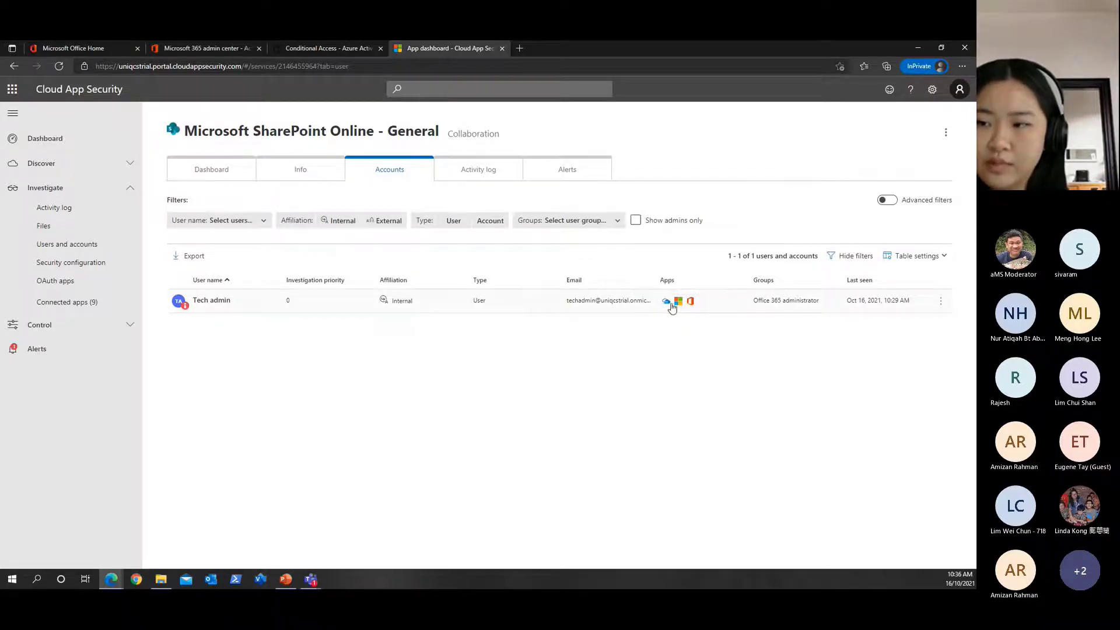
pyautogui.moveTo(678, 301)
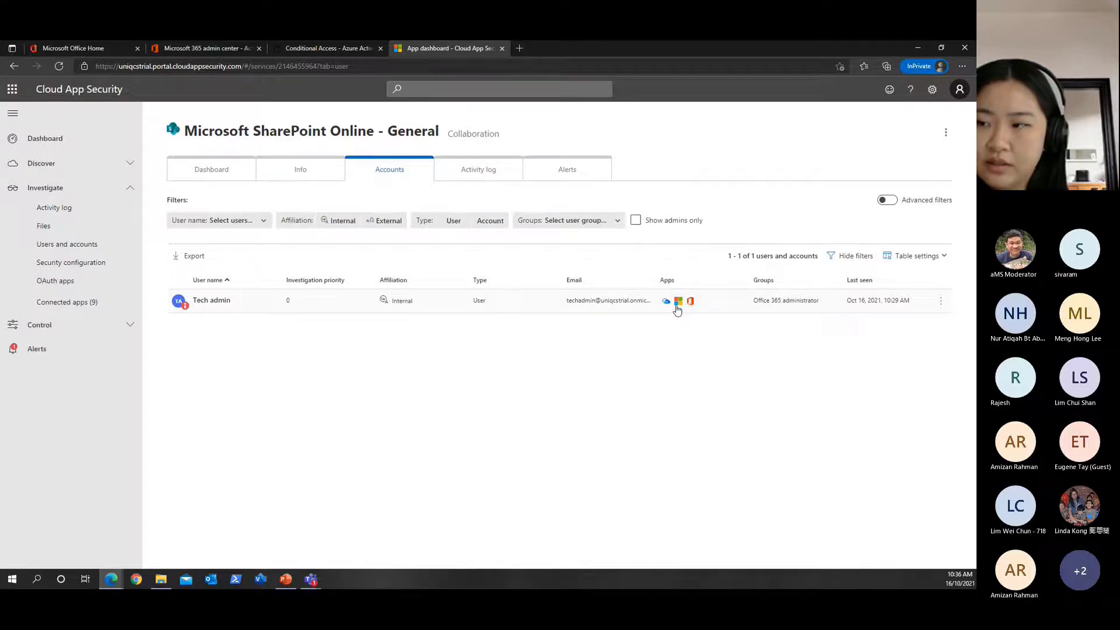
# View Tech admin's four linked accounts and close the overview back to the Accounts list
pyautogui.click(665, 301)
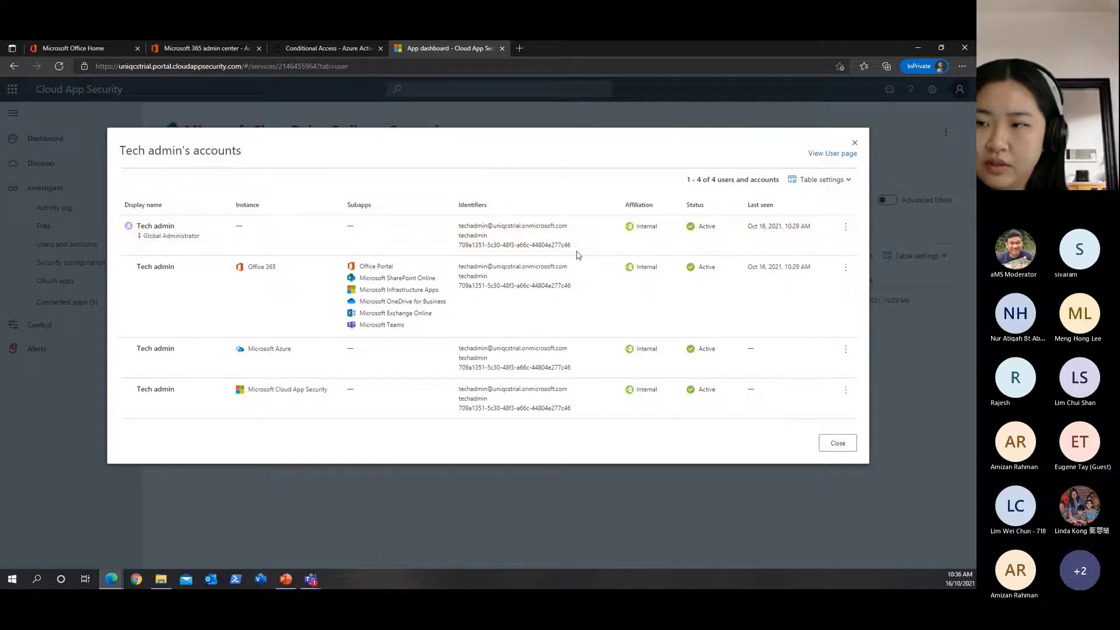
pyautogui.moveTo(144, 266)
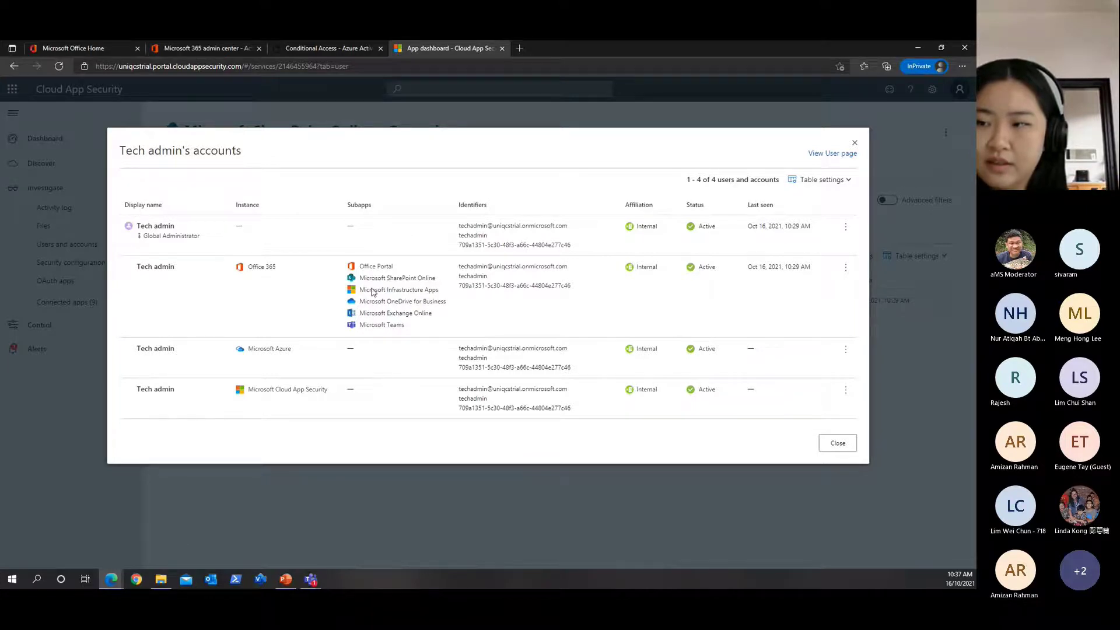
pyautogui.moveTo(553, 380)
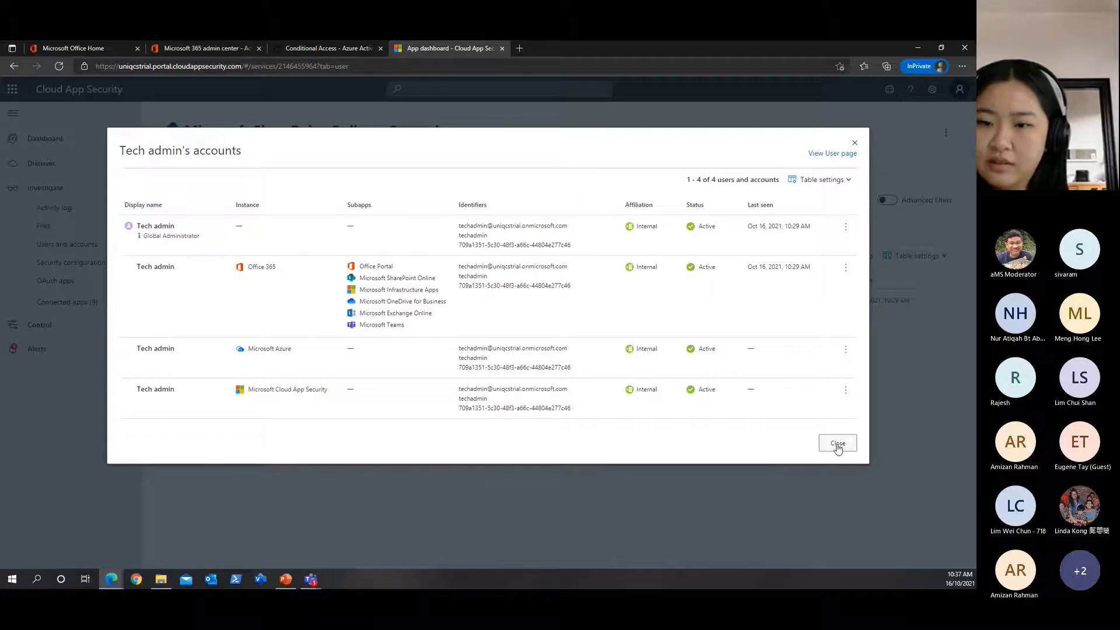
pyautogui.click(837, 443)
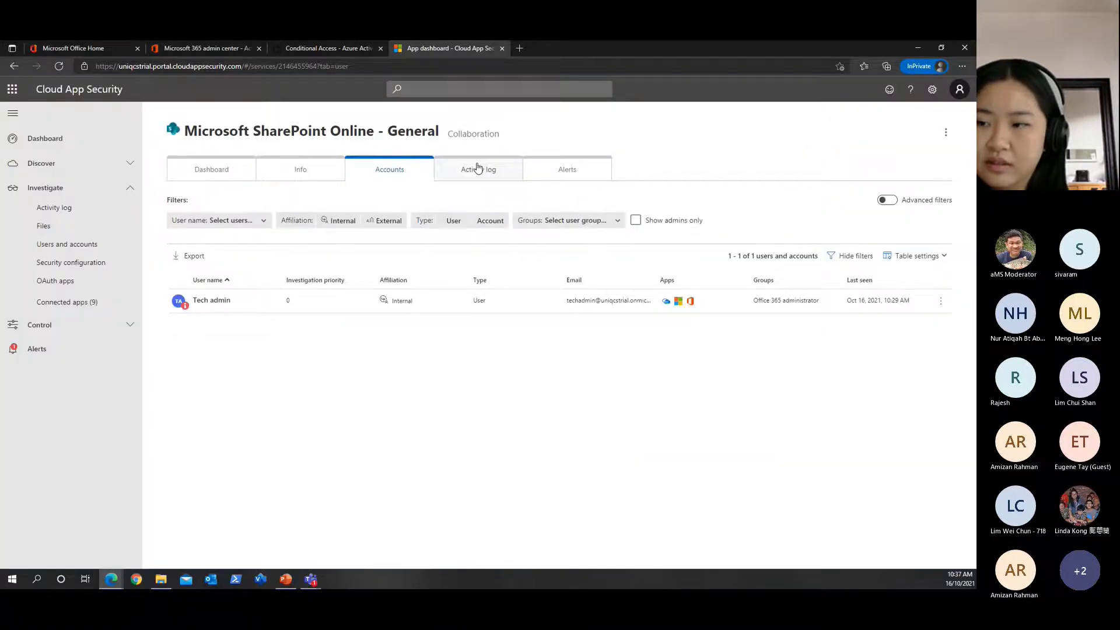
# In SharePoint Online's activity log, inspect a Tech admin log-on's user and IP details and its row options
pyautogui.click(478, 169)
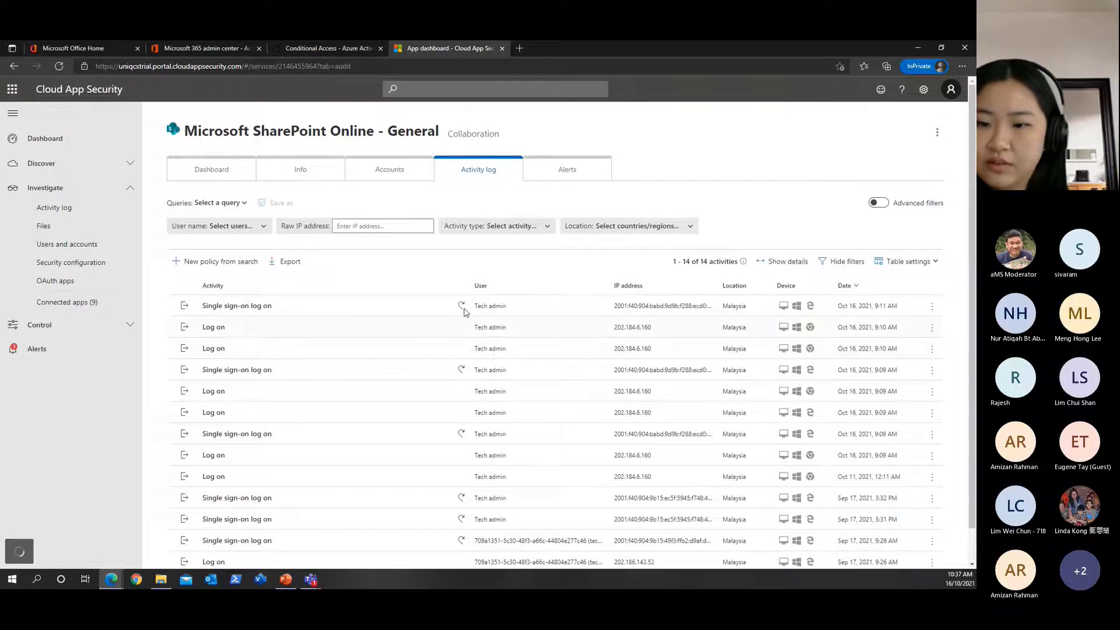
pyautogui.scroll(-3)
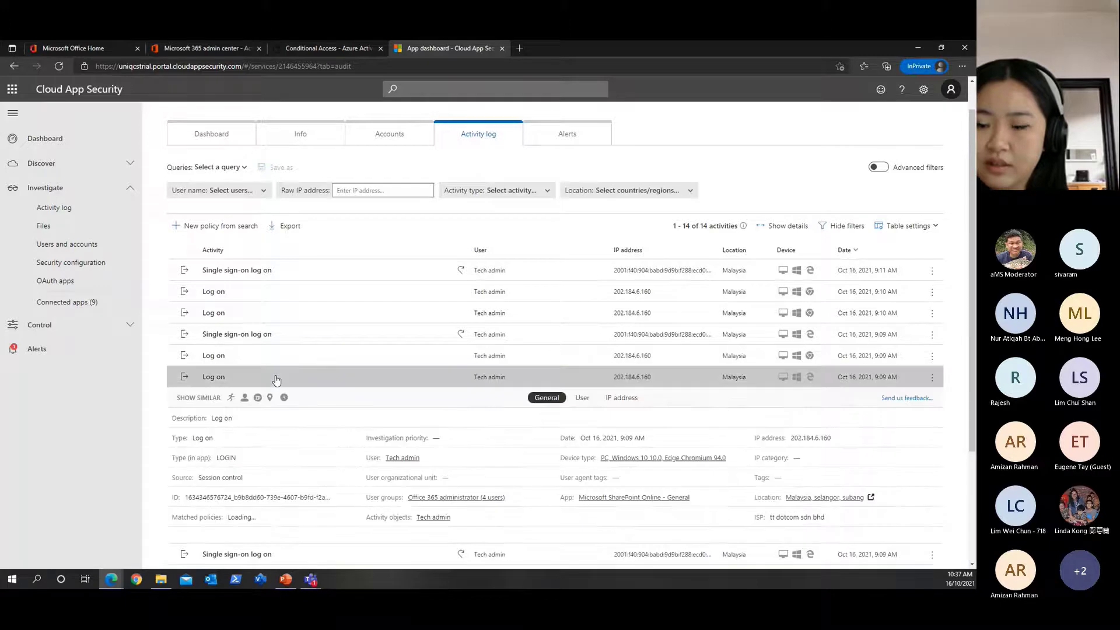
pyautogui.scroll(-3)
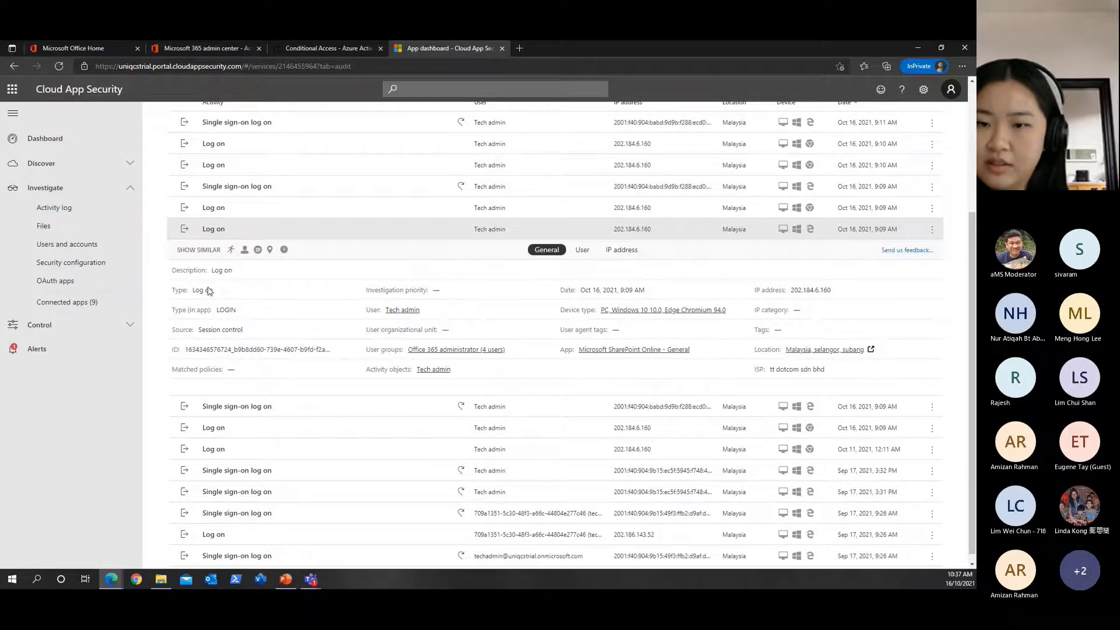
pyautogui.moveTo(325, 364)
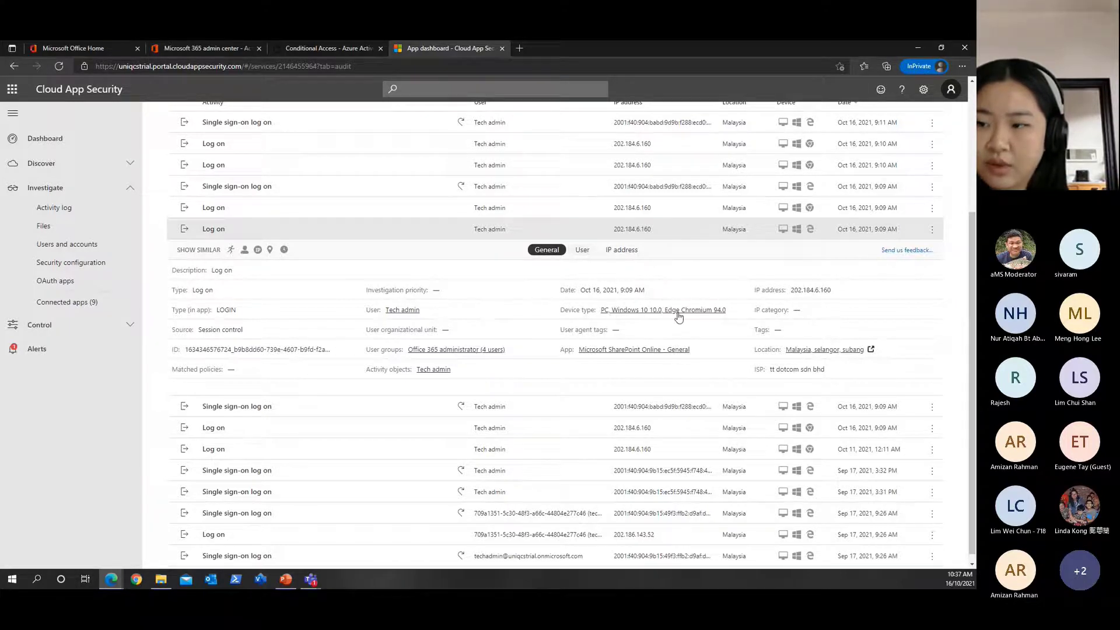
pyautogui.moveTo(646, 317)
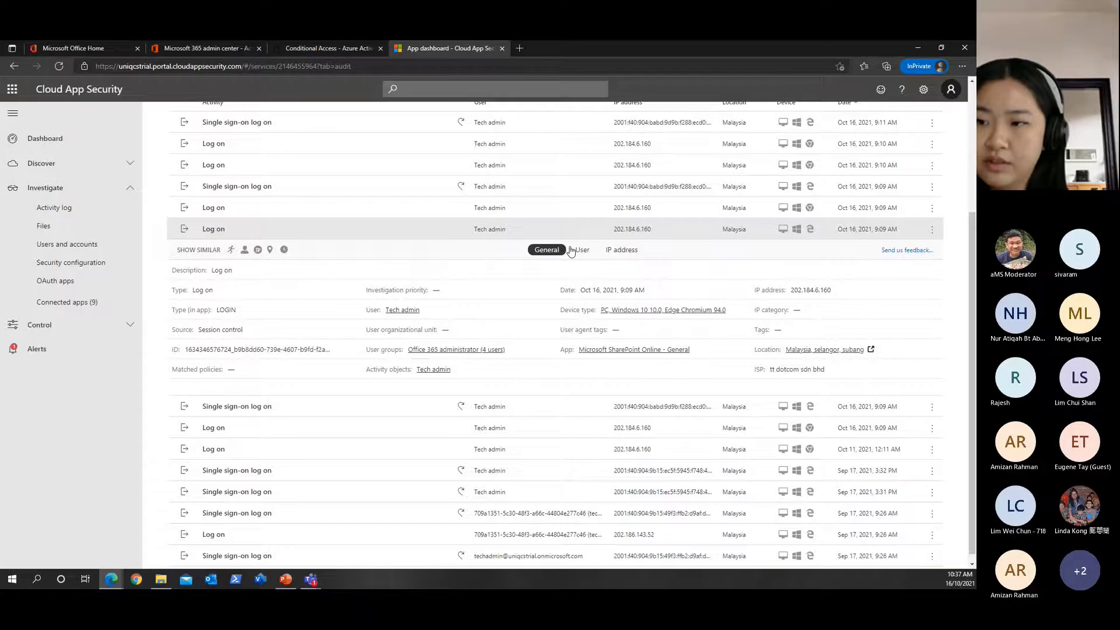
pyautogui.click(581, 249)
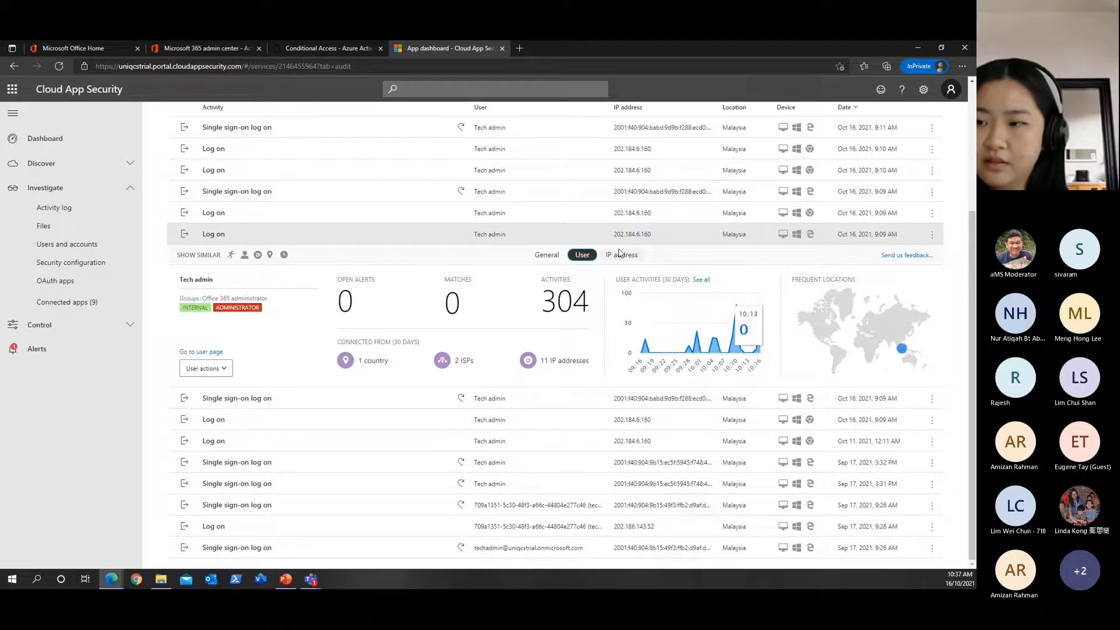
pyautogui.click(620, 256)
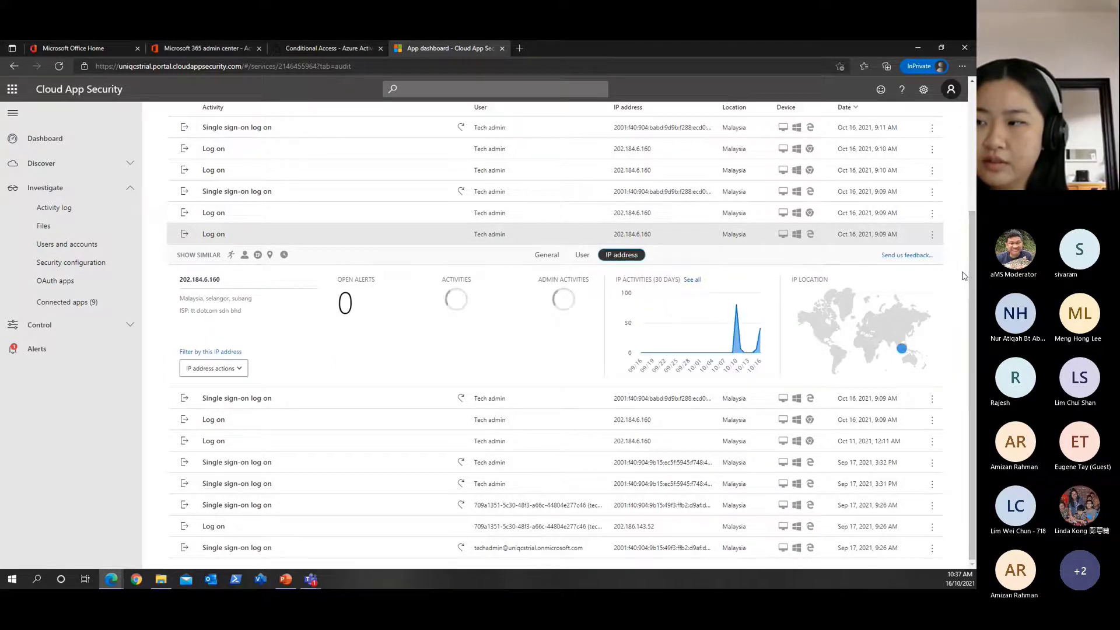
pyautogui.click(932, 233)
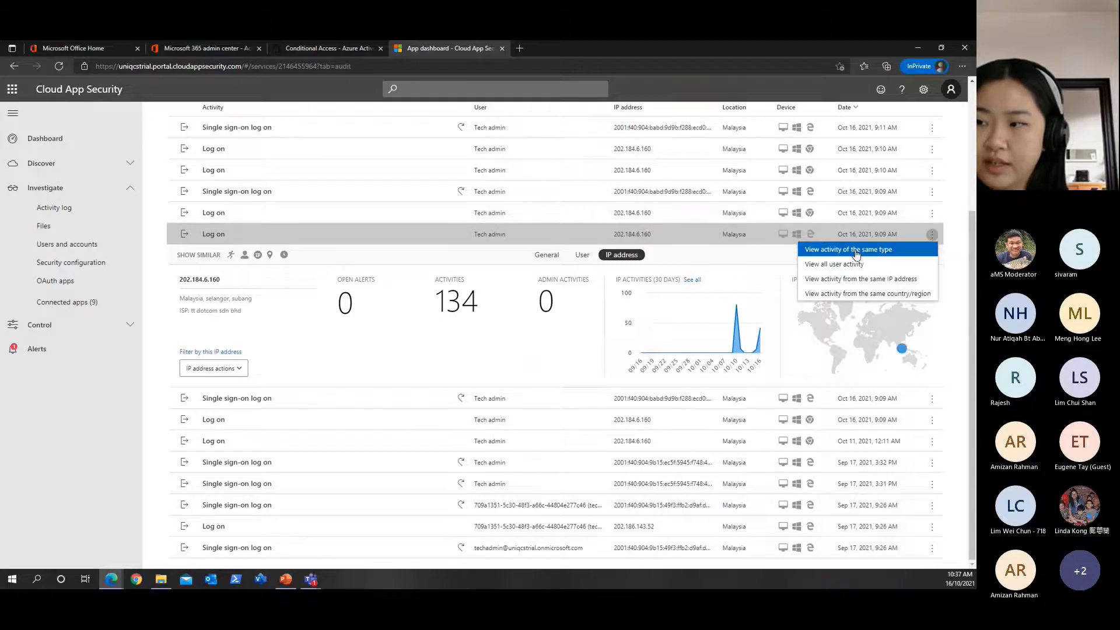
pyautogui.moveTo(349, 239)
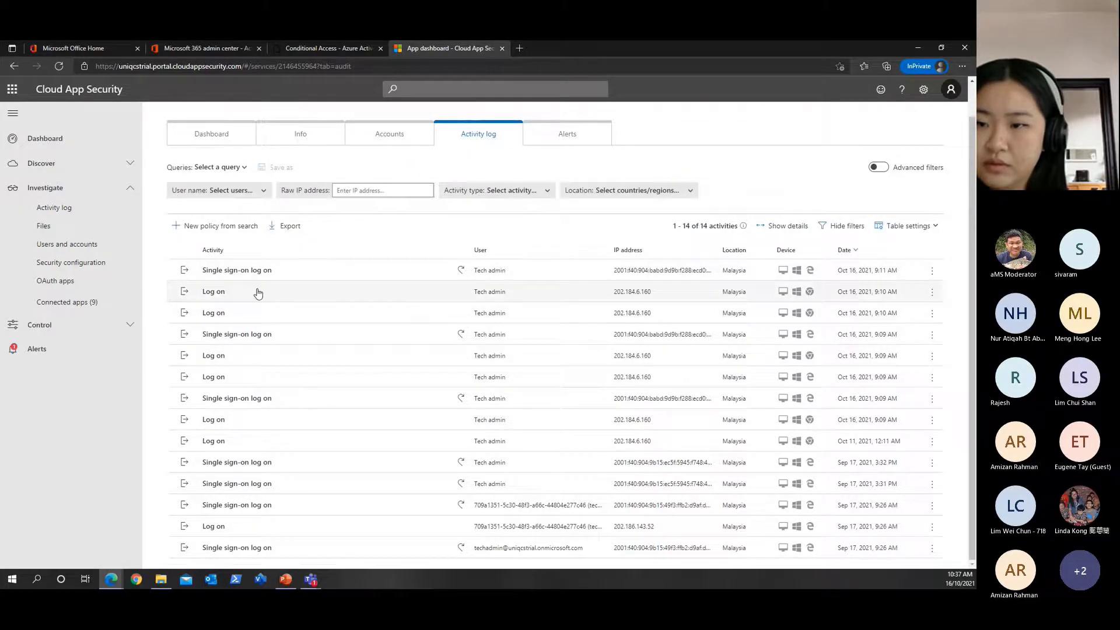
pyautogui.click(236, 269)
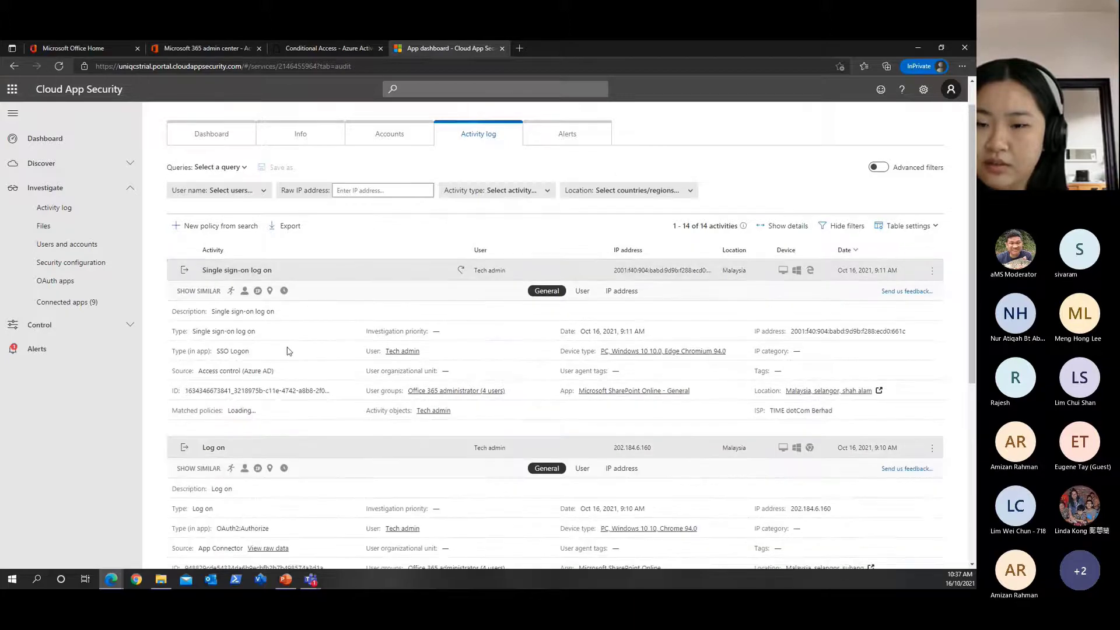
pyautogui.scroll(-3)
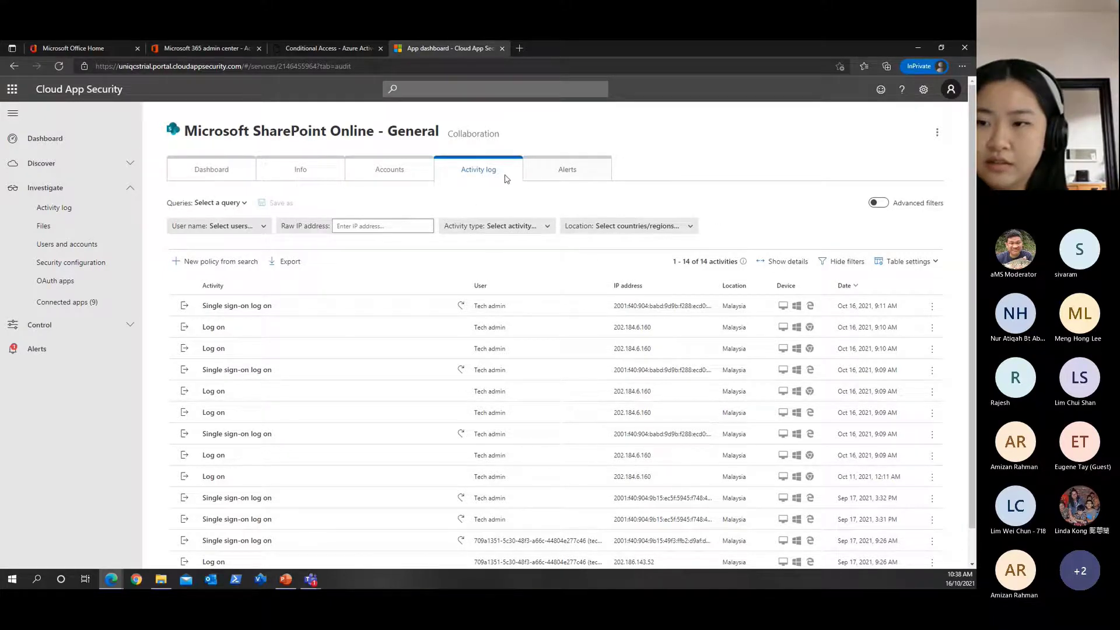
pyautogui.click(567, 169)
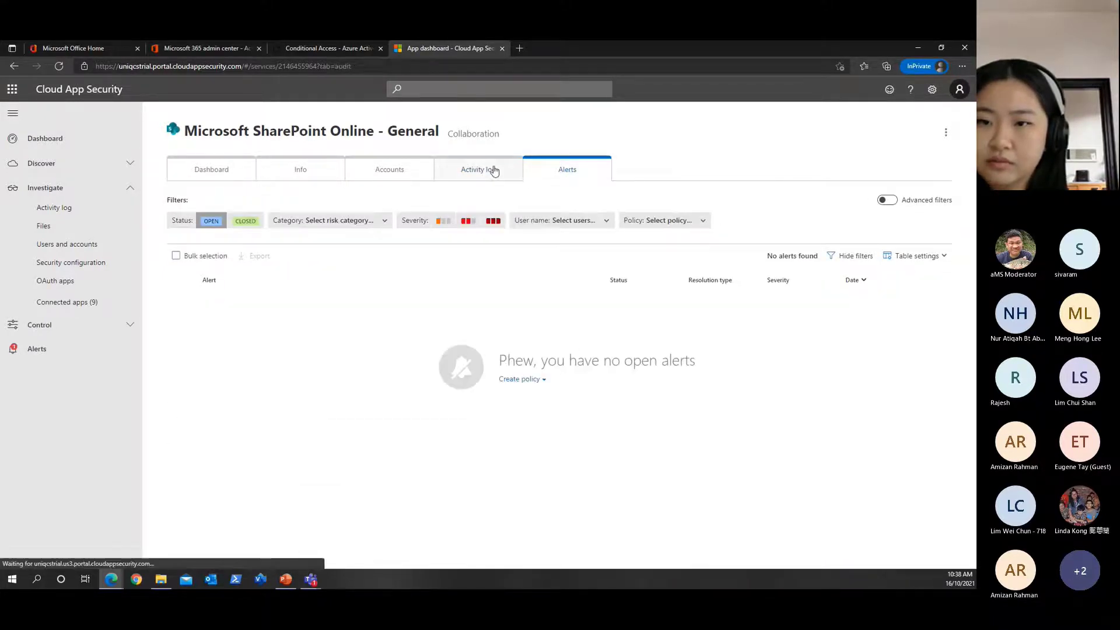
pyautogui.click(478, 169)
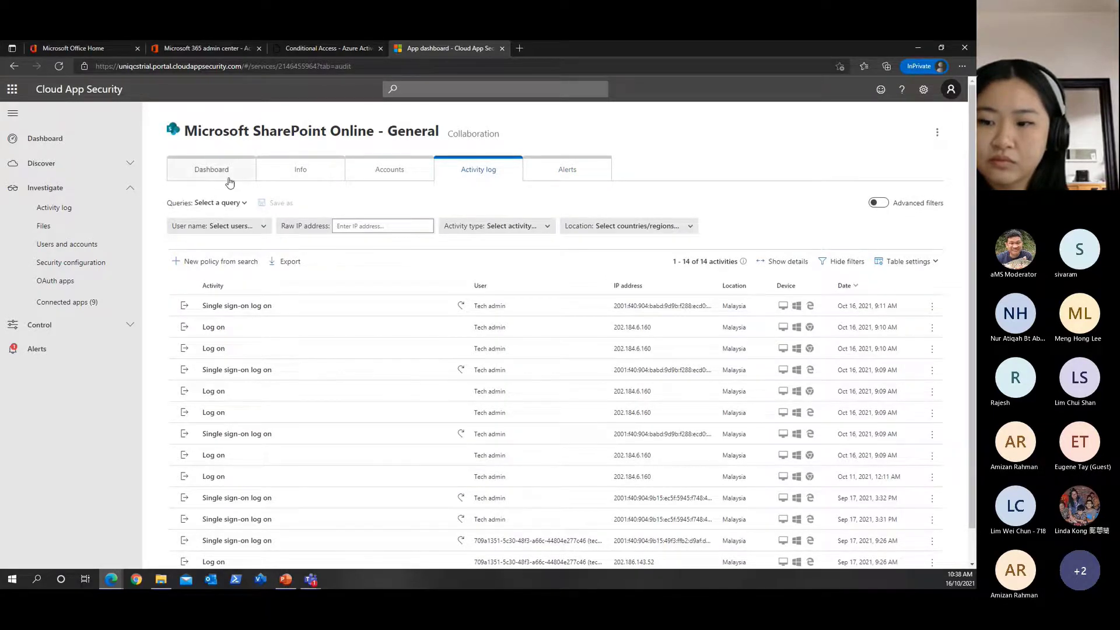
# Return via SharePoint Online's dashboard to the Connected apps list with Office 365 and Azure
pyautogui.click(212, 169)
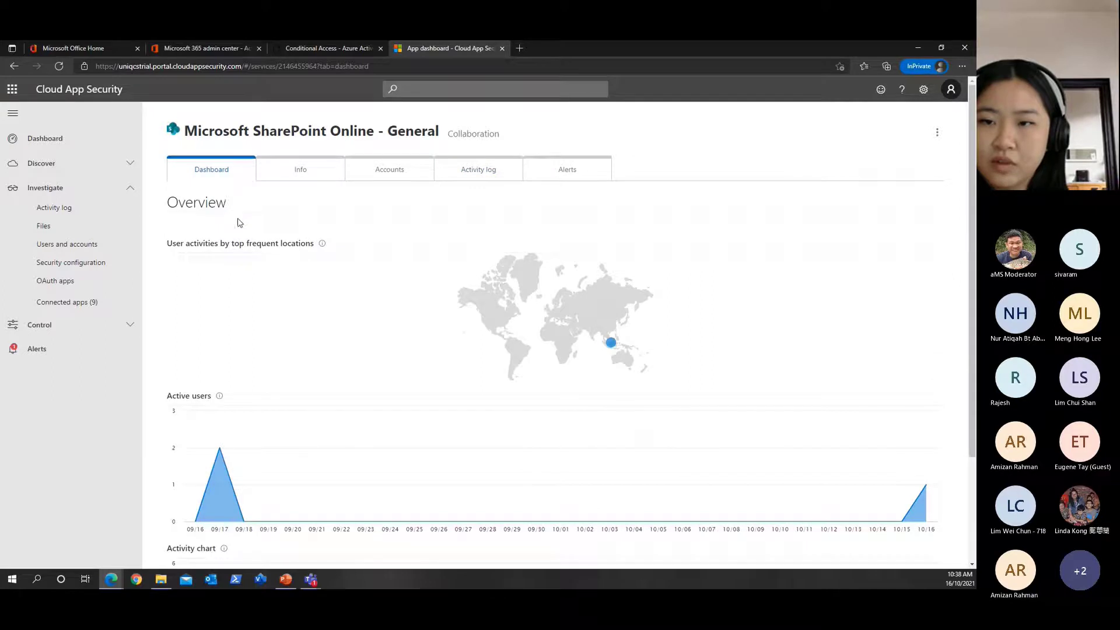
pyautogui.click(67, 301)
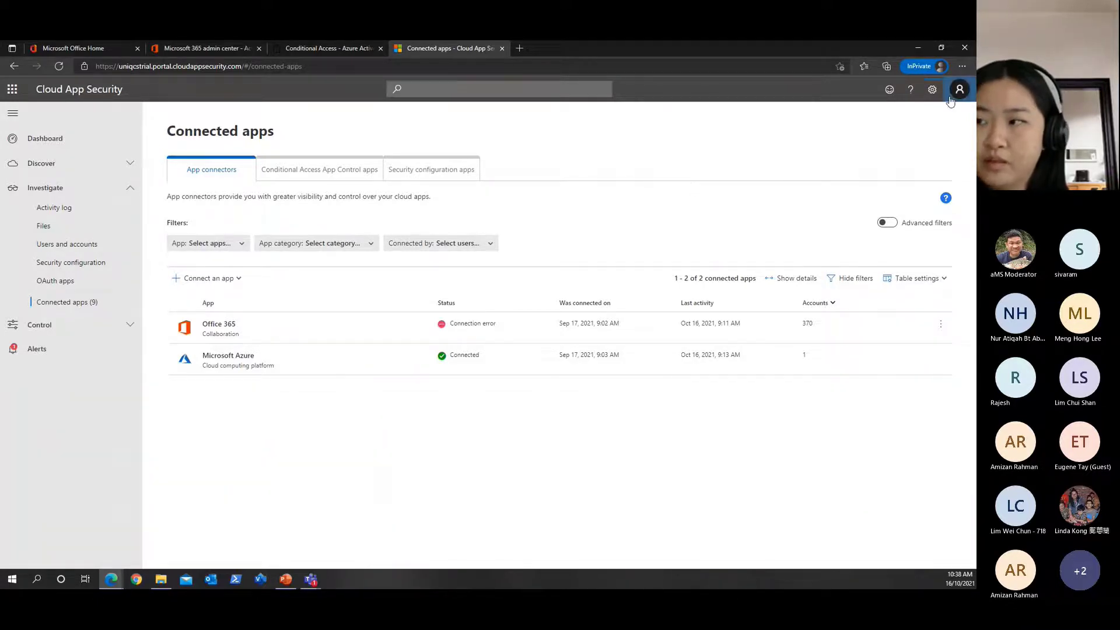
# Go to the portal Settings page's User monitoring section
pyautogui.click(931, 90)
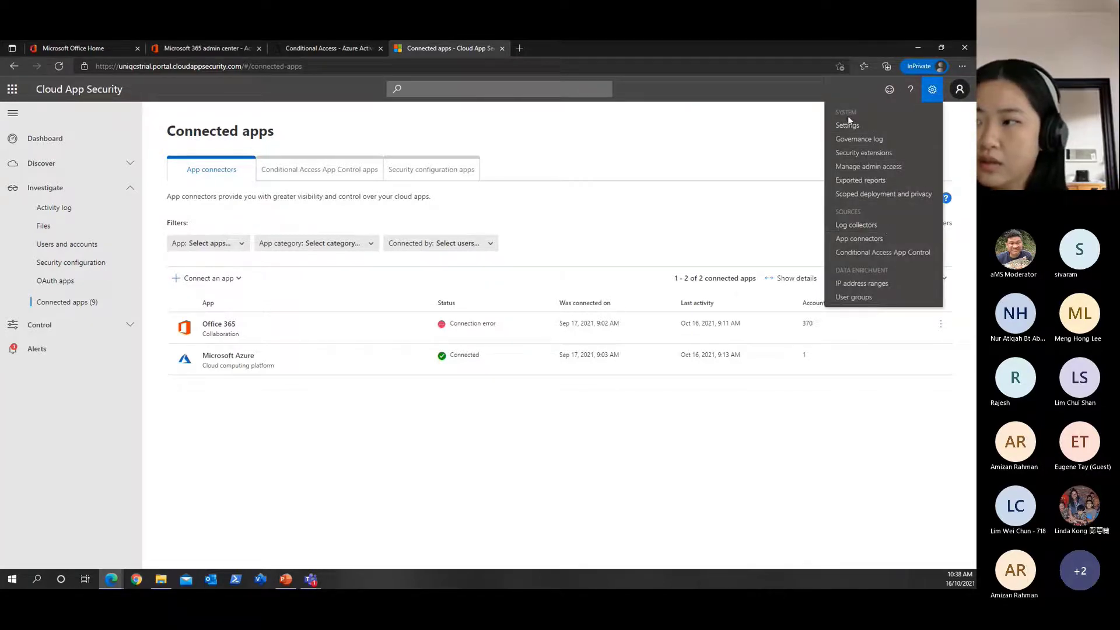
pyautogui.click(847, 125)
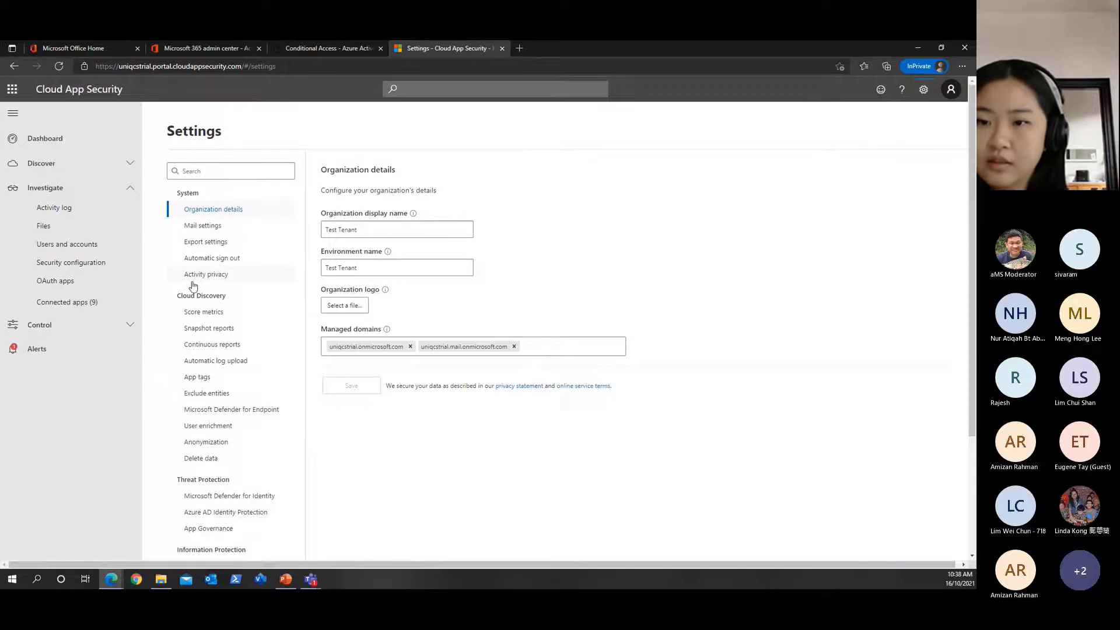
pyautogui.scroll(-3)
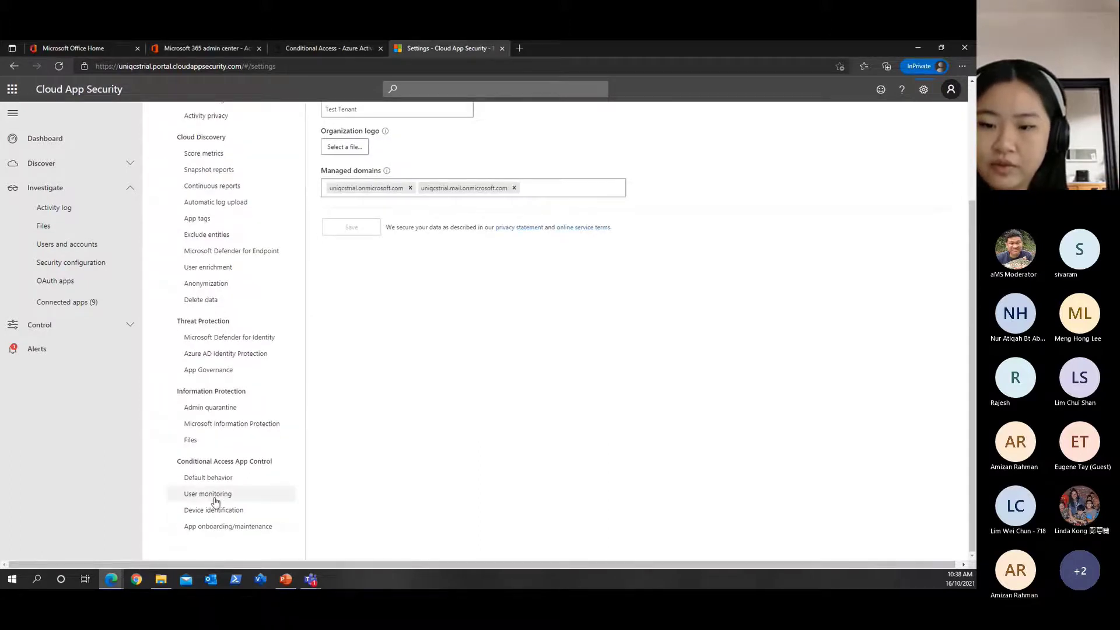
pyautogui.click(208, 493)
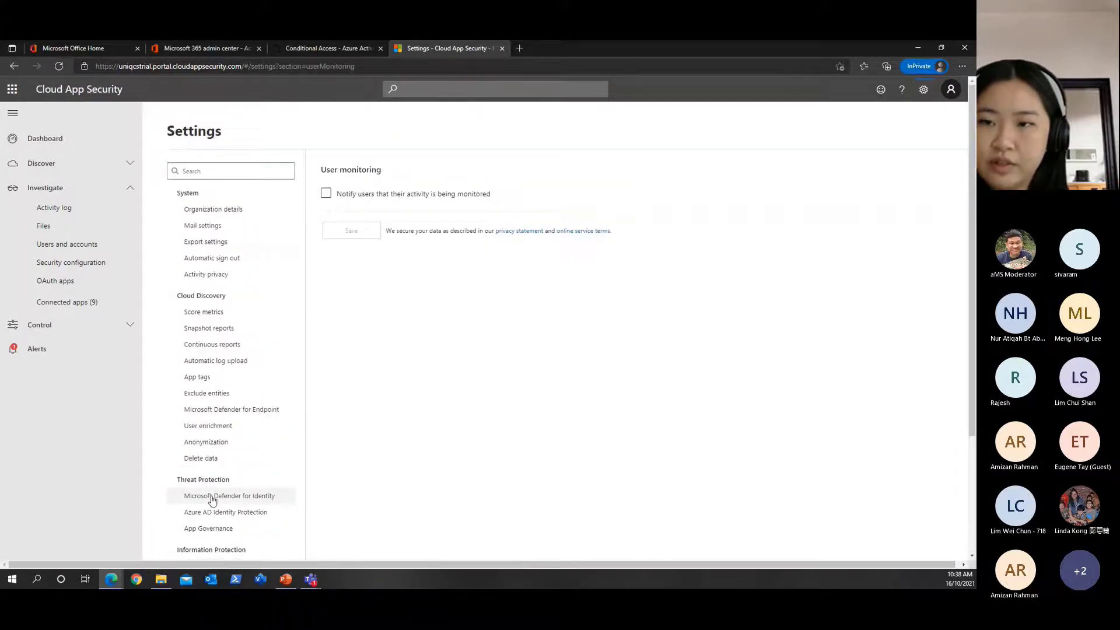
# Toggle 'Notify users that their activity is being monitored' repeatedly, leaving it unchecked and unsaved
pyautogui.click(325, 193)
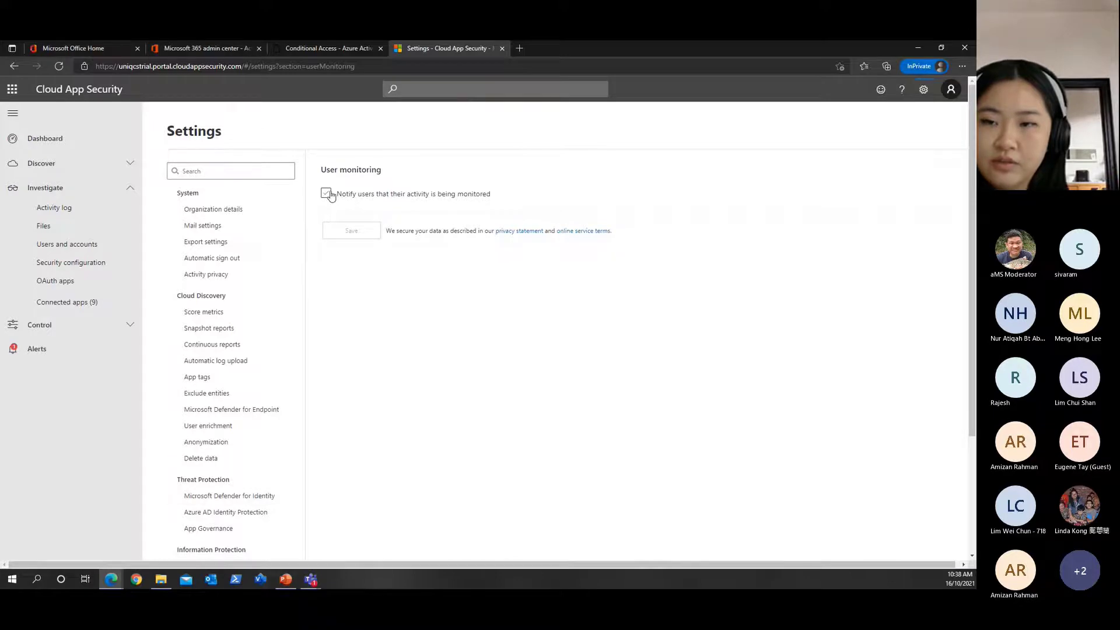
pyautogui.click(325, 194)
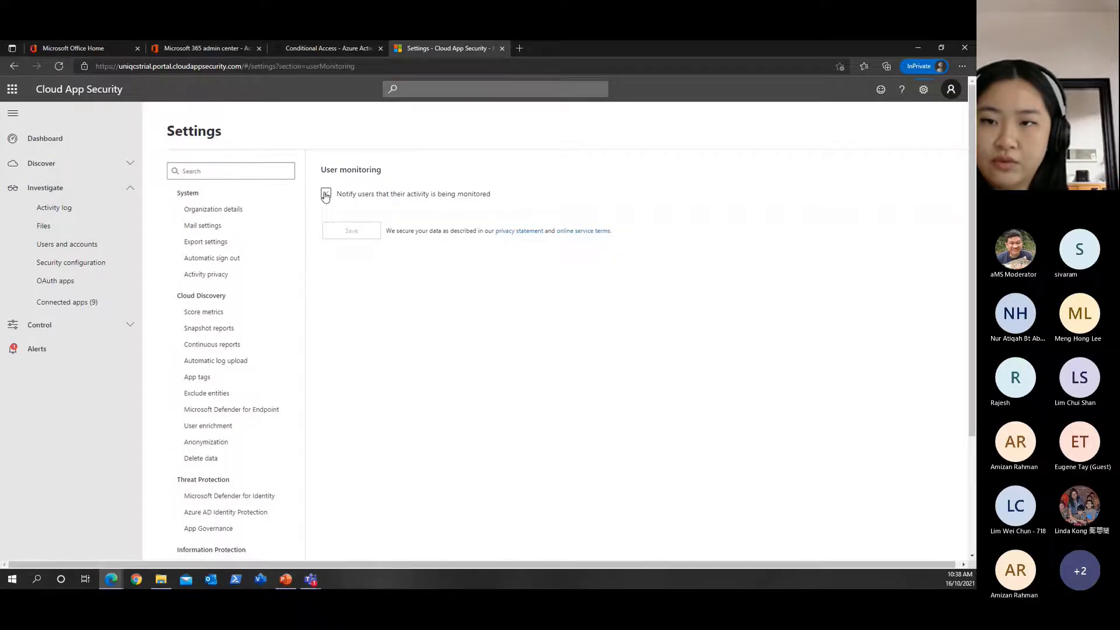
pyautogui.click(325, 193)
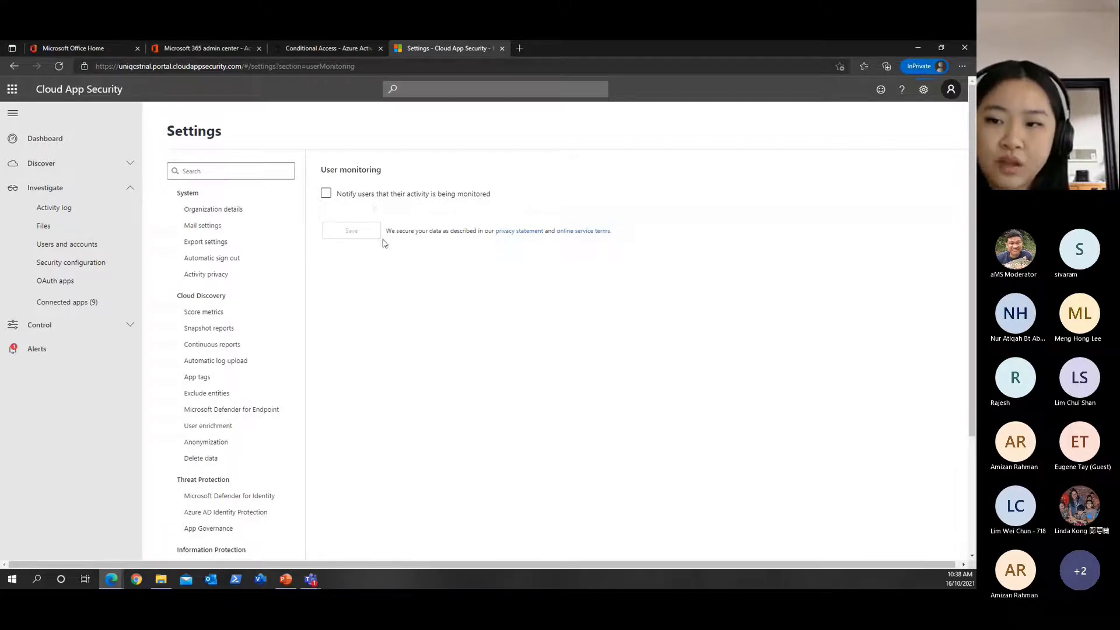
pyautogui.click(325, 194)
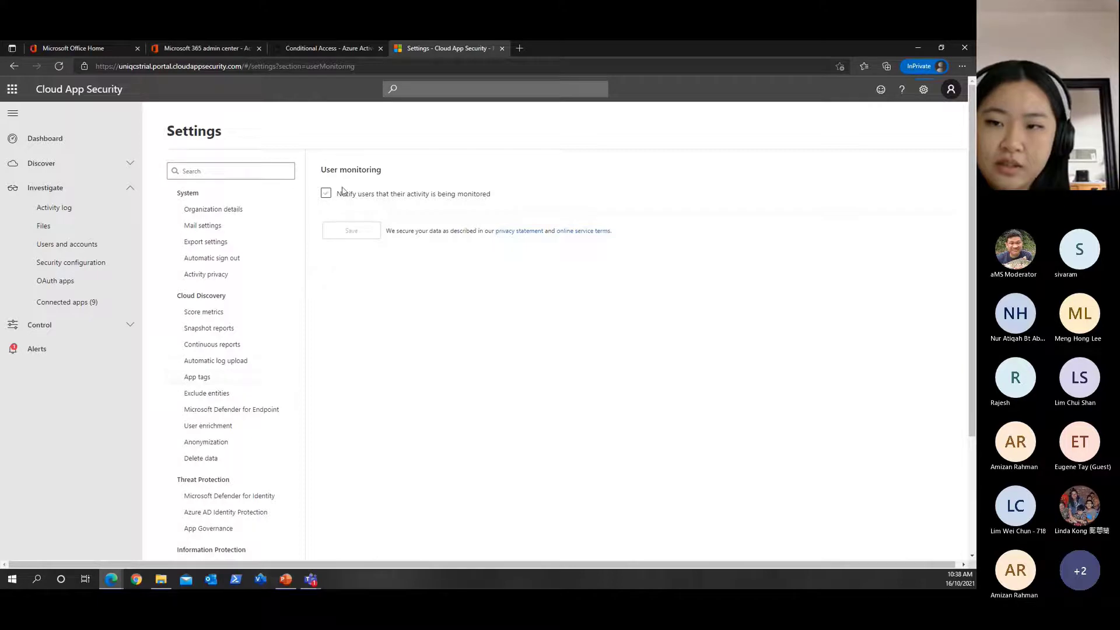
pyautogui.click(326, 194)
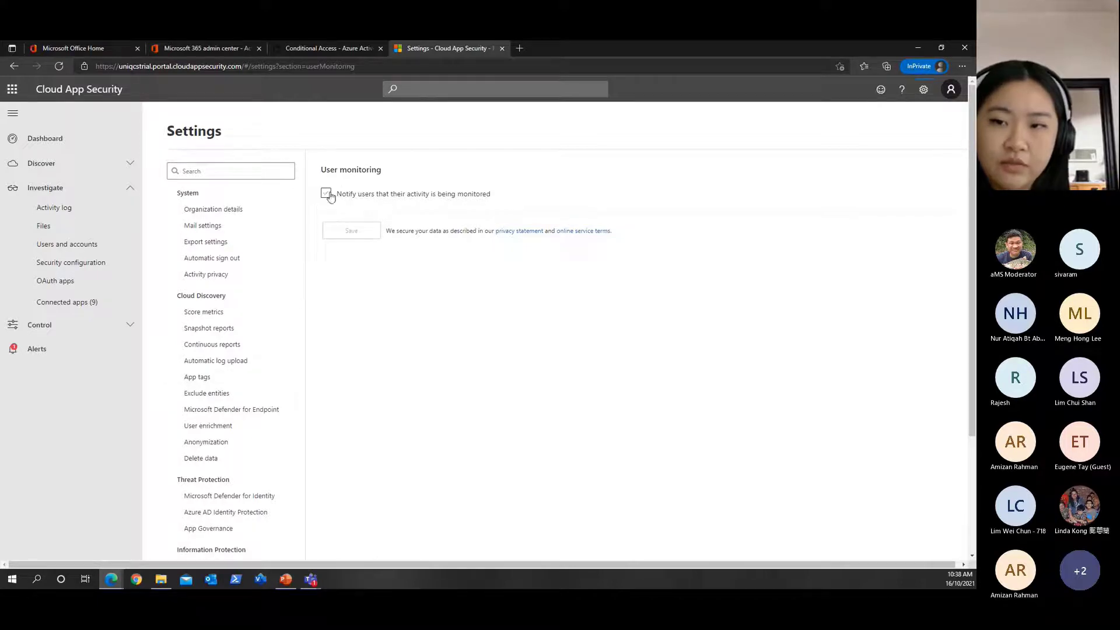
pyautogui.click(325, 194)
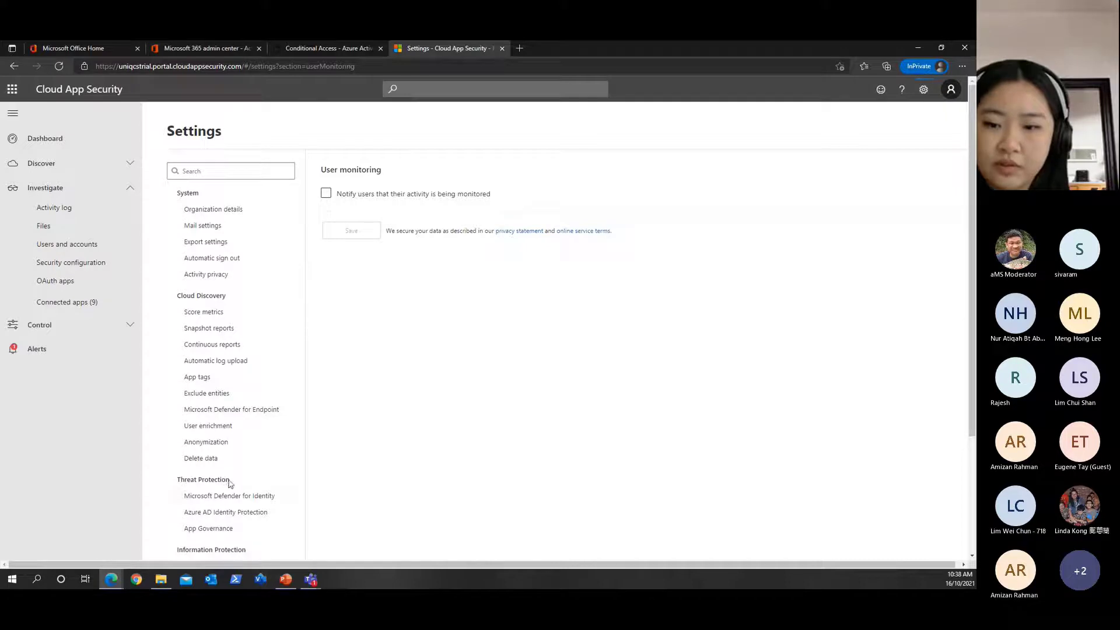
pyautogui.scroll(-3)
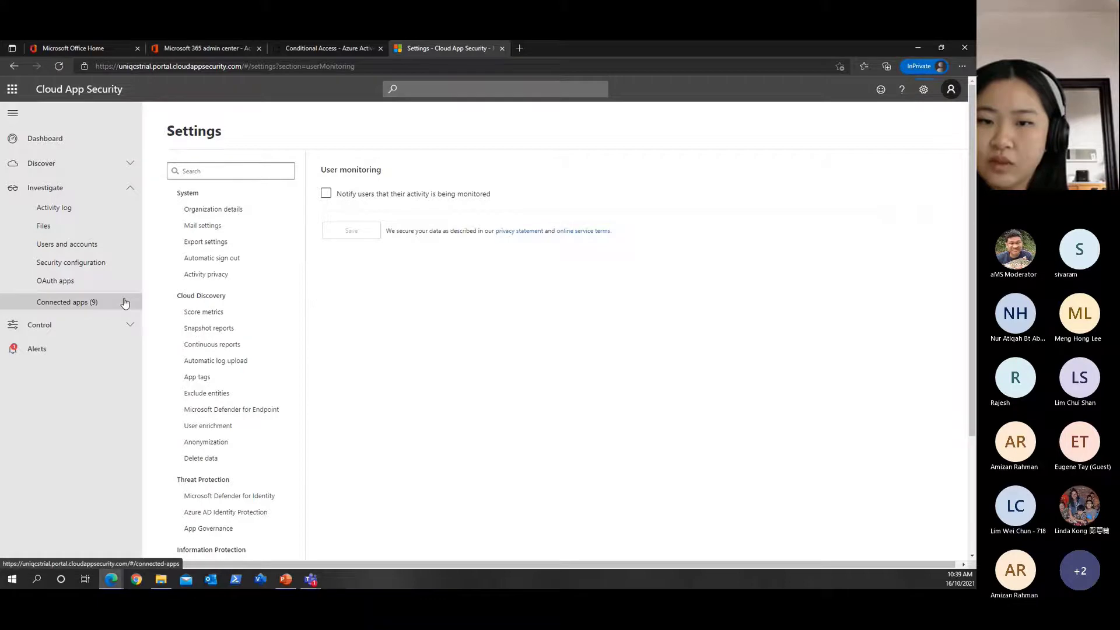
# List the seven Conditional Access App Control apps, briefly visiting the Microsoft 365 admin center dashboard
pyautogui.click(68, 301)
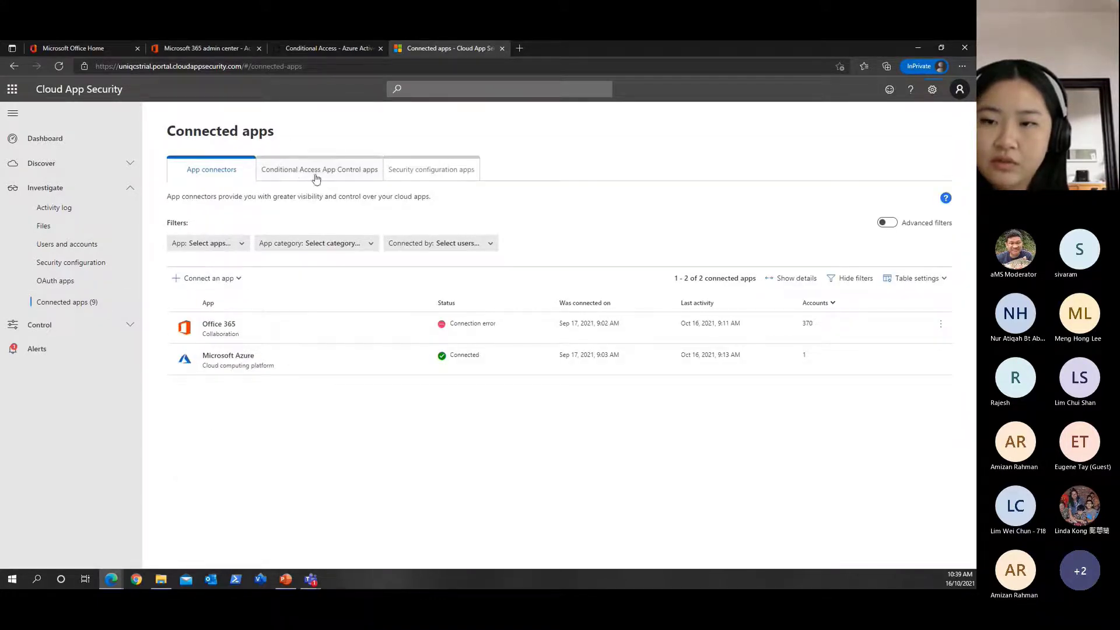
pyautogui.click(319, 169)
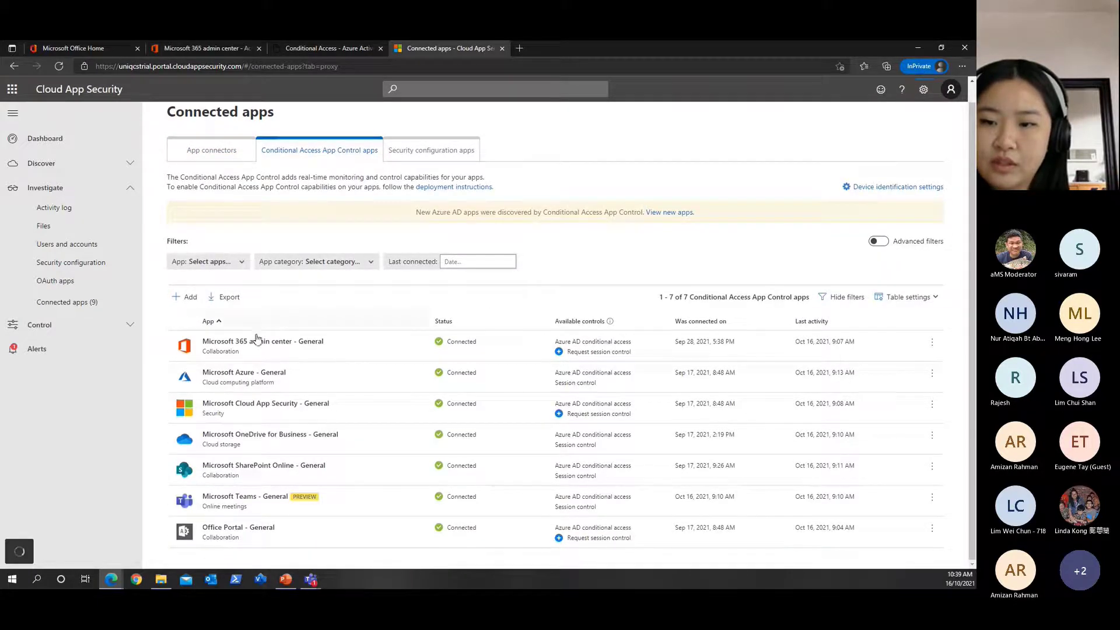
pyautogui.click(263, 341)
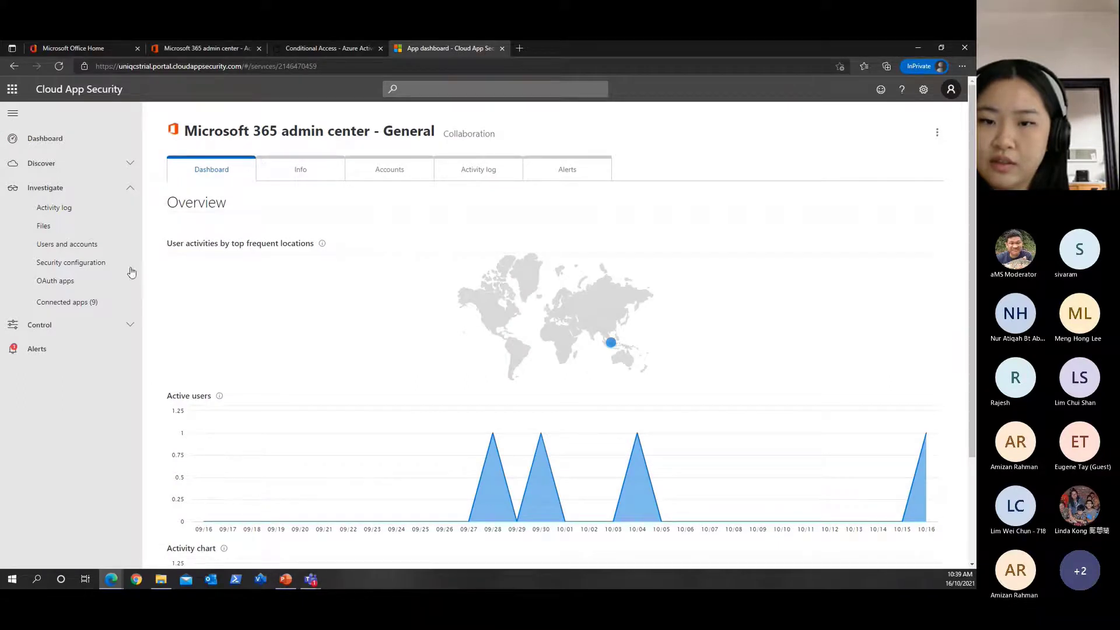
pyautogui.click(68, 300)
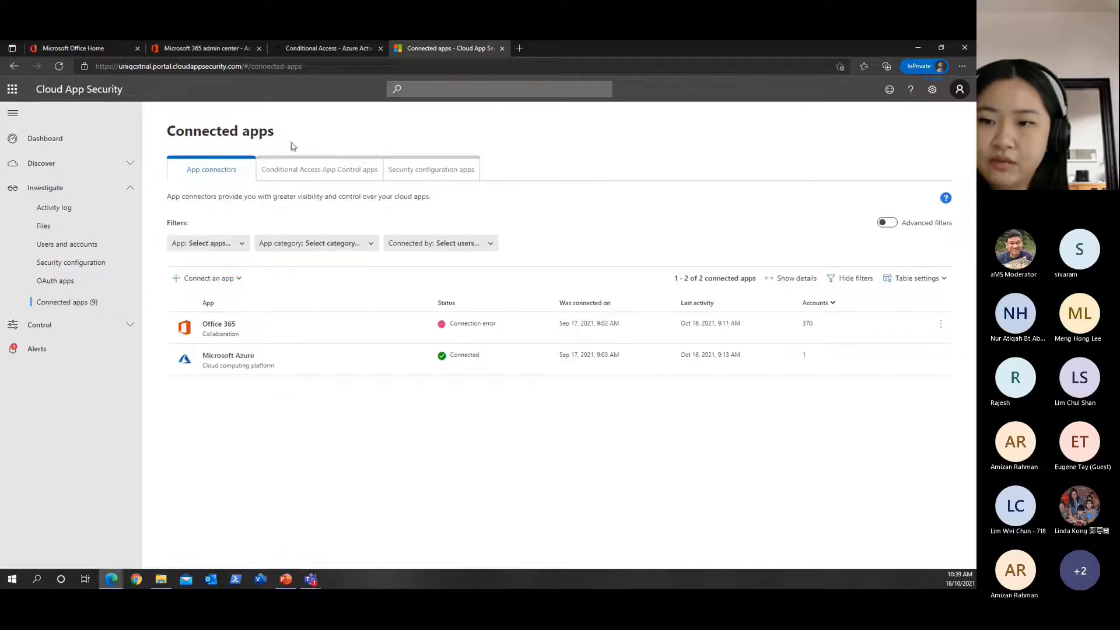
pyautogui.click(319, 170)
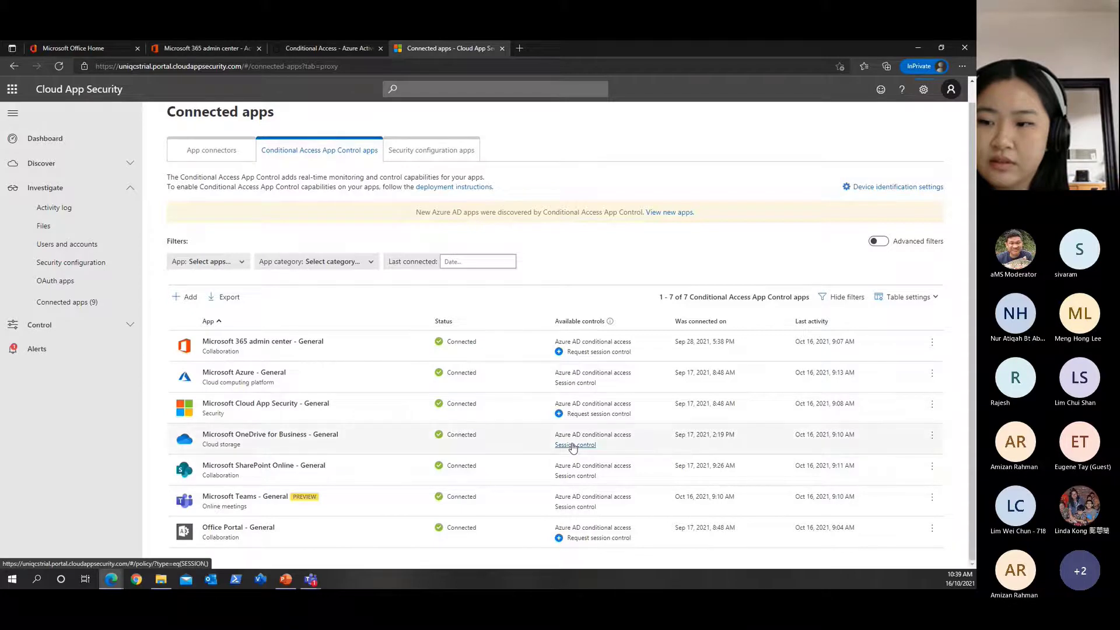
# Check OneDrive's empty session policies, return to Connected apps, then go to the Cloud app catalog
pyautogui.click(575, 444)
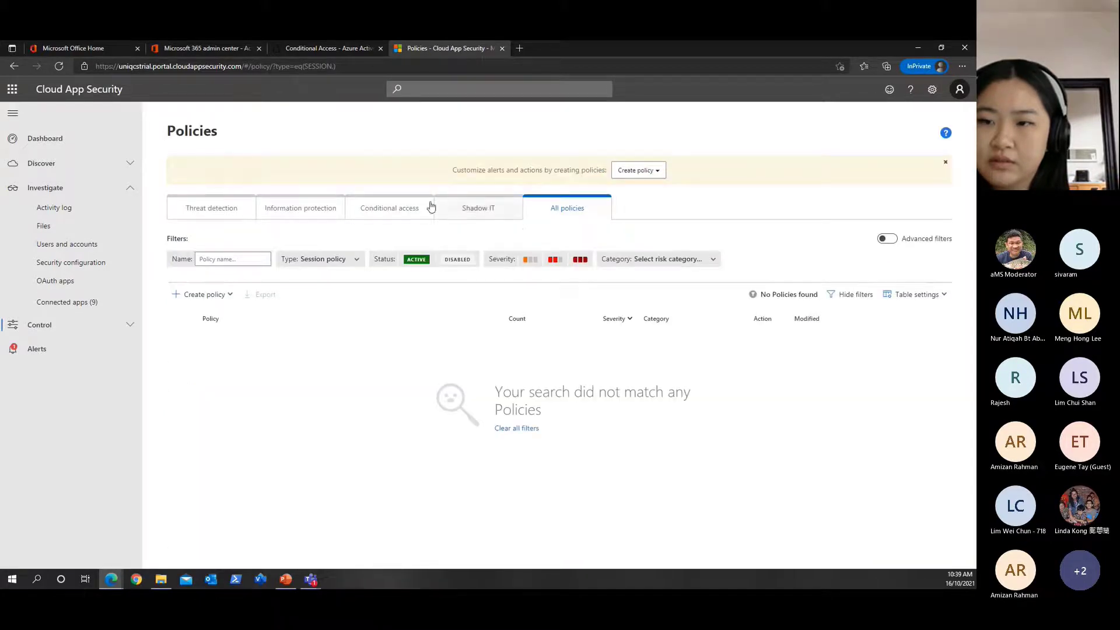
pyautogui.click(478, 207)
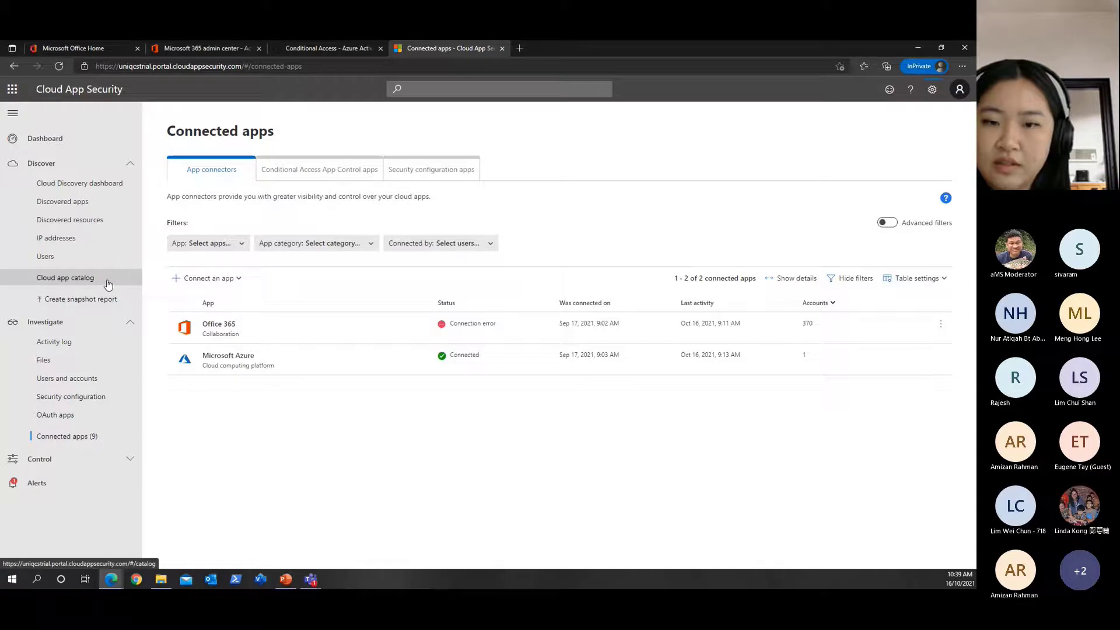
pyautogui.click(65, 278)
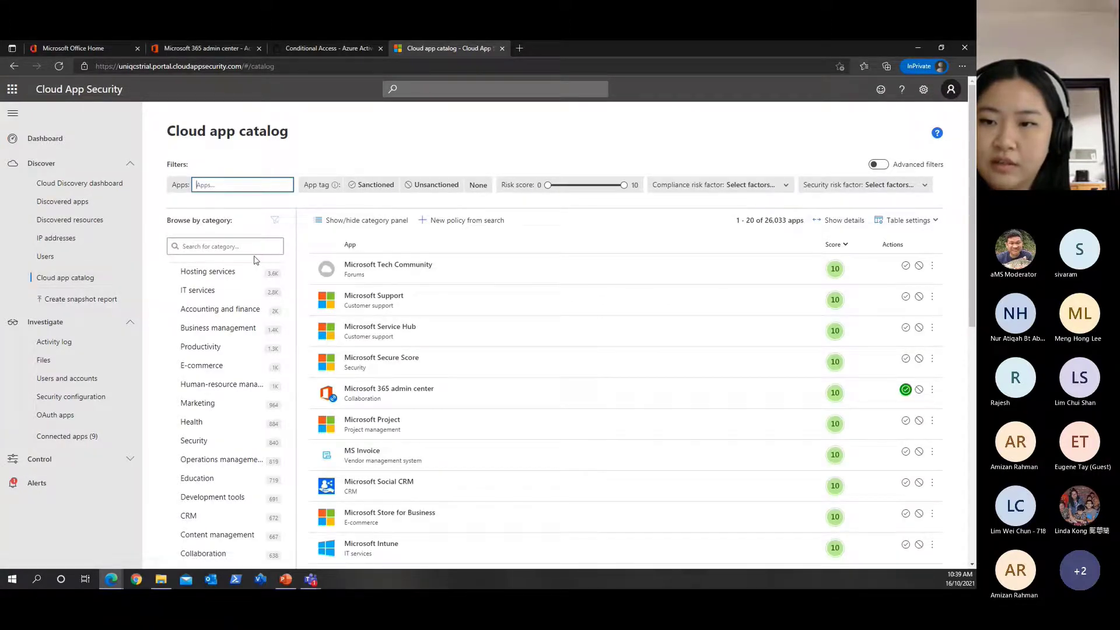
# Browse the Cloud app catalog, try 'drop' in the category search, then move to the Apps name filter
pyautogui.click(220, 308)
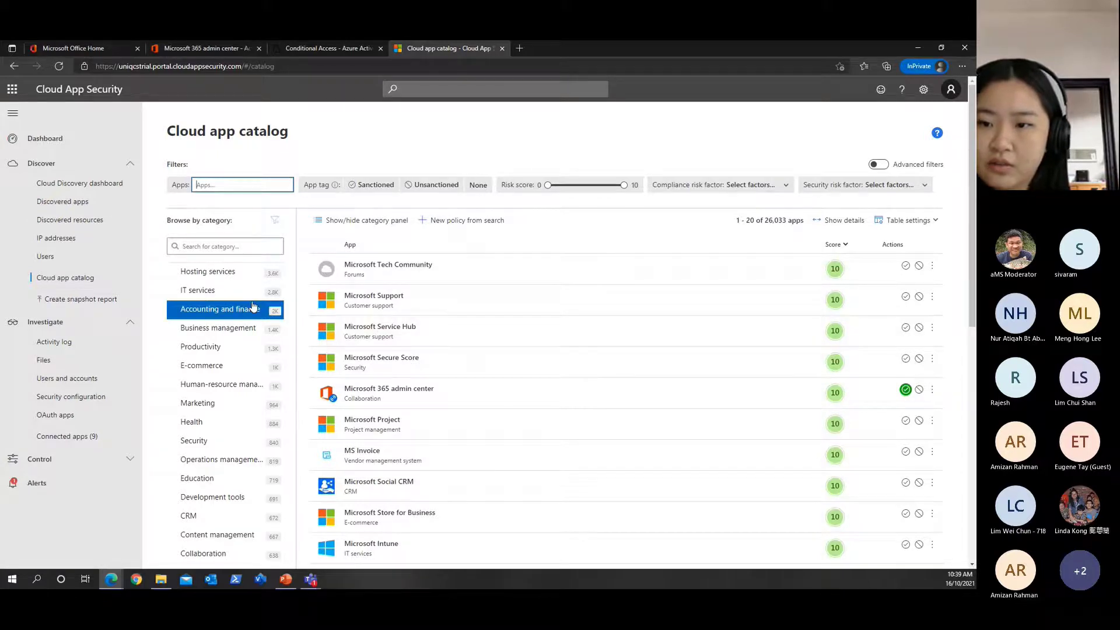
pyautogui.click(224, 246)
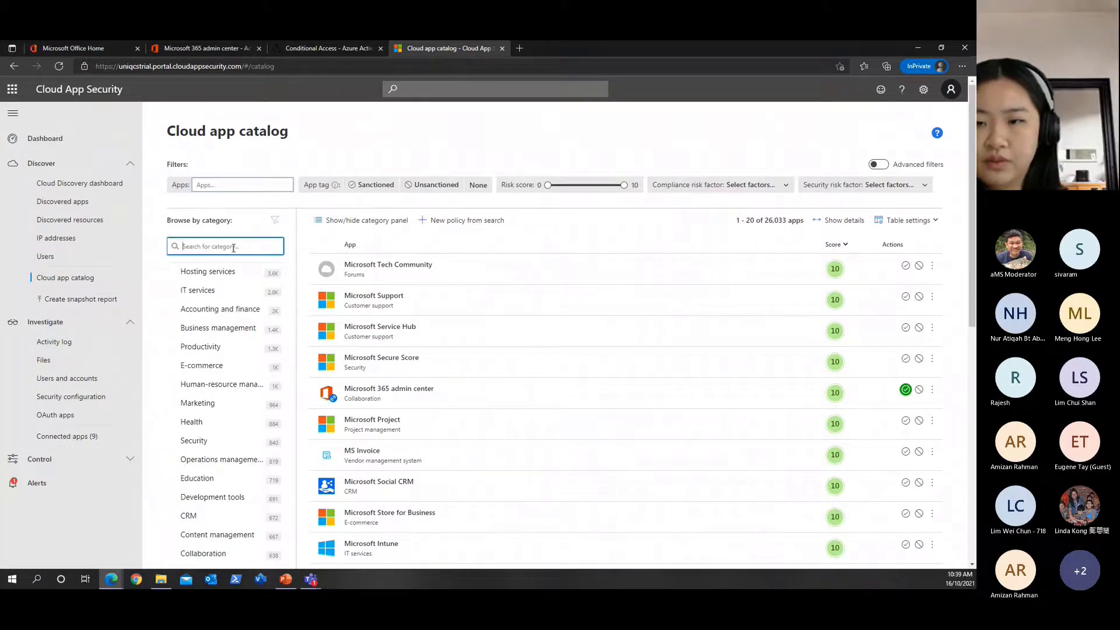
pyautogui.write('drop')
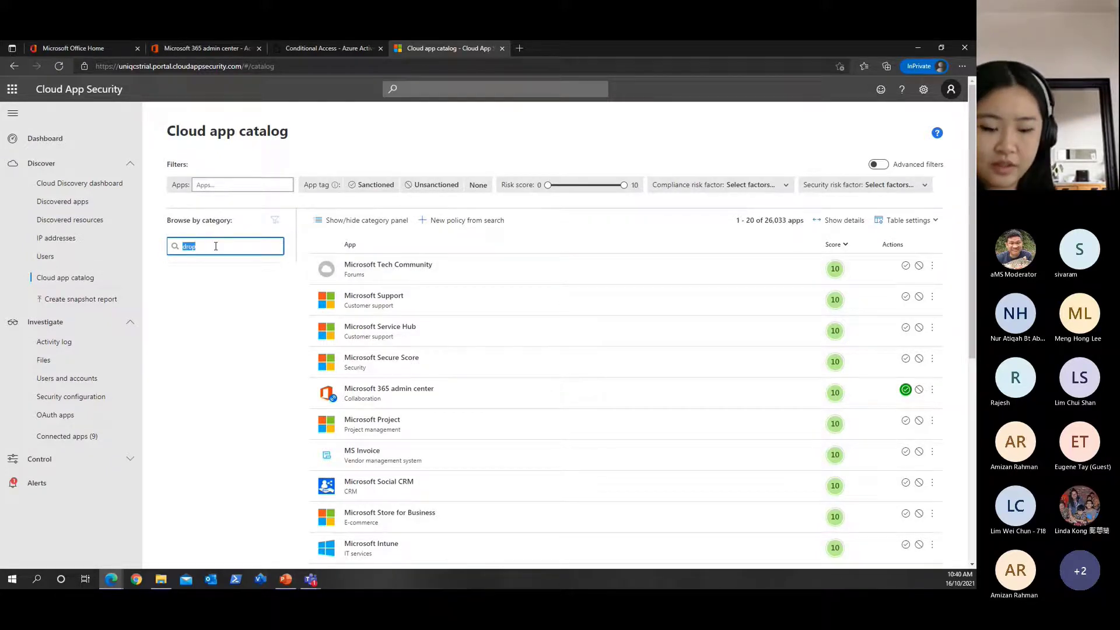
pyautogui.click(225, 247)
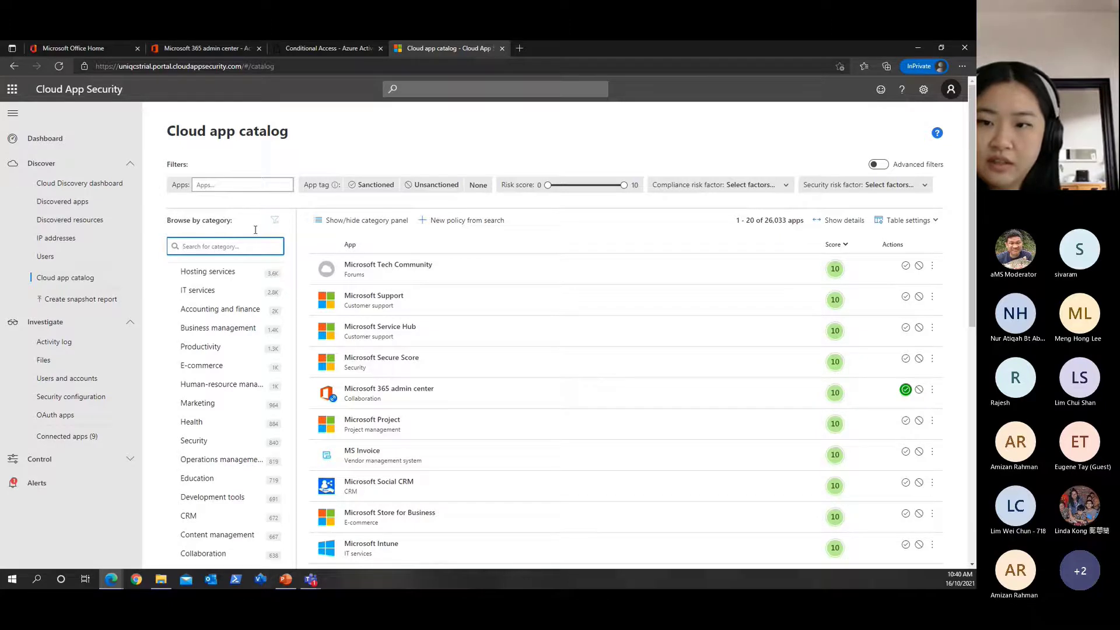
pyautogui.click(241, 185)
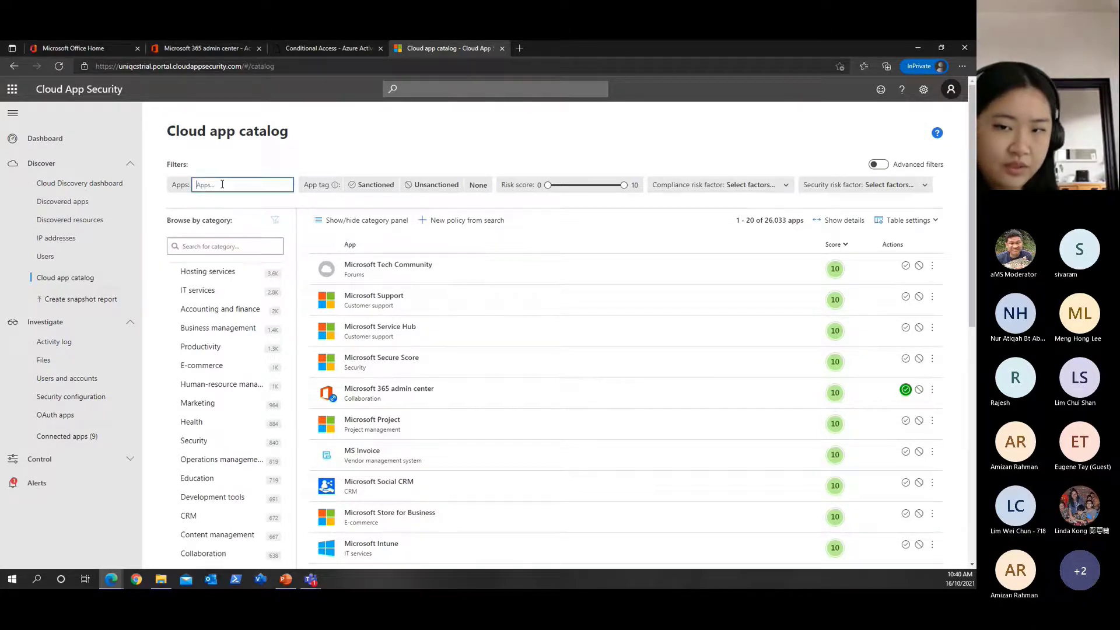
# Filter the catalog to Dropbox, review its risk details and tag Dropbox as unsanctioned
pyautogui.write('drd')
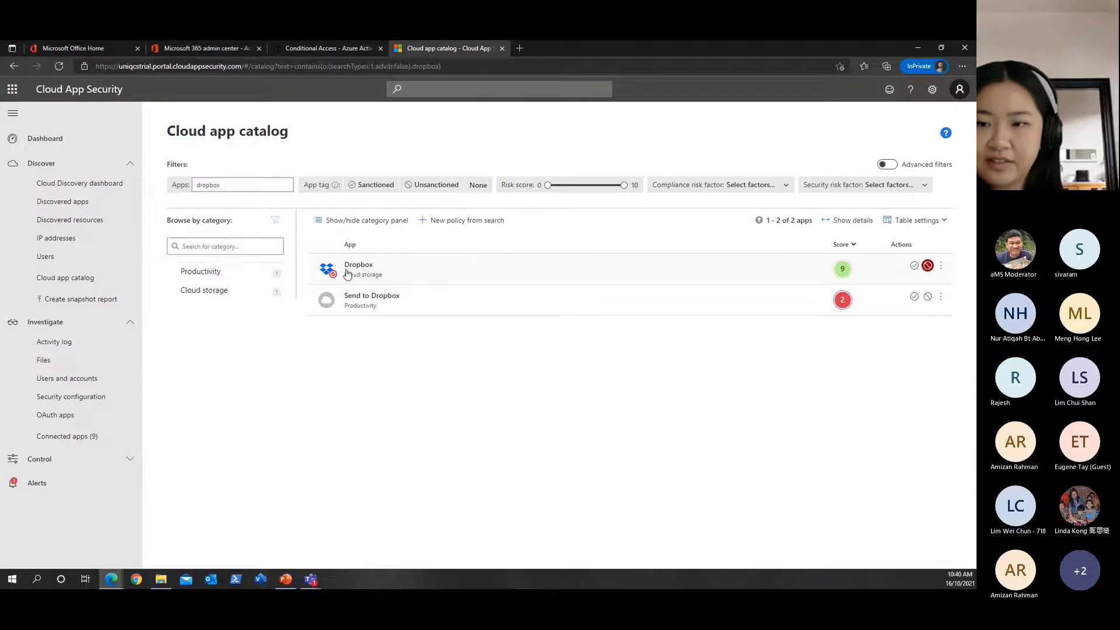
pyautogui.moveTo(807, 254)
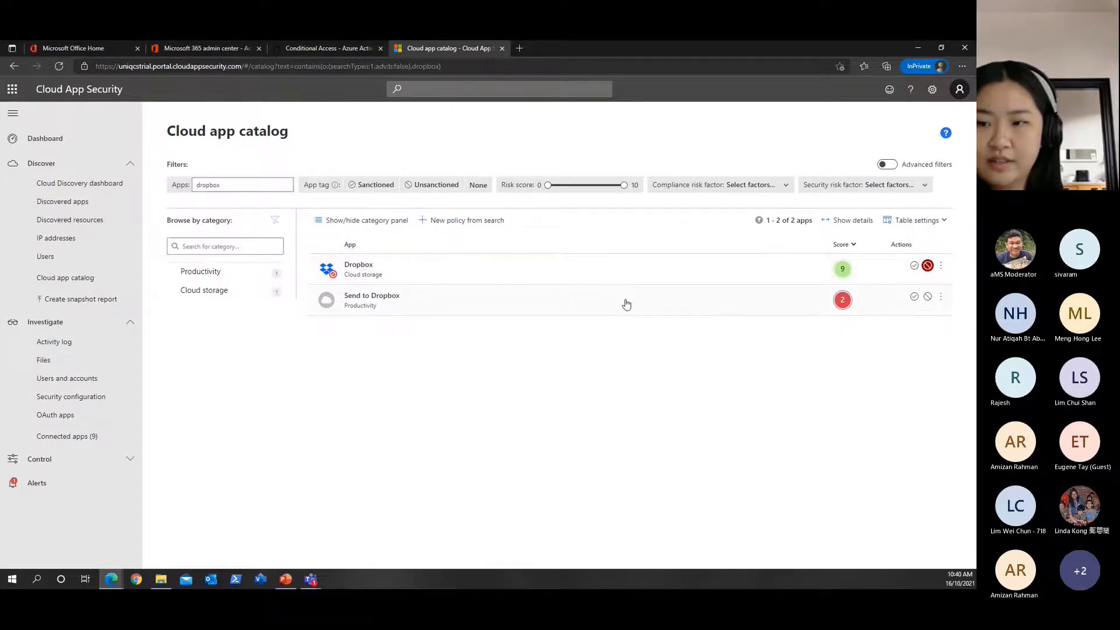
pyautogui.click(358, 268)
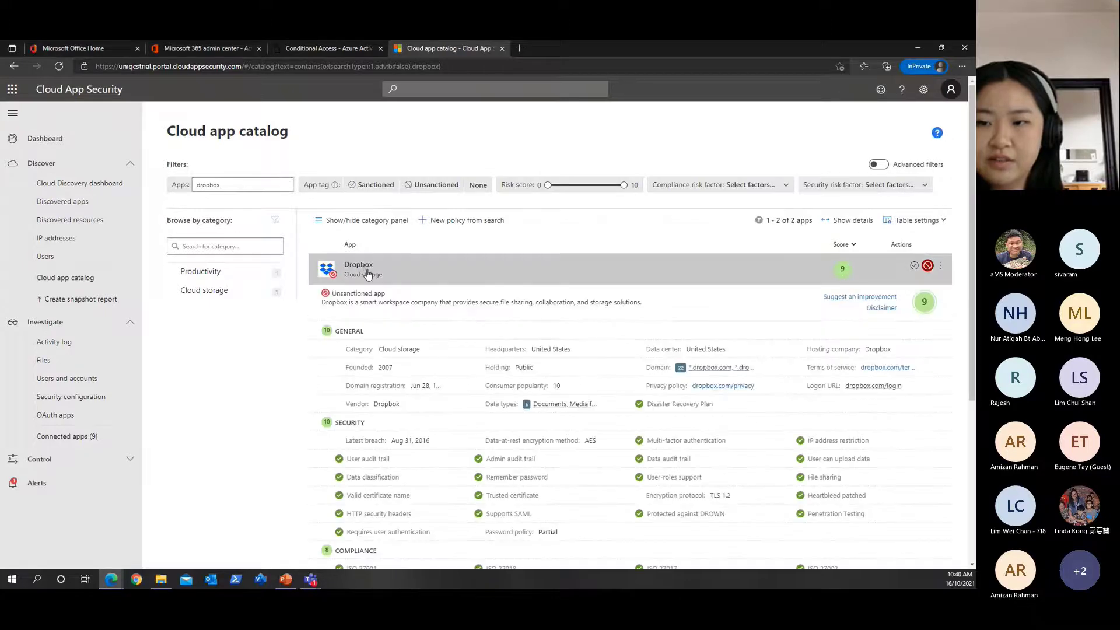
pyautogui.scroll(-3)
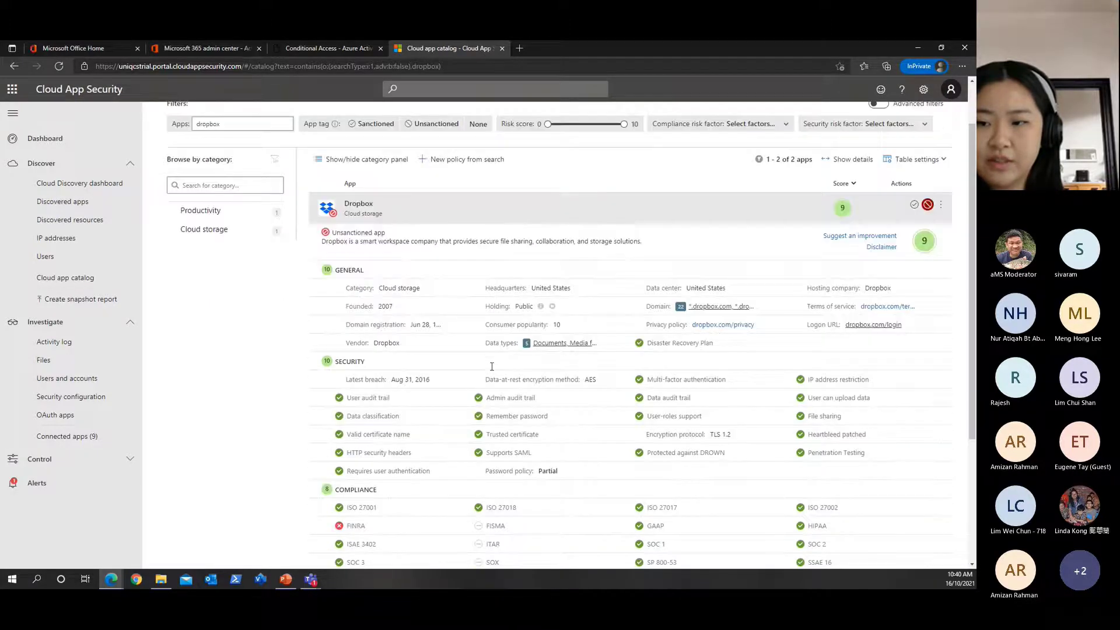
pyautogui.scroll(-3)
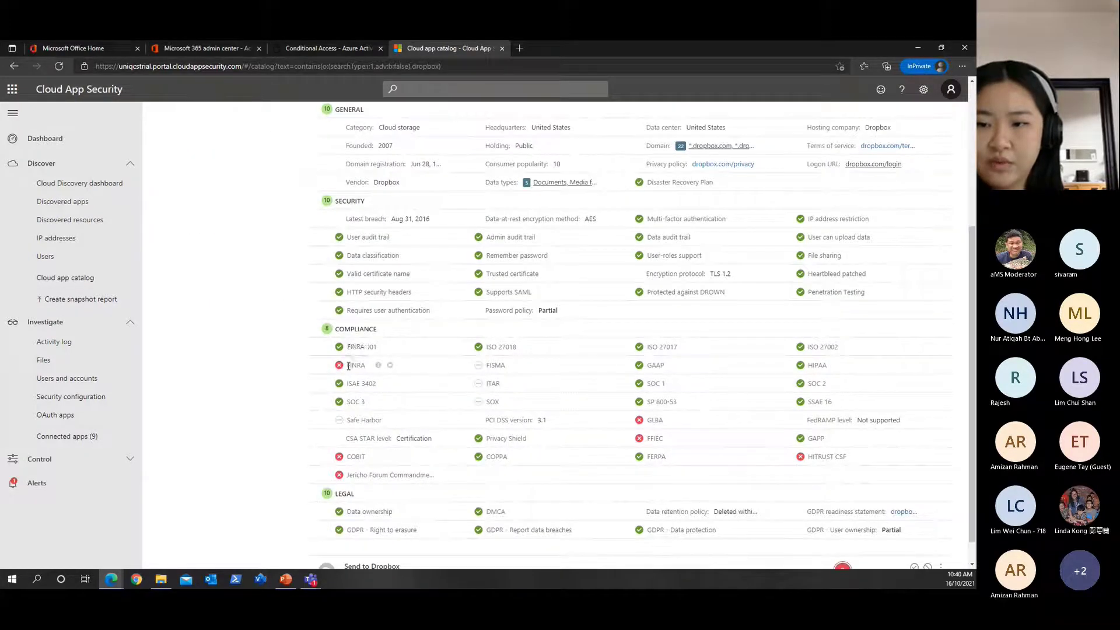
pyautogui.doubleClick(355, 366)
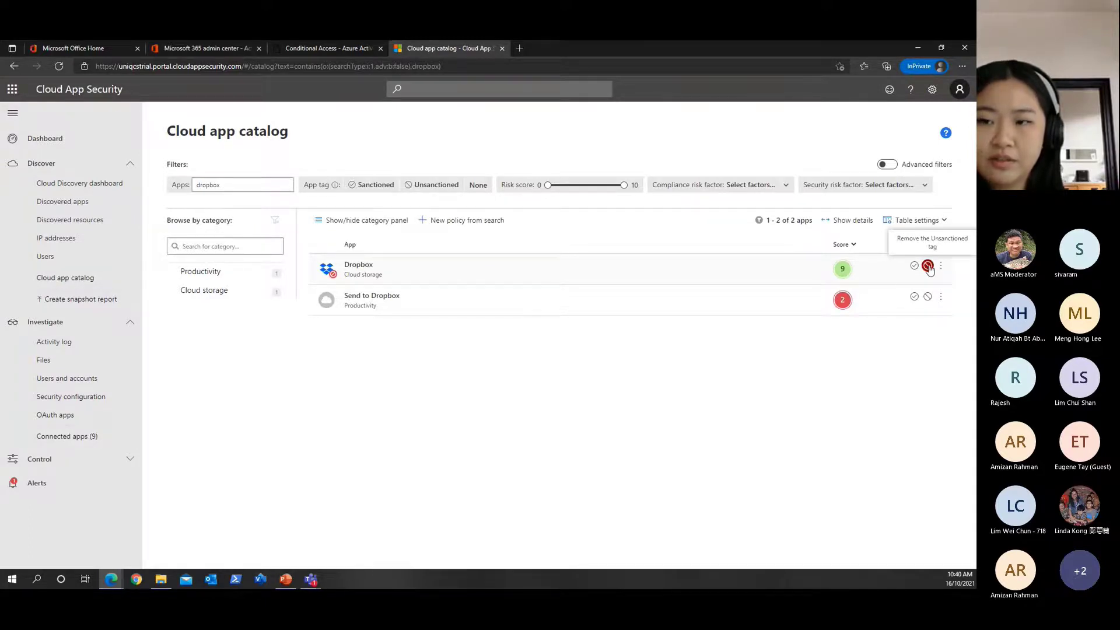
pyautogui.moveTo(462, 285)
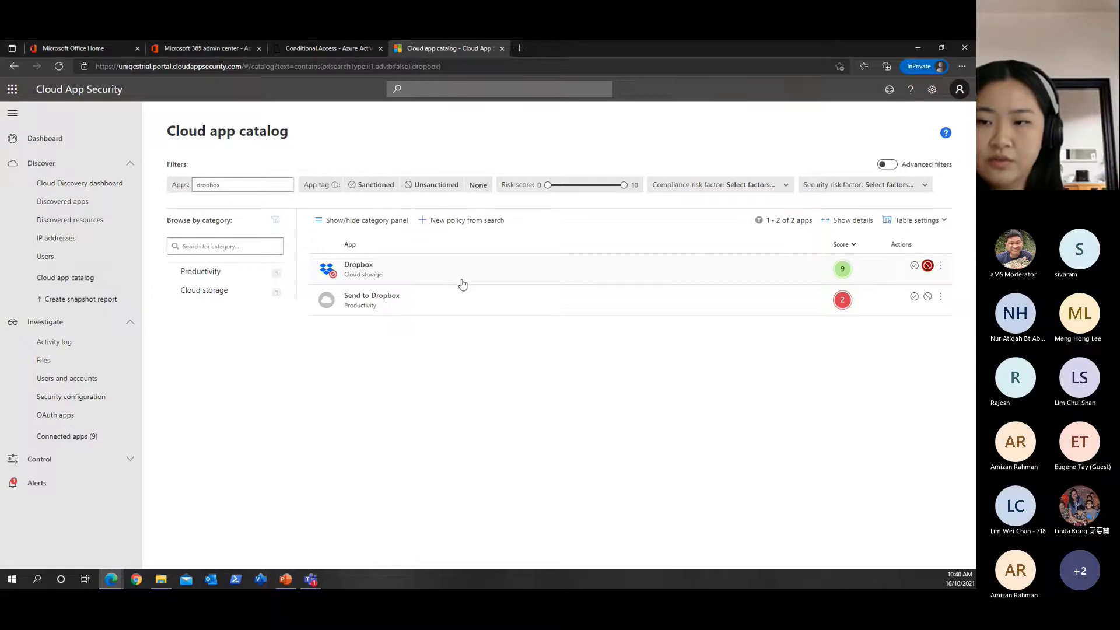
pyautogui.moveTo(455, 268)
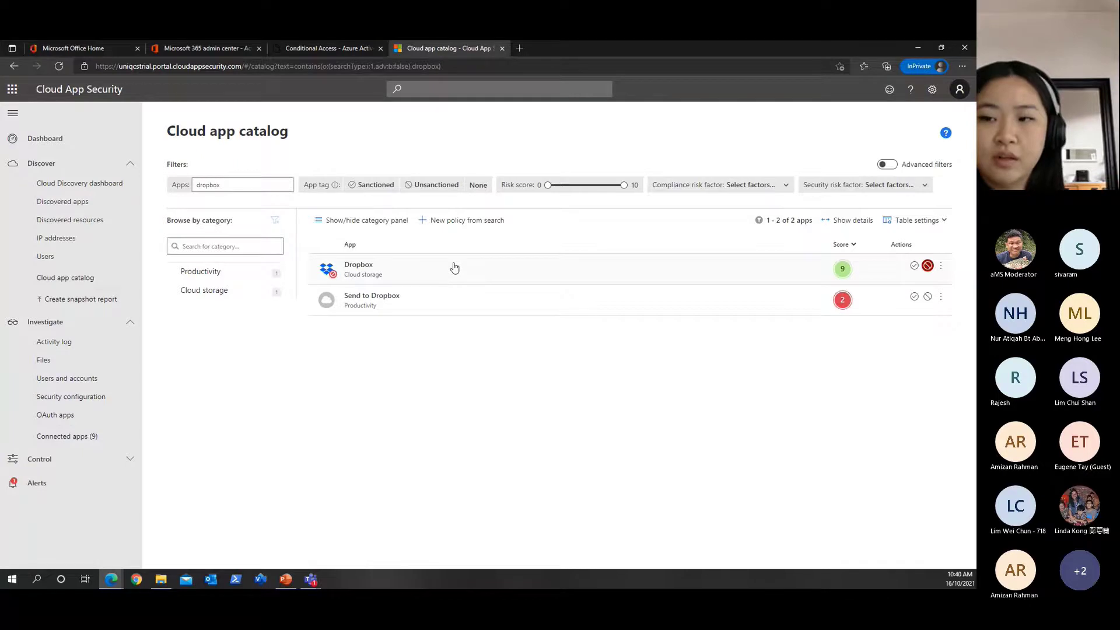
pyautogui.click(203, 291)
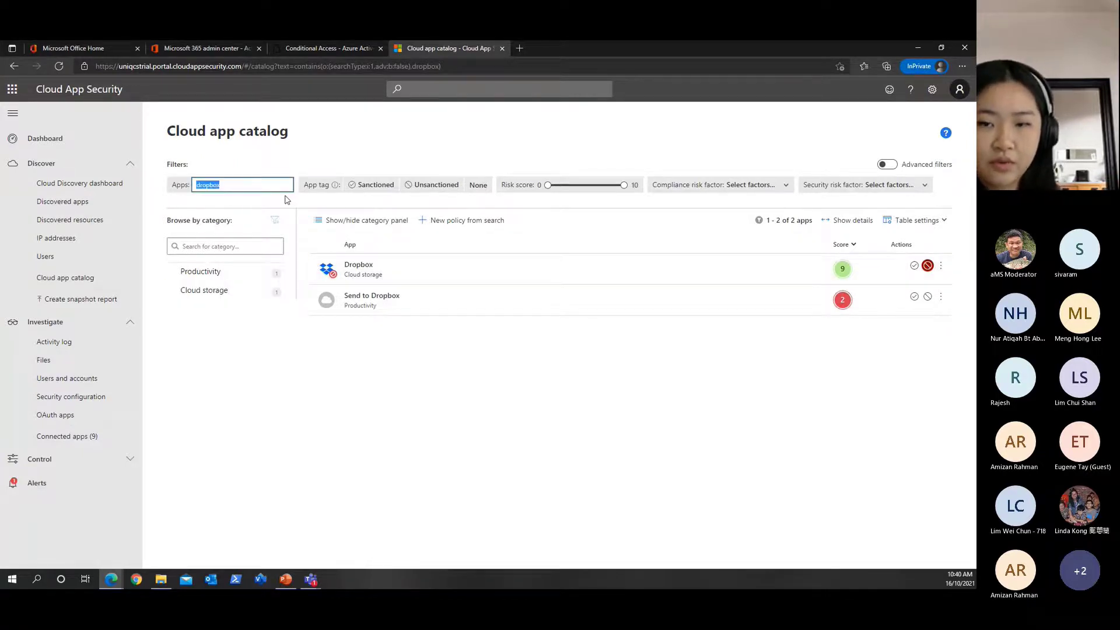
# Filter the catalog to 'survey' apps with a risk score of 5 or lower
pyautogui.write('surb')
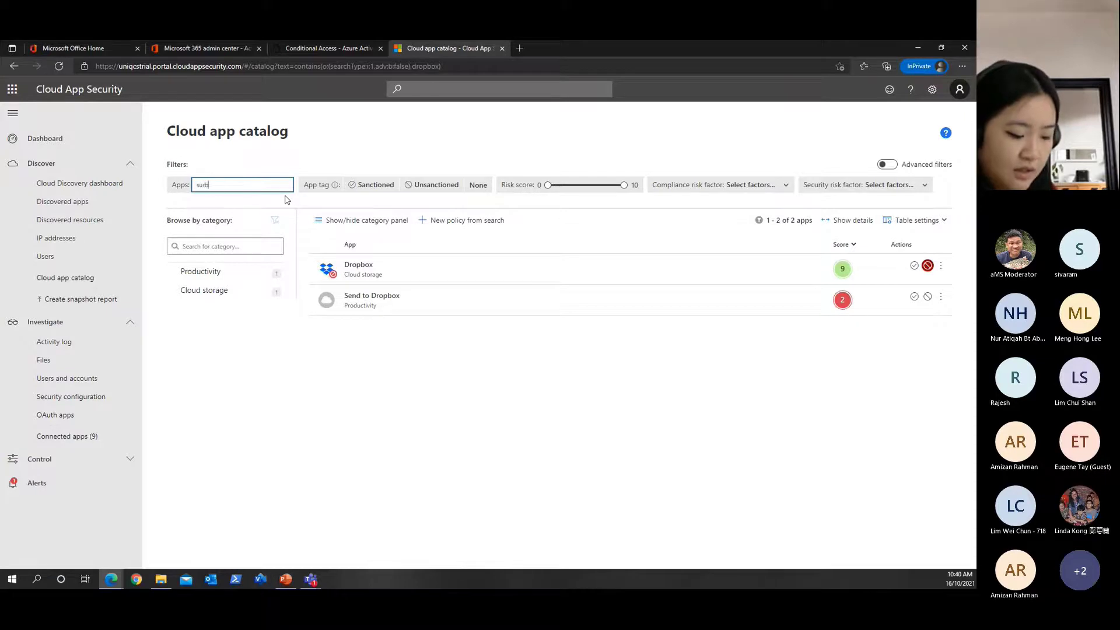
pyautogui.write('survey')
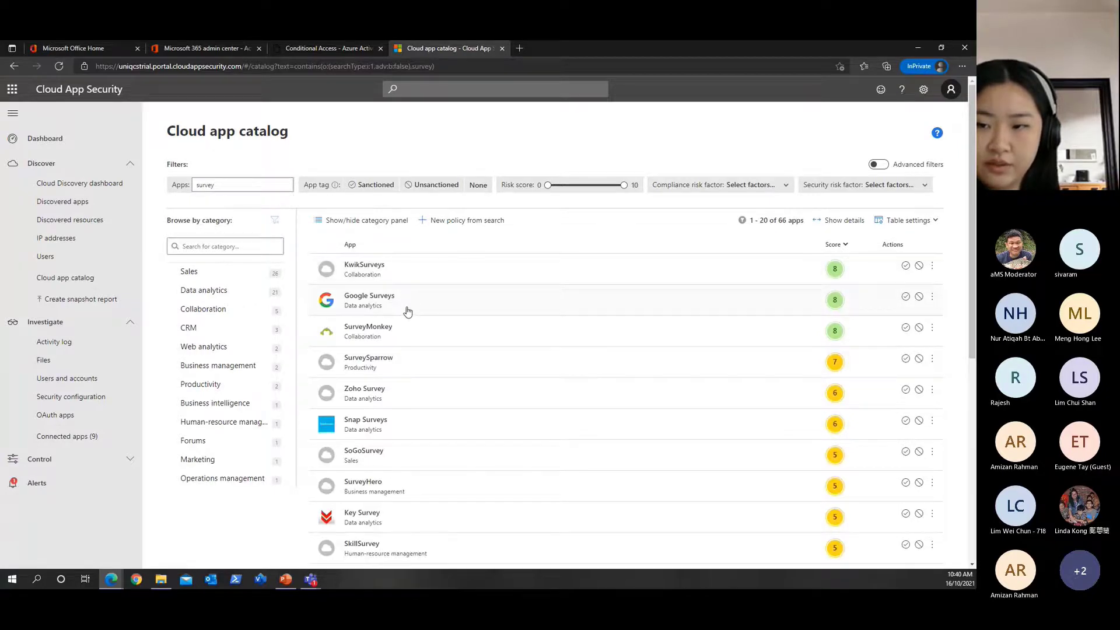
pyautogui.moveTo(398, 337)
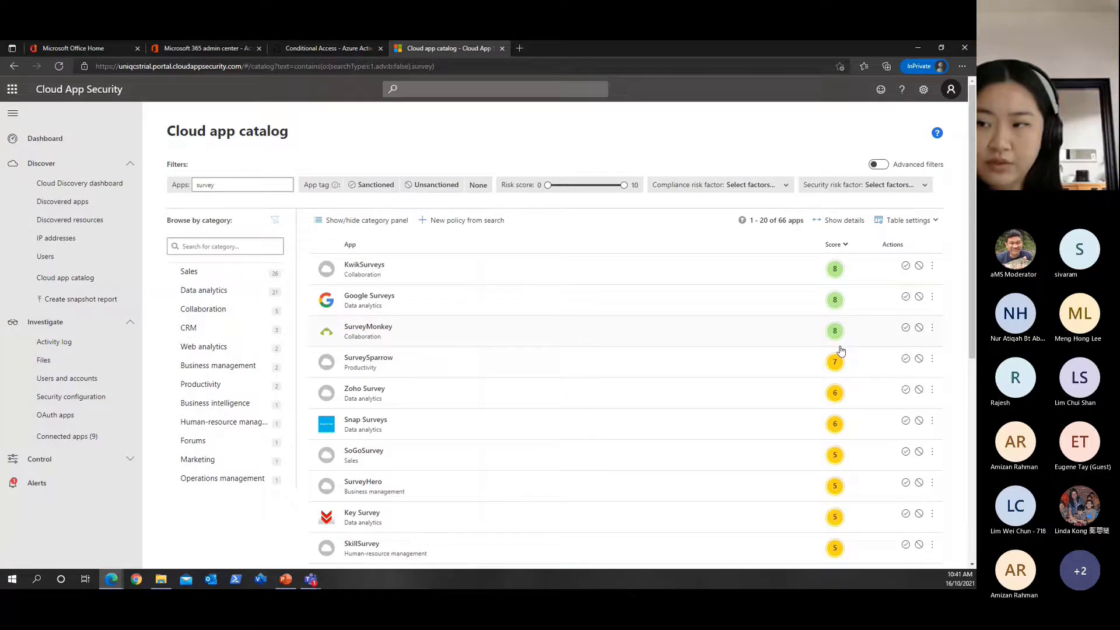
pyautogui.click(241, 185)
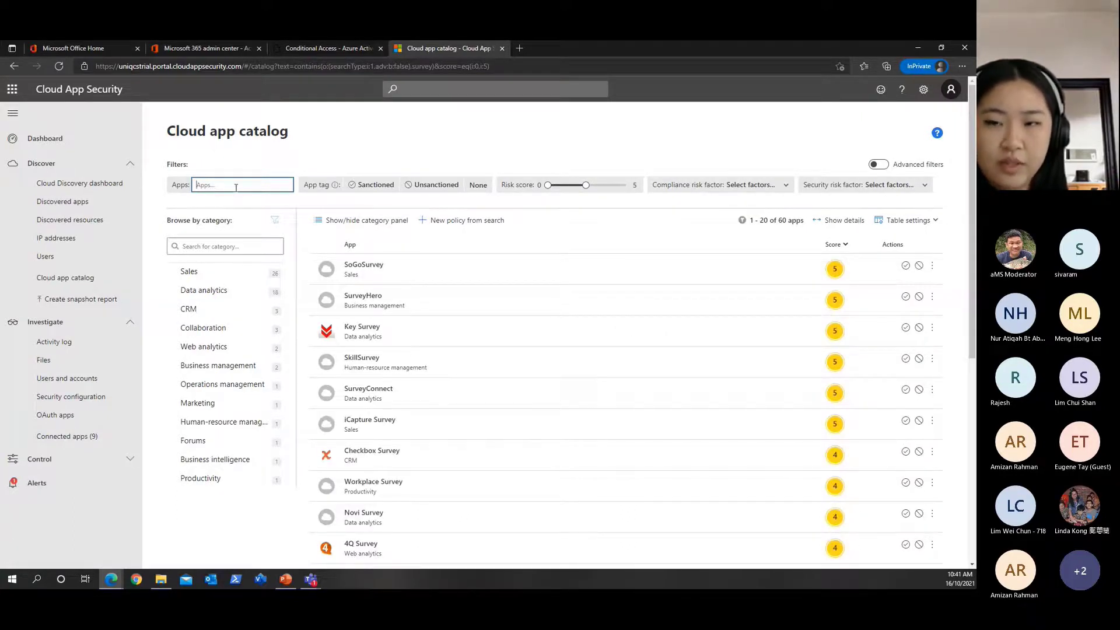
pyautogui.moveTo(736, 279)
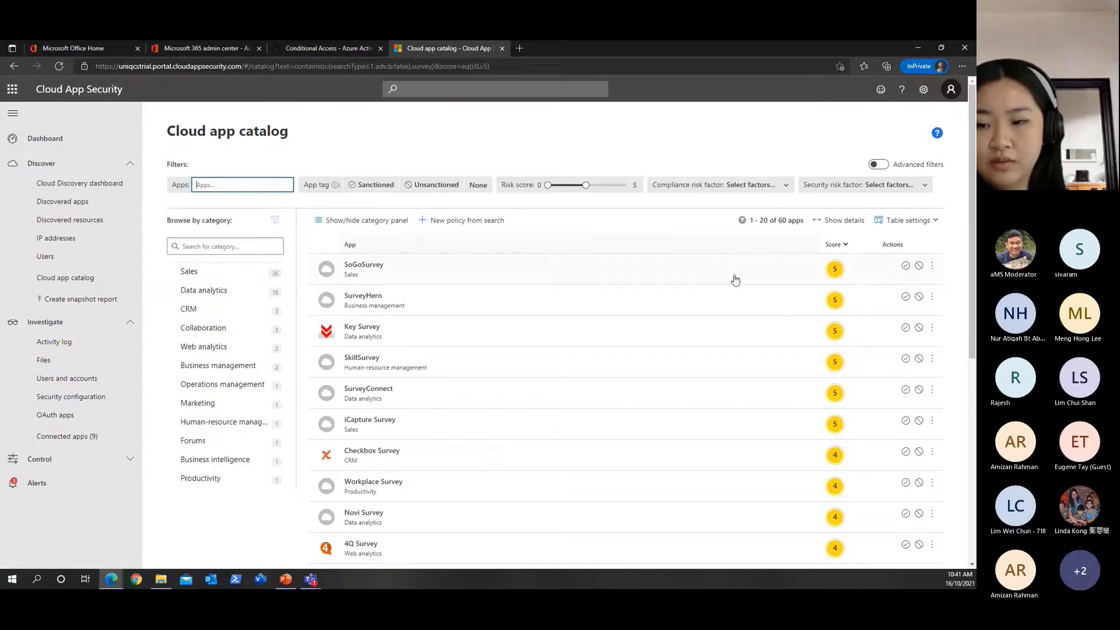
# Review Satuit's security, compliance and legal risk details, then go to Control > Policies
pyautogui.scroll(-3)
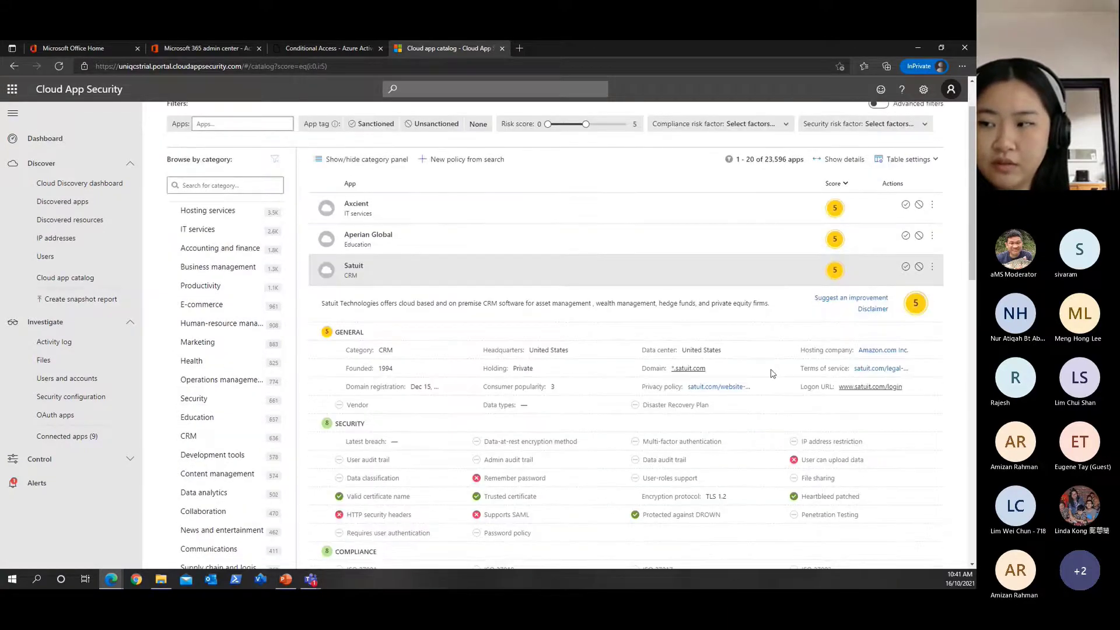
pyautogui.scroll(-3)
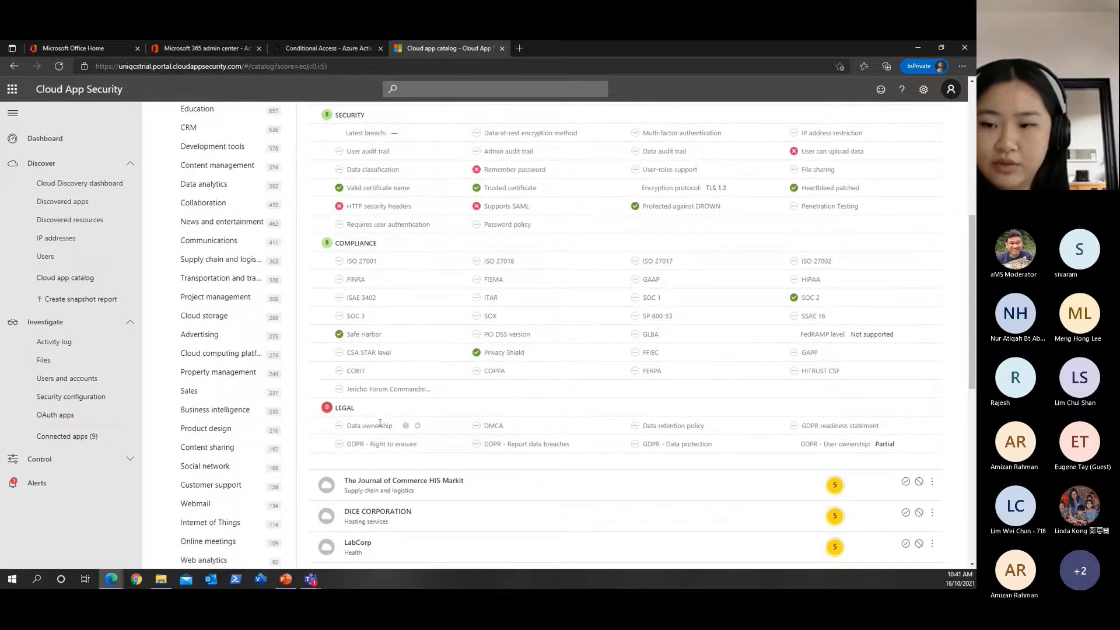
pyautogui.moveTo(368, 353)
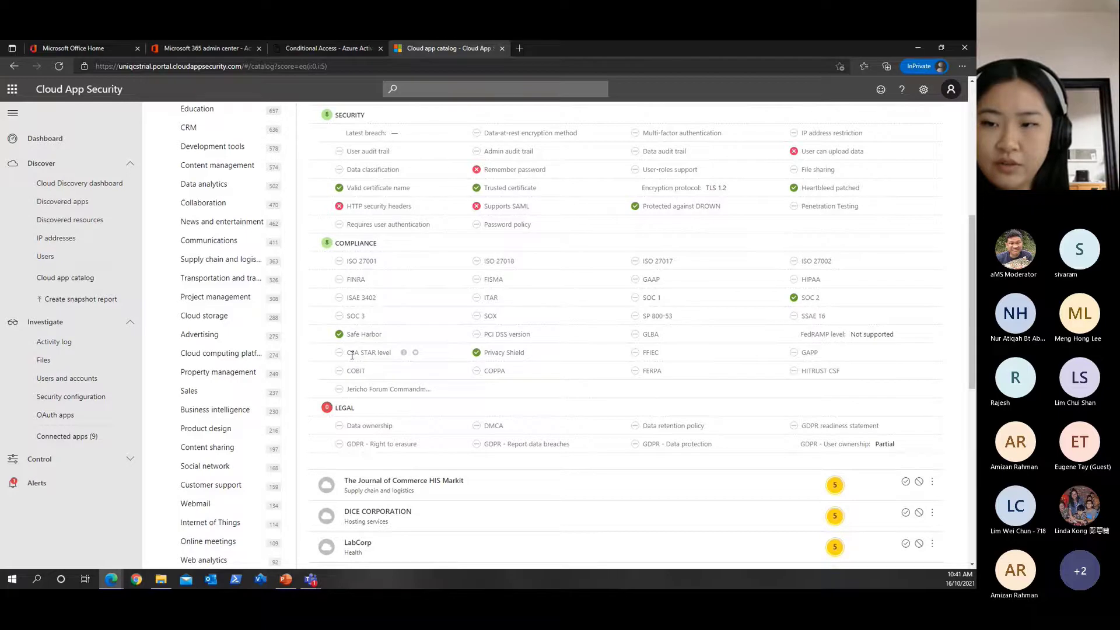
pyautogui.moveTo(404, 352)
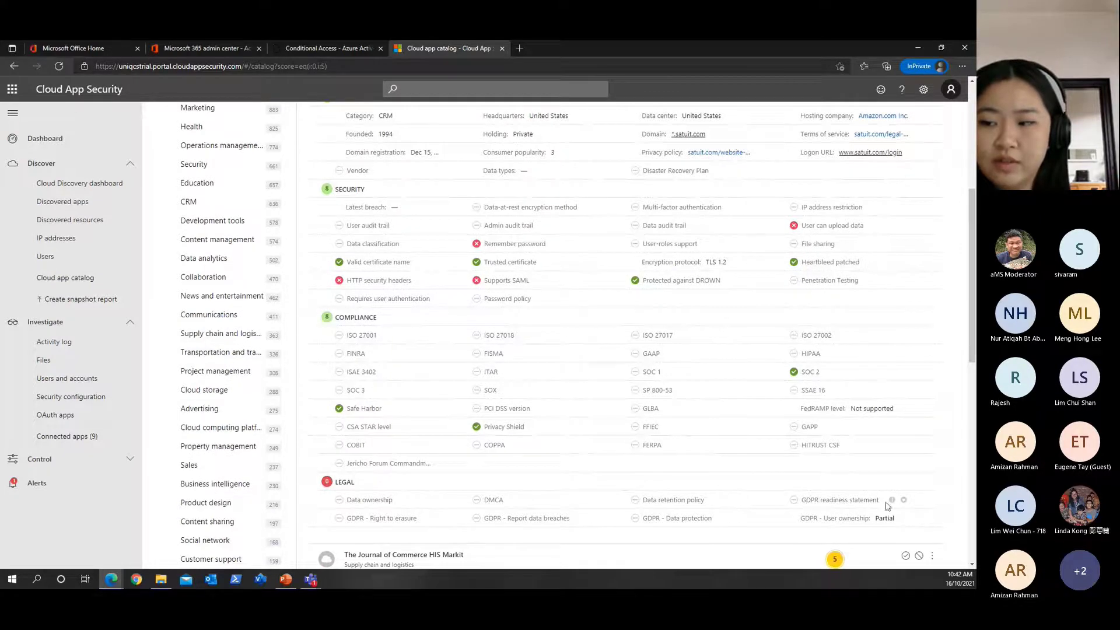
pyautogui.moveTo(892, 500)
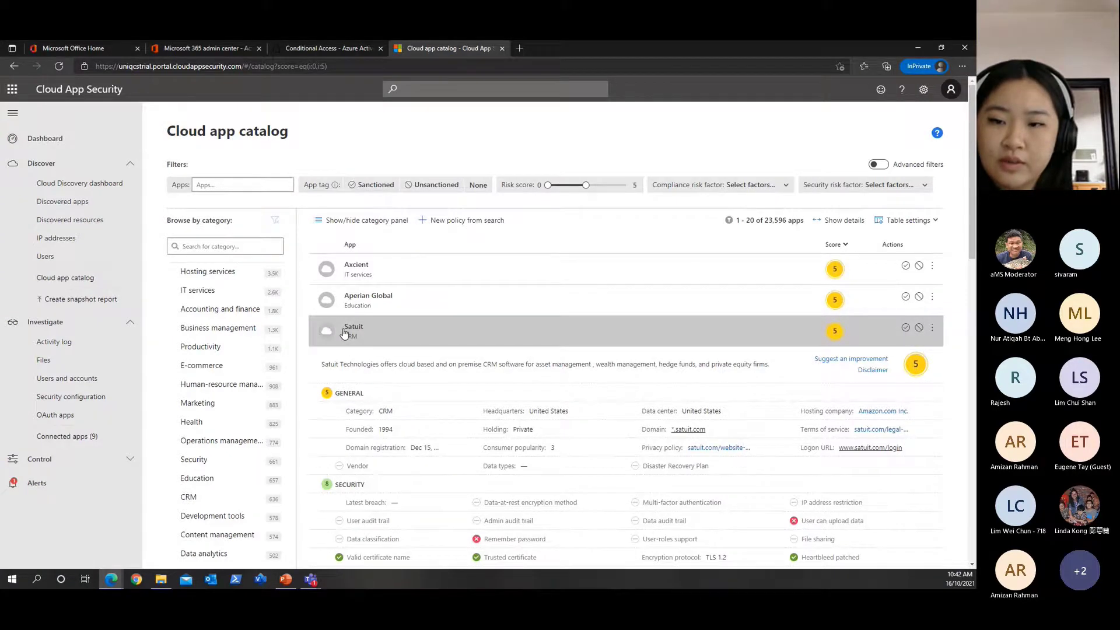
pyautogui.click(352, 330)
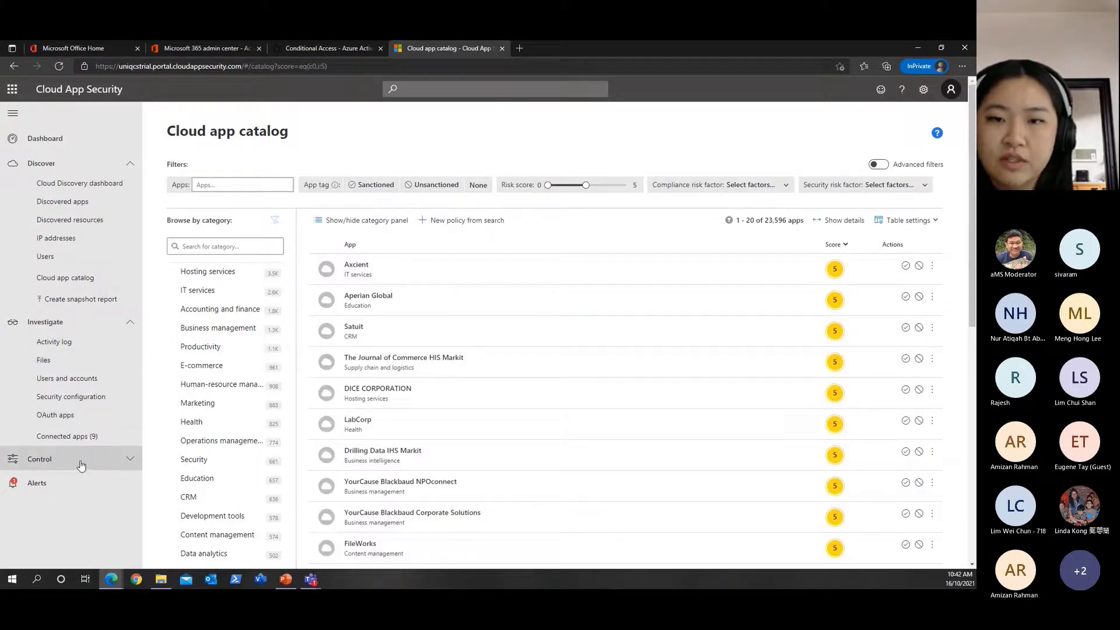
pyautogui.moveTo(85, 465)
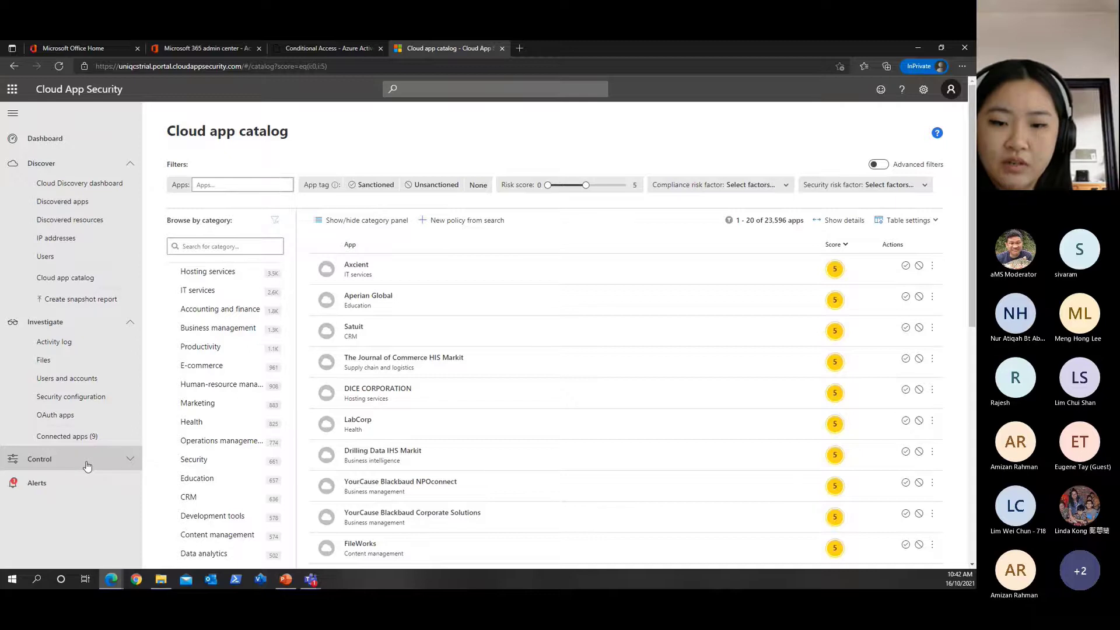
pyautogui.click(48, 478)
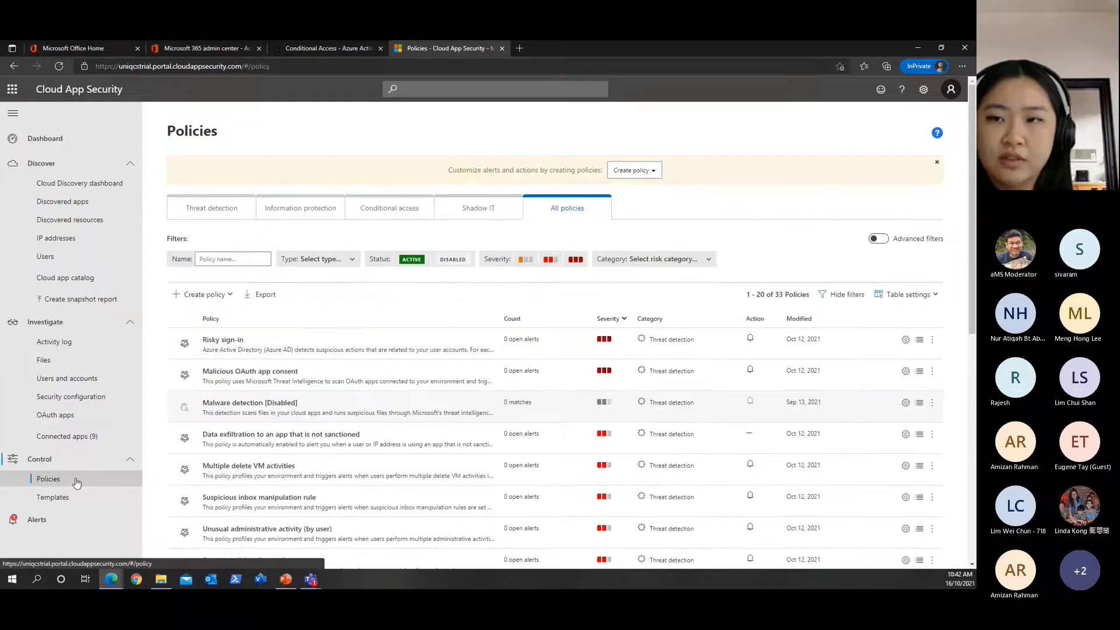